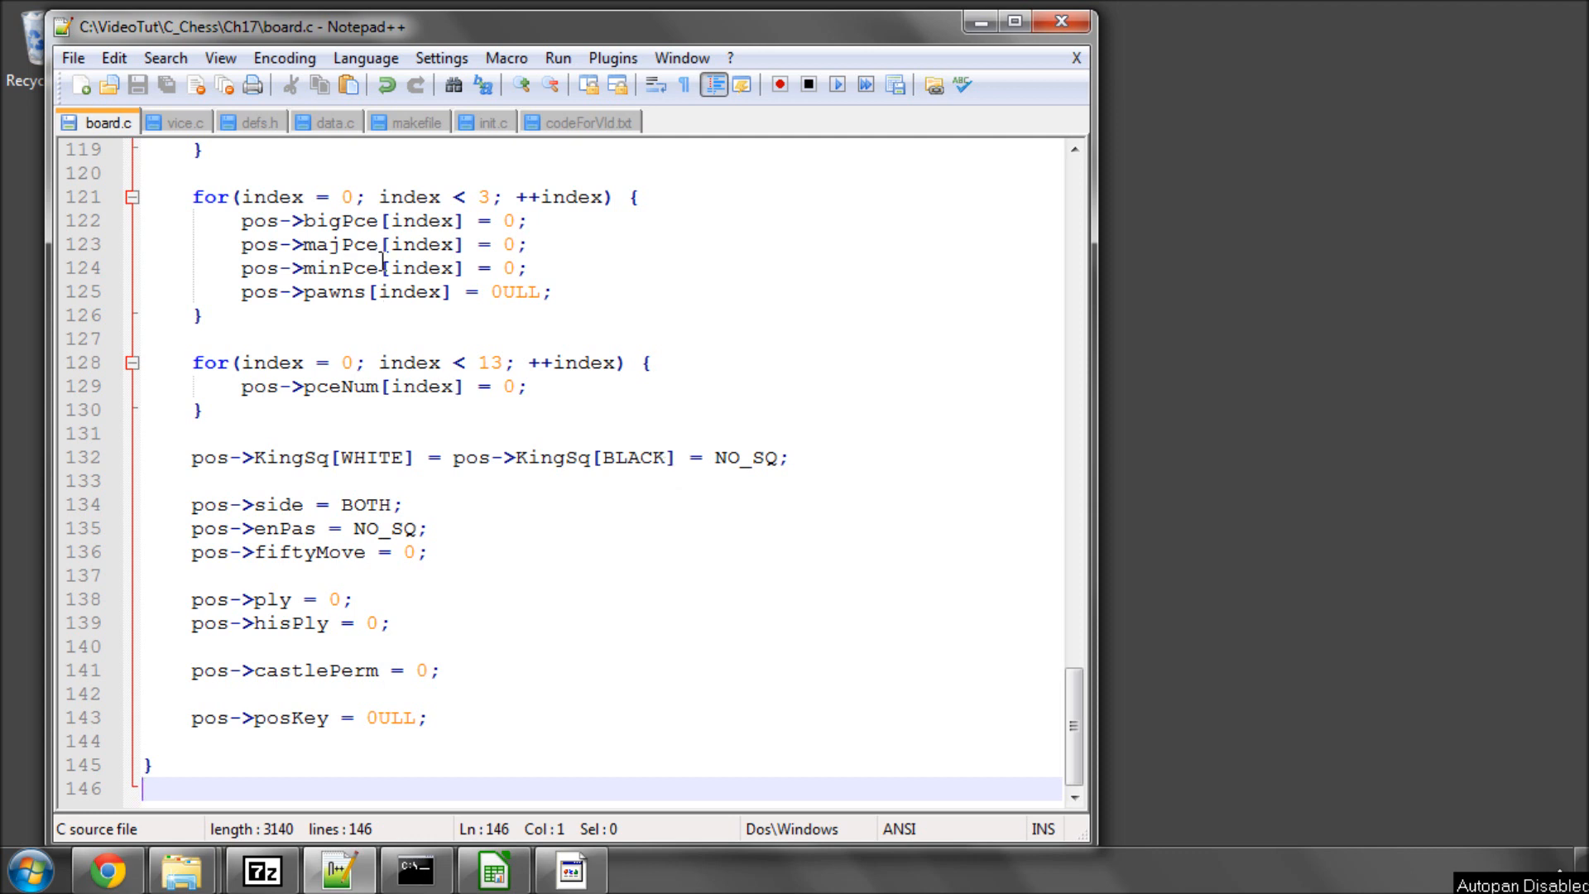
mouse_move(298, 163)
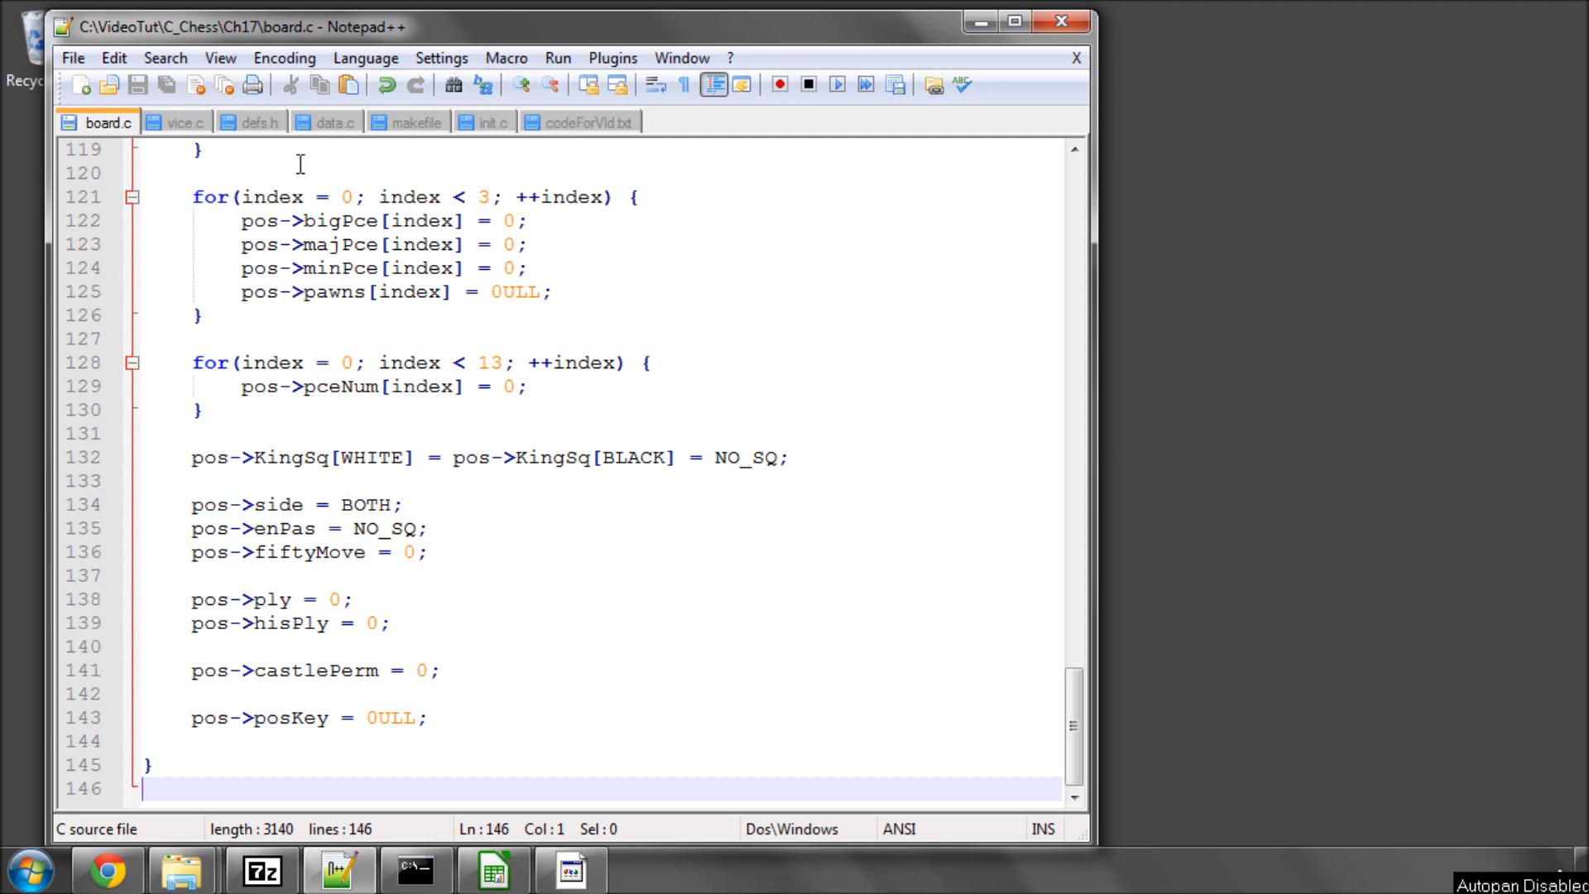
mouse_move(331, 167)
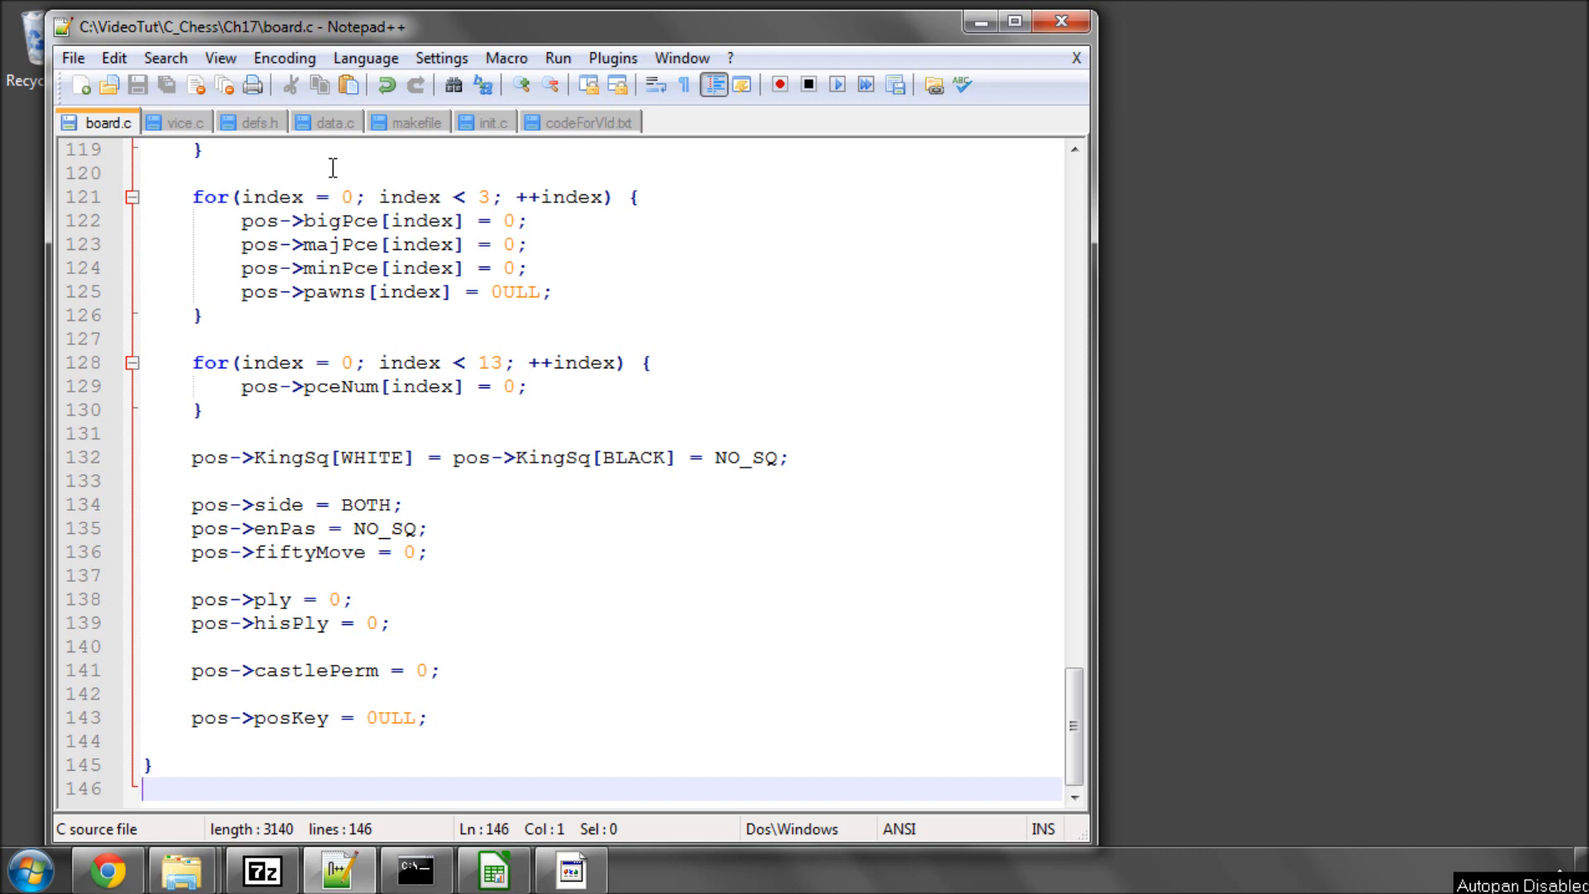
mouse_move(482, 155)
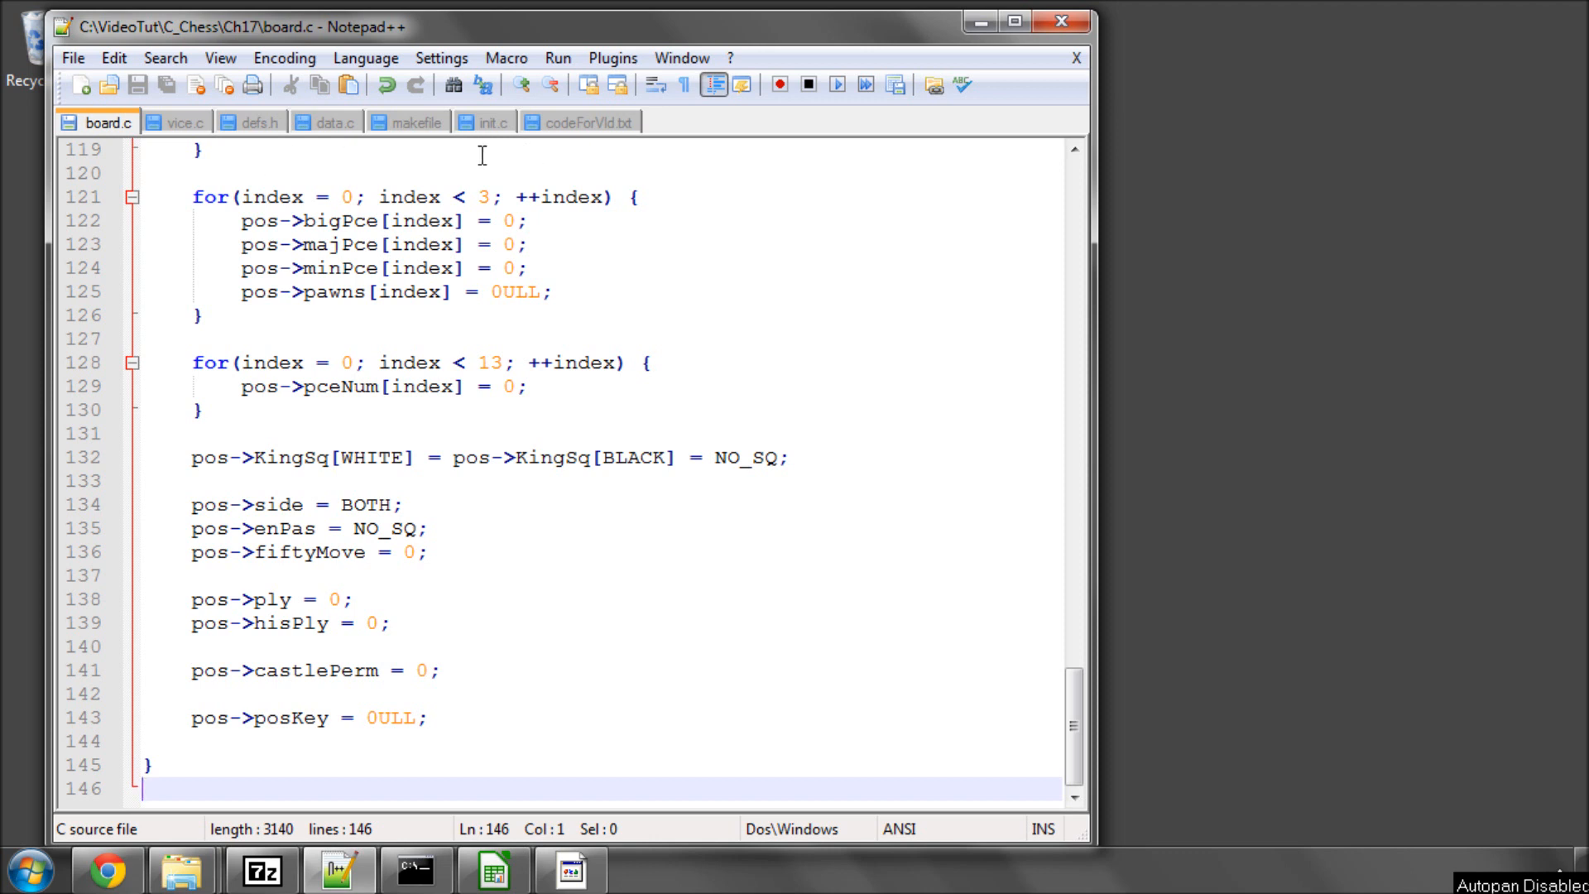
- Open hashkeys.c from the Ch17 folder and bring init.c to the front
left_click(108, 85)
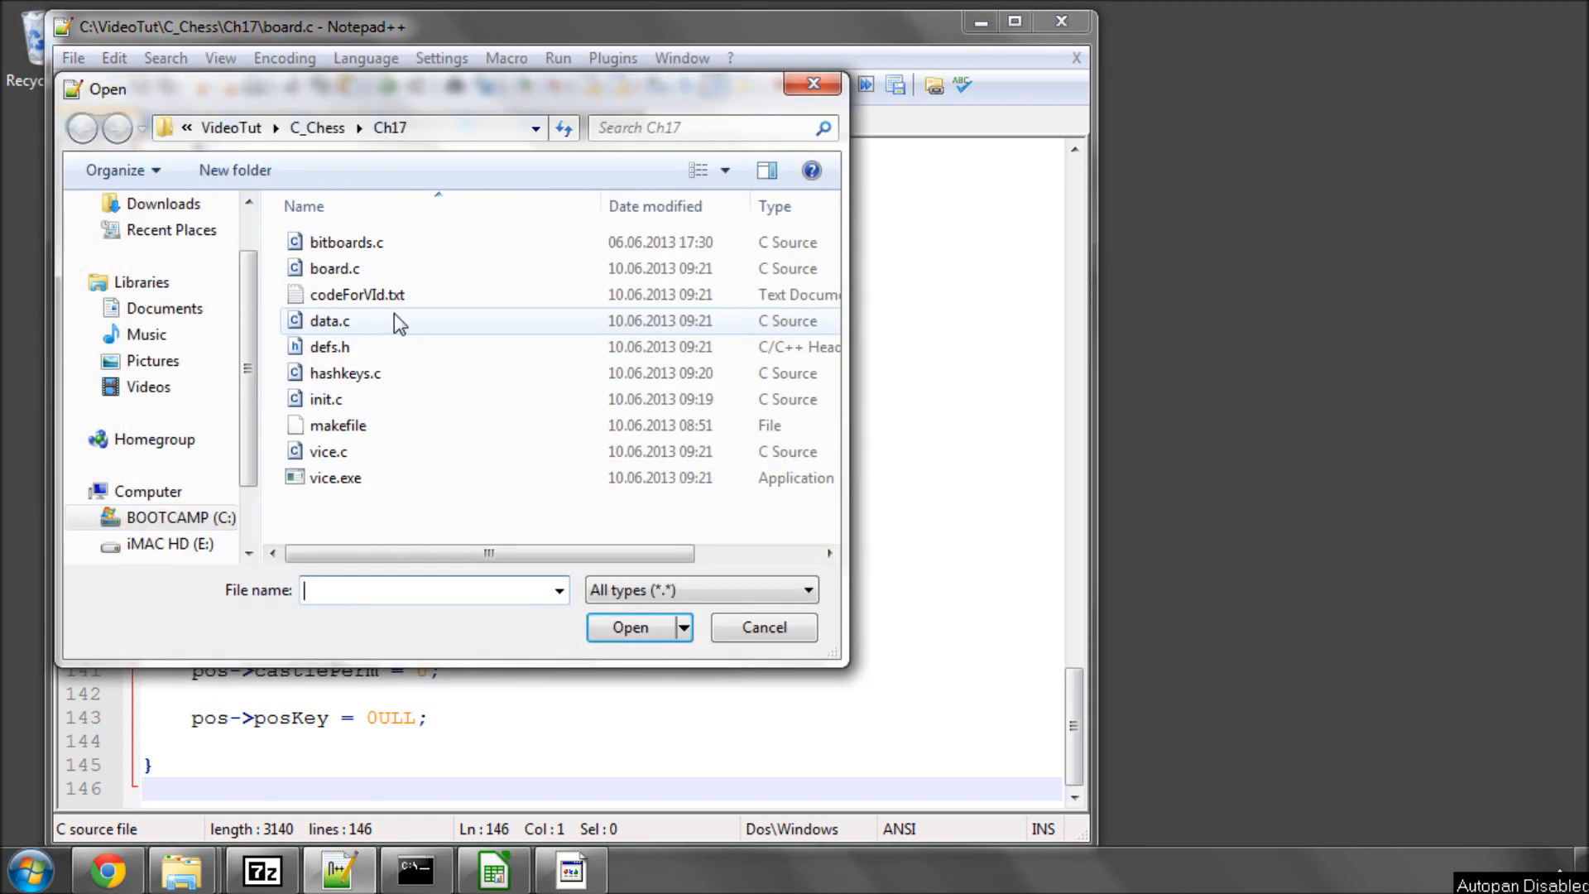
double_click(344, 373)
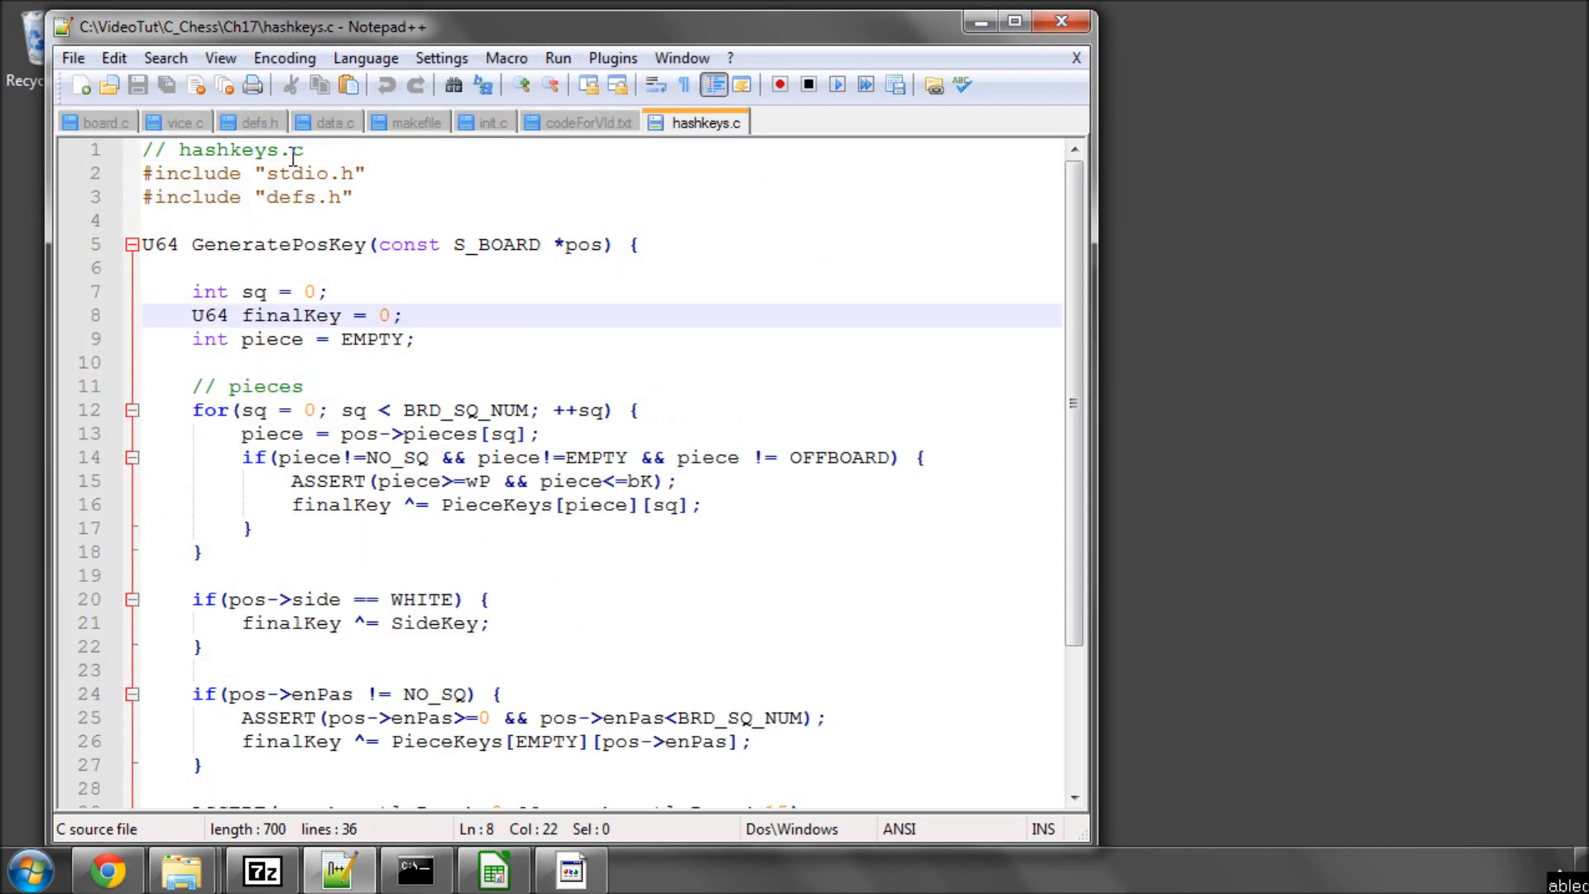
left_click(495, 122)
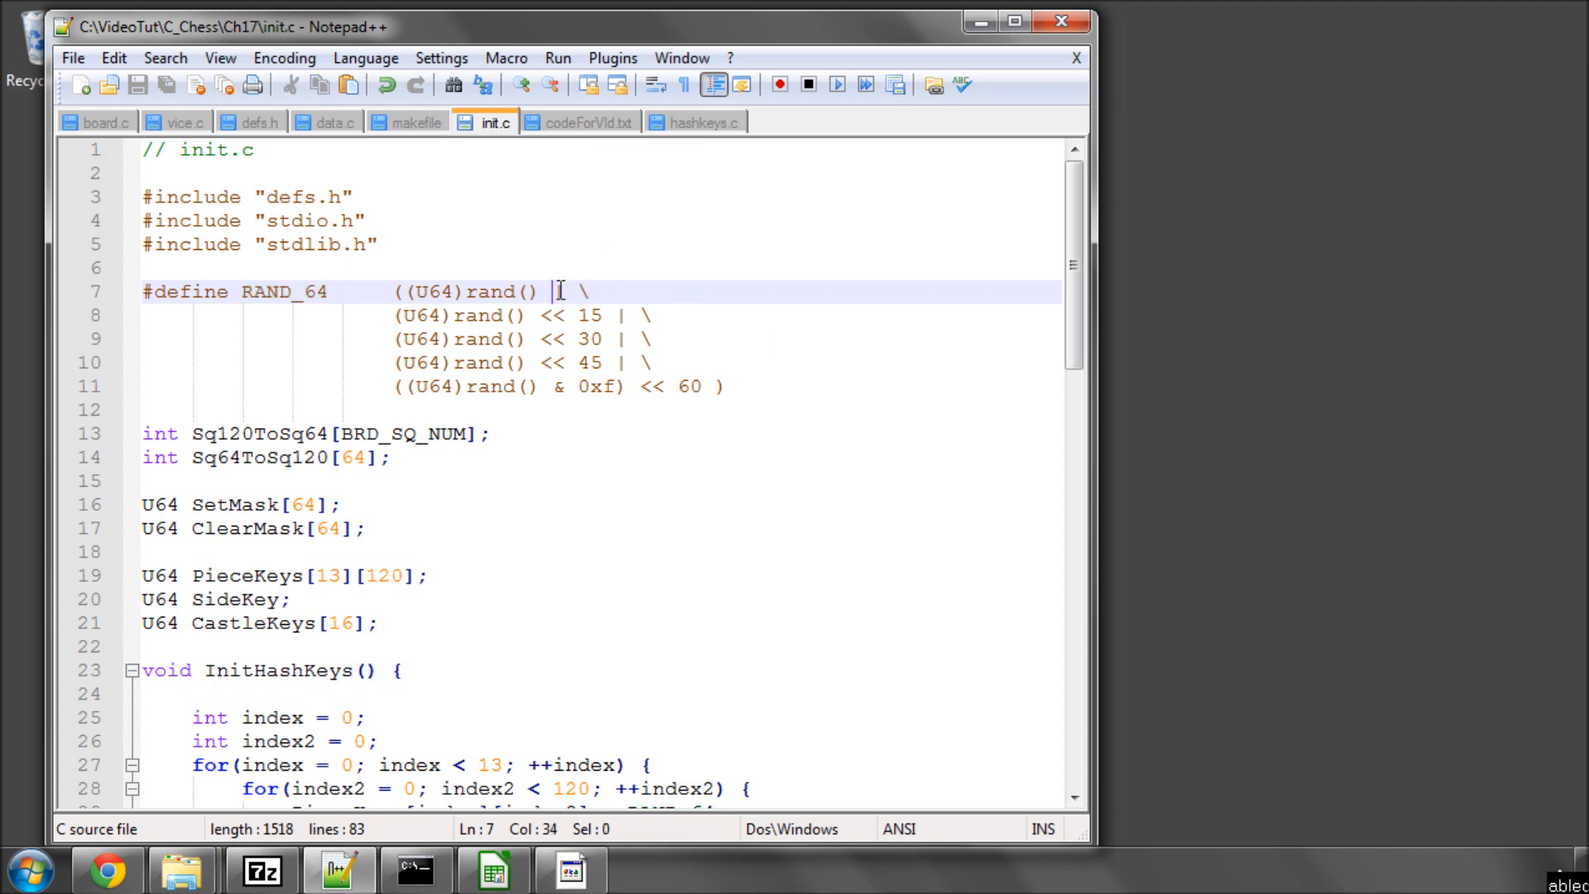
- Walk through the RAND_64 macro's rand() terms, including those shifted by 15 and 45
left_click(627, 315)
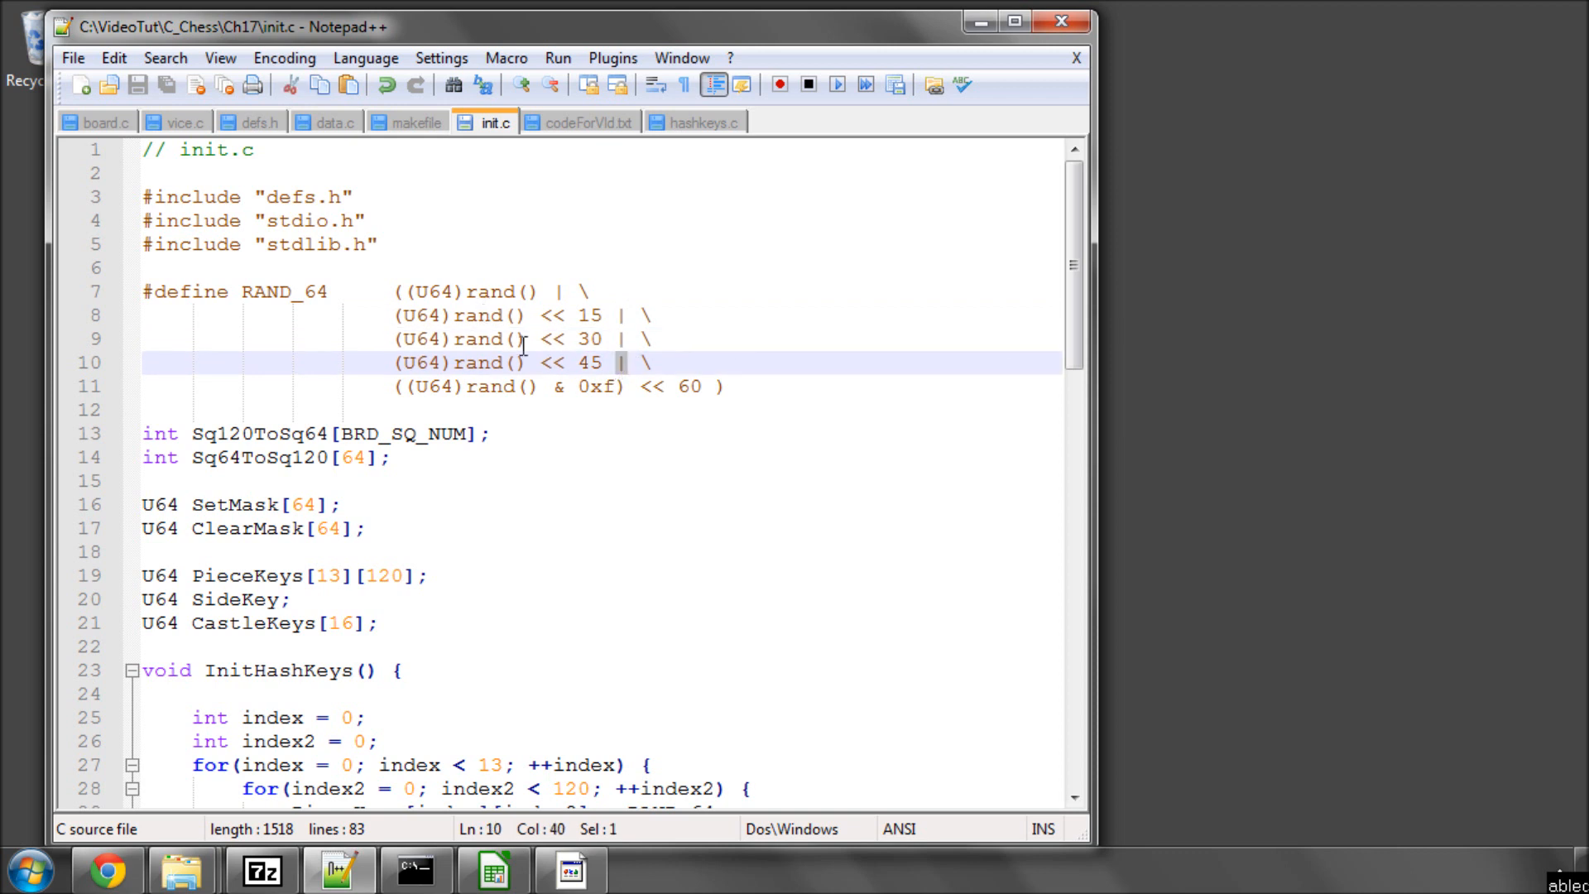
scroll("down", 3)
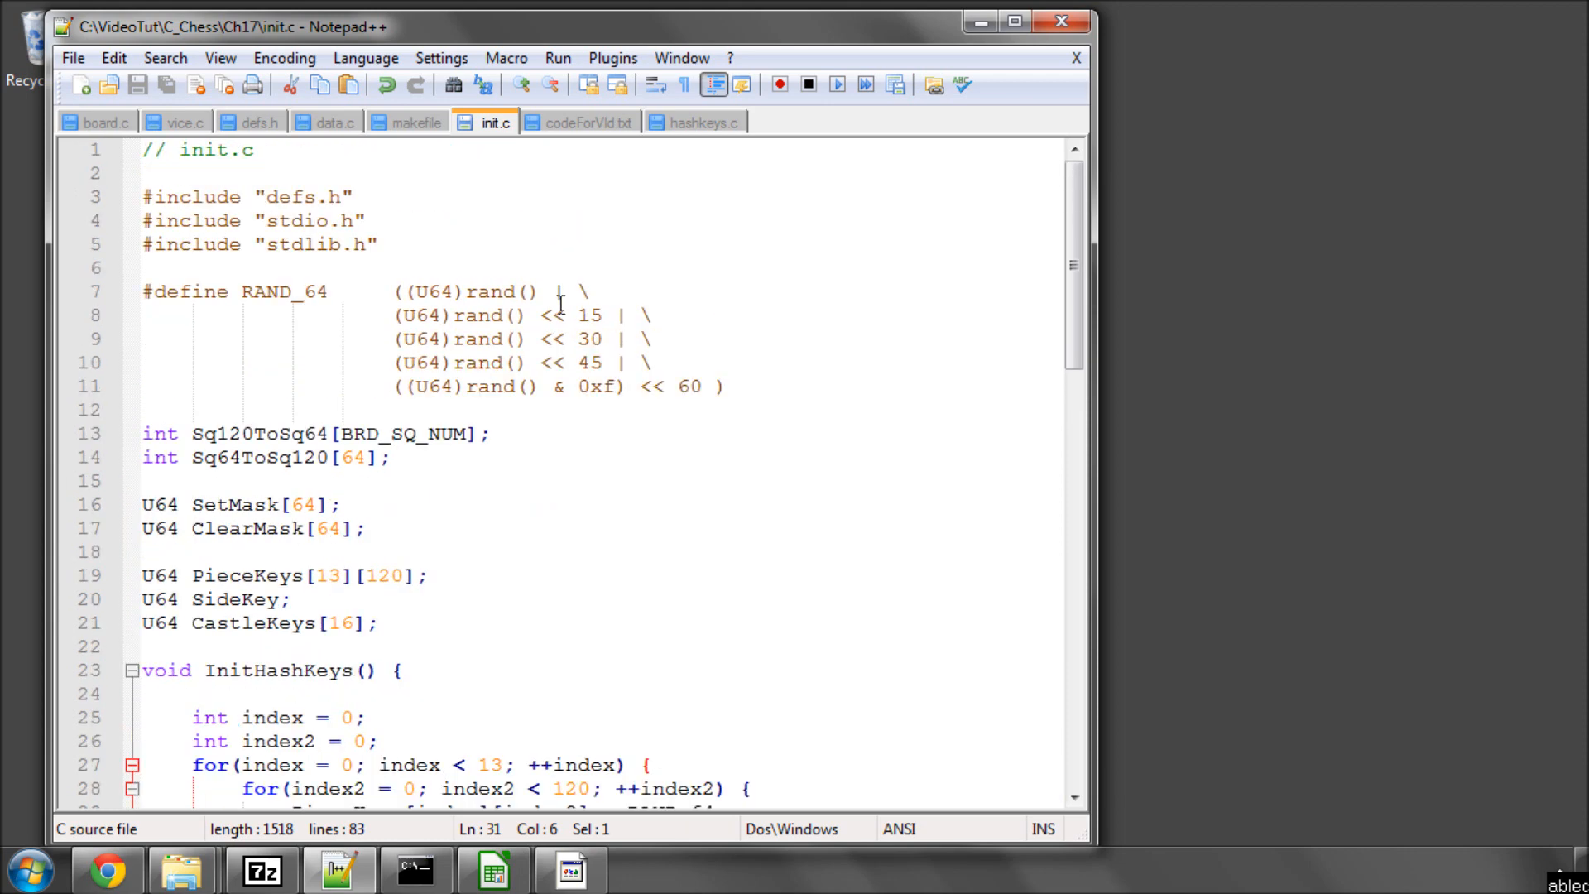
left_click(621, 315)
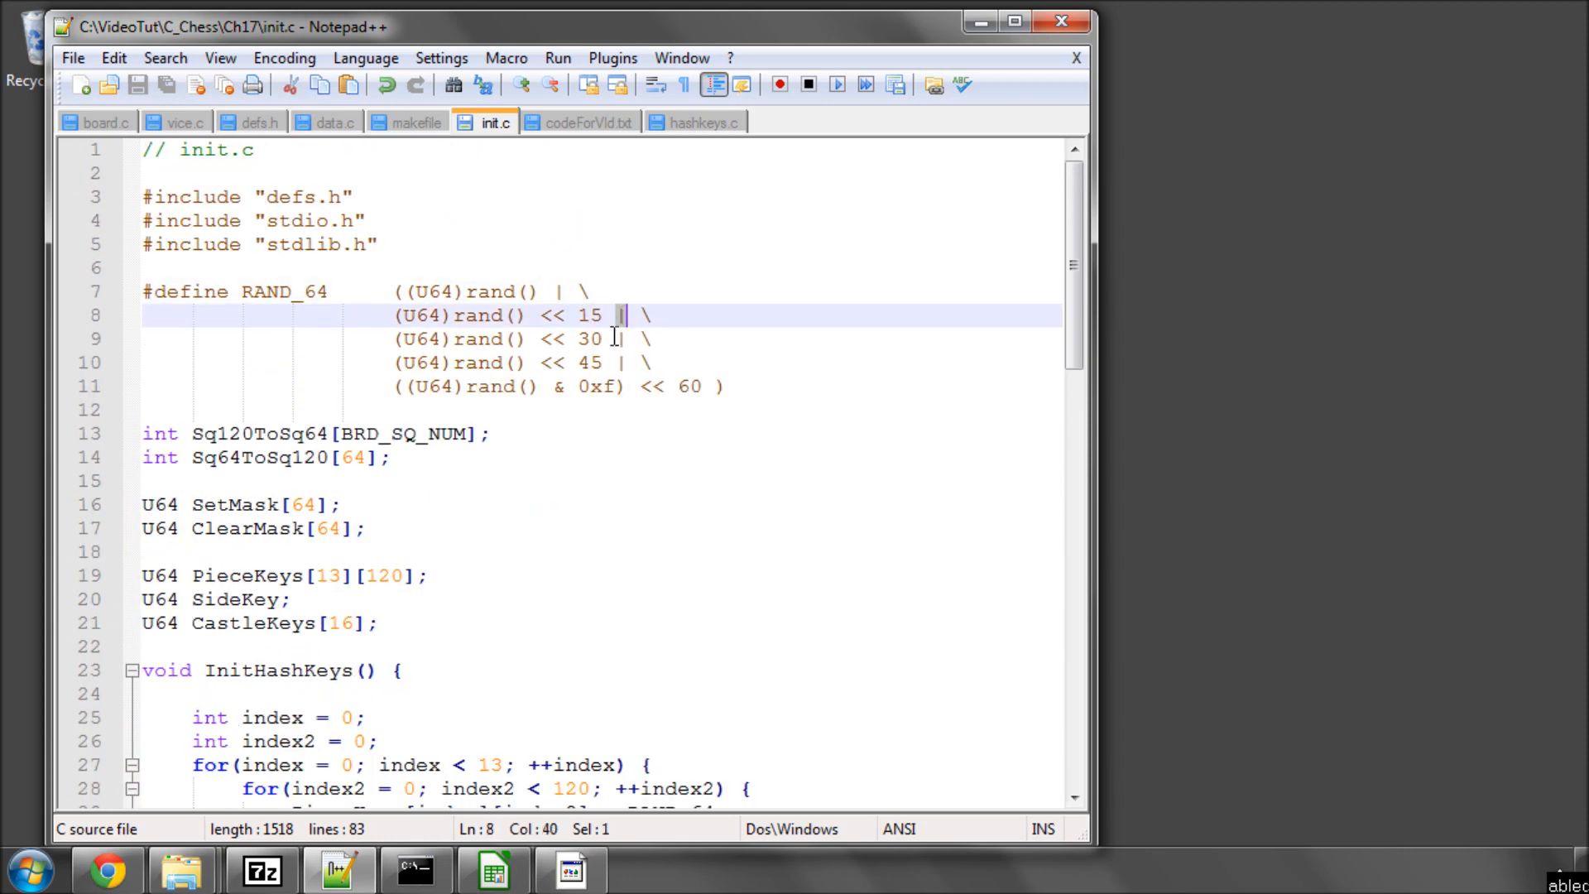
left_click(624, 362)
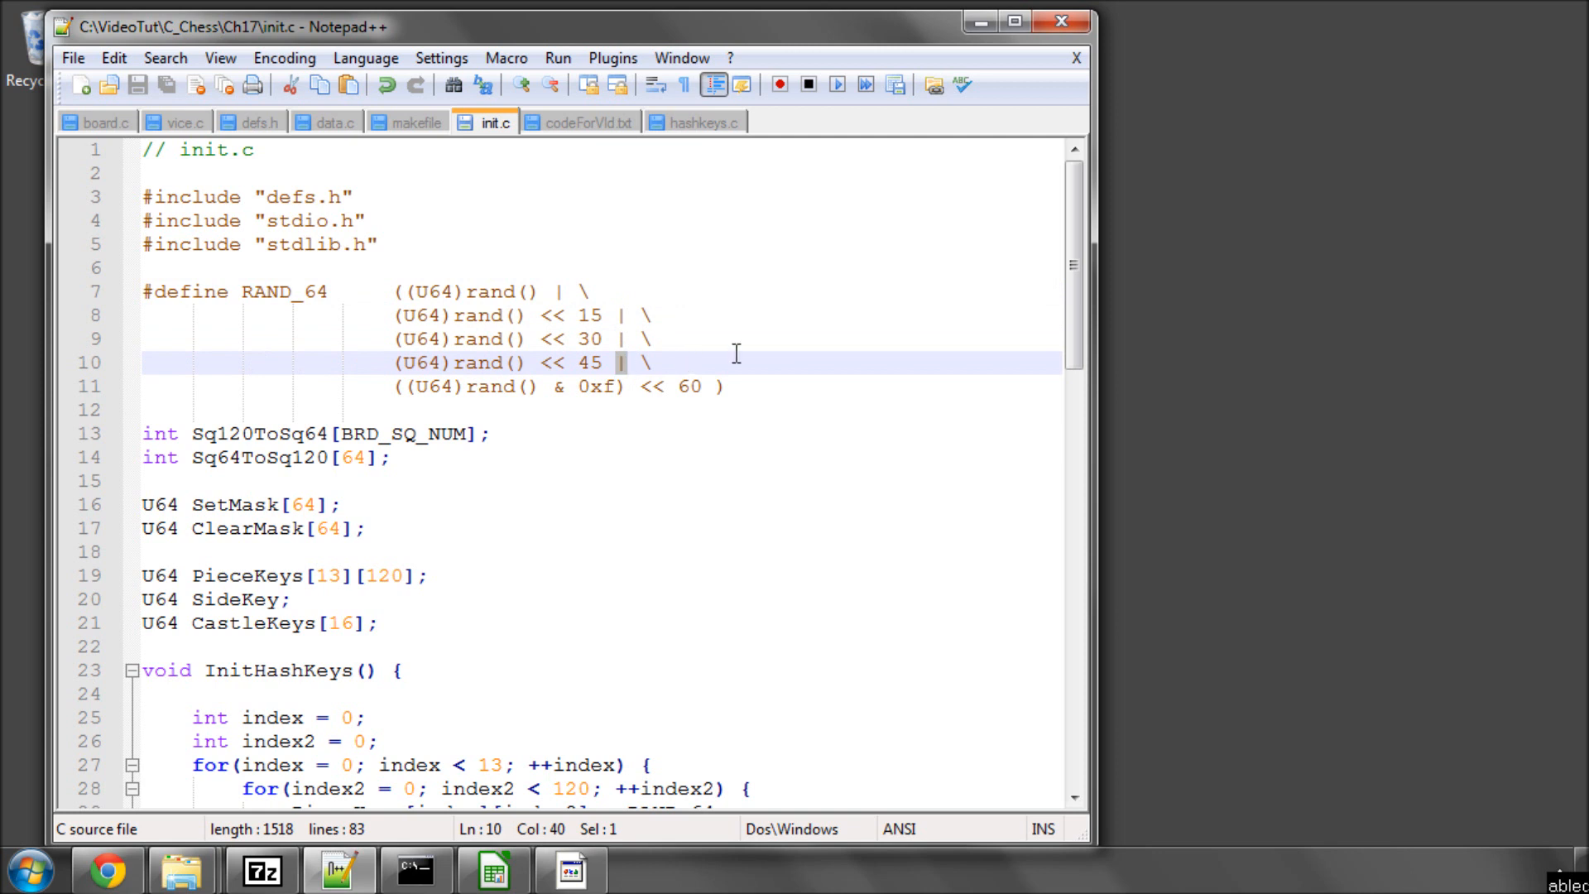
mouse_move(570, 221)
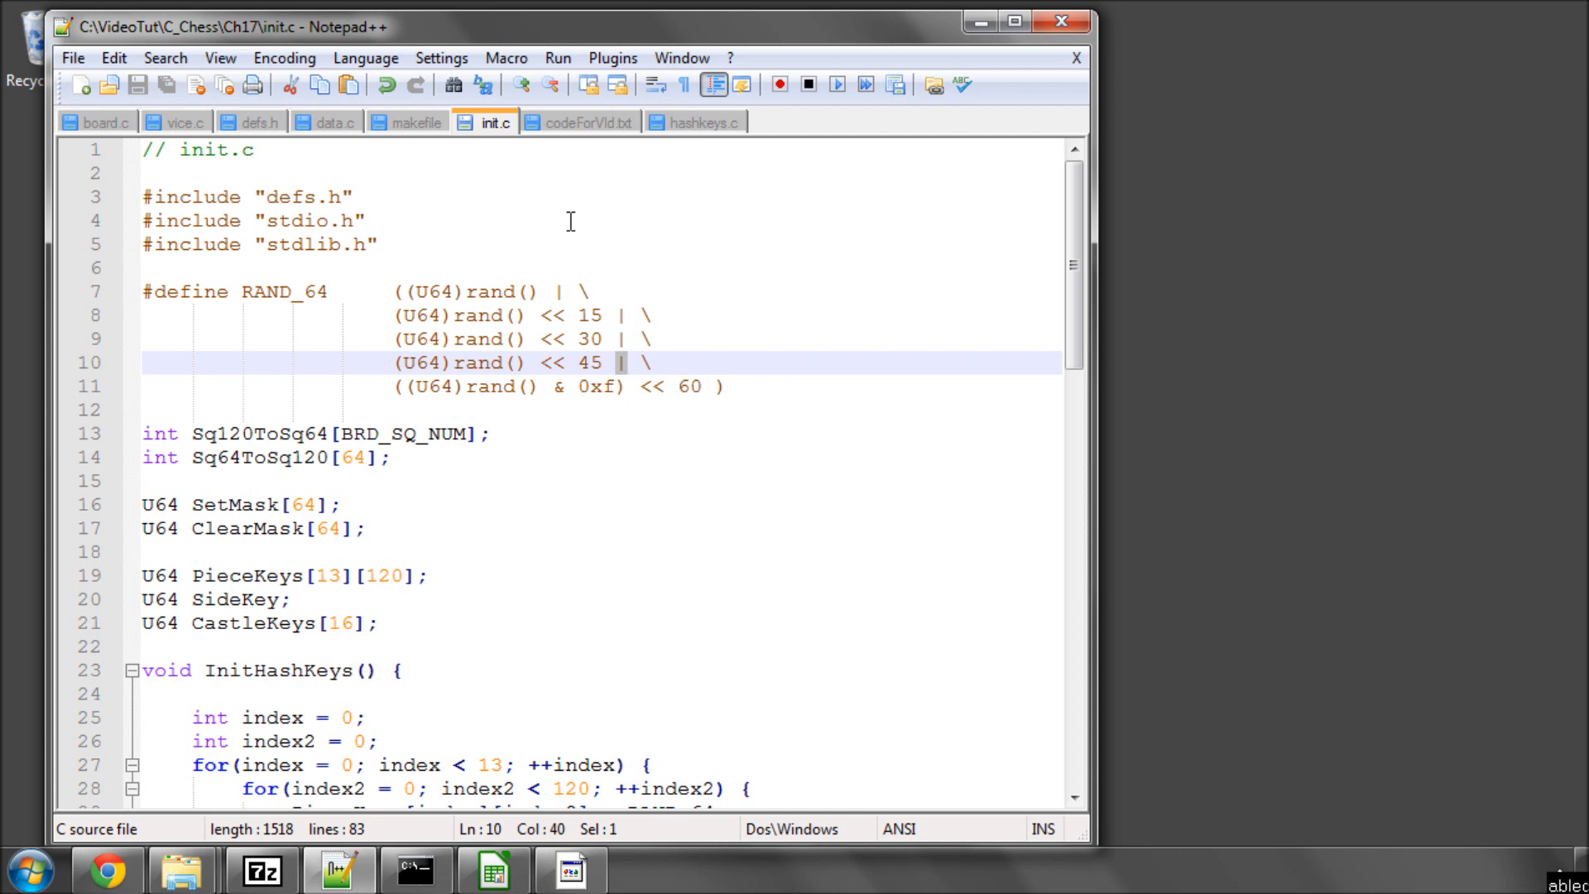
mouse_move(389, 229)
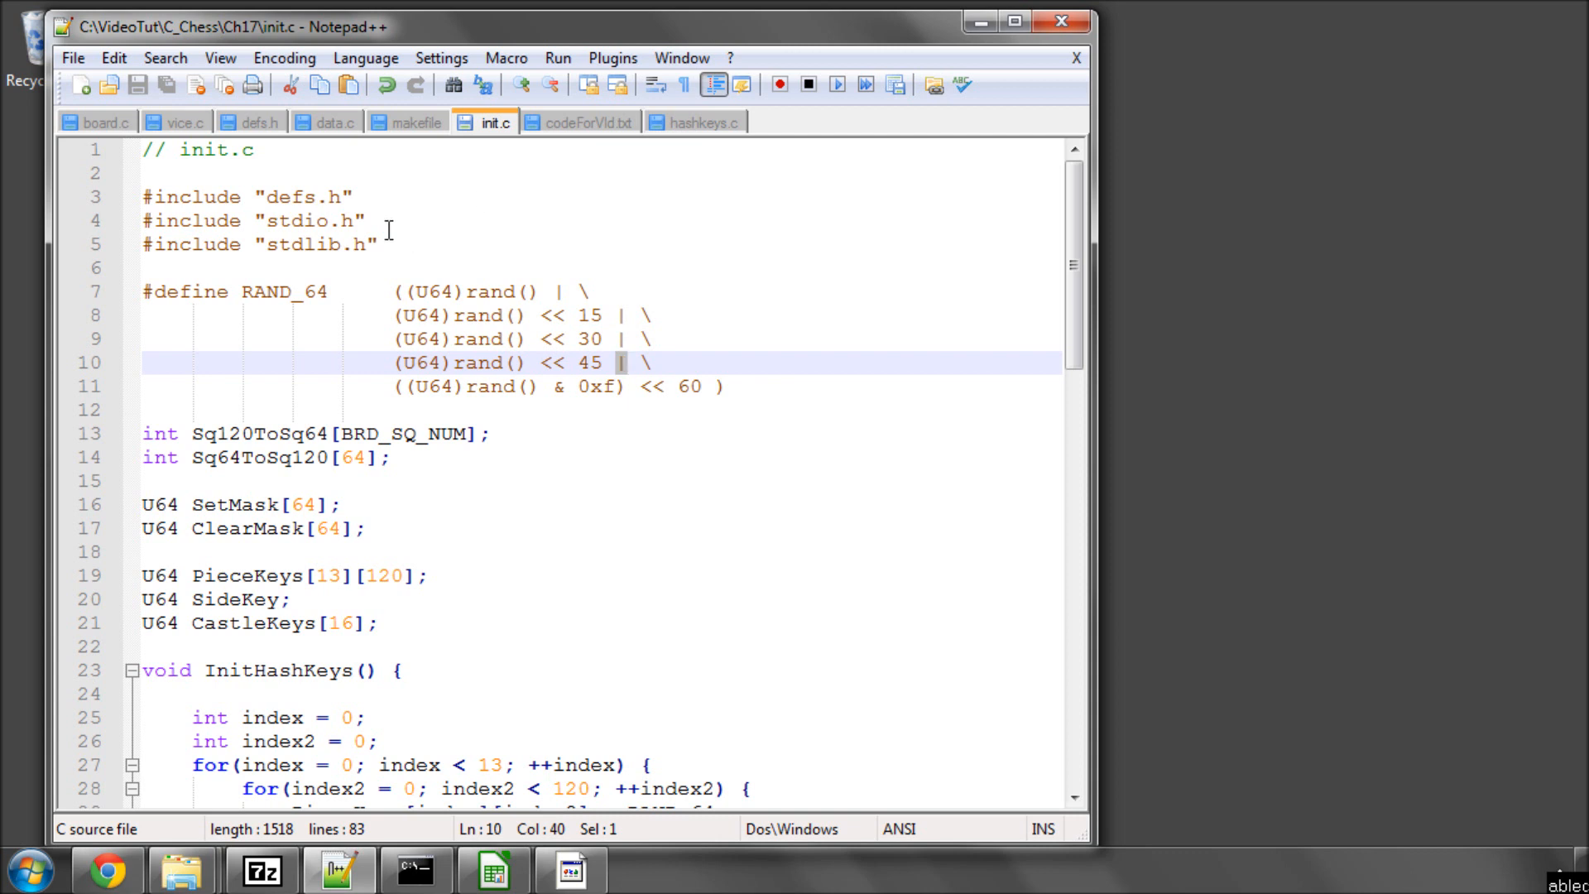
- Review data.c and makefile, close makefile, hashkeys.c and init.c, then return to board.c
left_click(335, 122)
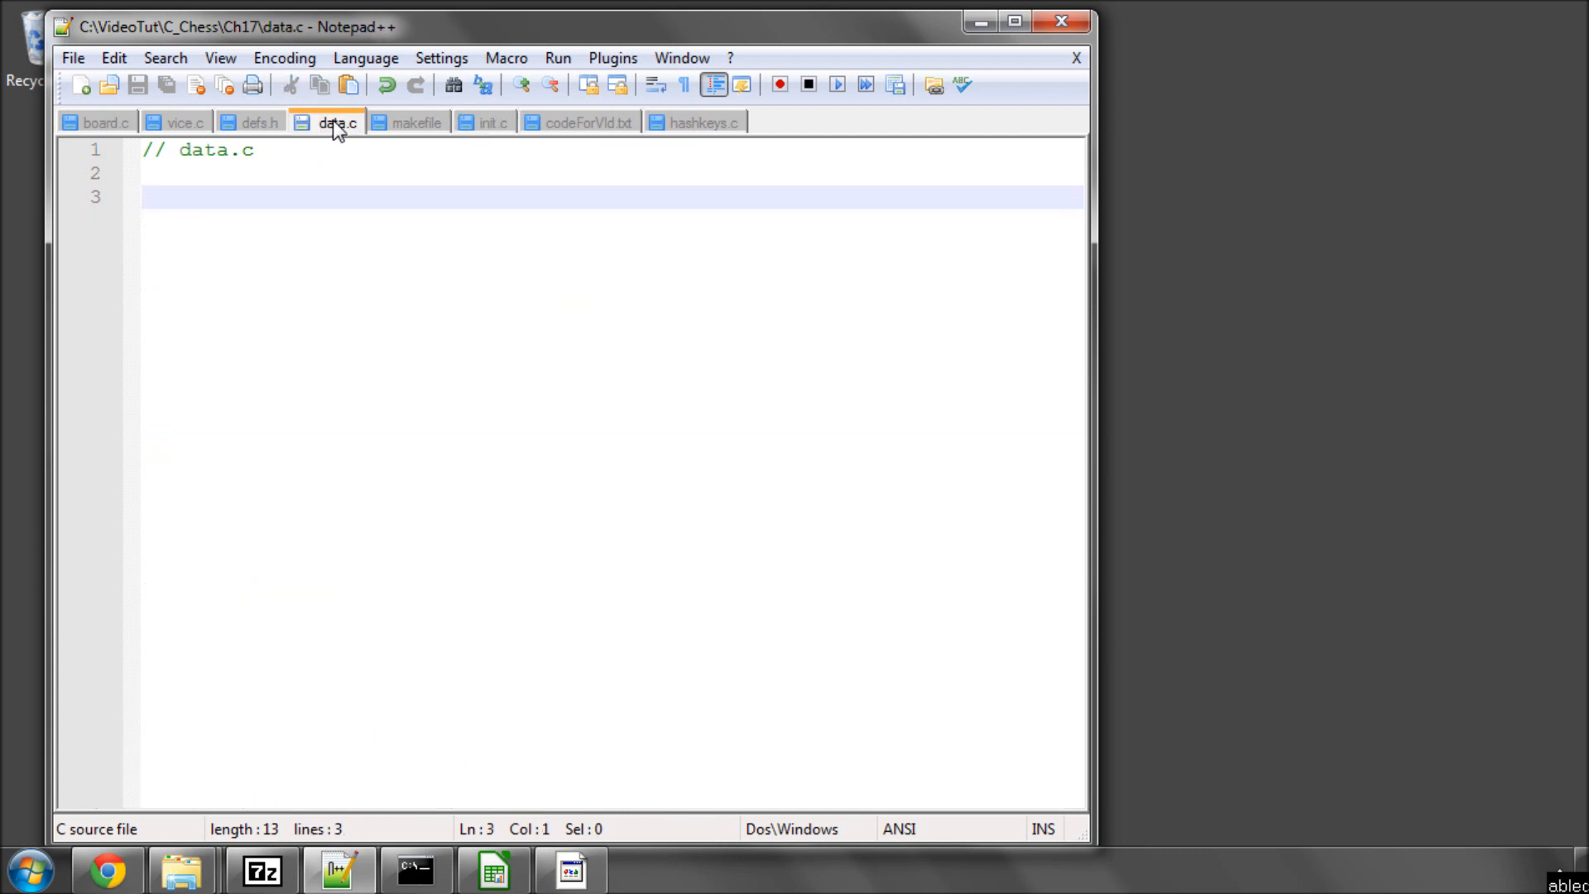
left_click(416, 122)
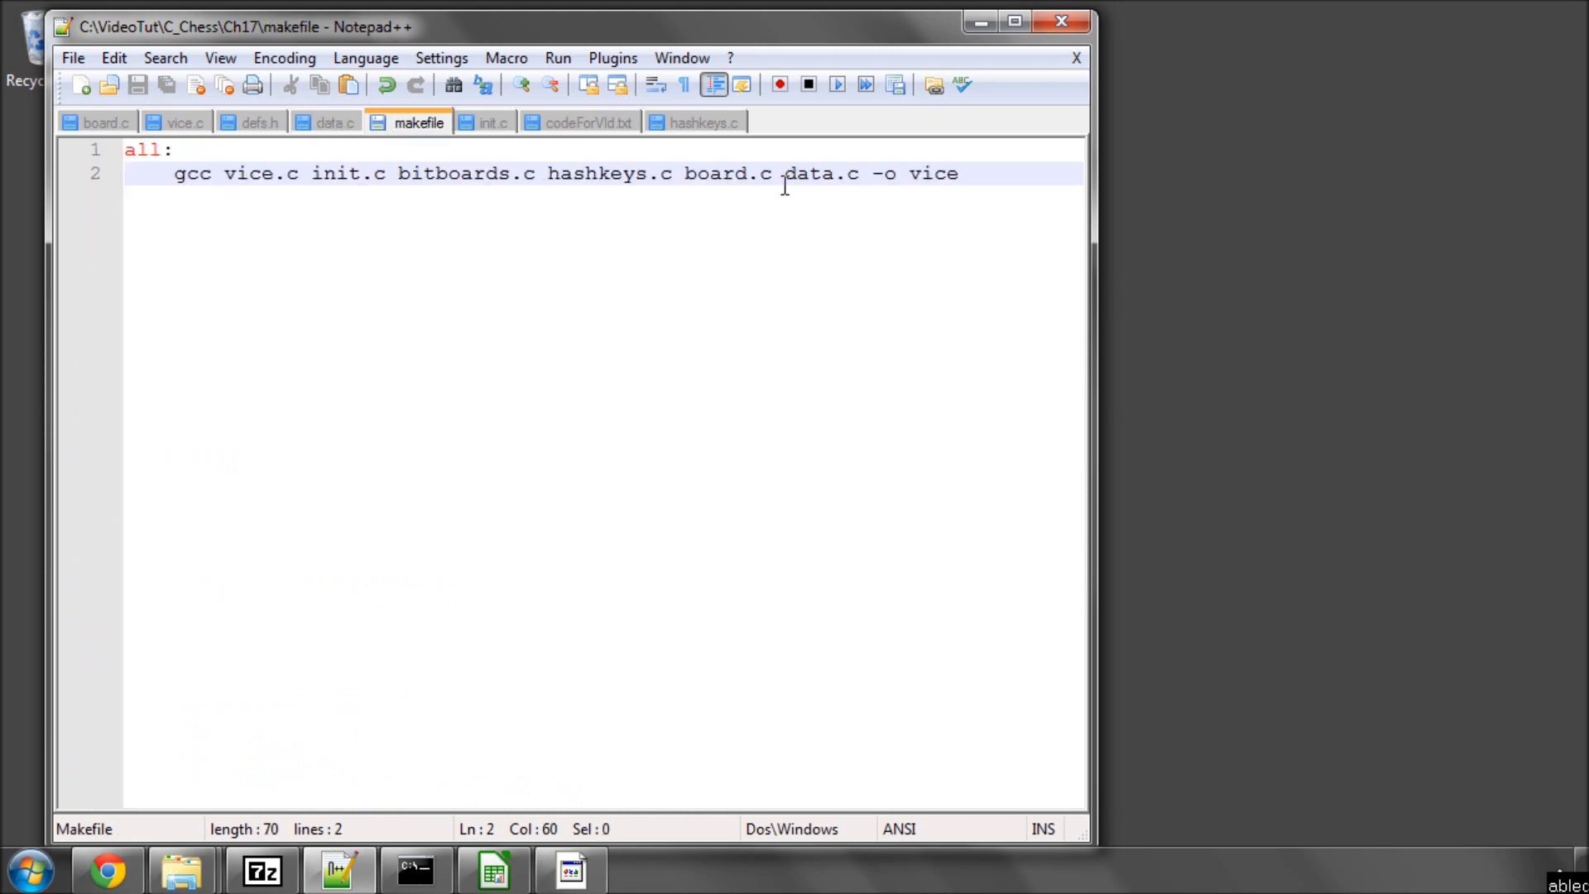
mouse_move(426, 144)
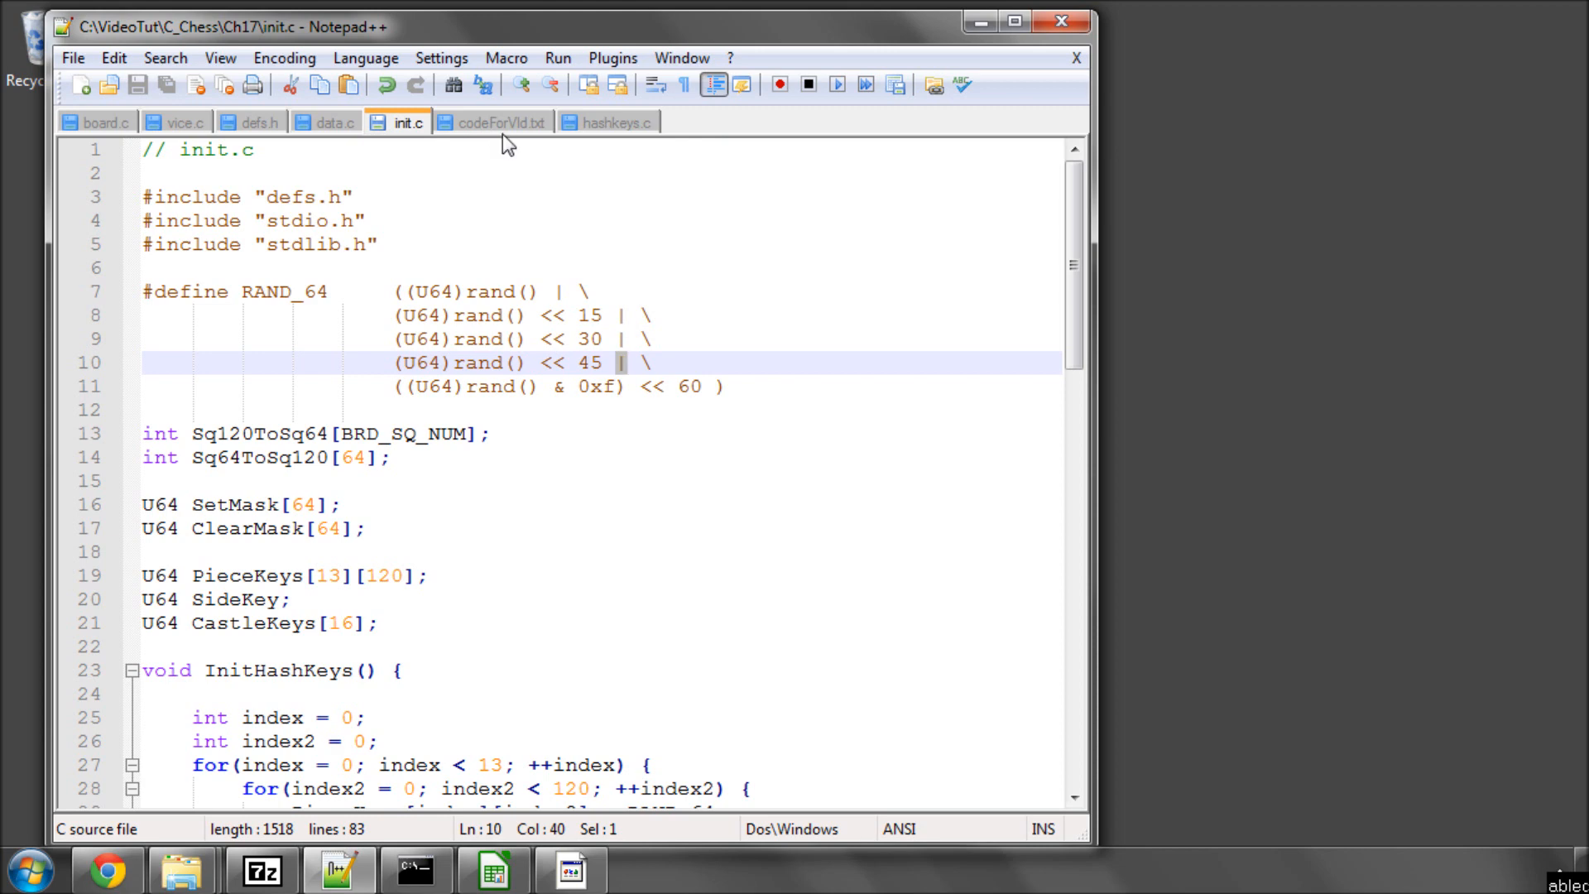
left_click(493, 122)
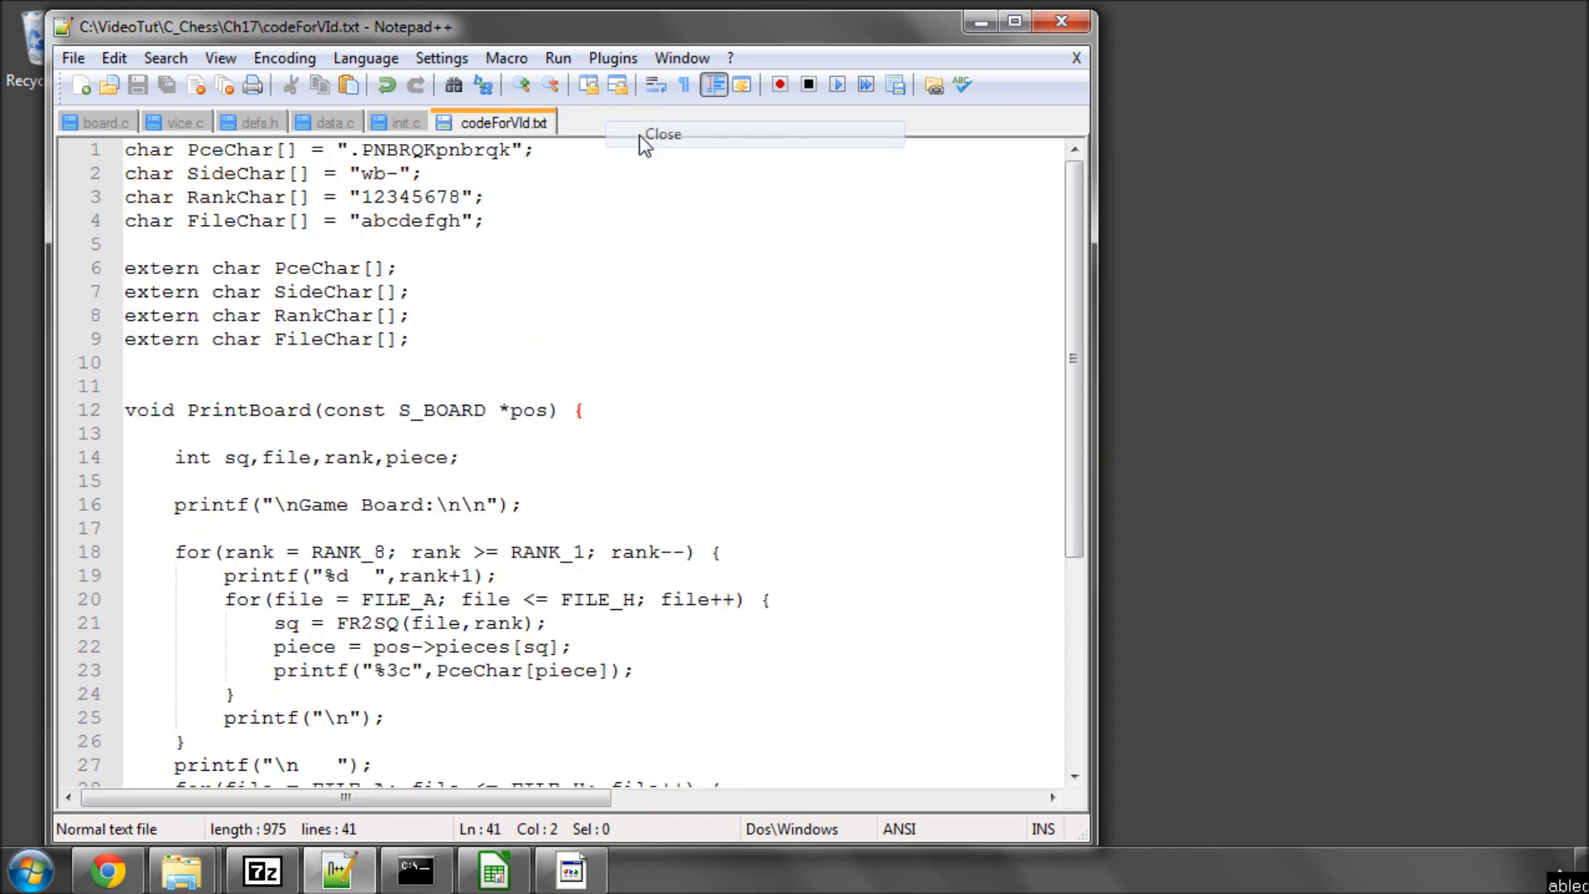
left_click(407, 122)
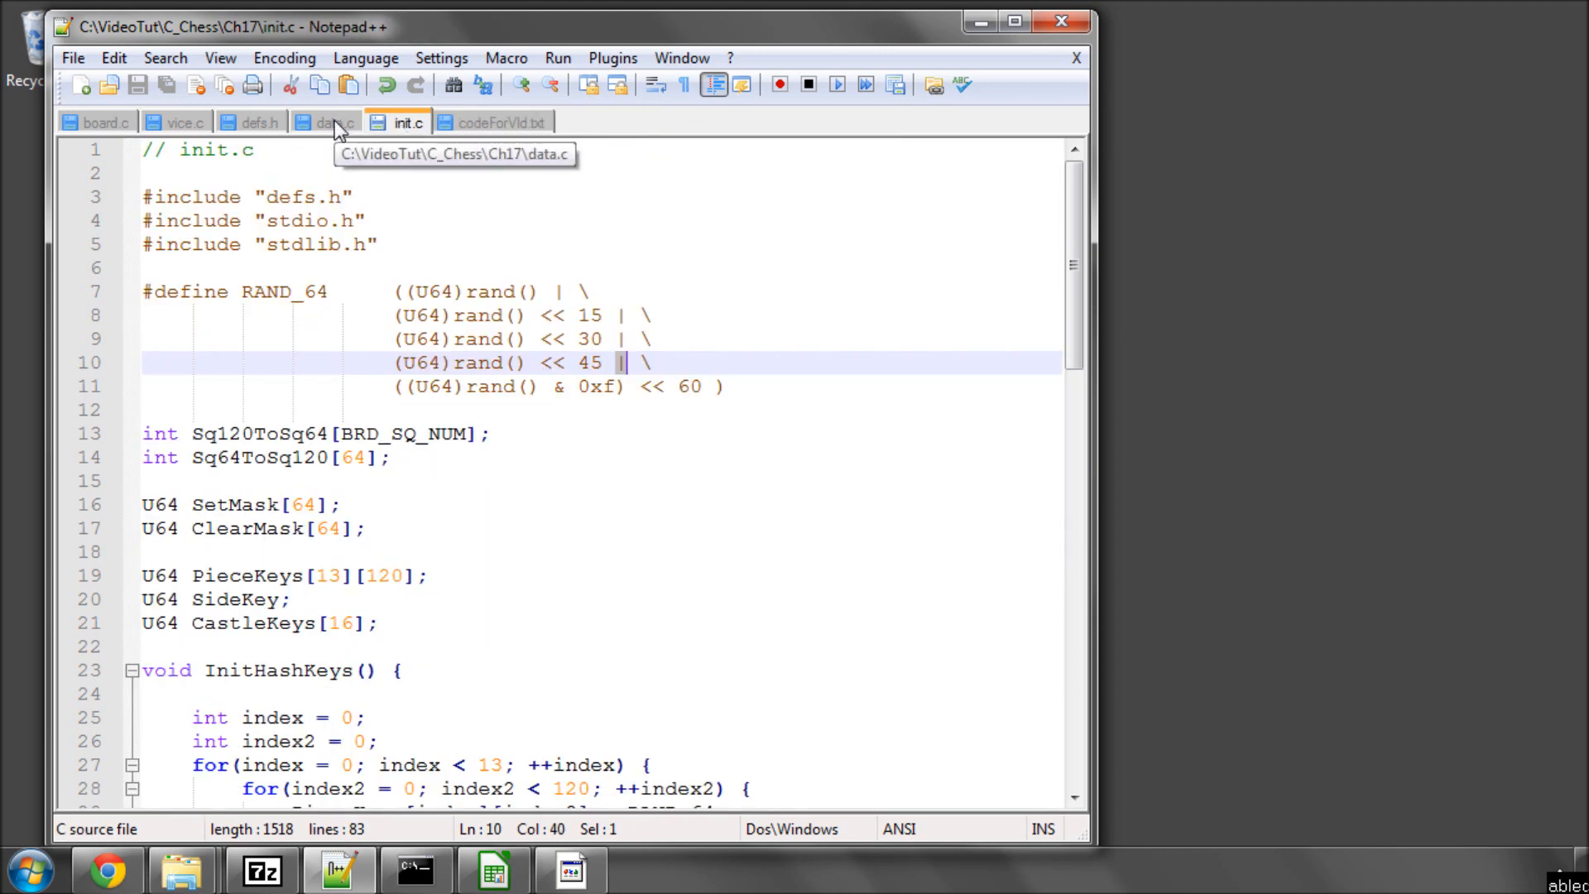
left_click(494, 122)
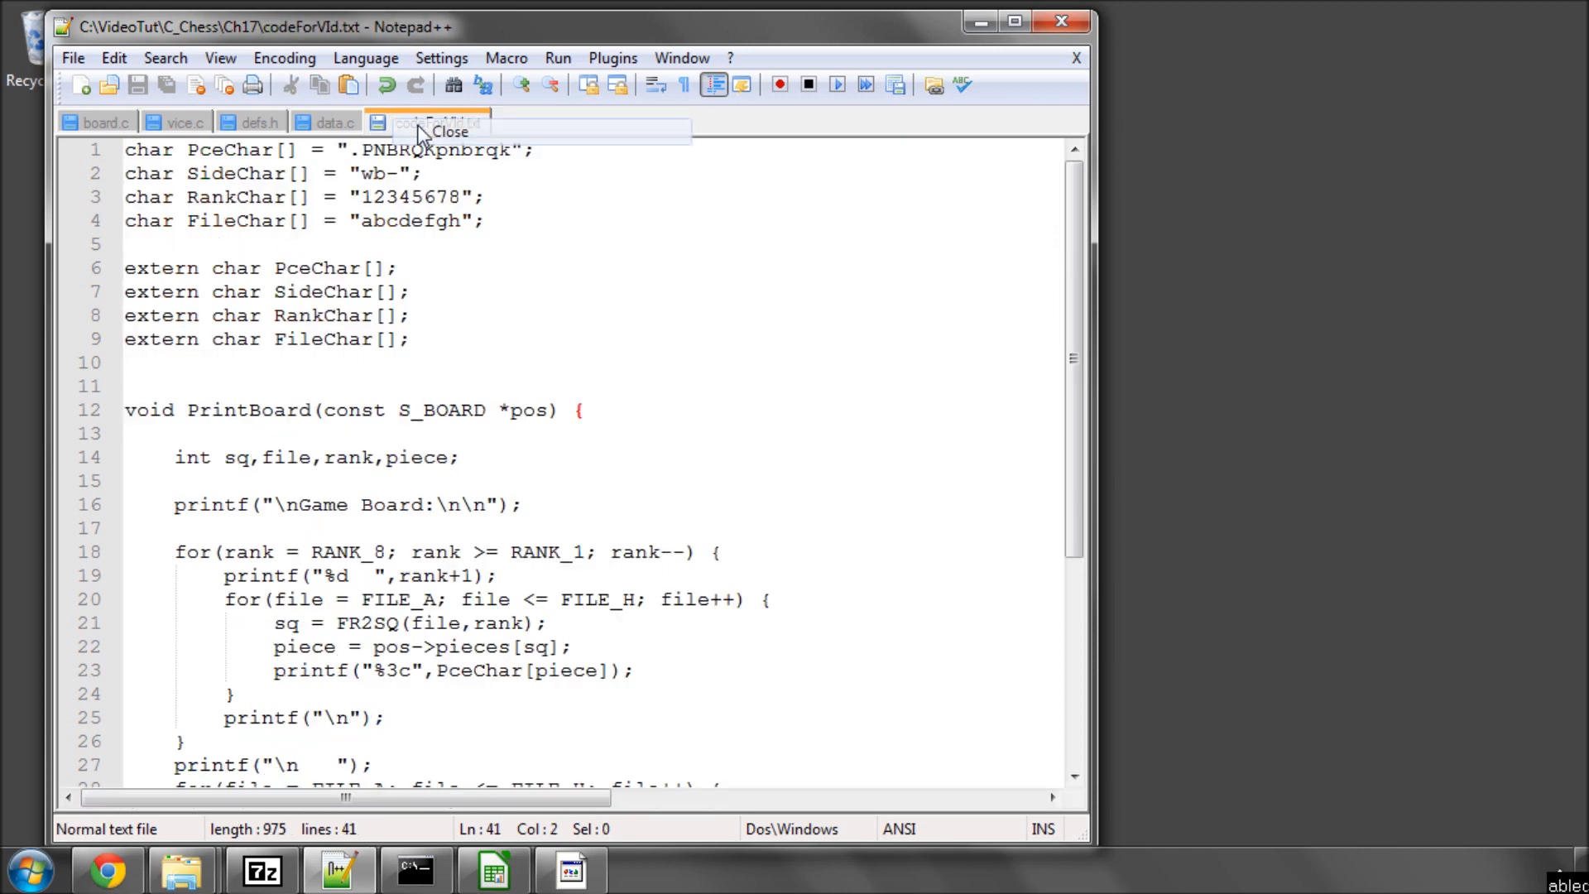
left_click(260, 122)
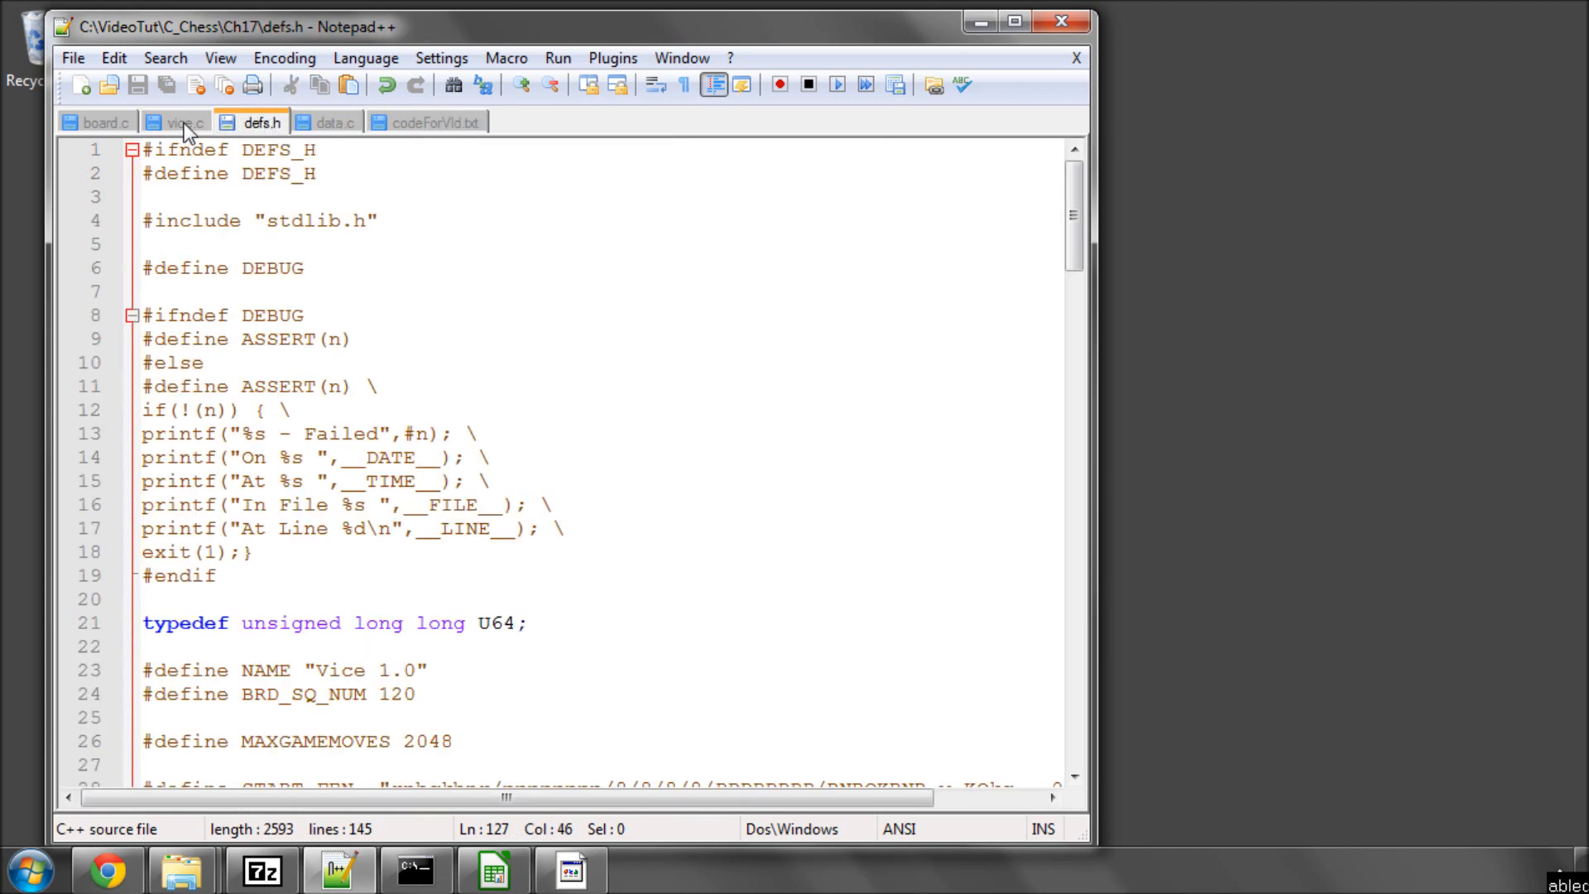
left_click(107, 121)
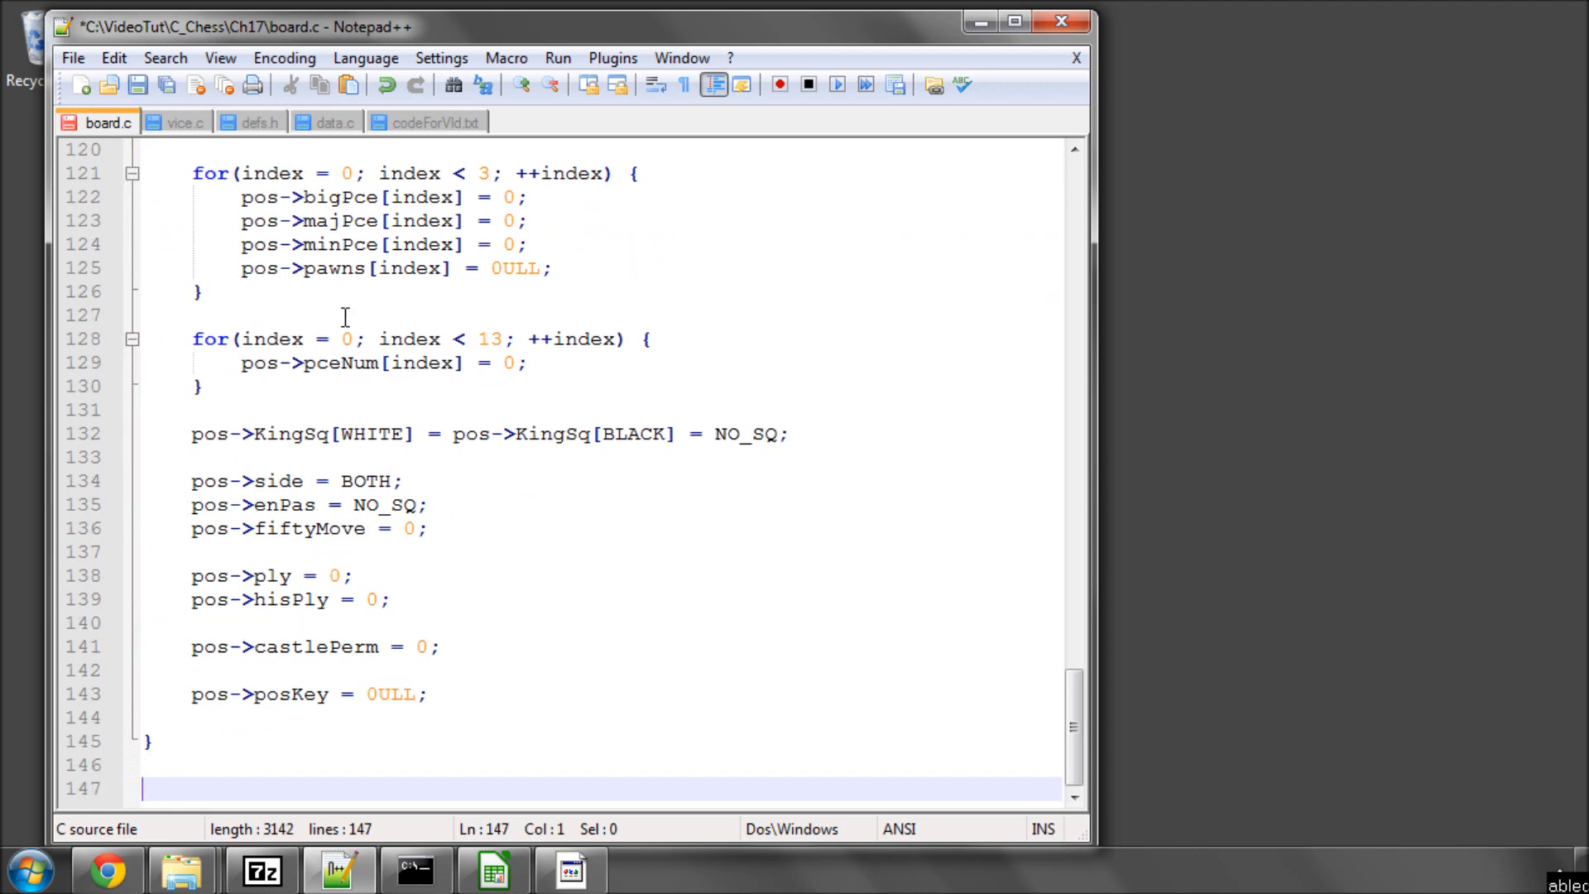
- Type the void PrintBoard() header below ResetBoard in board.c
type("void Pri")
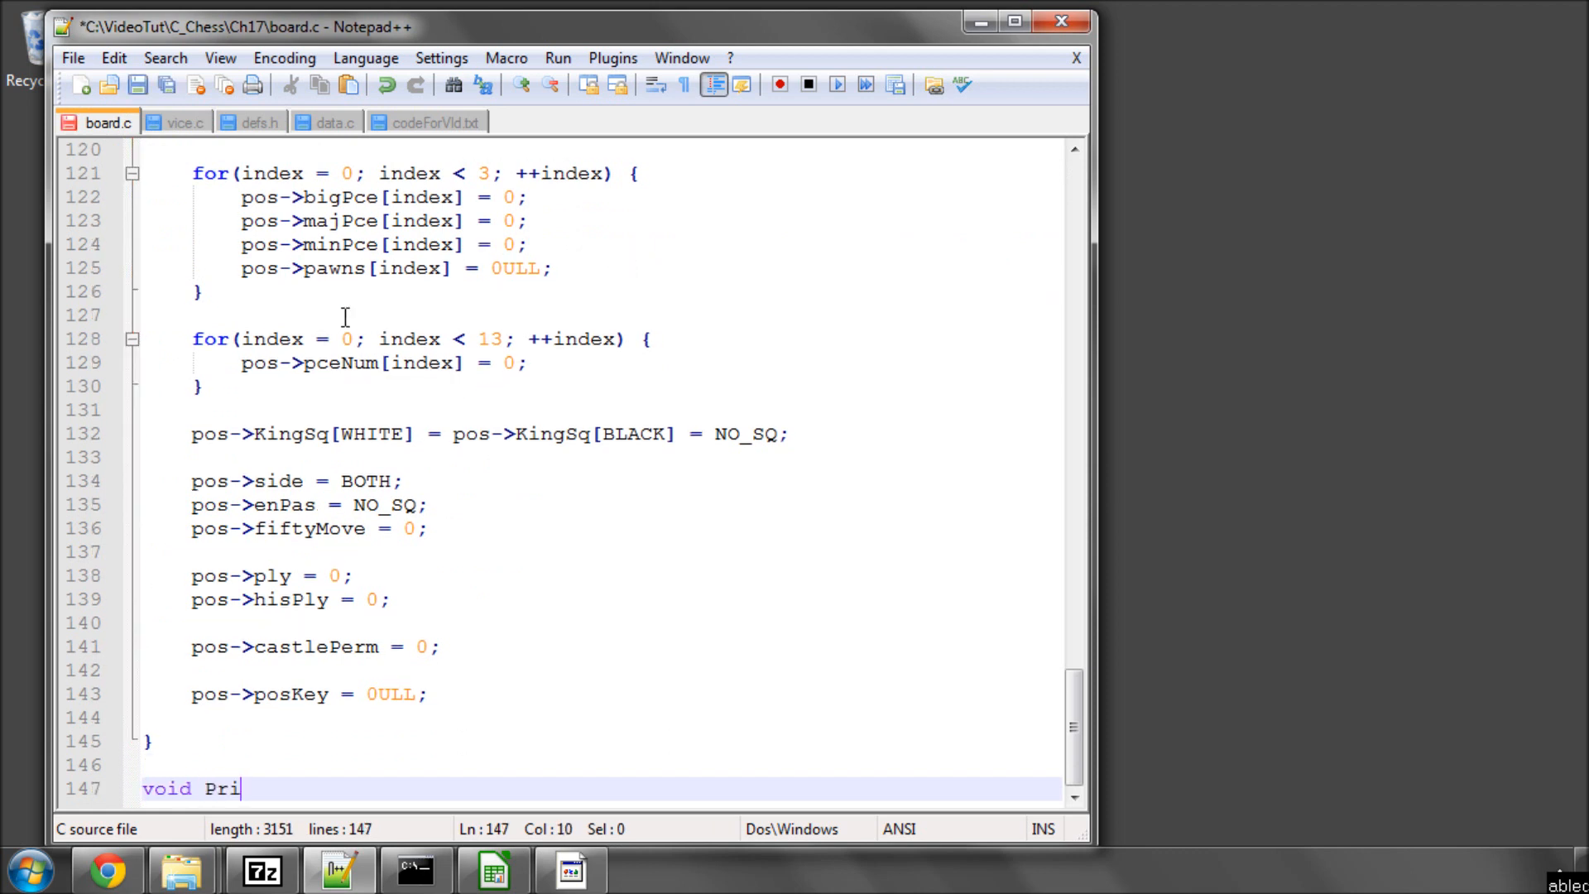
type("ntBoard()")
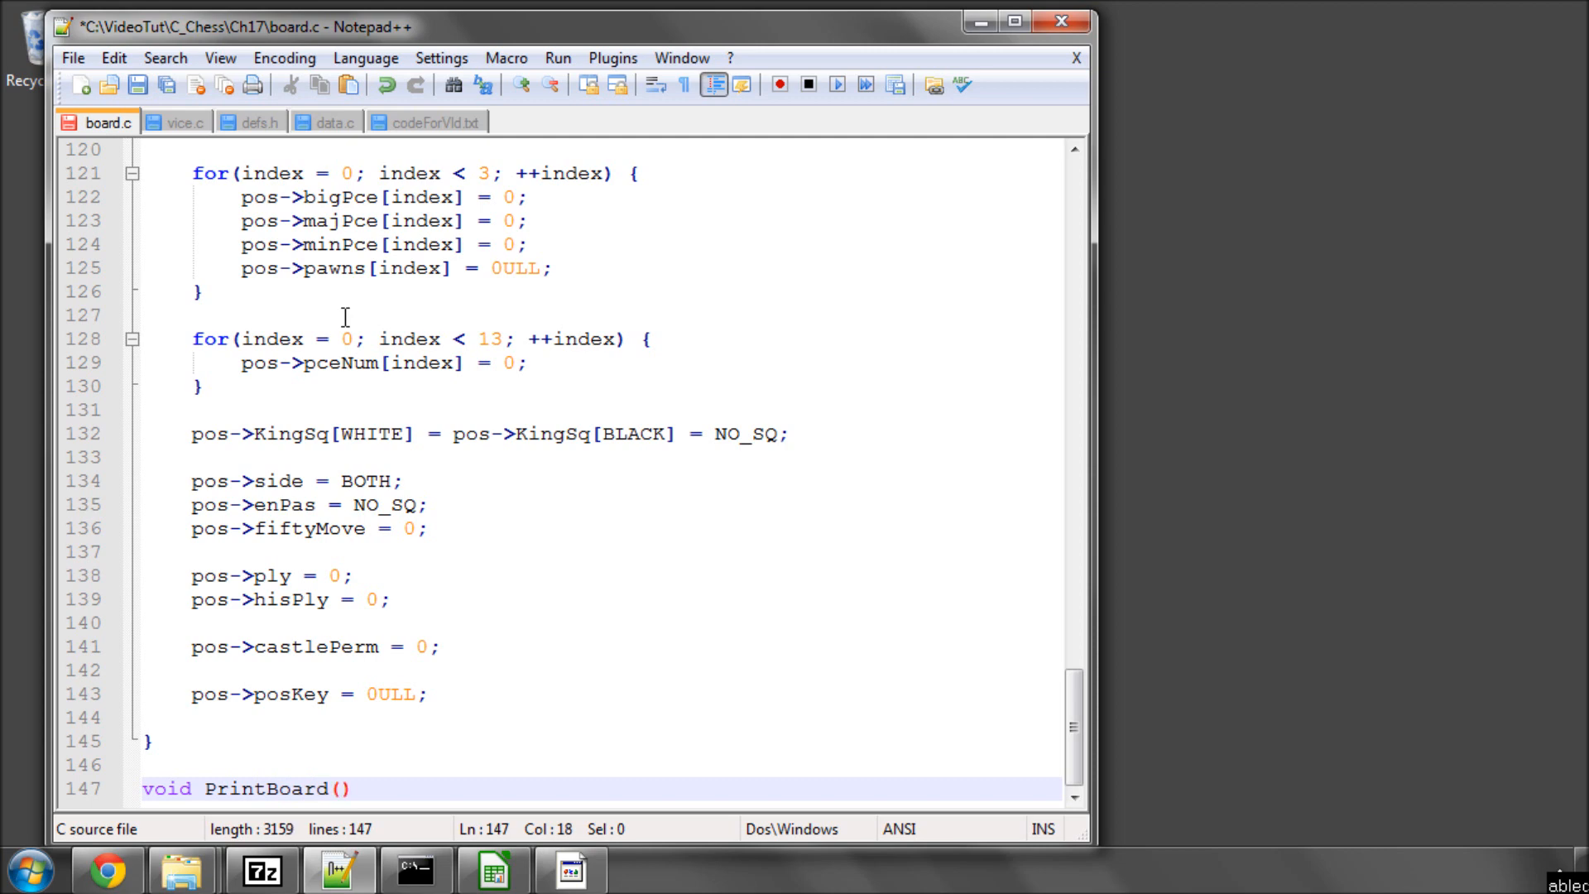
scroll("up", 3)
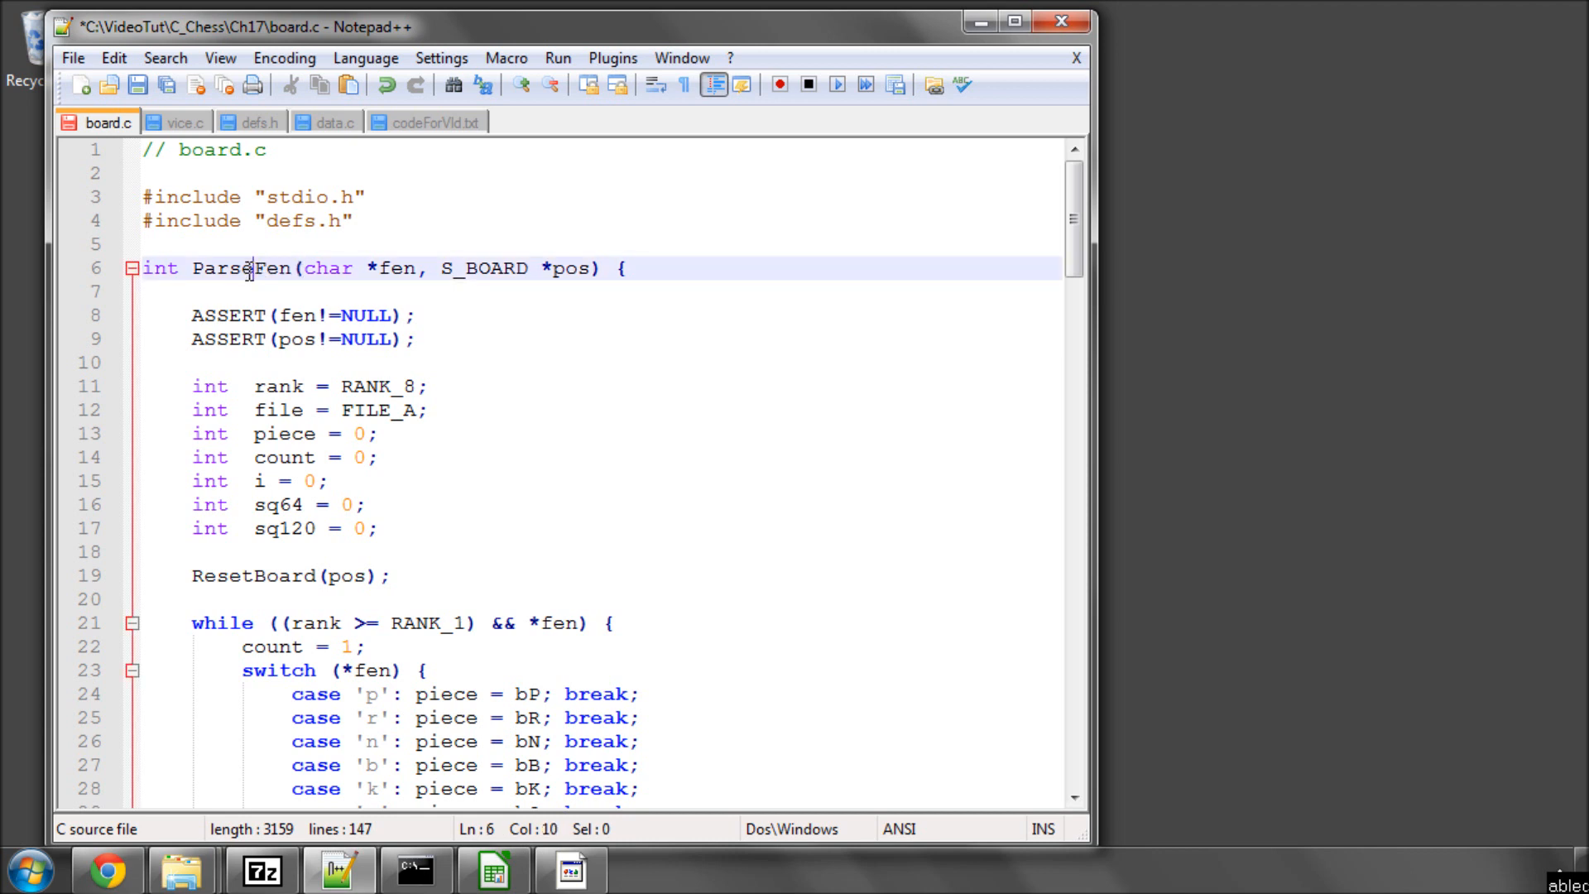
- Check defs.h, then scroll back to the end of board.c
left_click(259, 122)
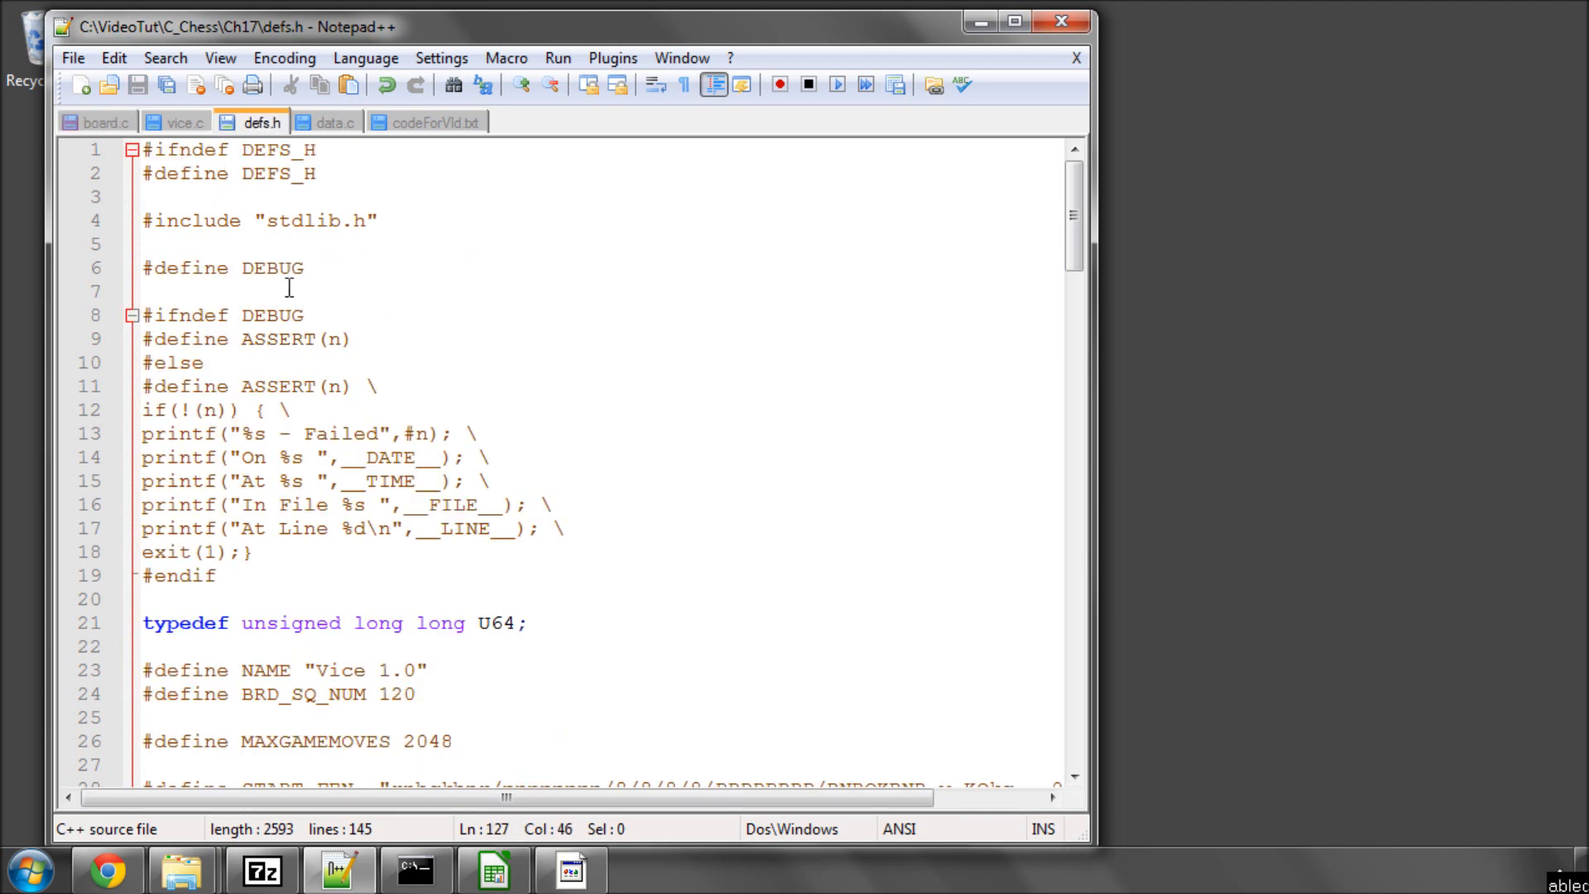
scroll("down", 3)
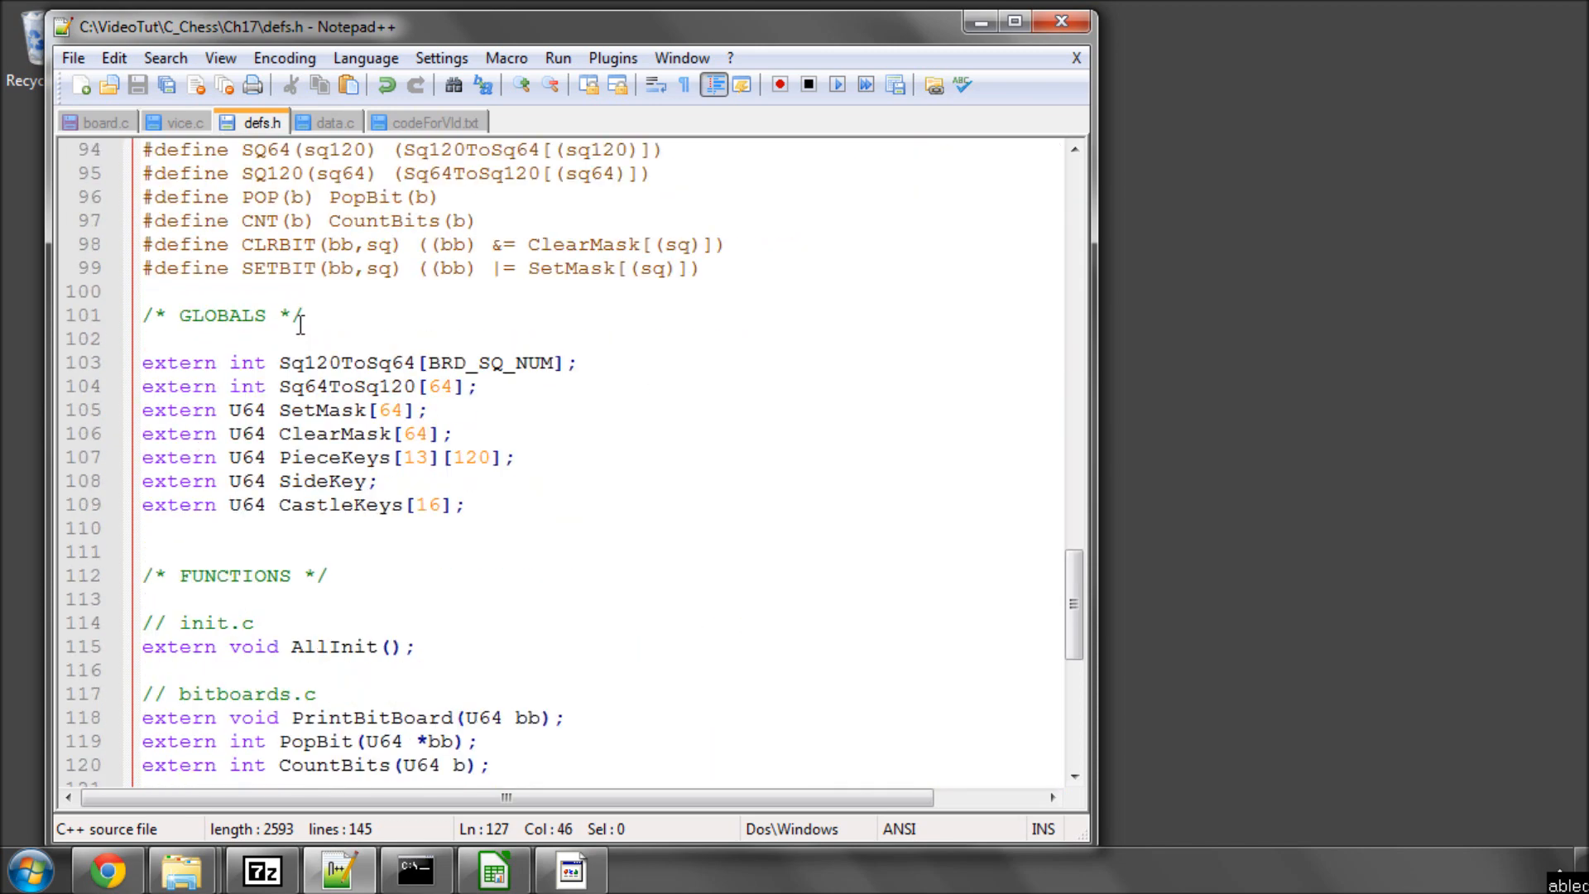
scroll("down", 3)
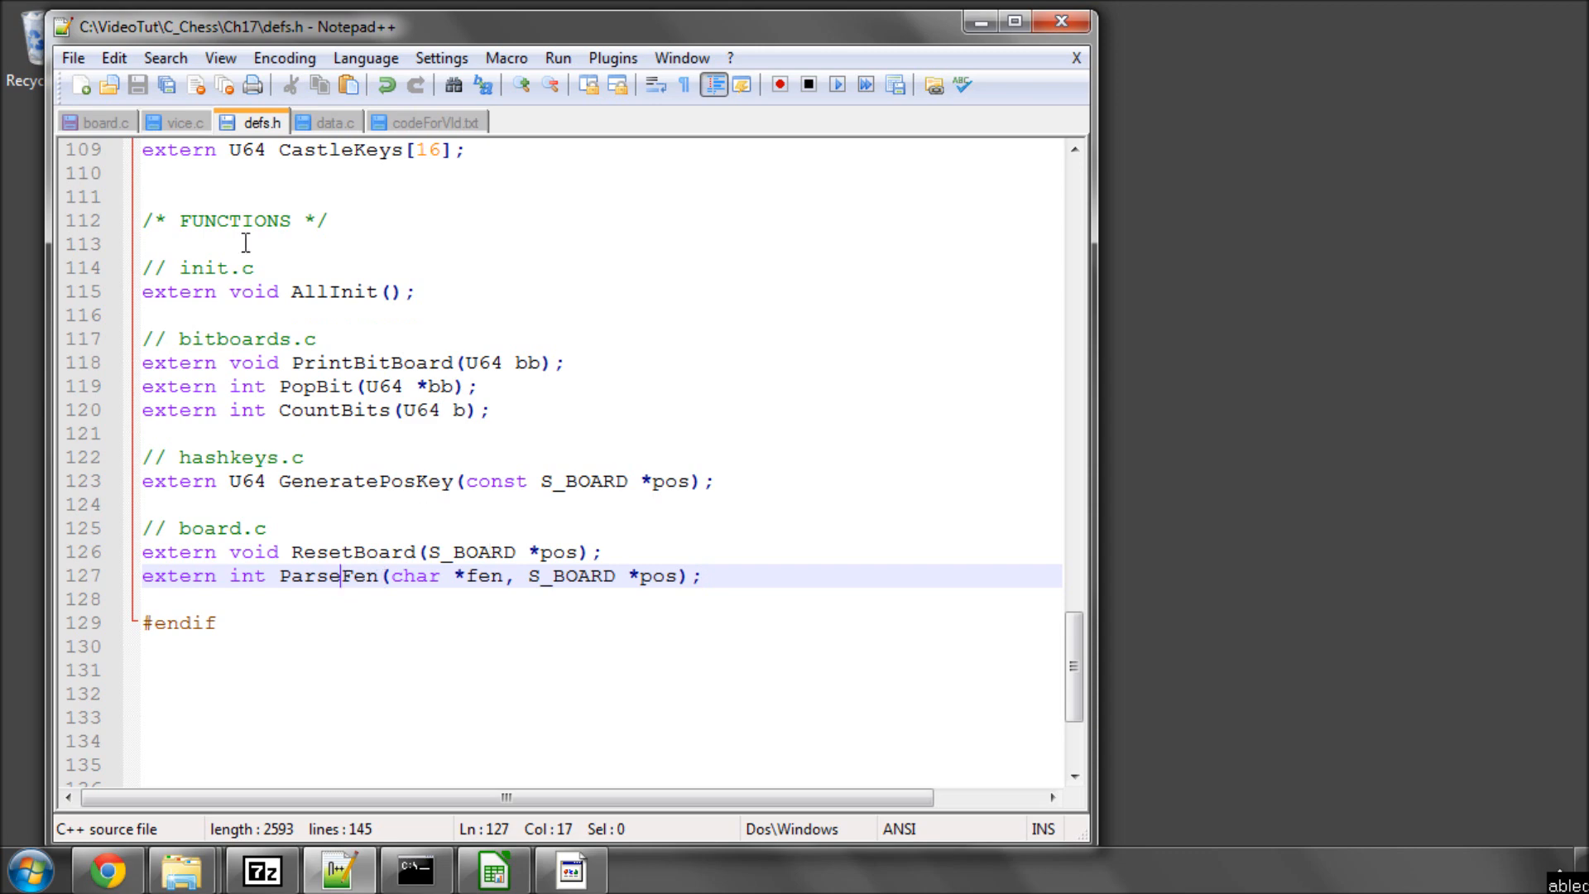
left_click(101, 122)
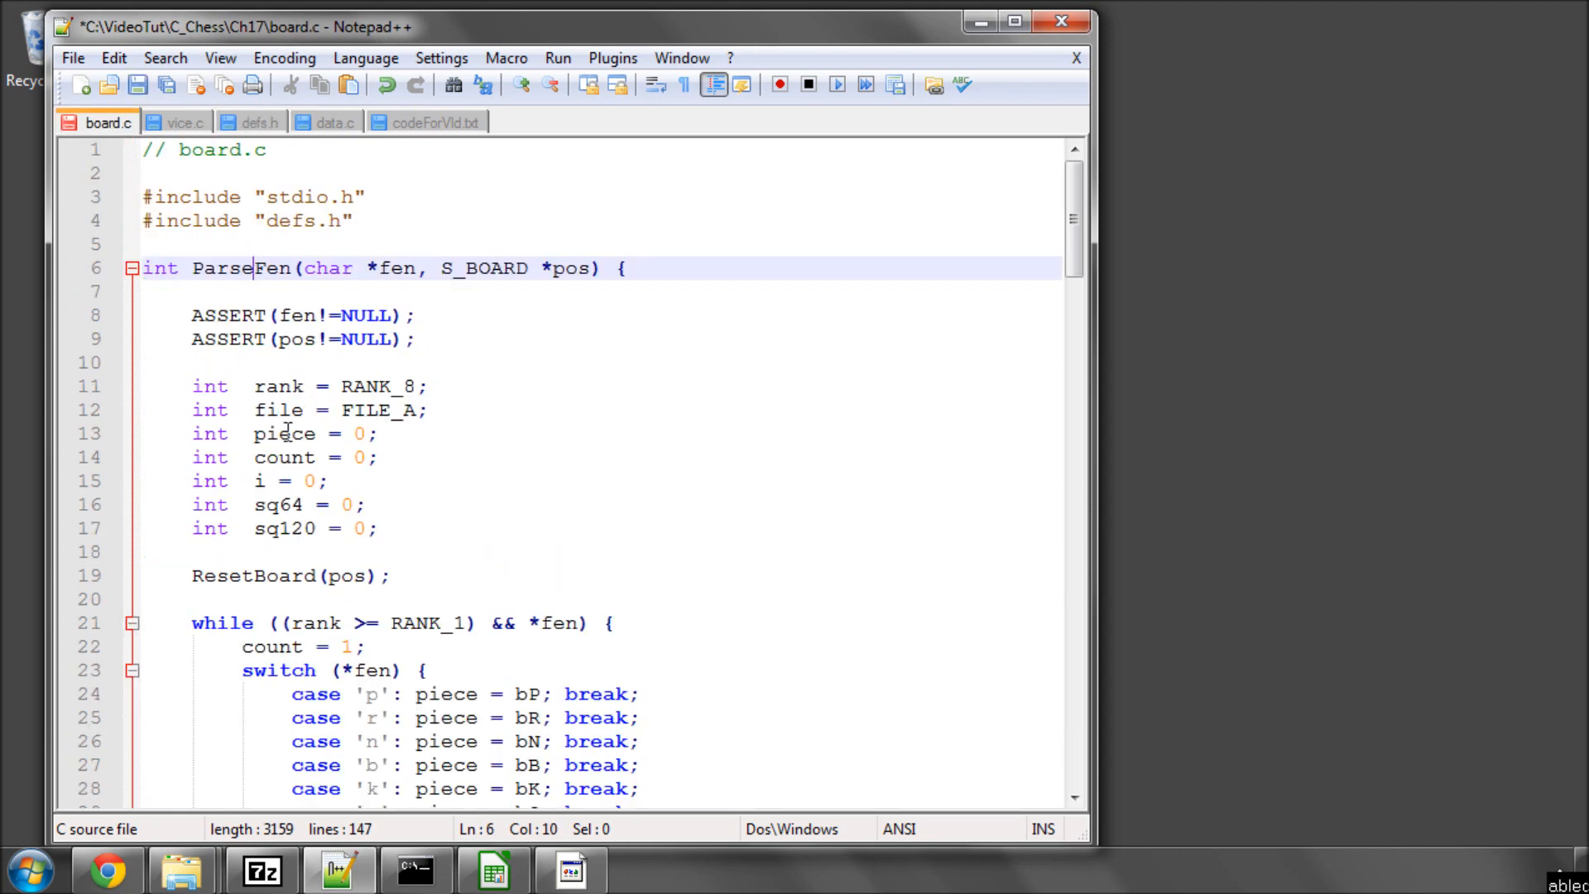
scroll("down", 3)
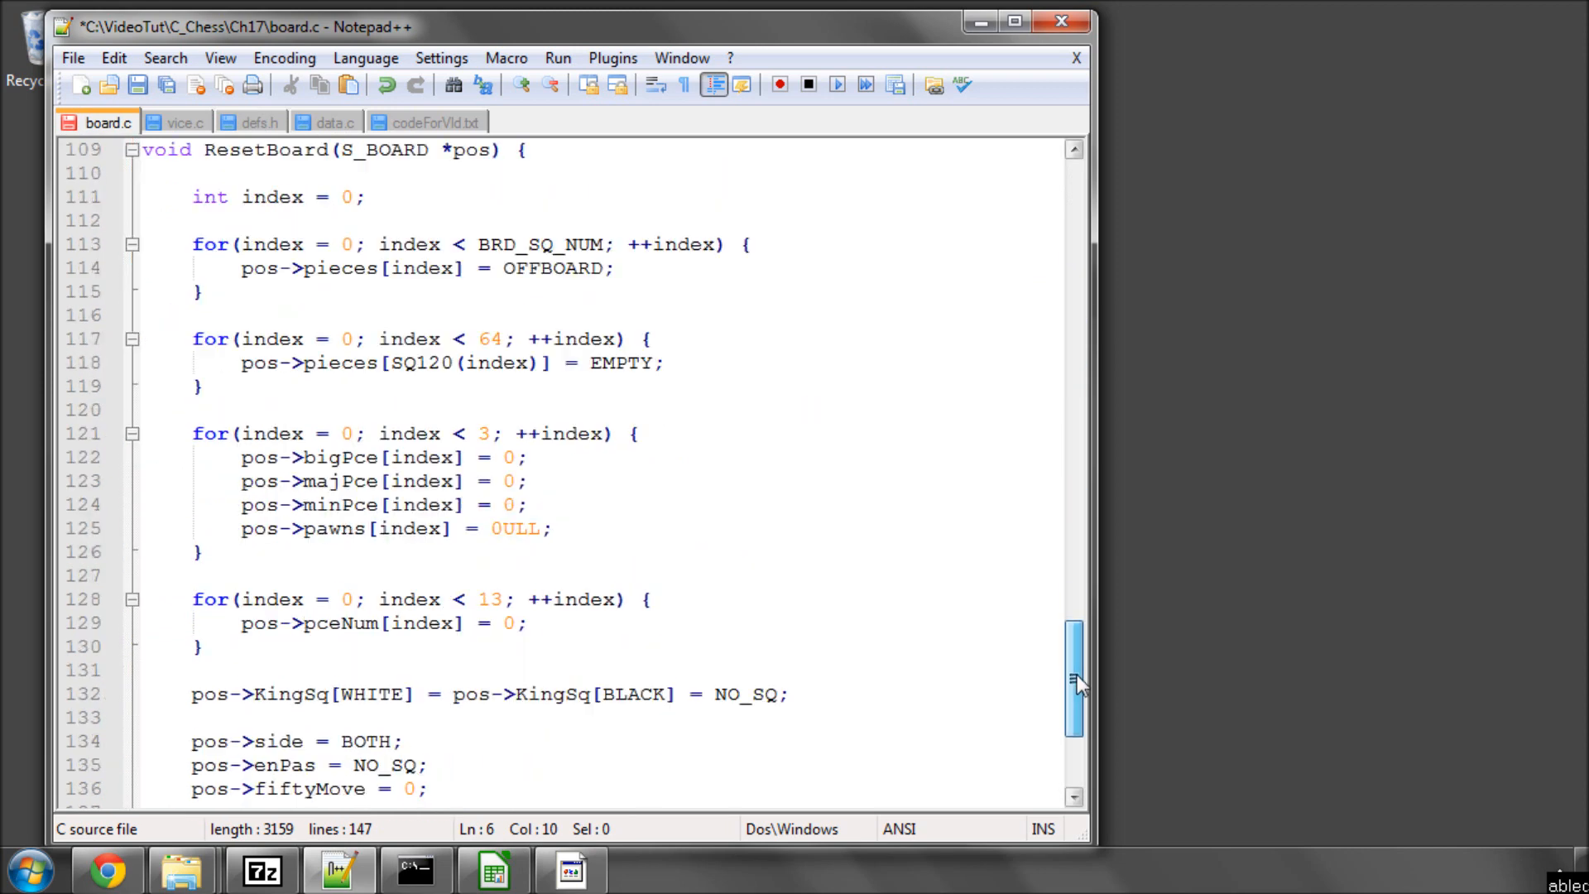
scroll("down", 3)
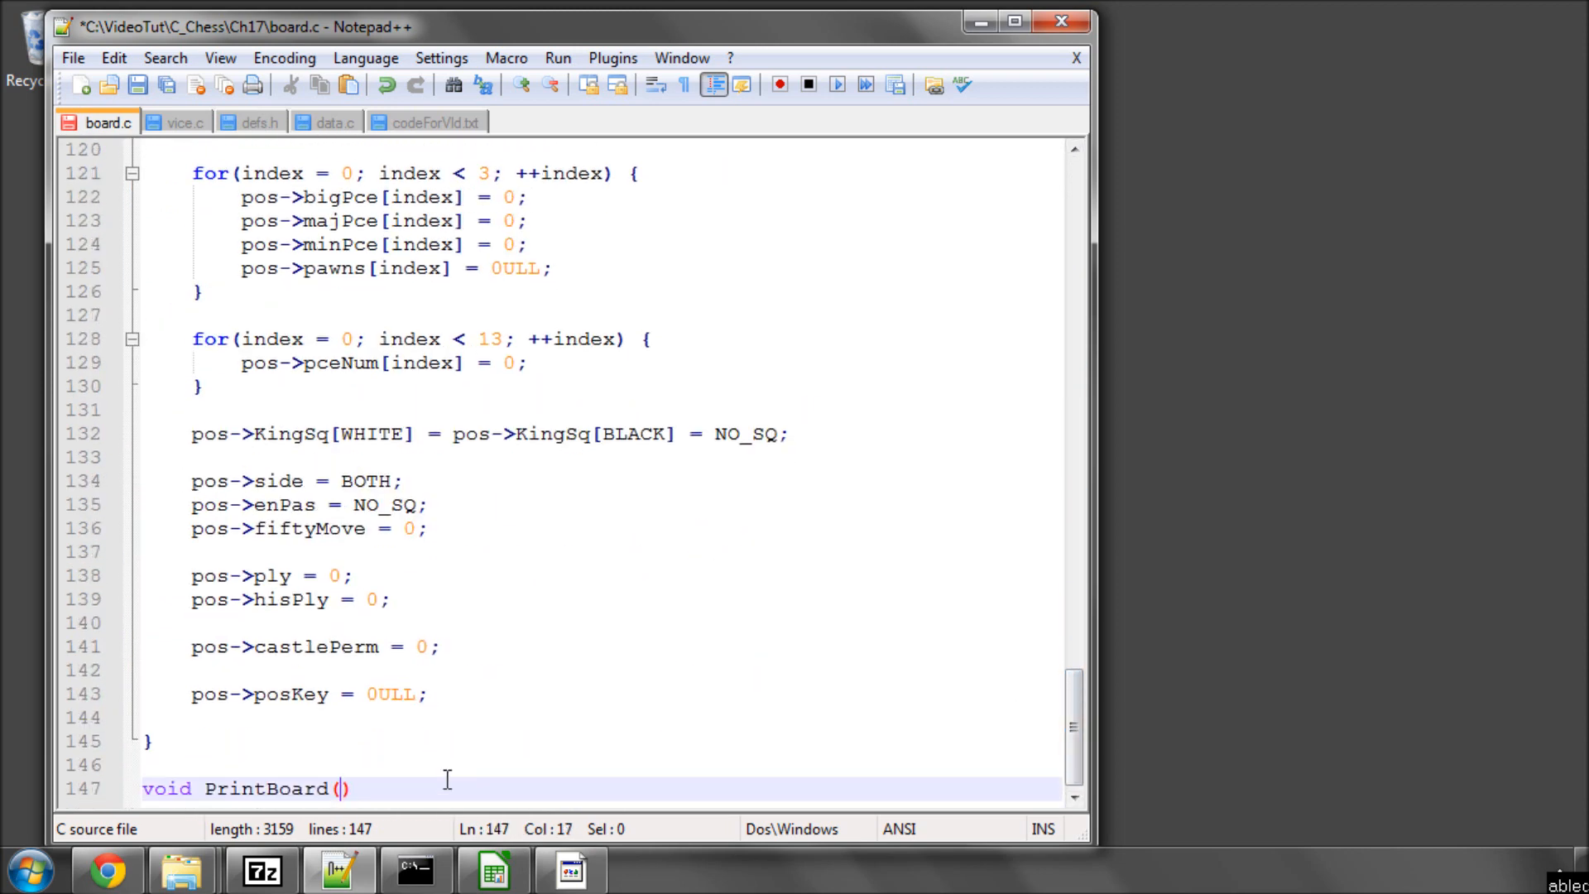
- Give PrintBoard a const S_BOARD *pos parameter and an empty braced body
type("const")
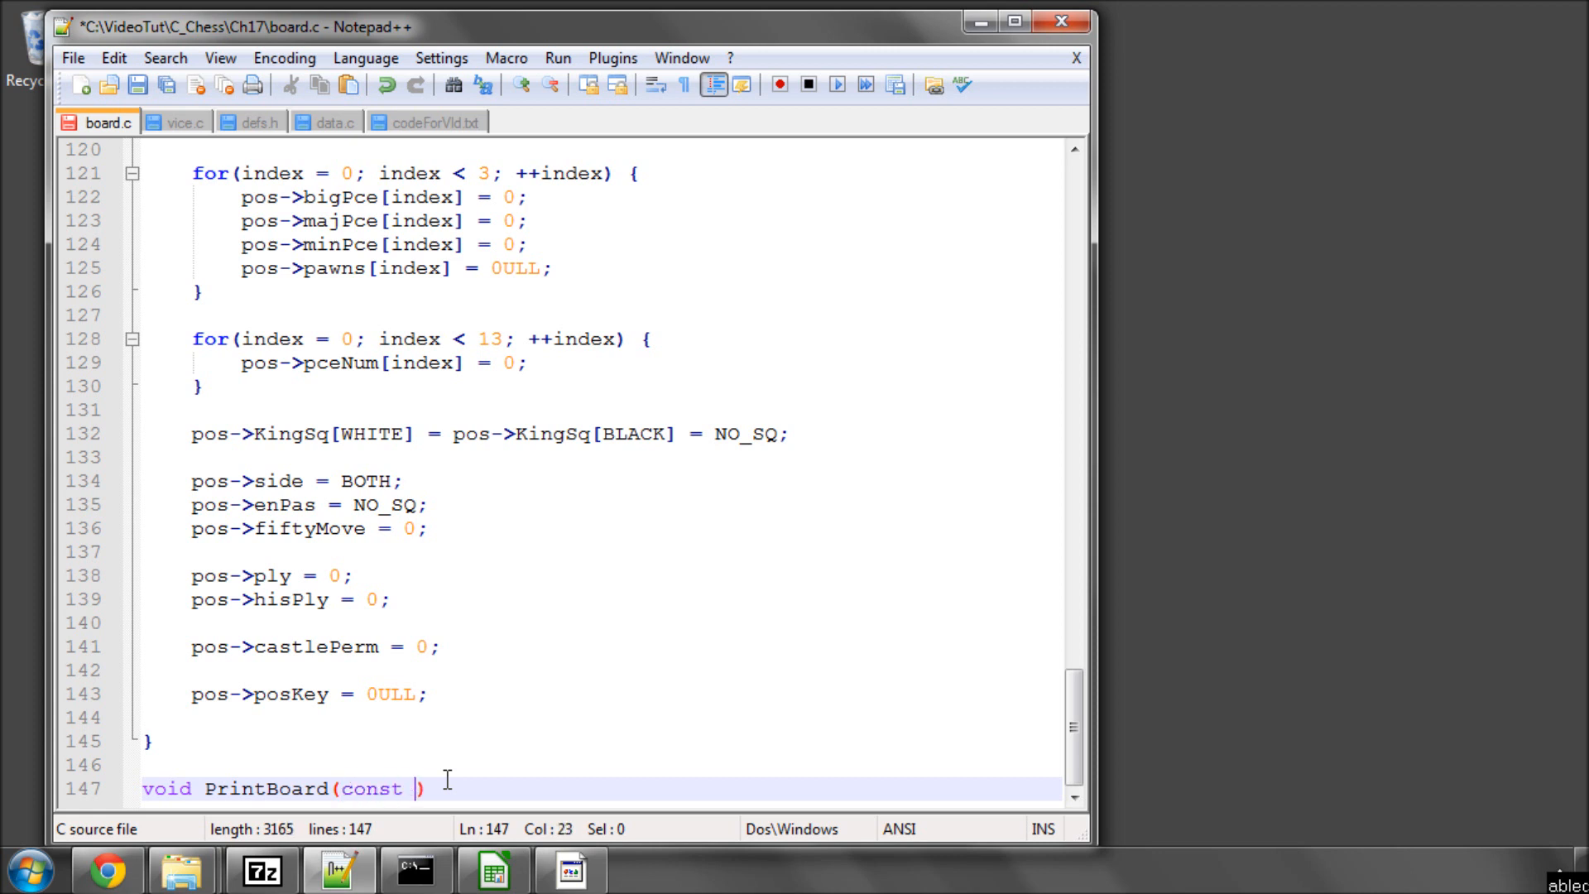
type("S_BOARD")
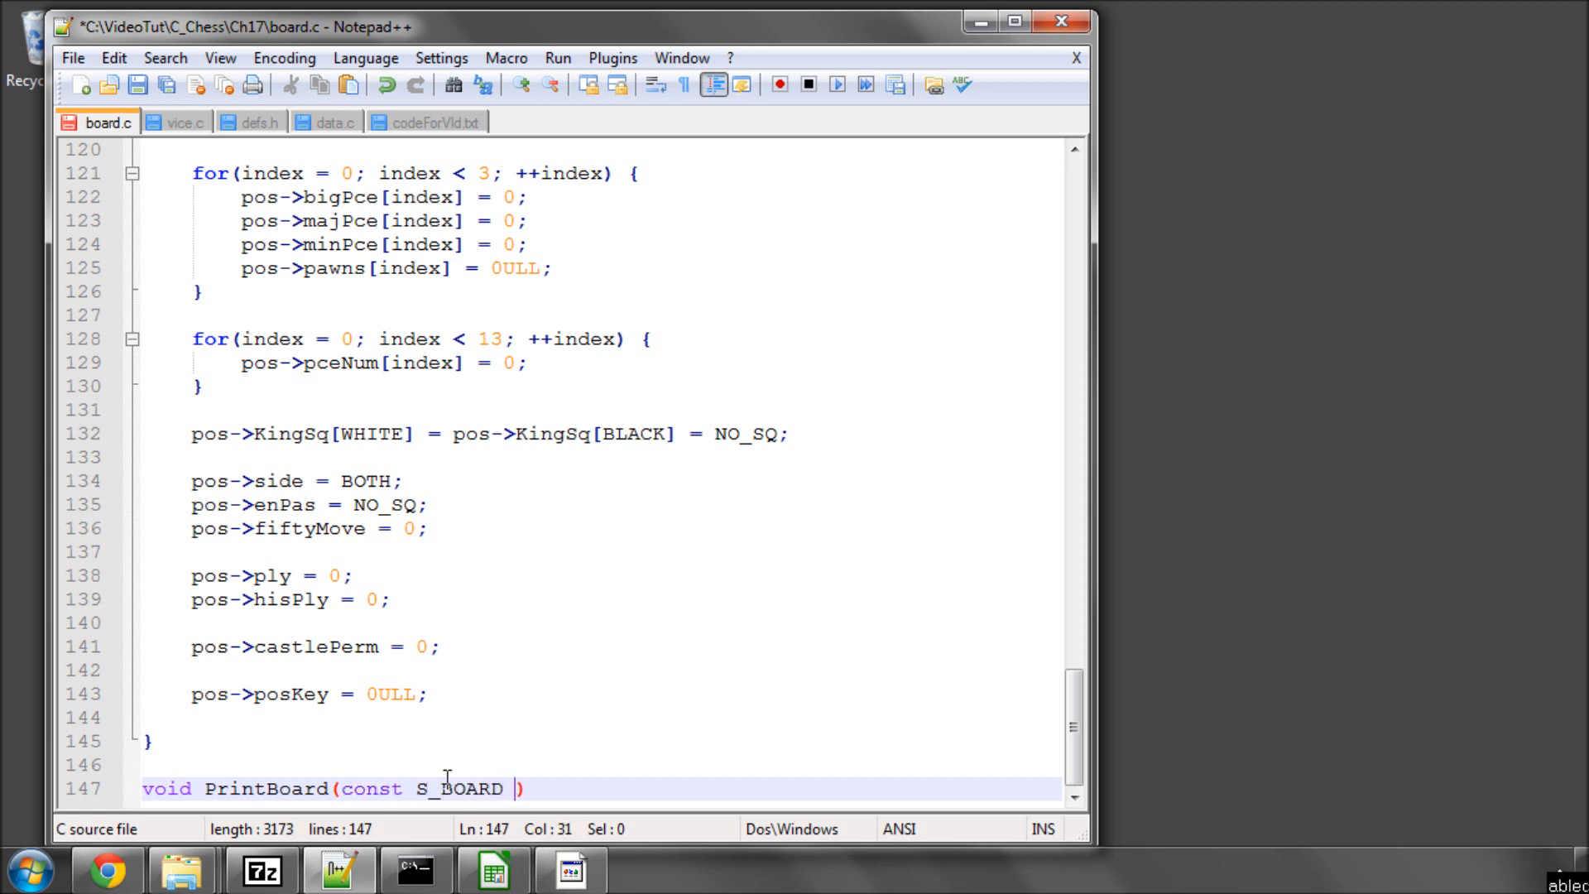
type("*pos")
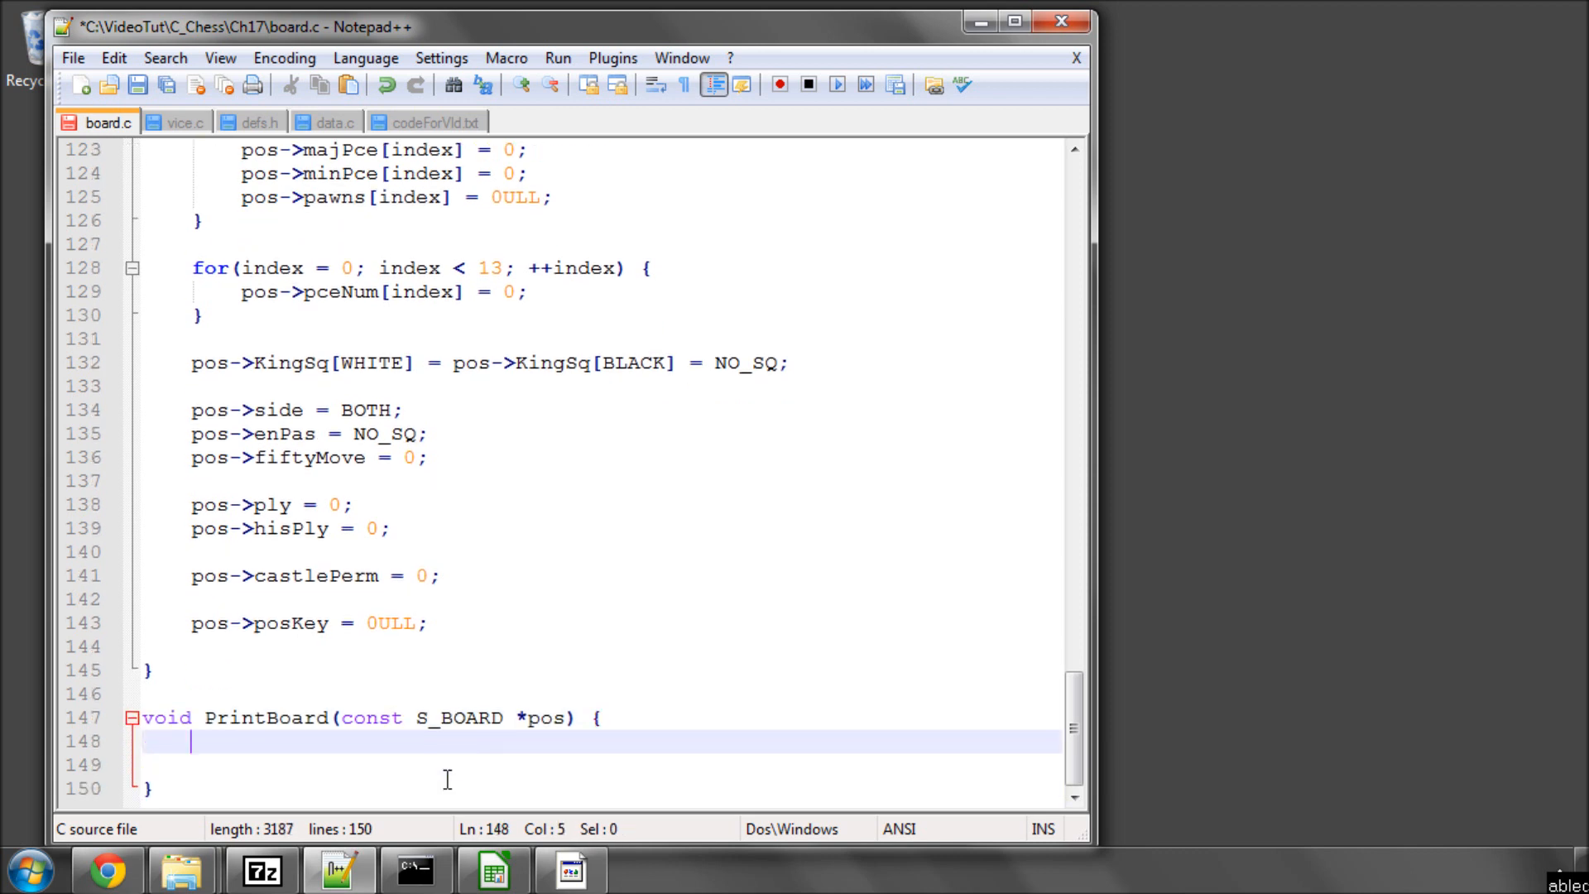
key("enter")
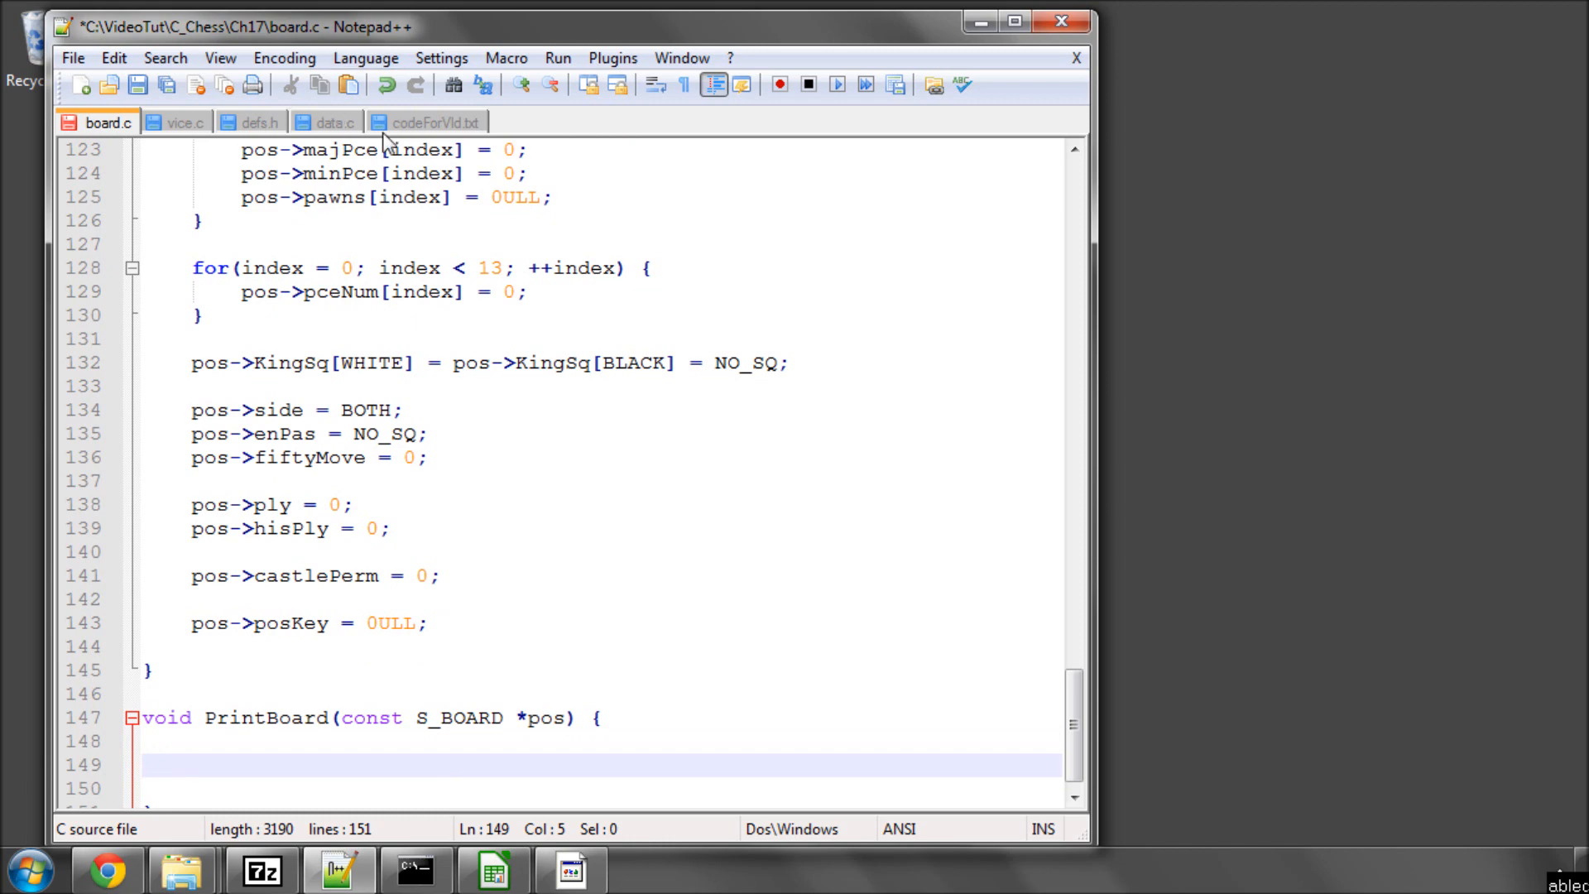
- Compare with the codeForVid.txt reference, return to board.c, then move to defs.h
left_click(436, 122)
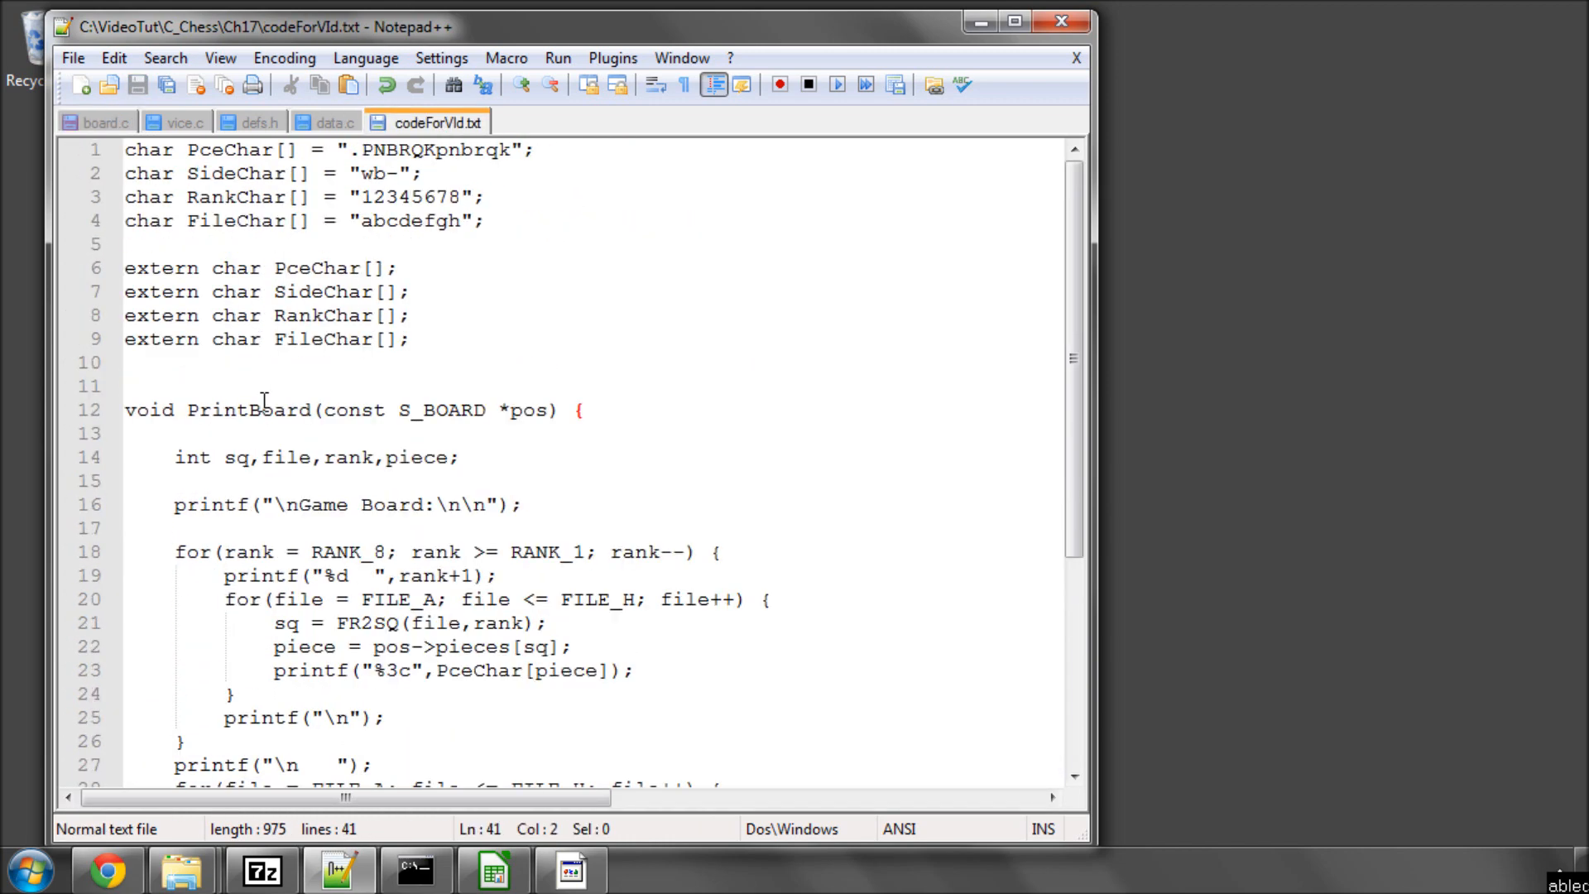
left_click(96, 121)
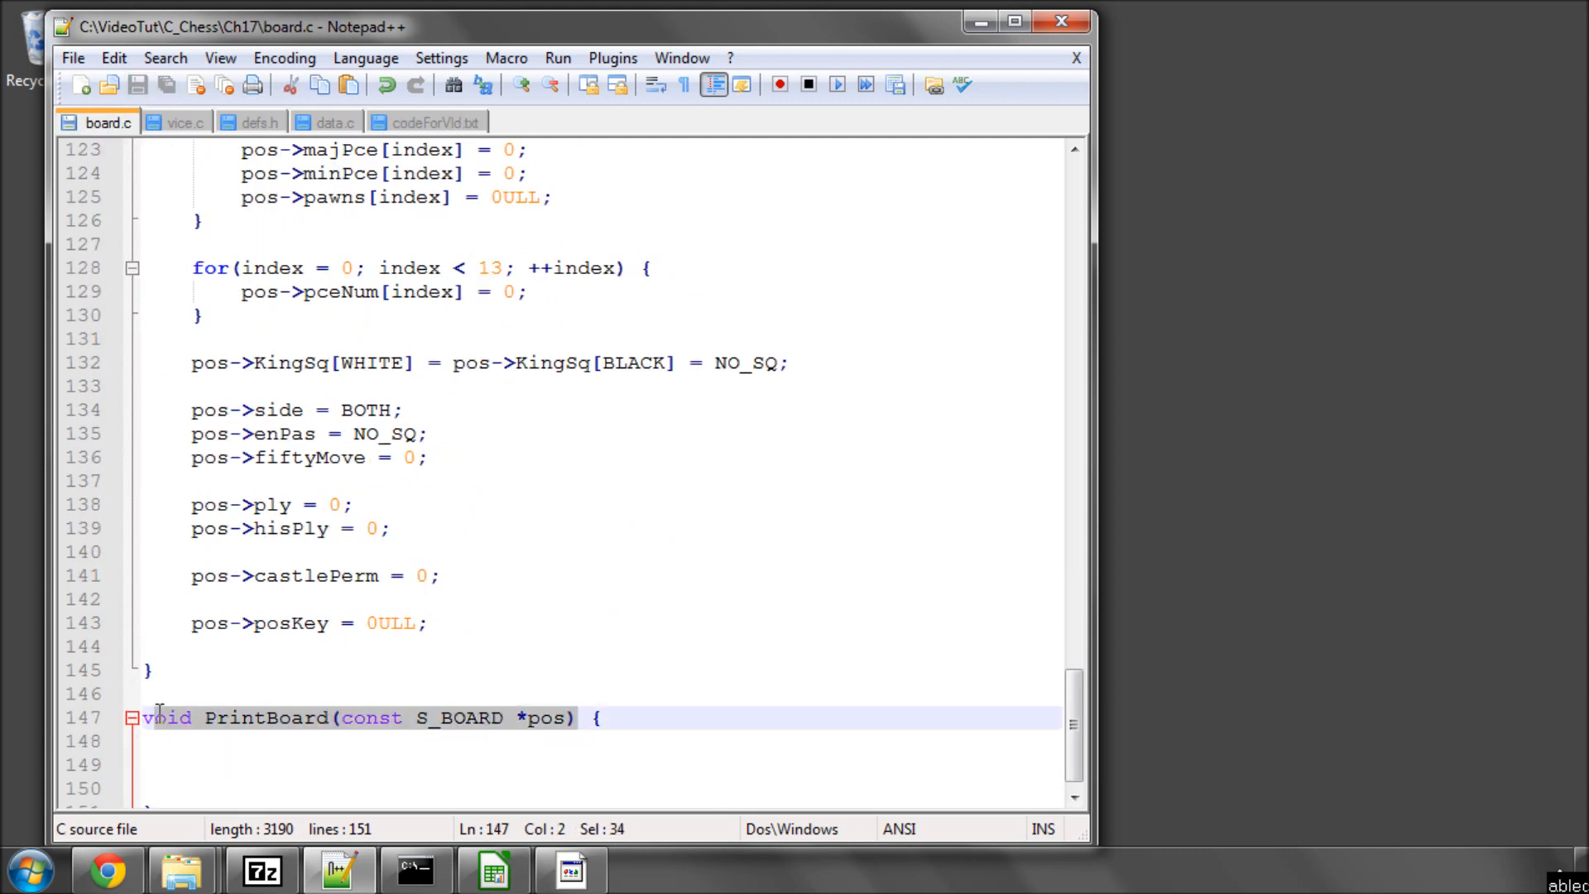
left_click(258, 122)
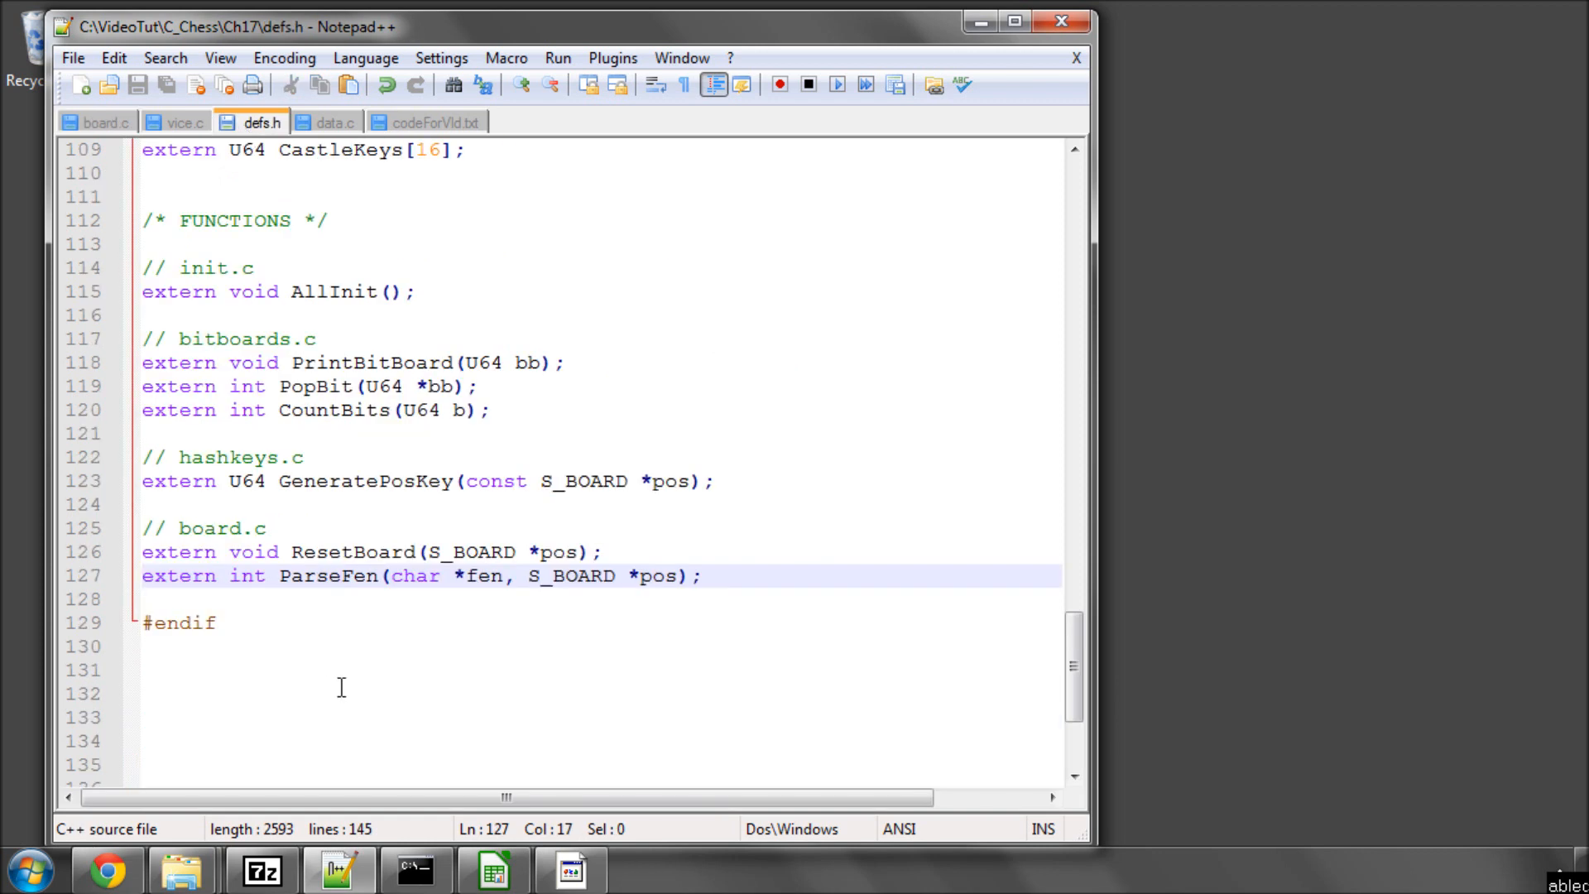
- Declare extern PrintBoard(const S_BOARD *pos) and the extern PceChar, SideChar, RankChar, FileChar arrays
type("extern")
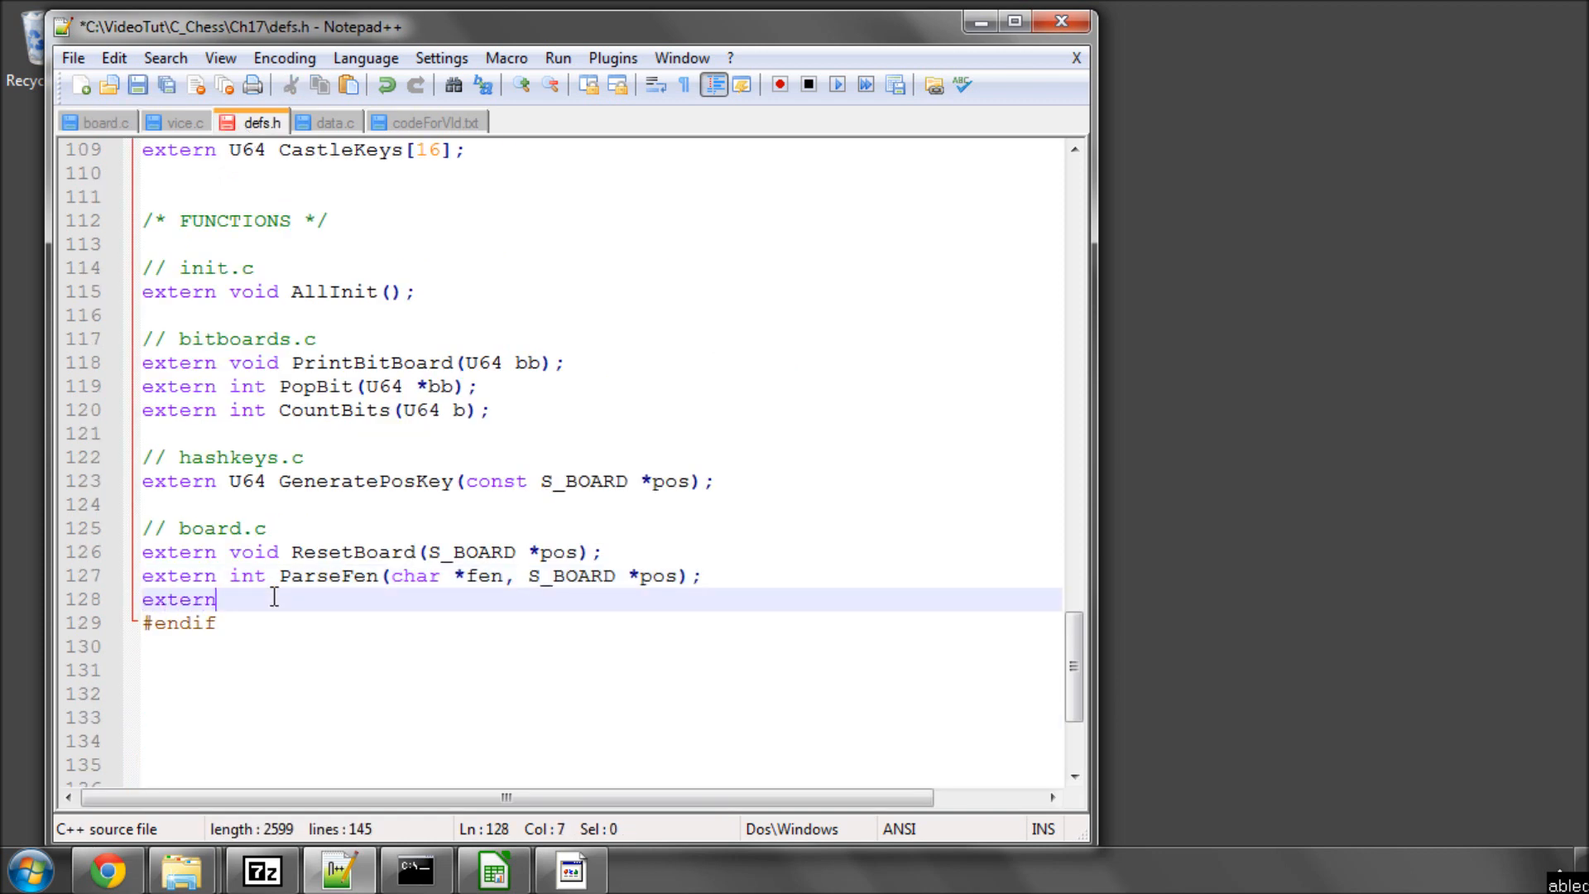
type("void PrintBoard(const S_BOARD *pos);")
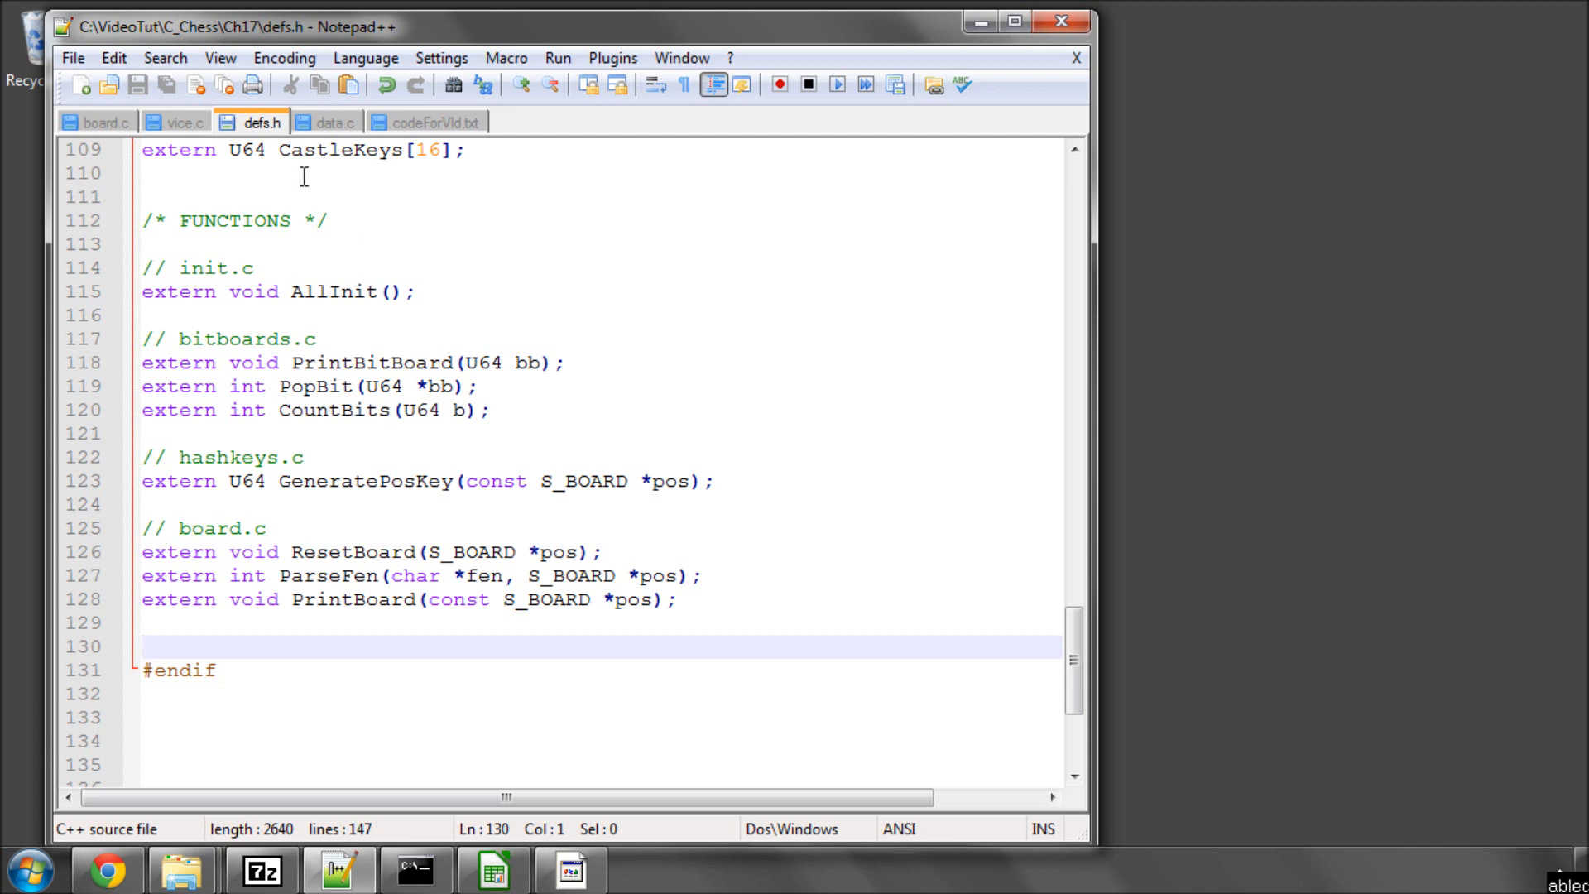
left_click(436, 123)
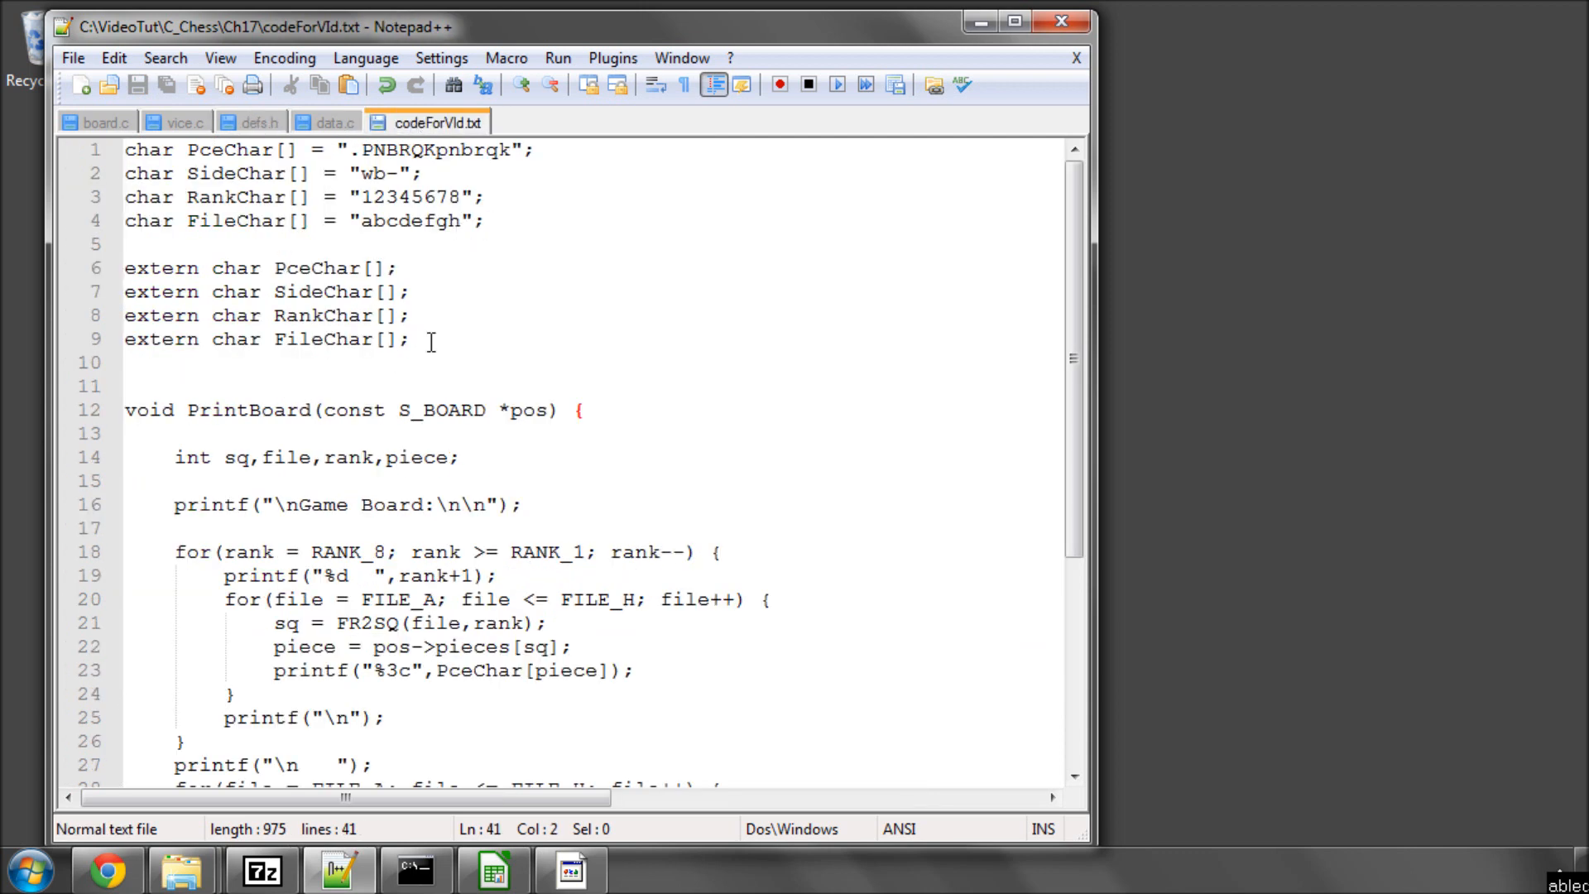
left_click(259, 121)
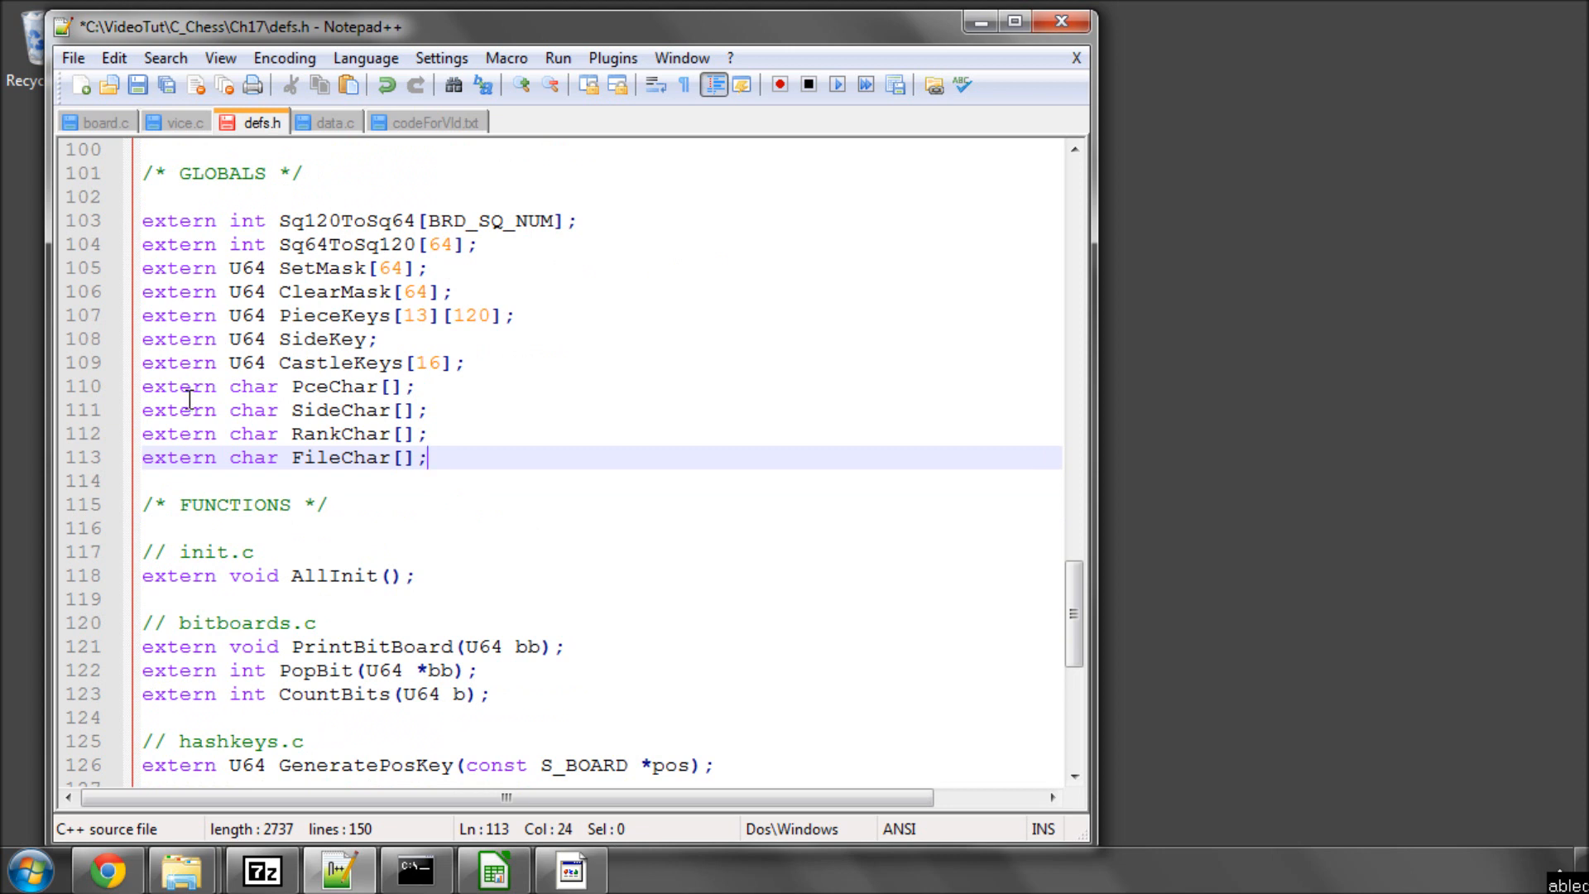
double_click(331, 386)
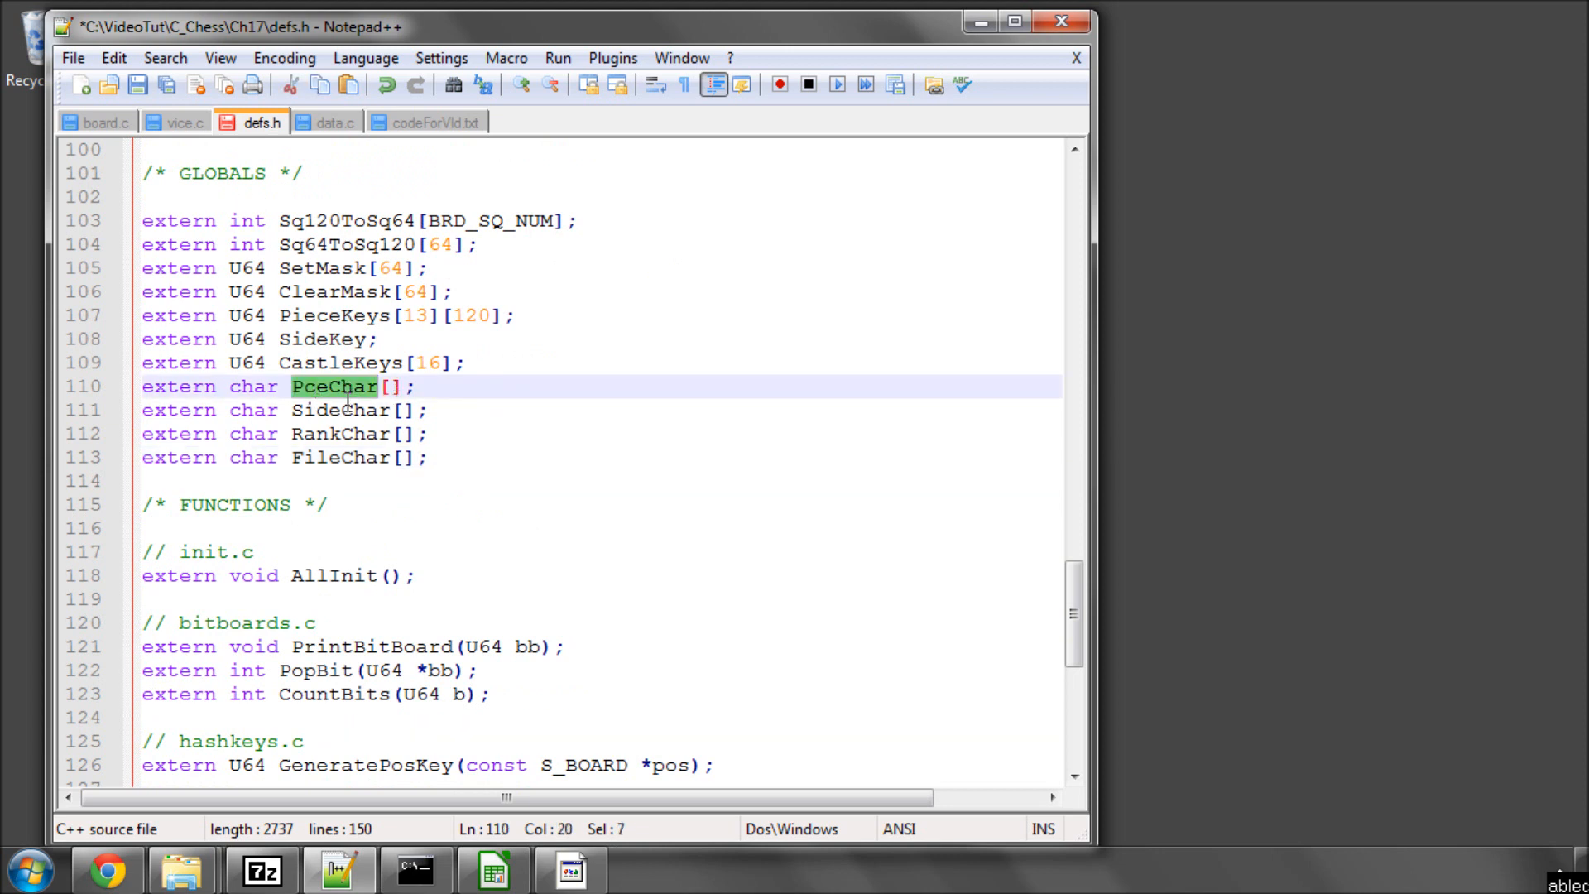
double_click(340, 434)
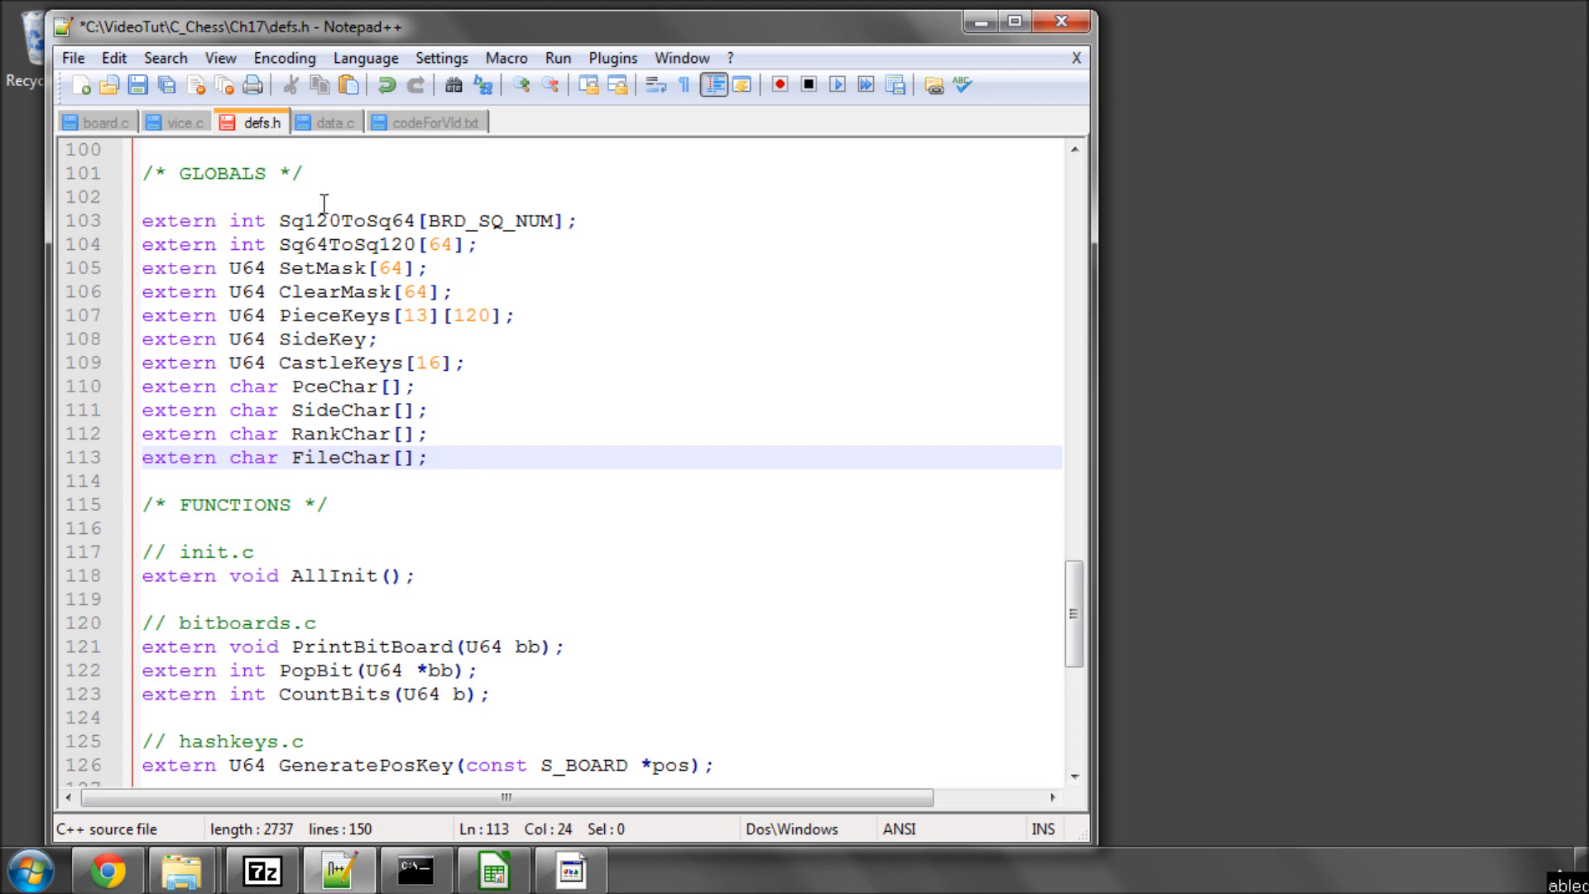
mouse_move(107, 121)
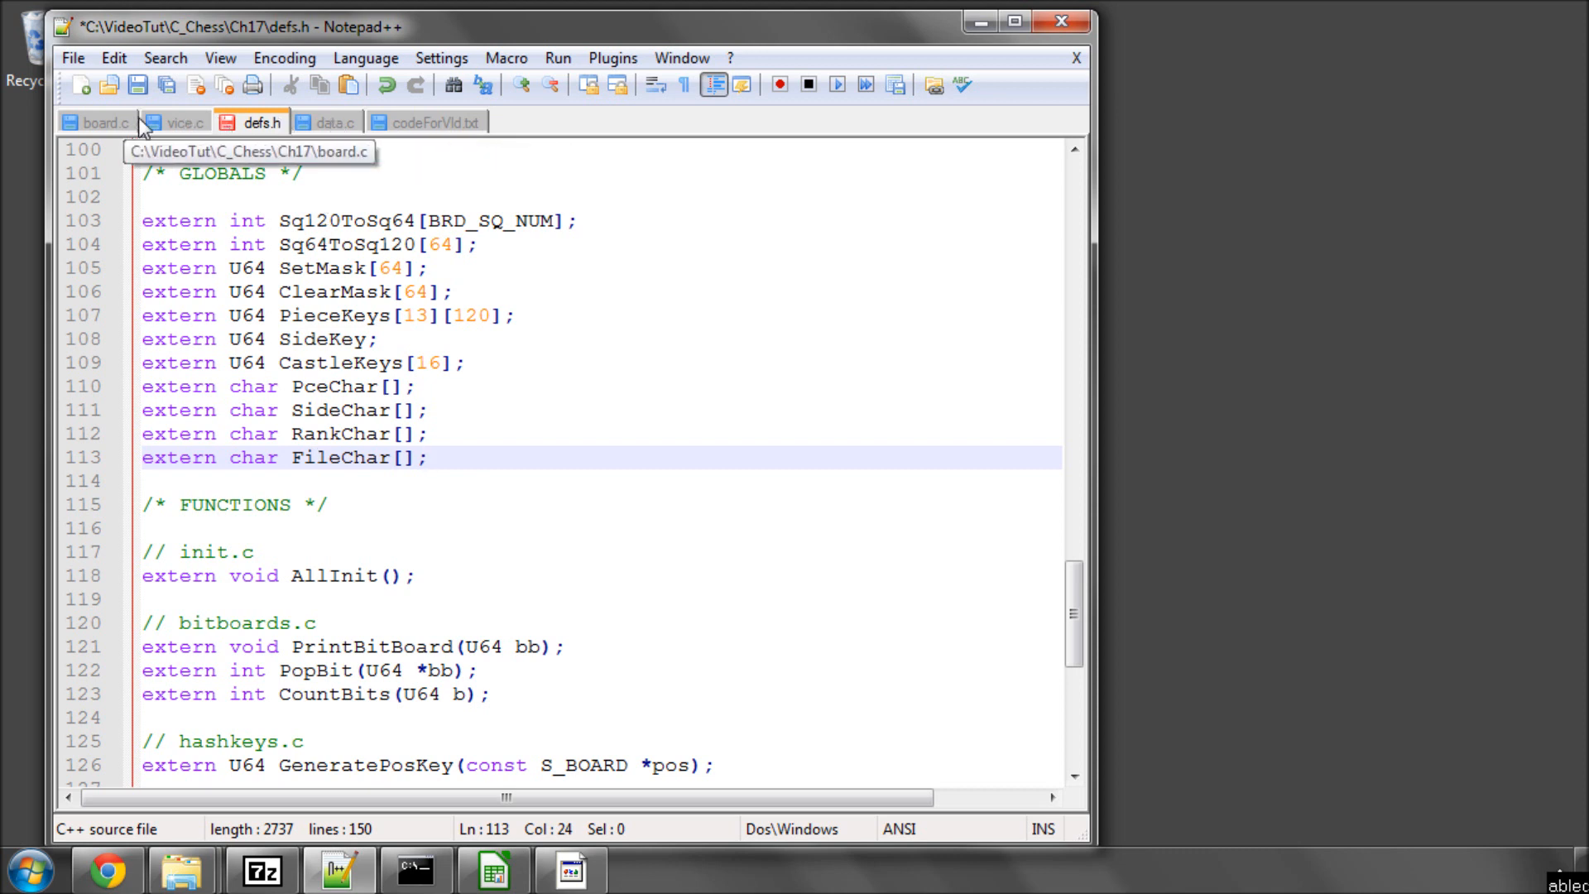
- Paste the PceChar, SideChar, RankChar and FileChar strings into data.c, fixing PceChar's leading dot
left_click(434, 122)
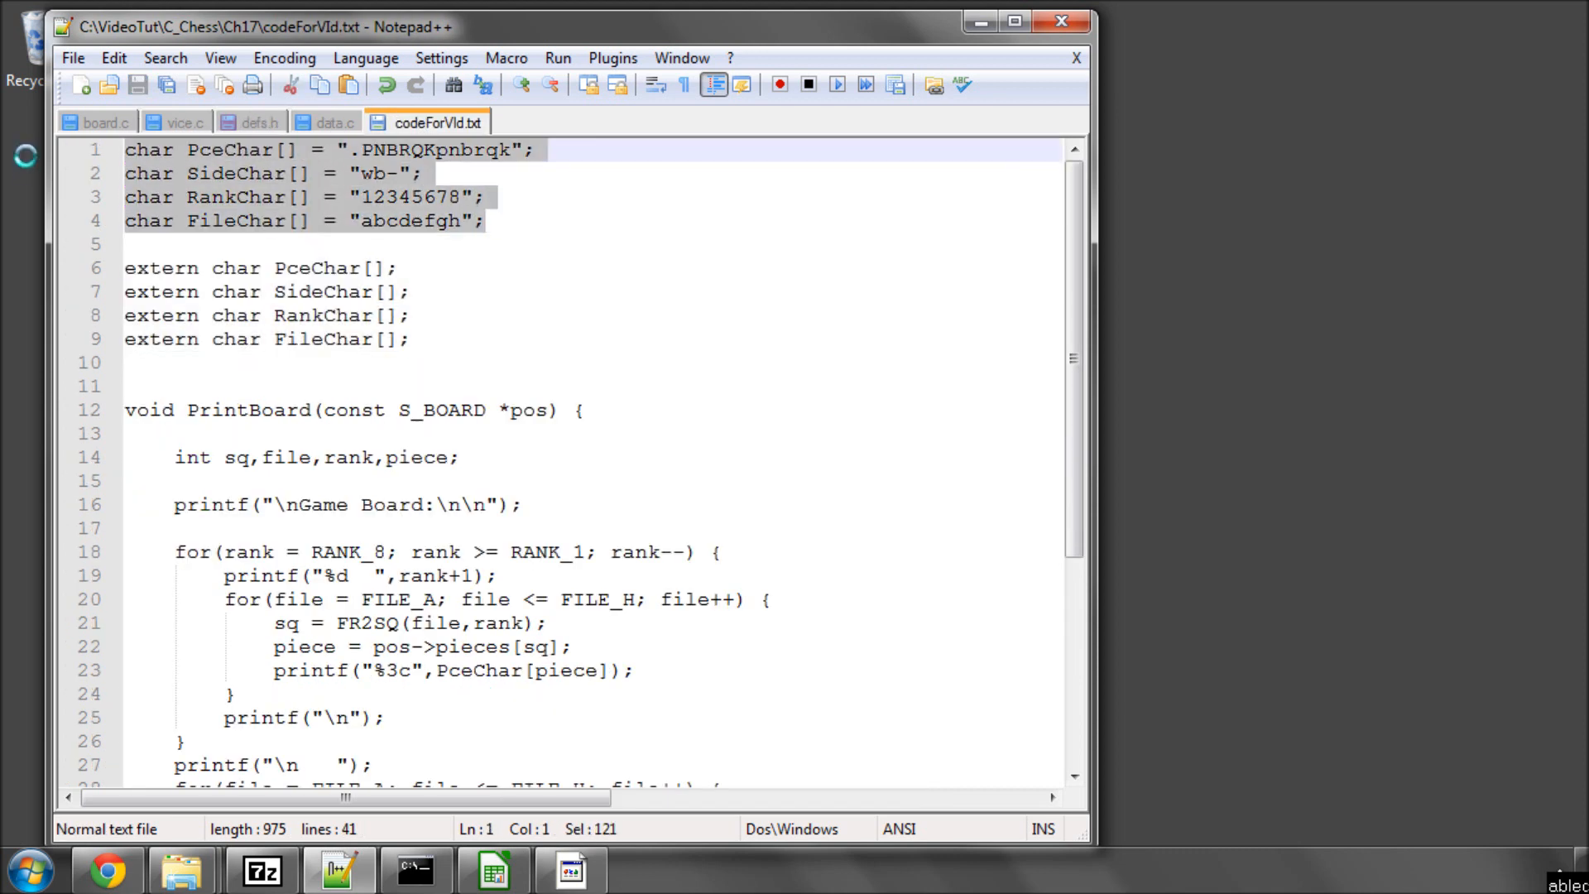
left_click(261, 121)
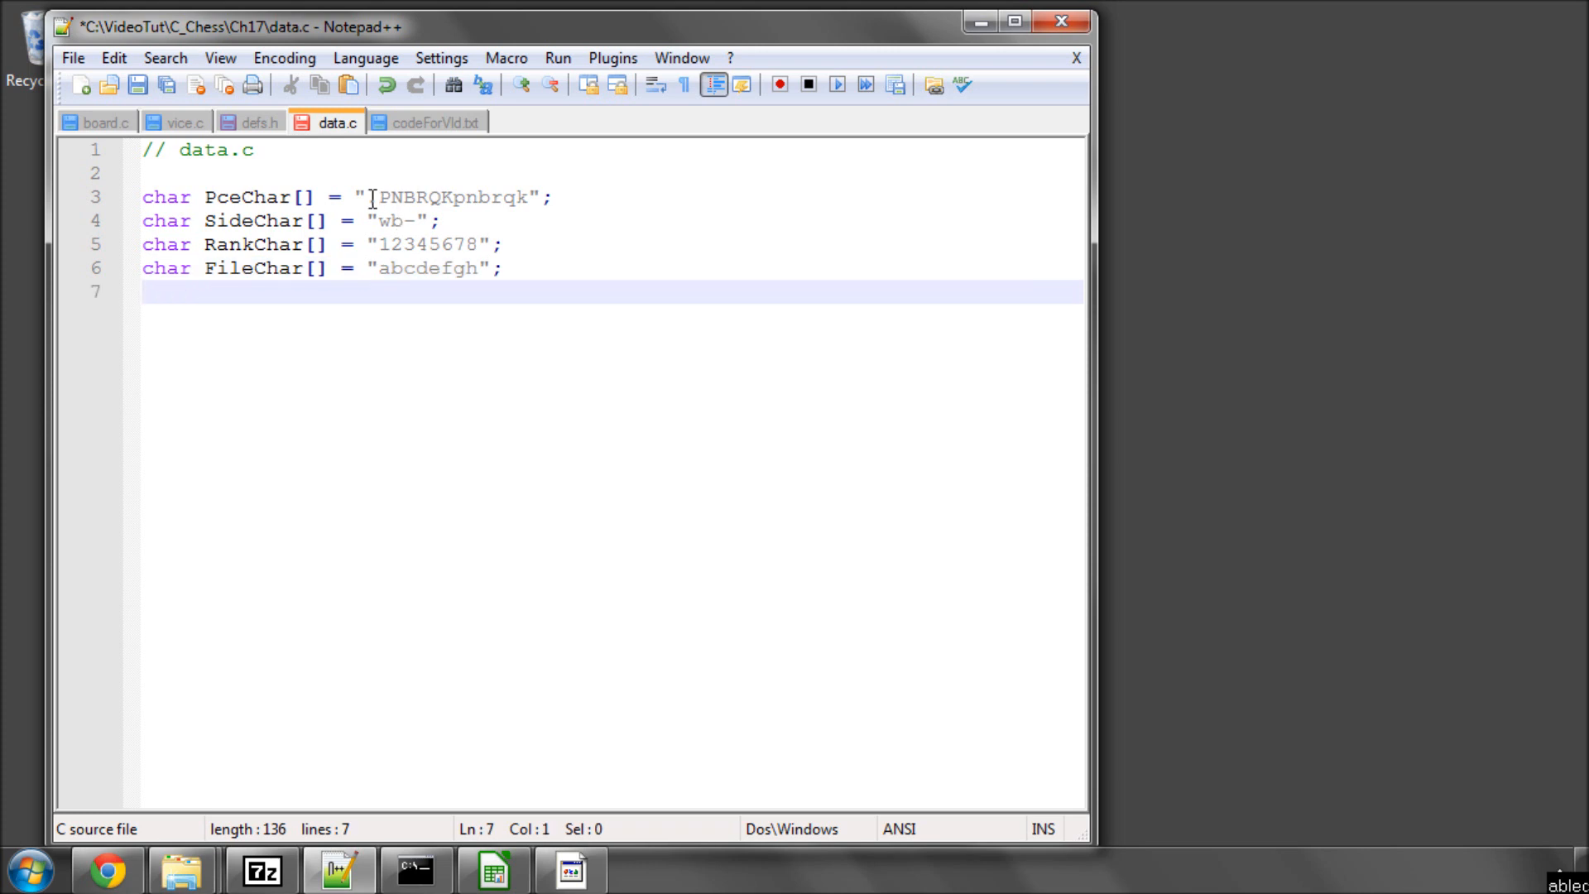
type(".")
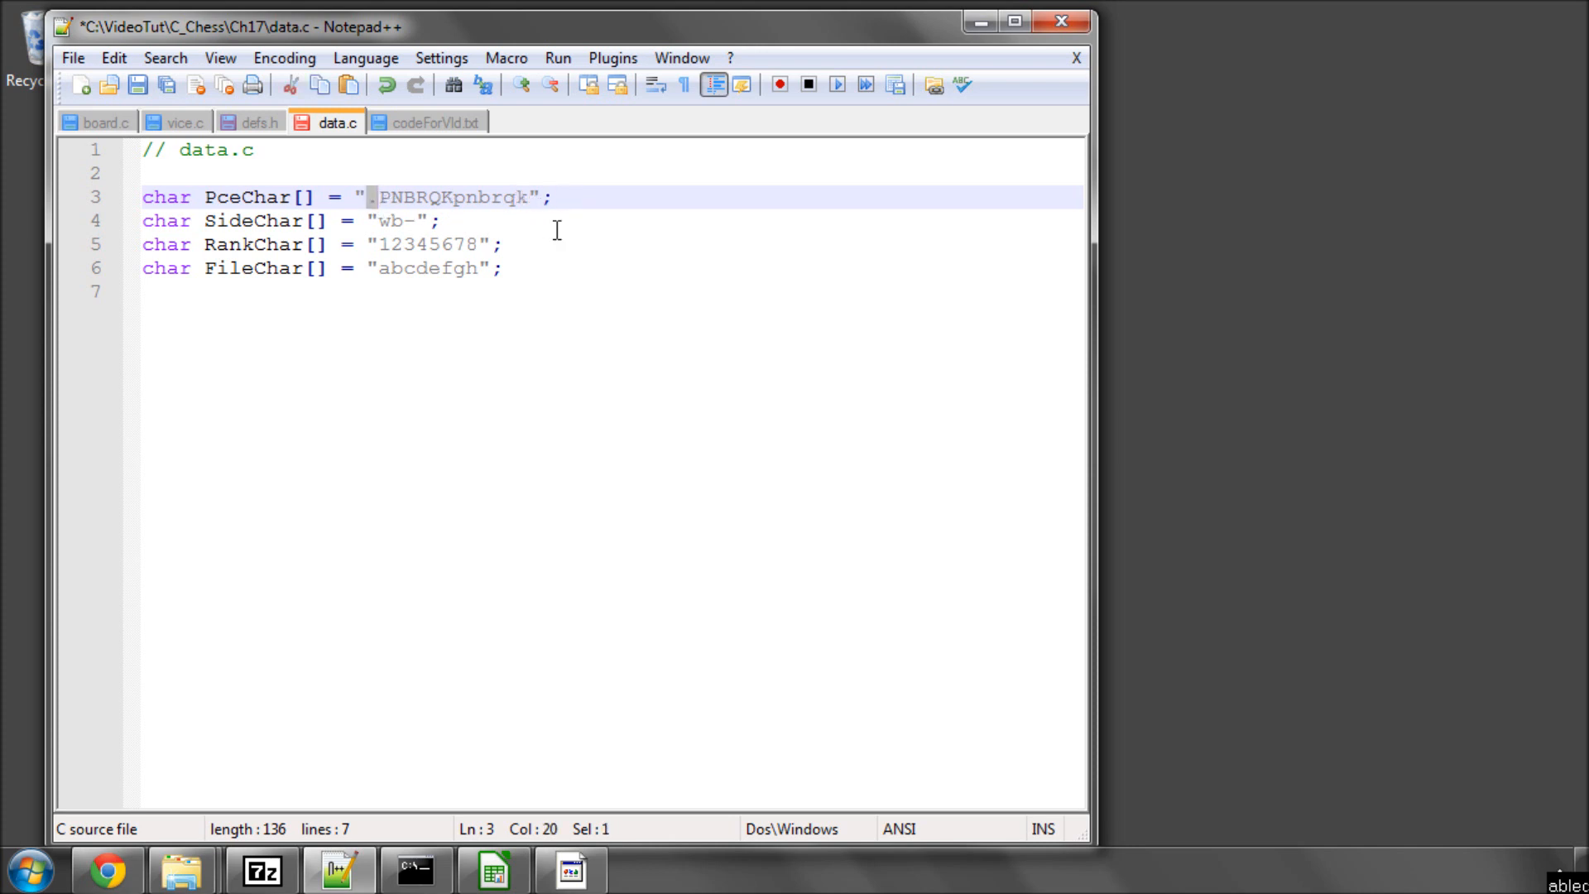
left_click(411, 220)
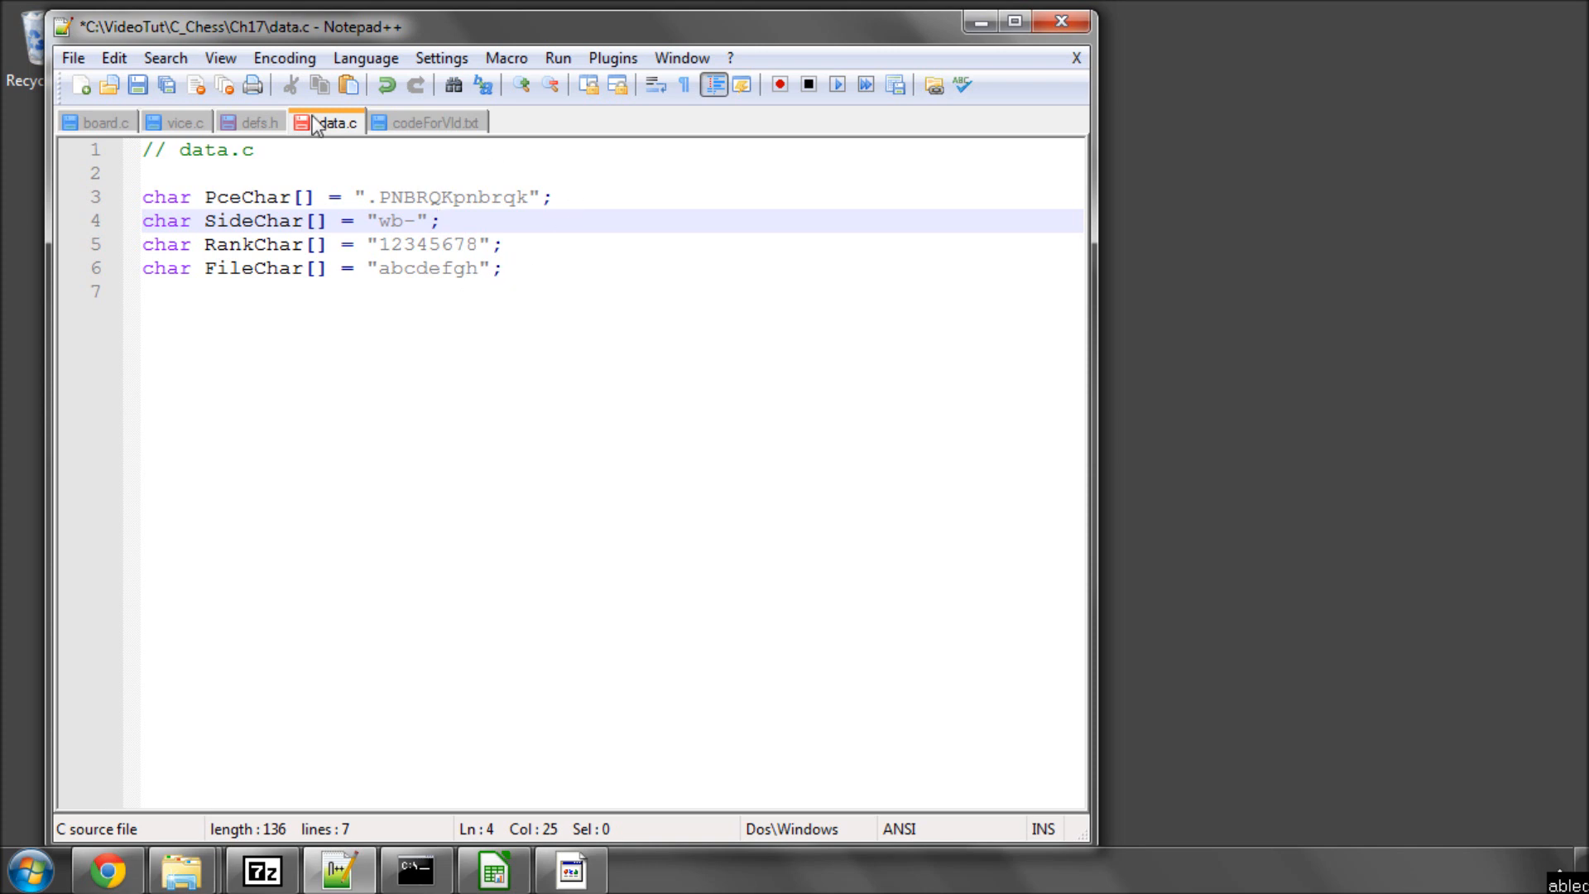
mouse_move(258, 122)
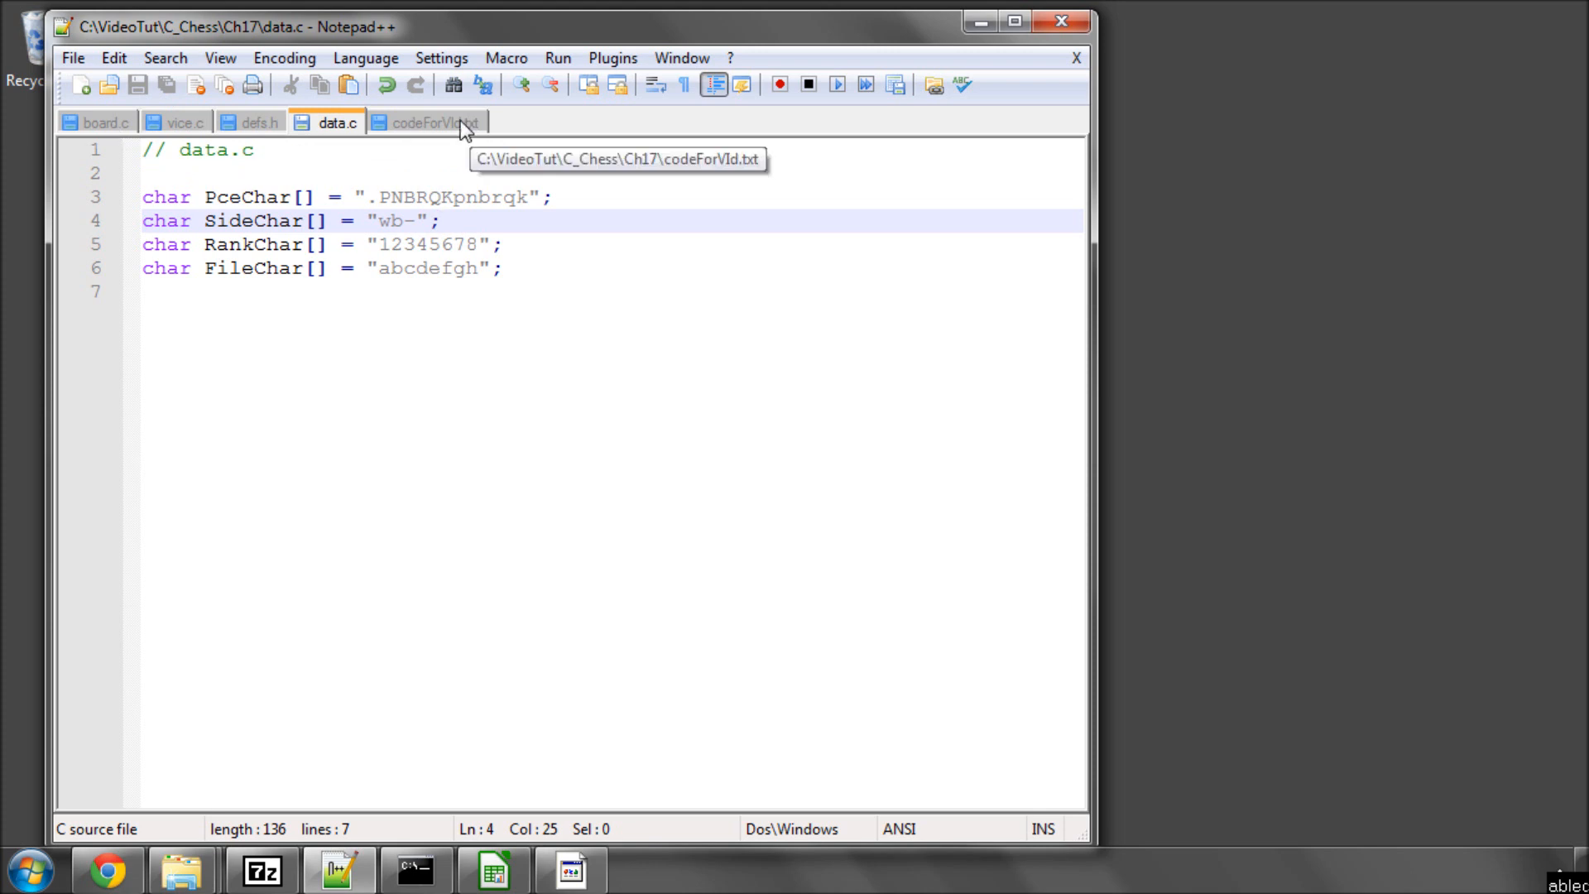
- Copy the PrintBoard body (locals, Game Board heading, rank/file piece loops) from codeForVid.txt into board.c
left_click(429, 122)
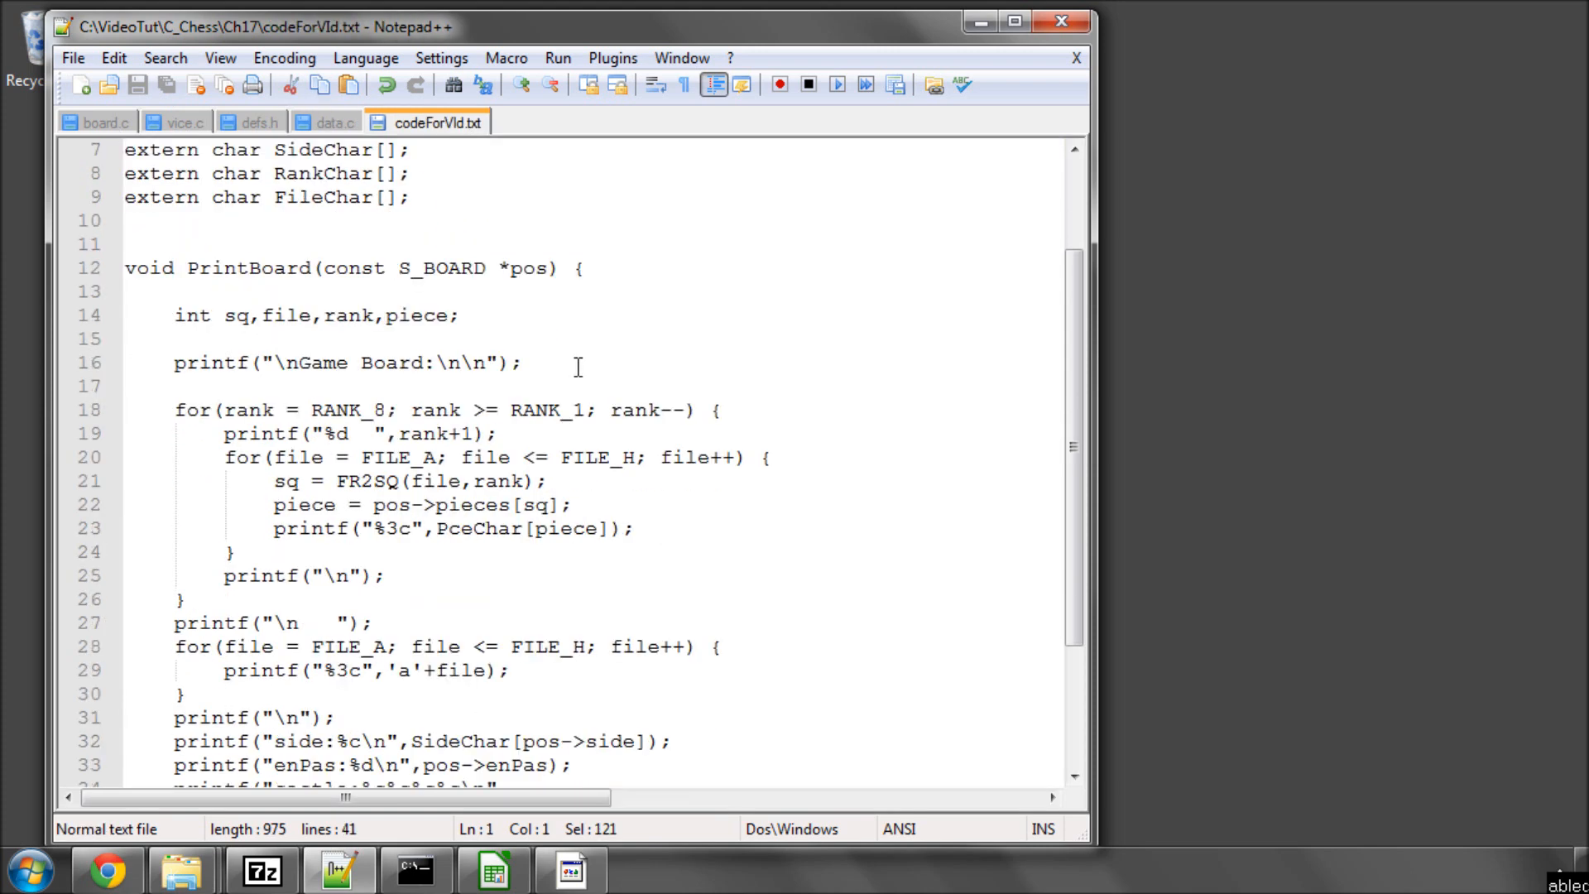
left_click_drag(175, 316, 174, 339)
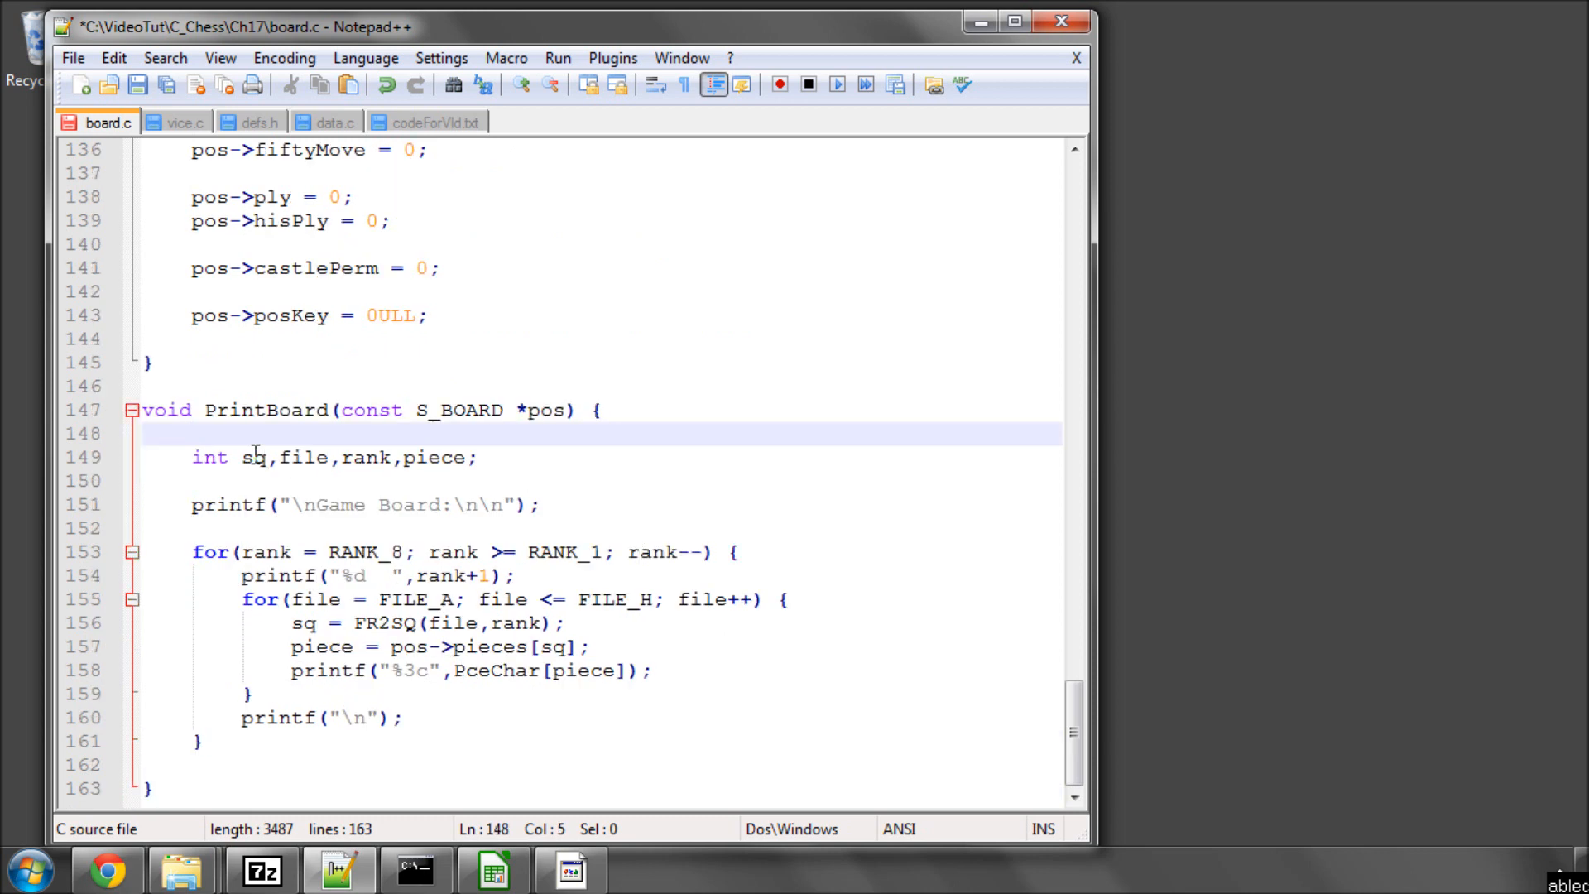
left_click(476, 457)
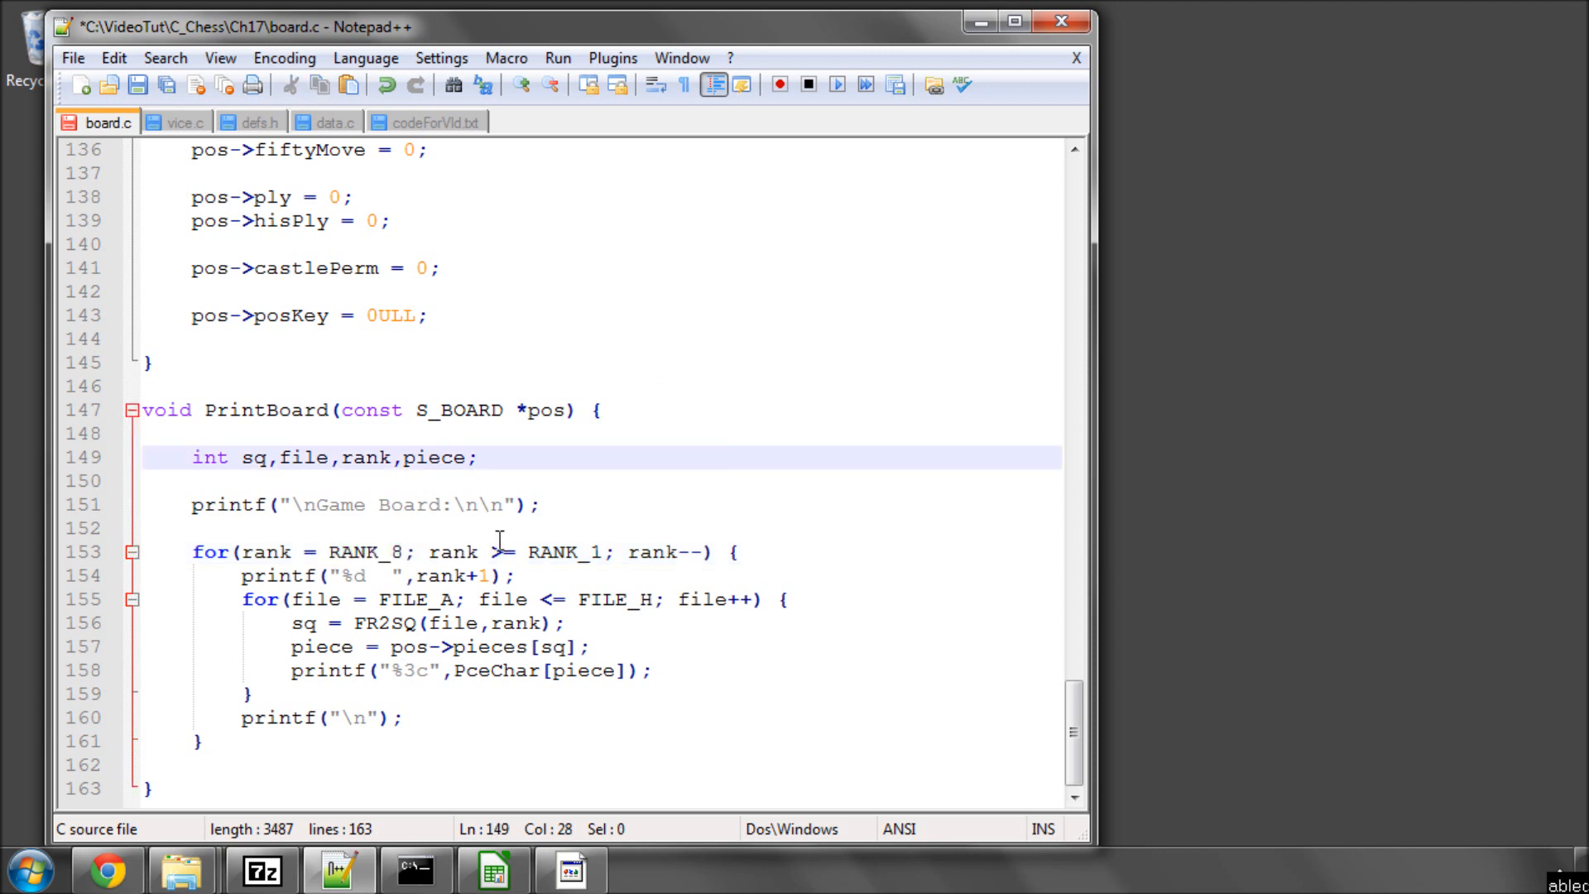
left_click(626, 551)
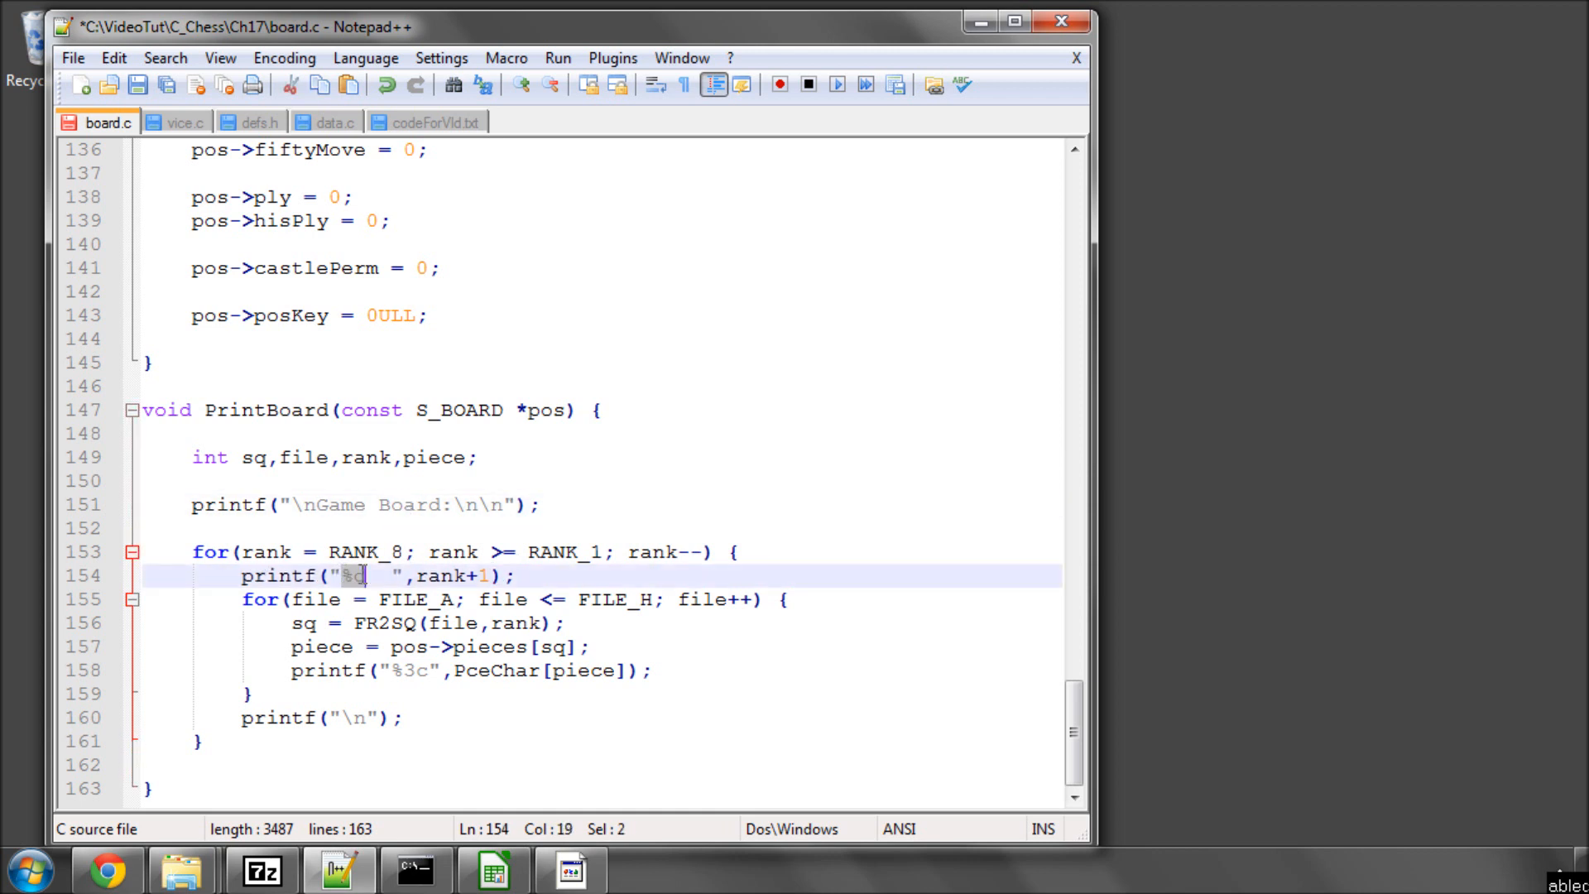
type("d")
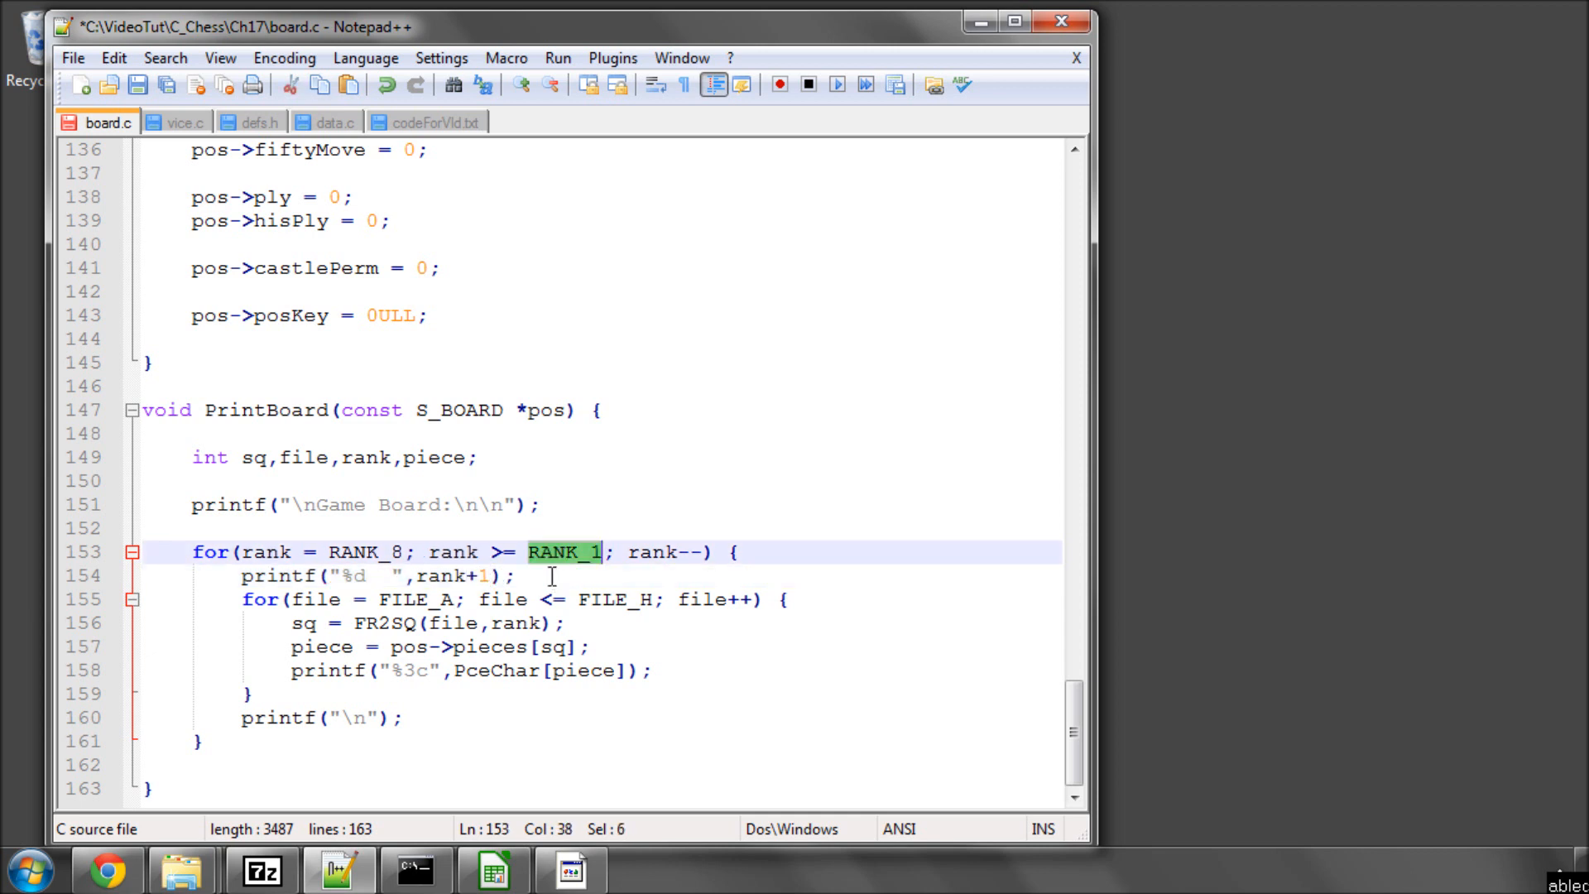
mouse_move(633, 460)
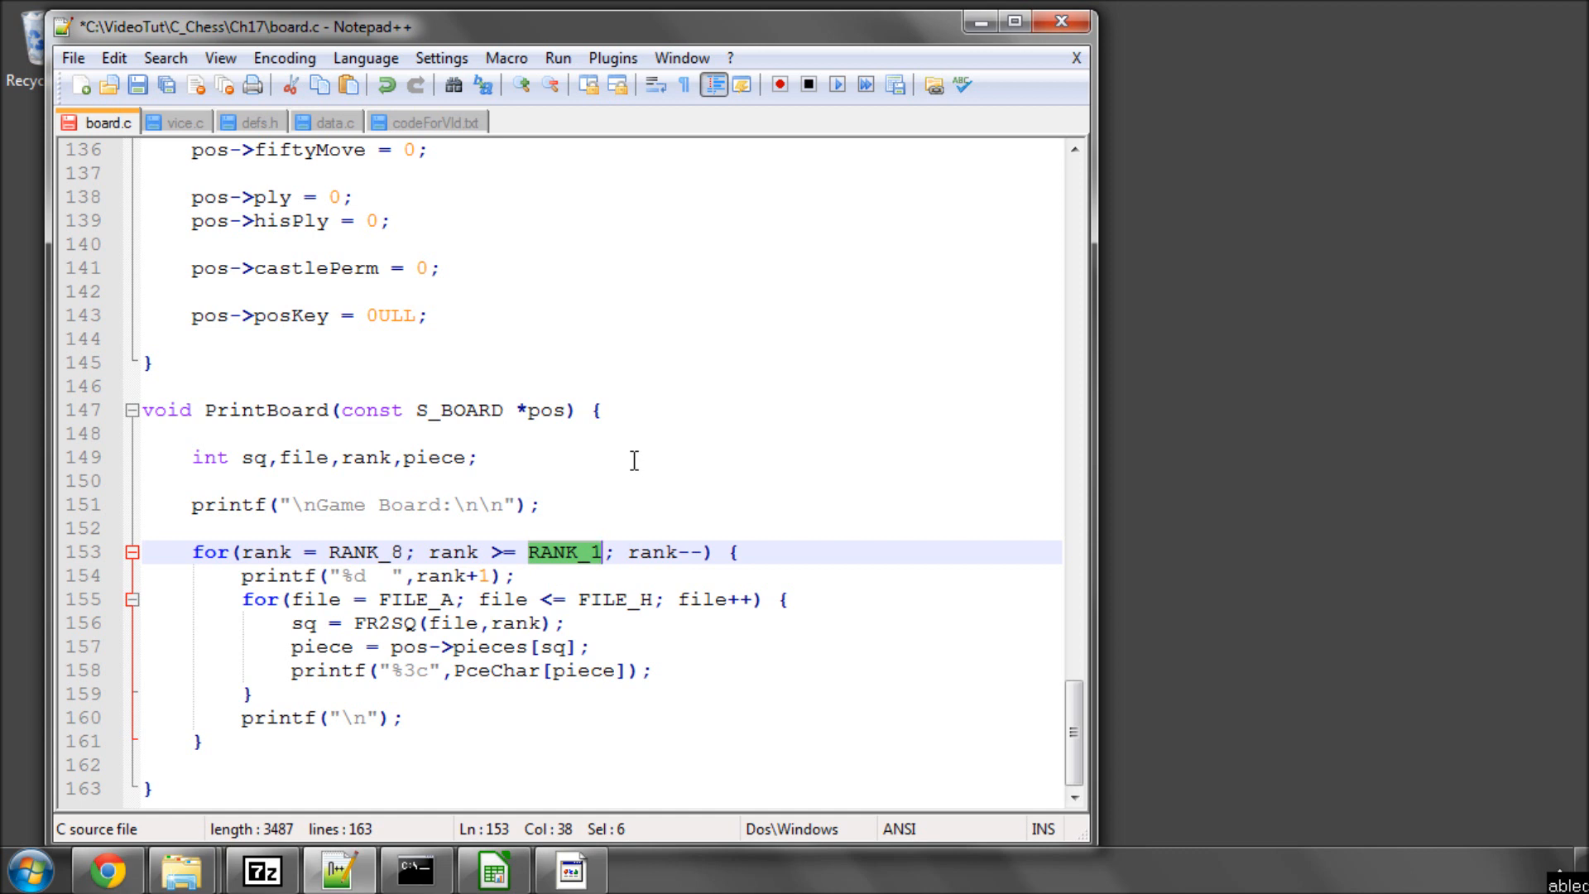
mouse_move(483, 535)
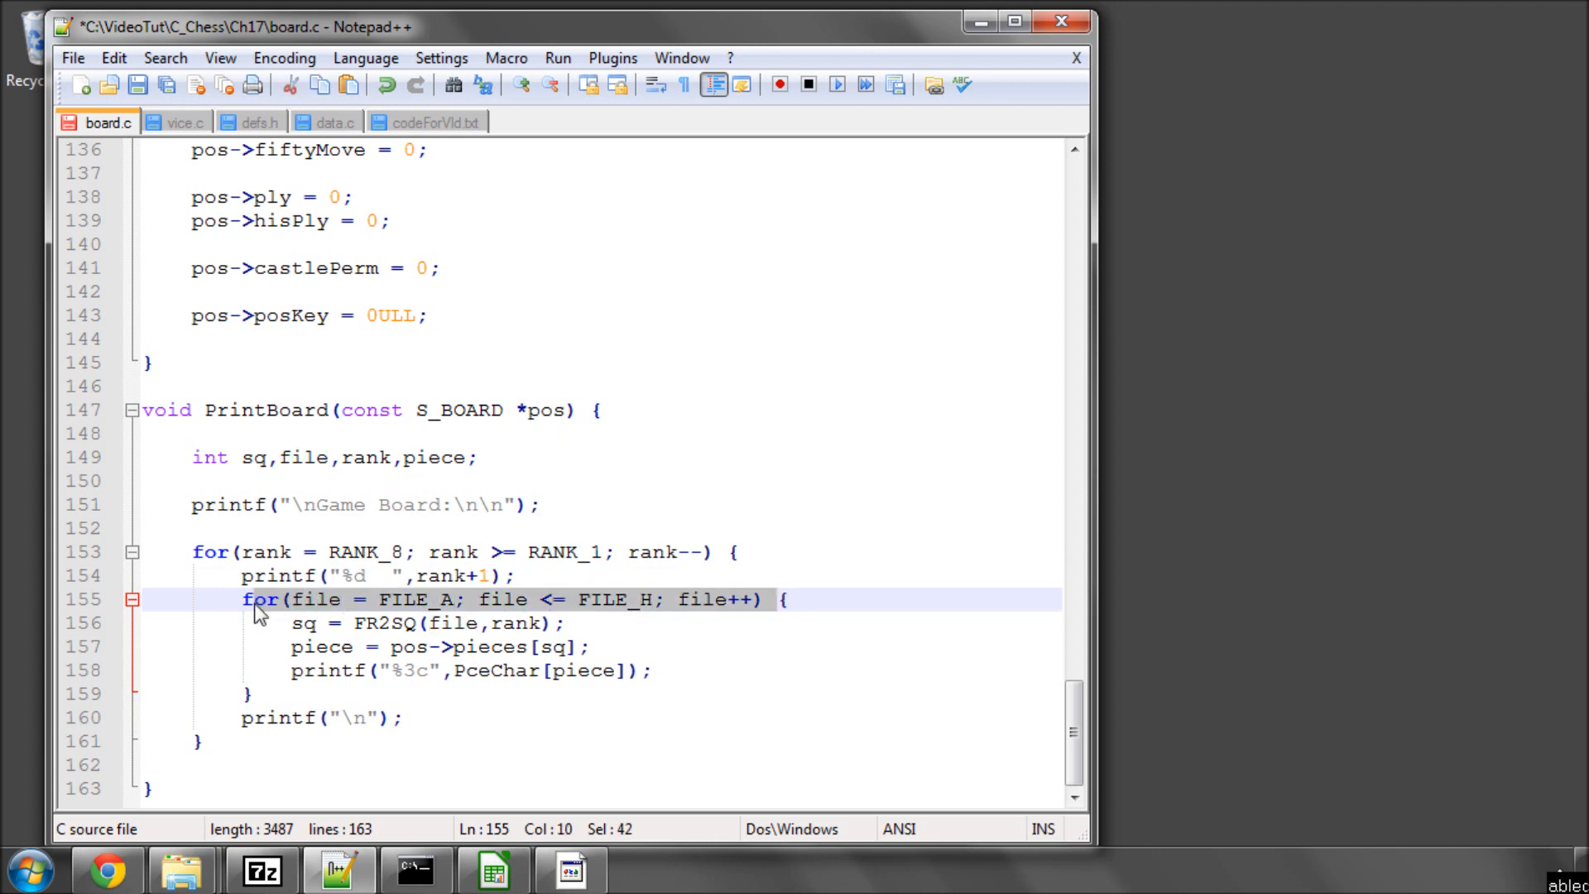
double_click(302, 623)
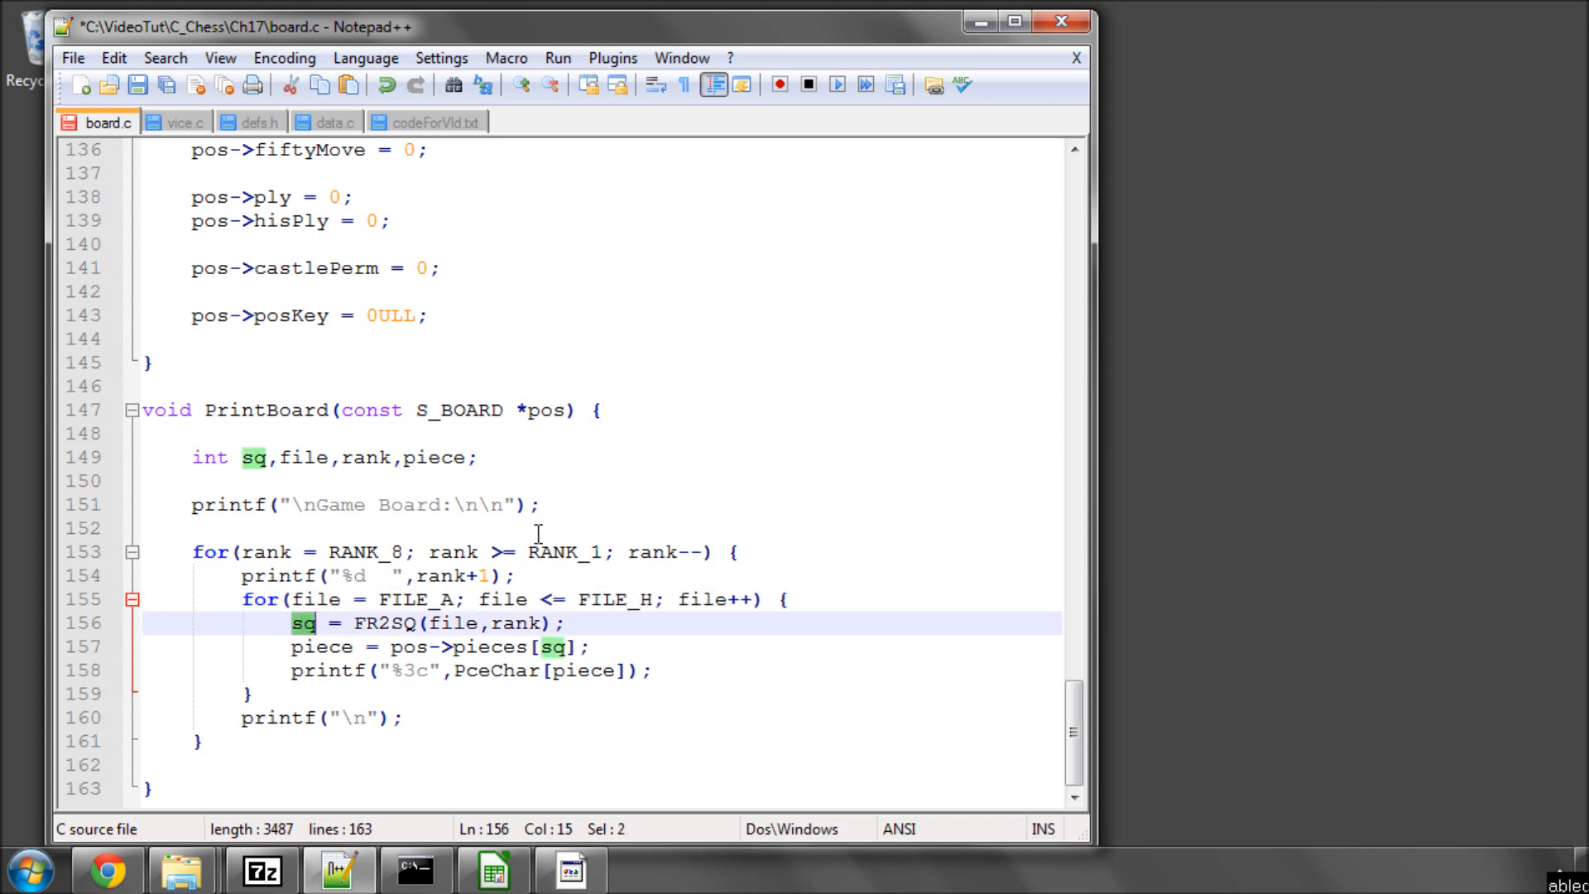
double_click(453, 623)
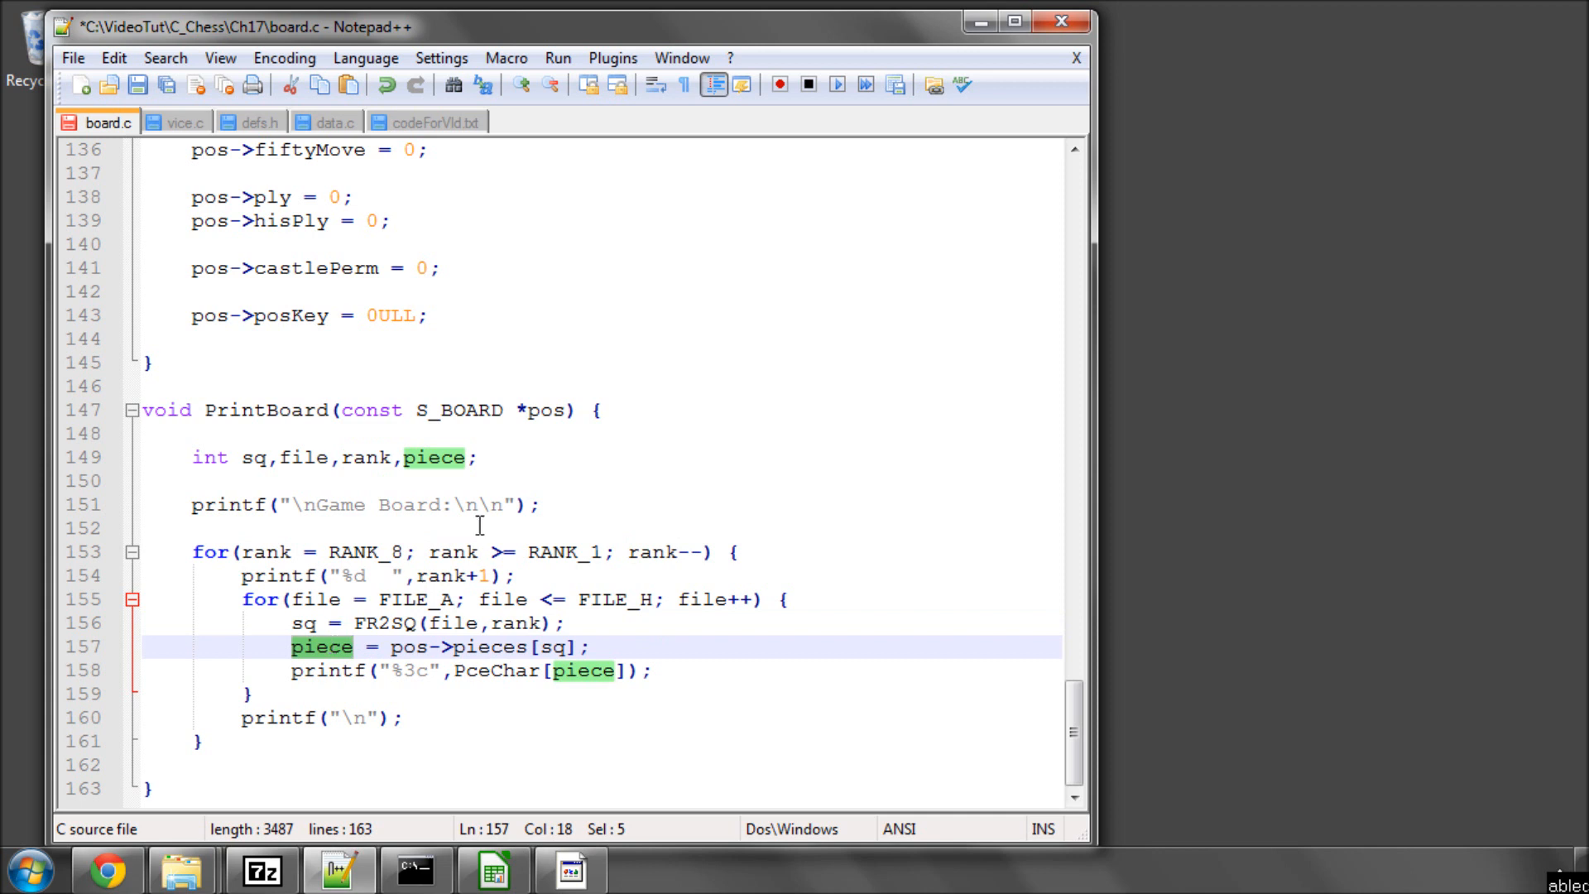
double_click(554, 647)
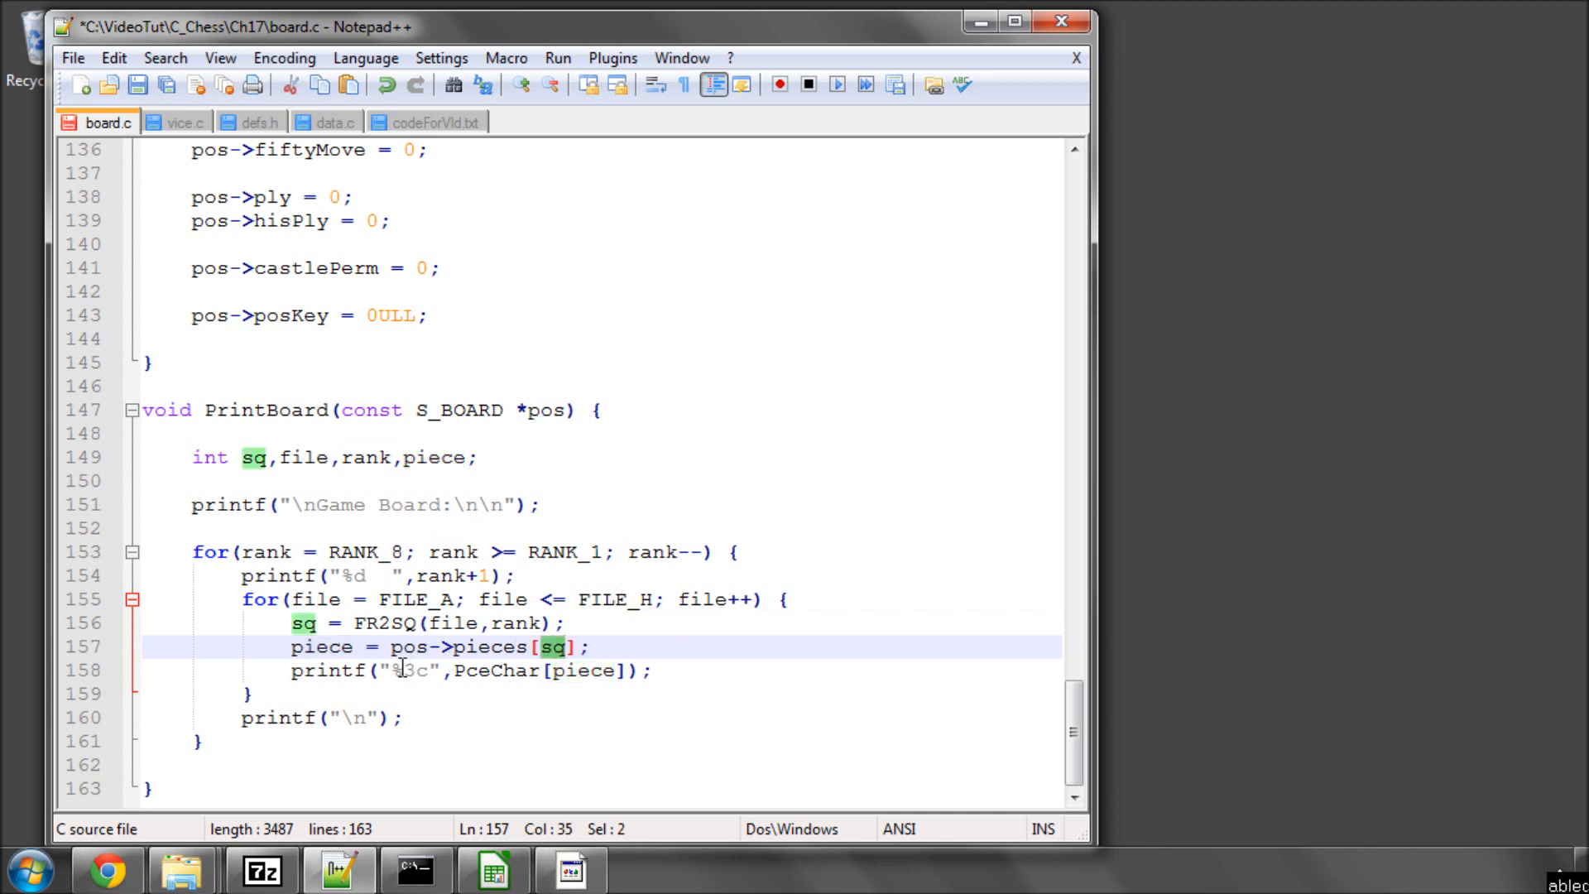
left_click(405, 670)
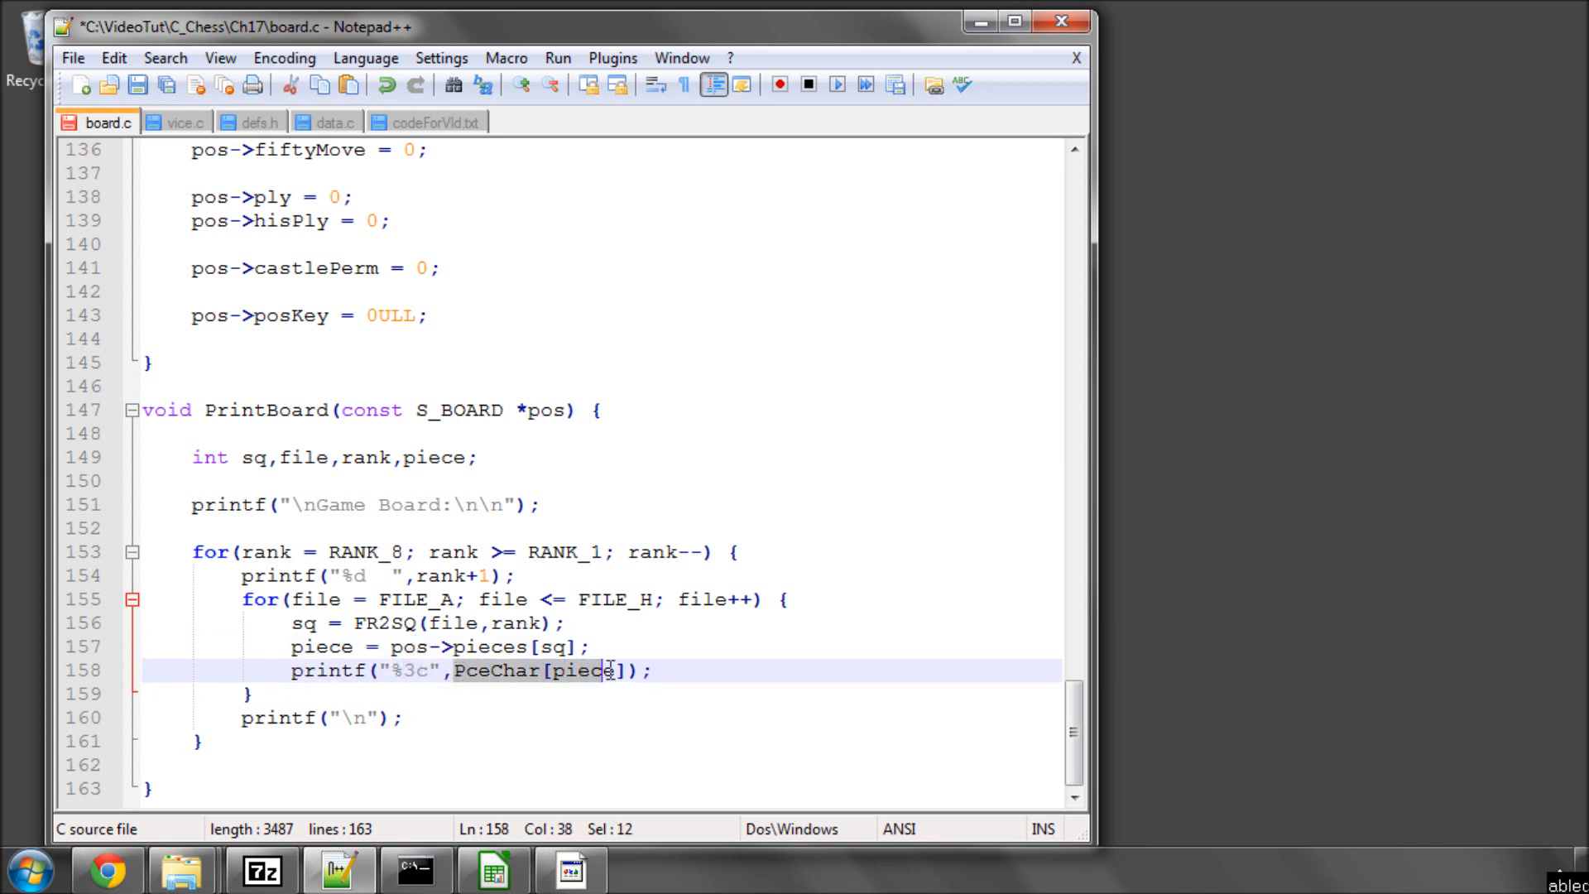
left_click(588, 647)
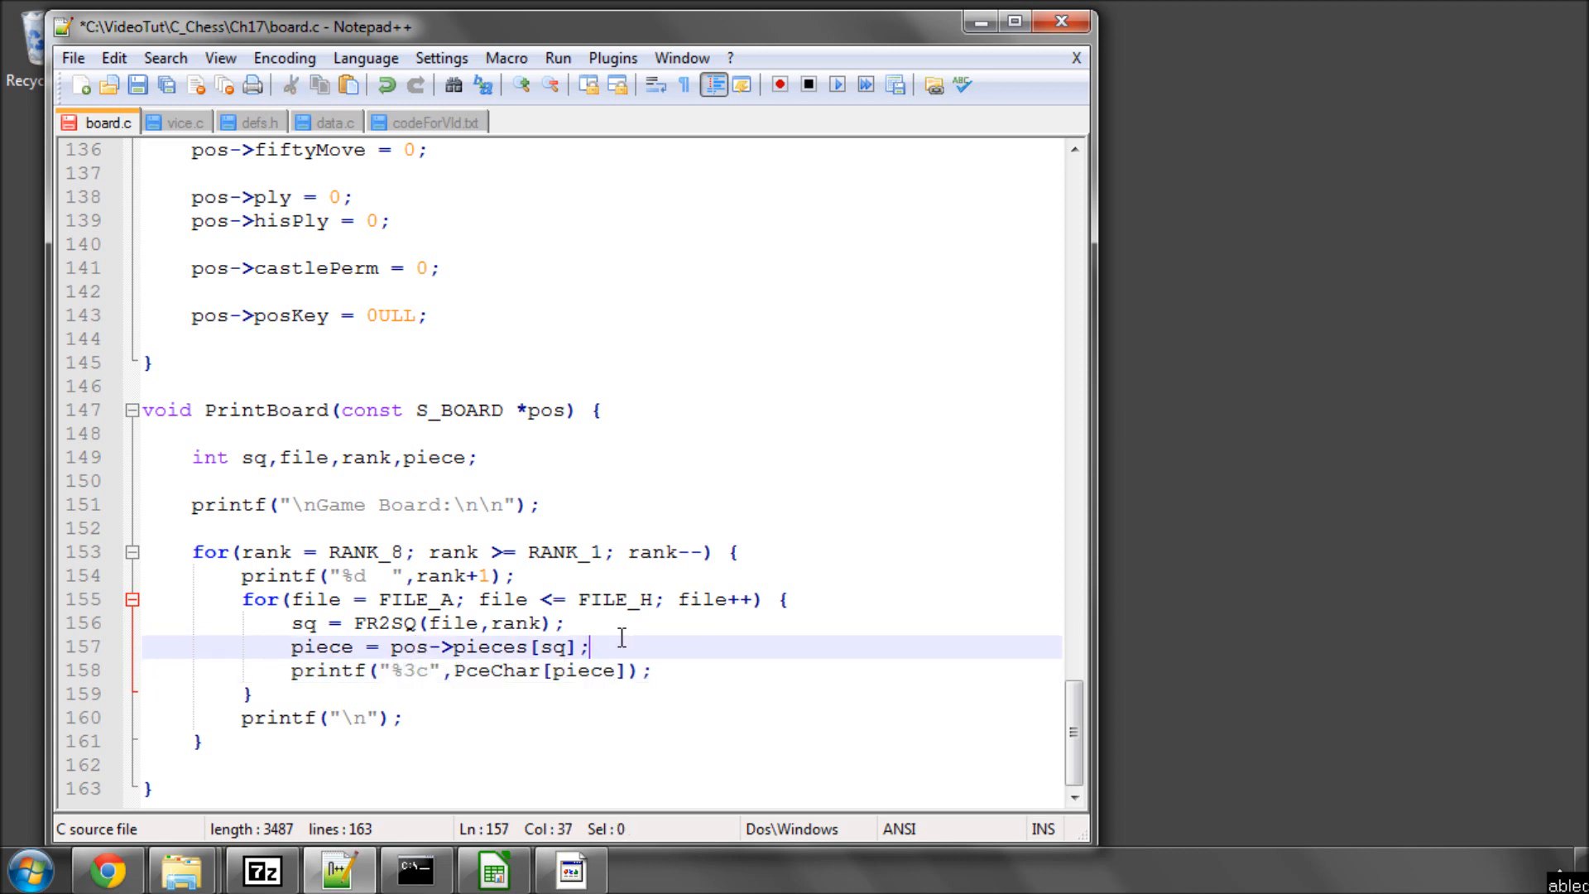
double_click(496, 669)
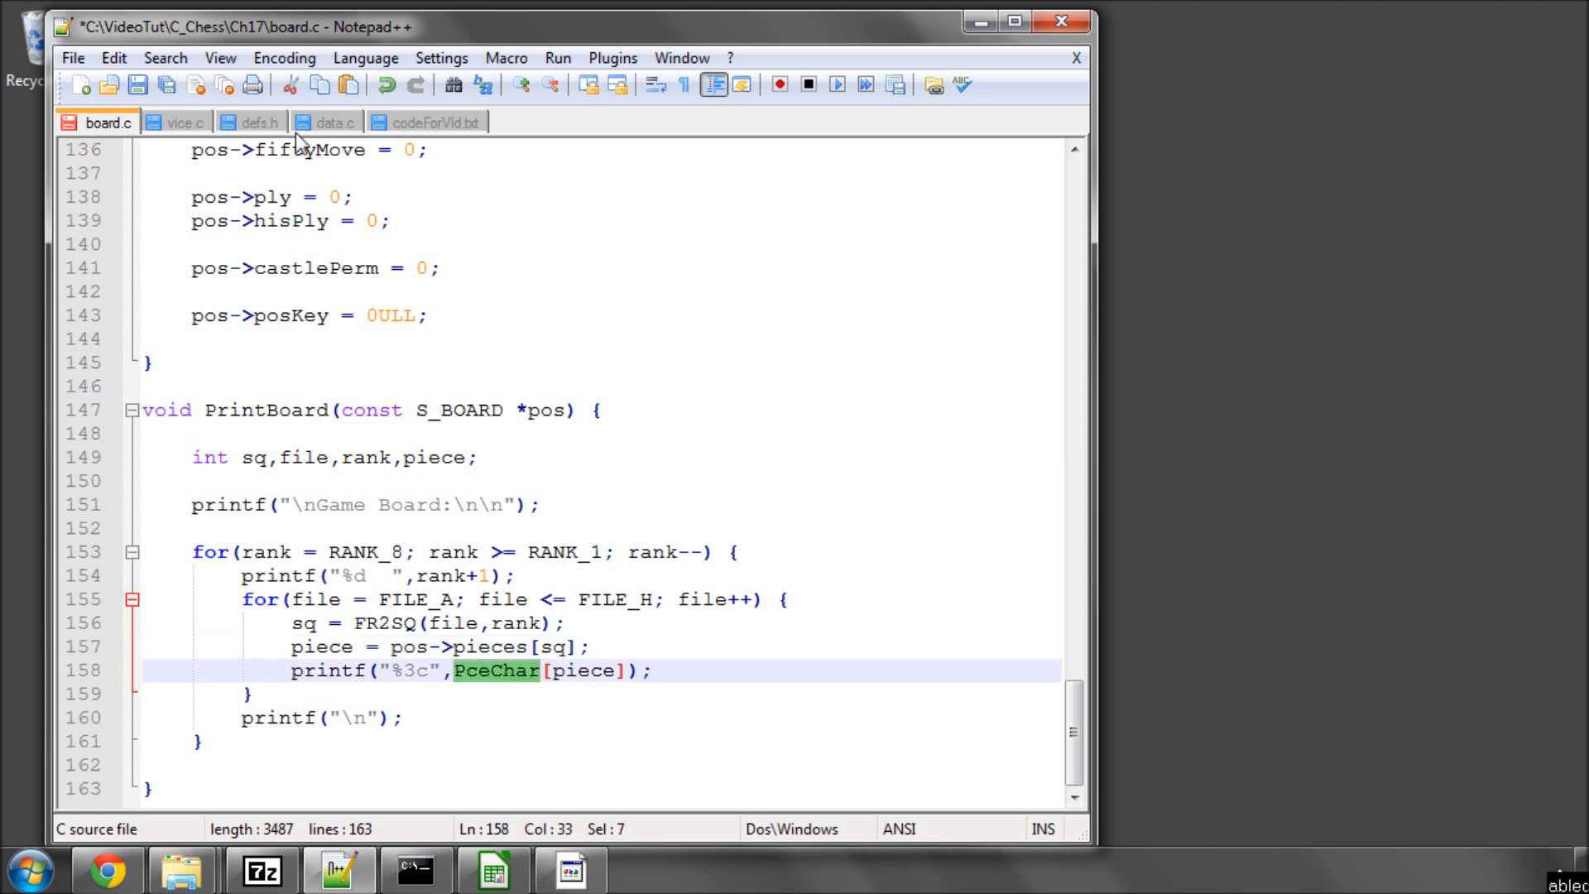
left_click(335, 122)
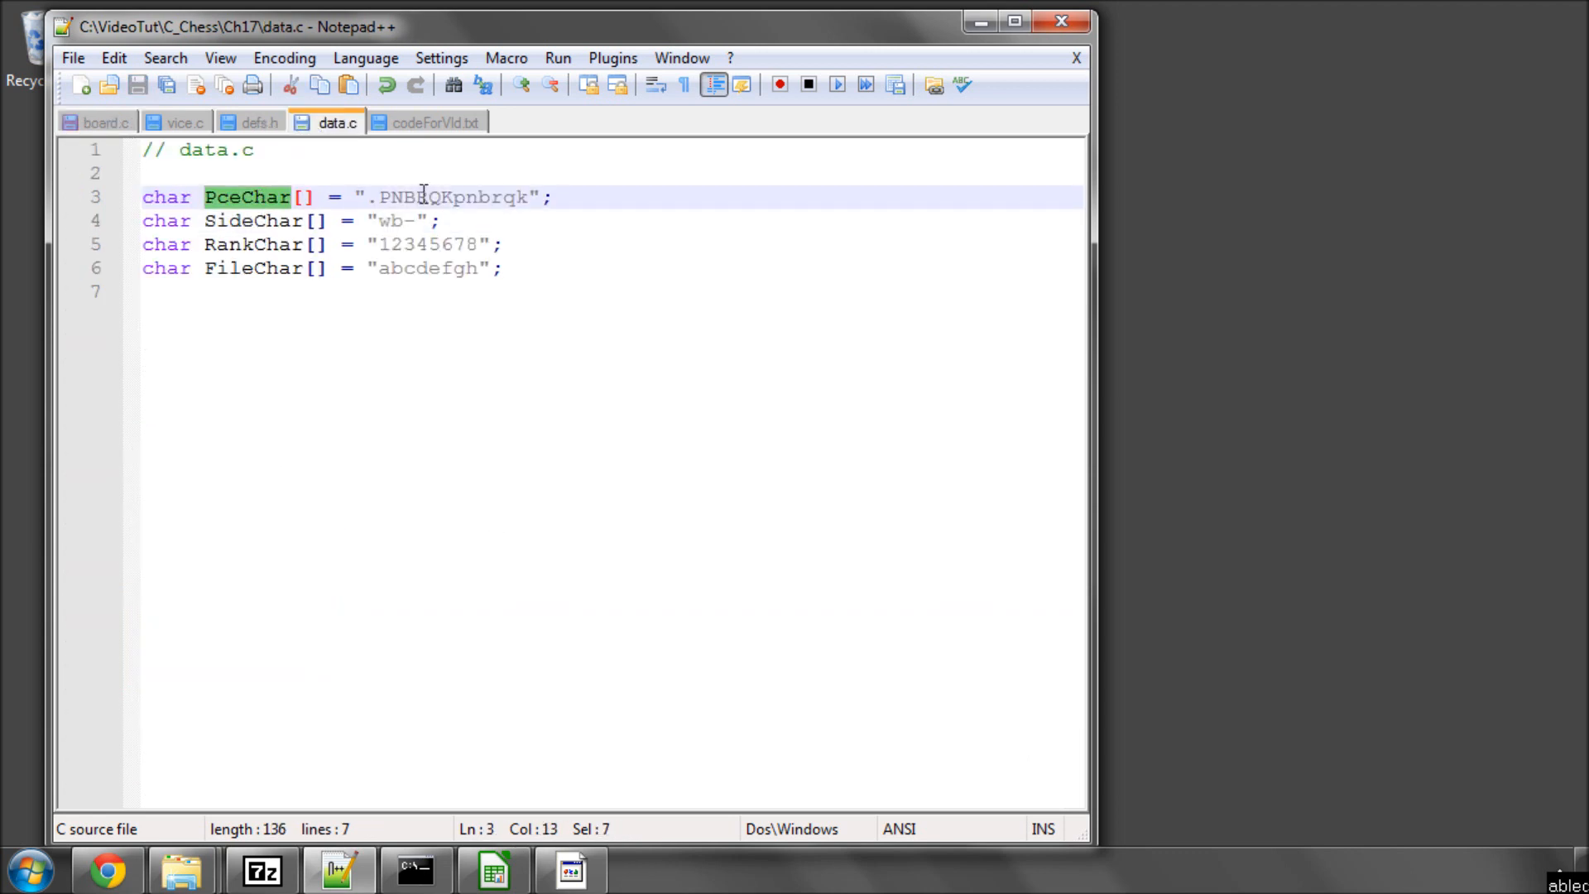
left_click(105, 121)
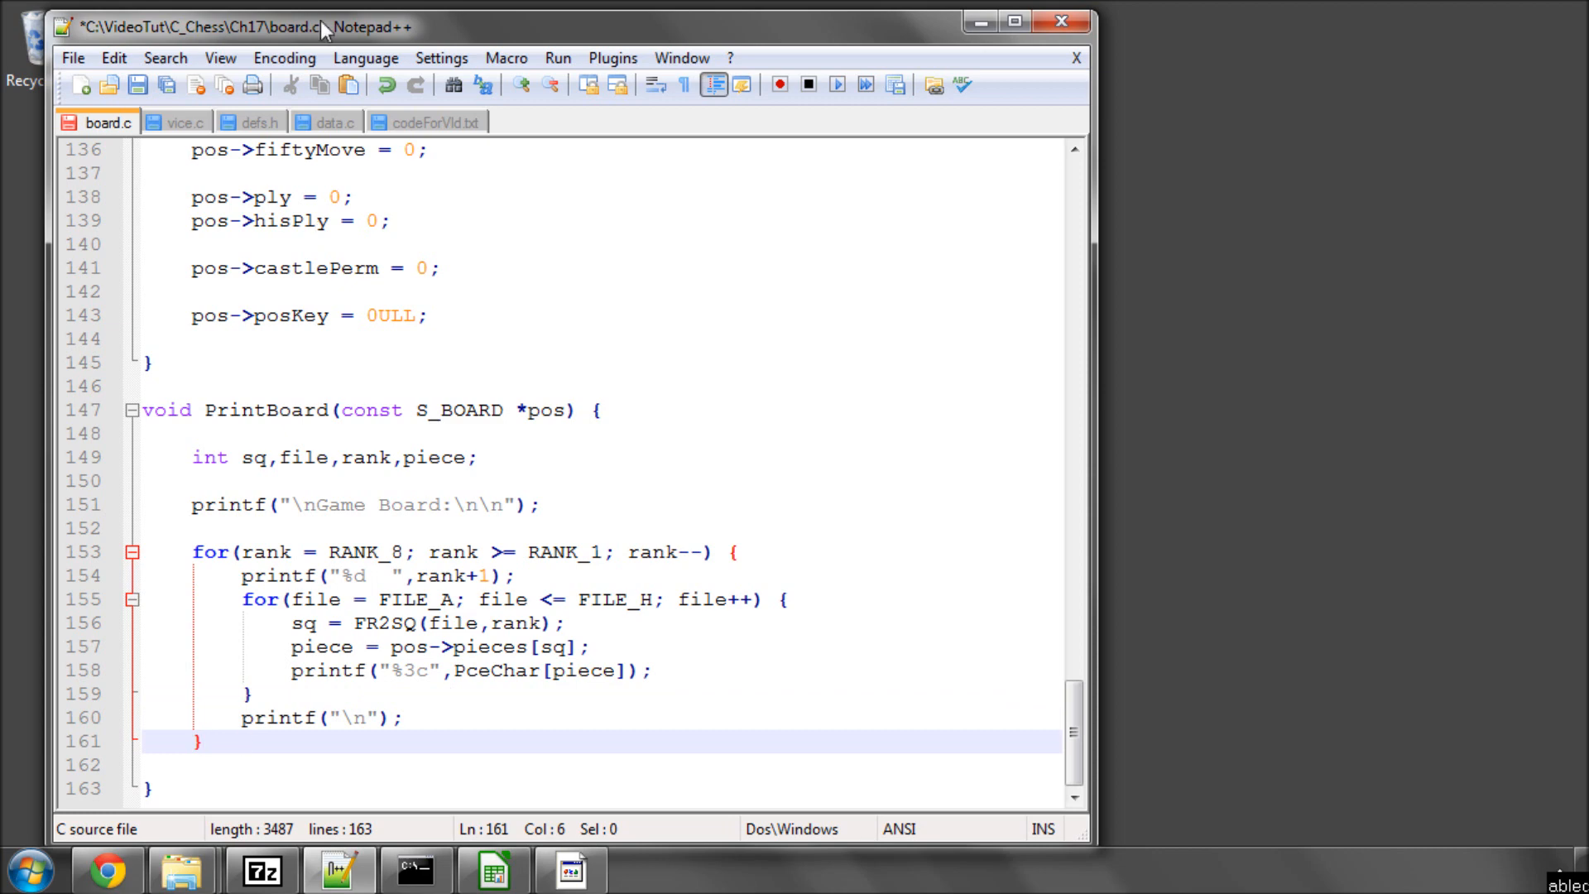
mouse_move(436, 123)
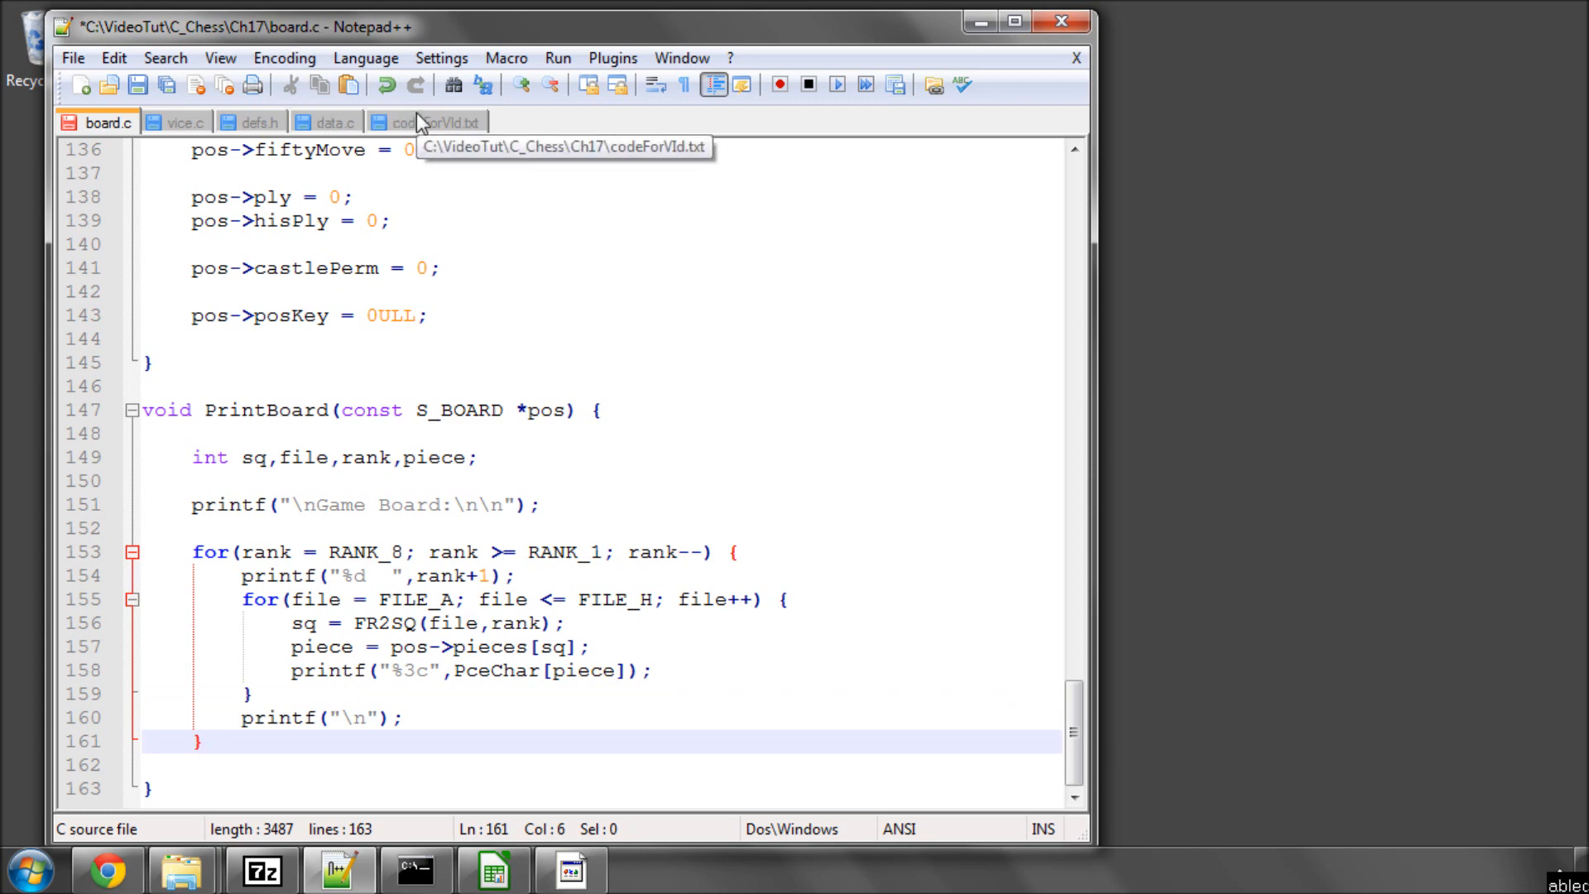
- Add the loop printing file letters a–h beneath the board and save board.c
left_click(438, 123)
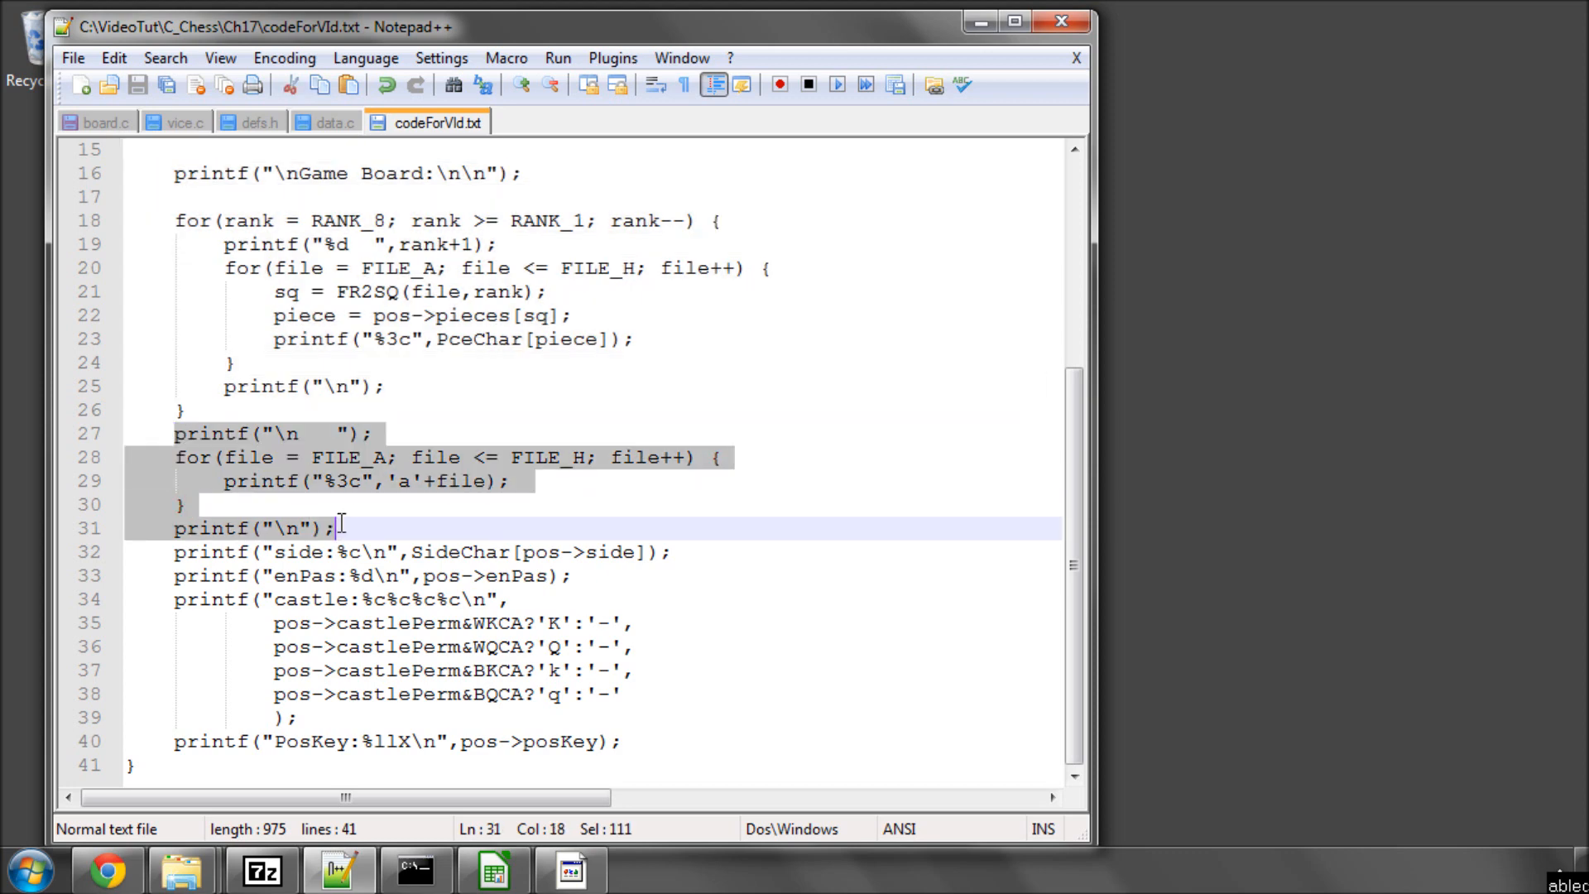
left_click(101, 122)
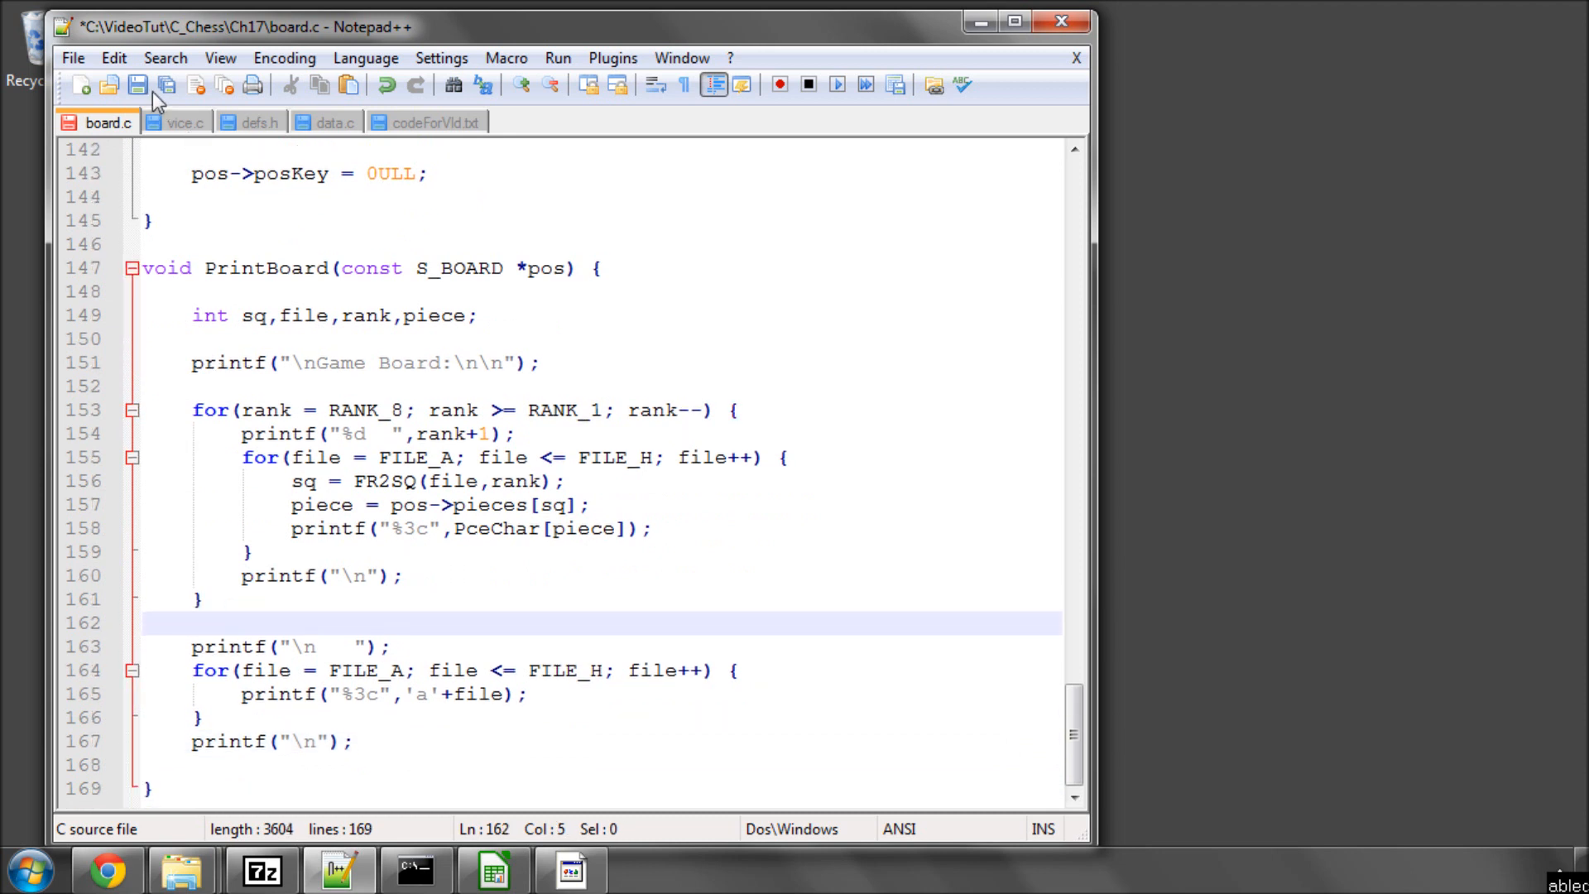
left_click(138, 85)
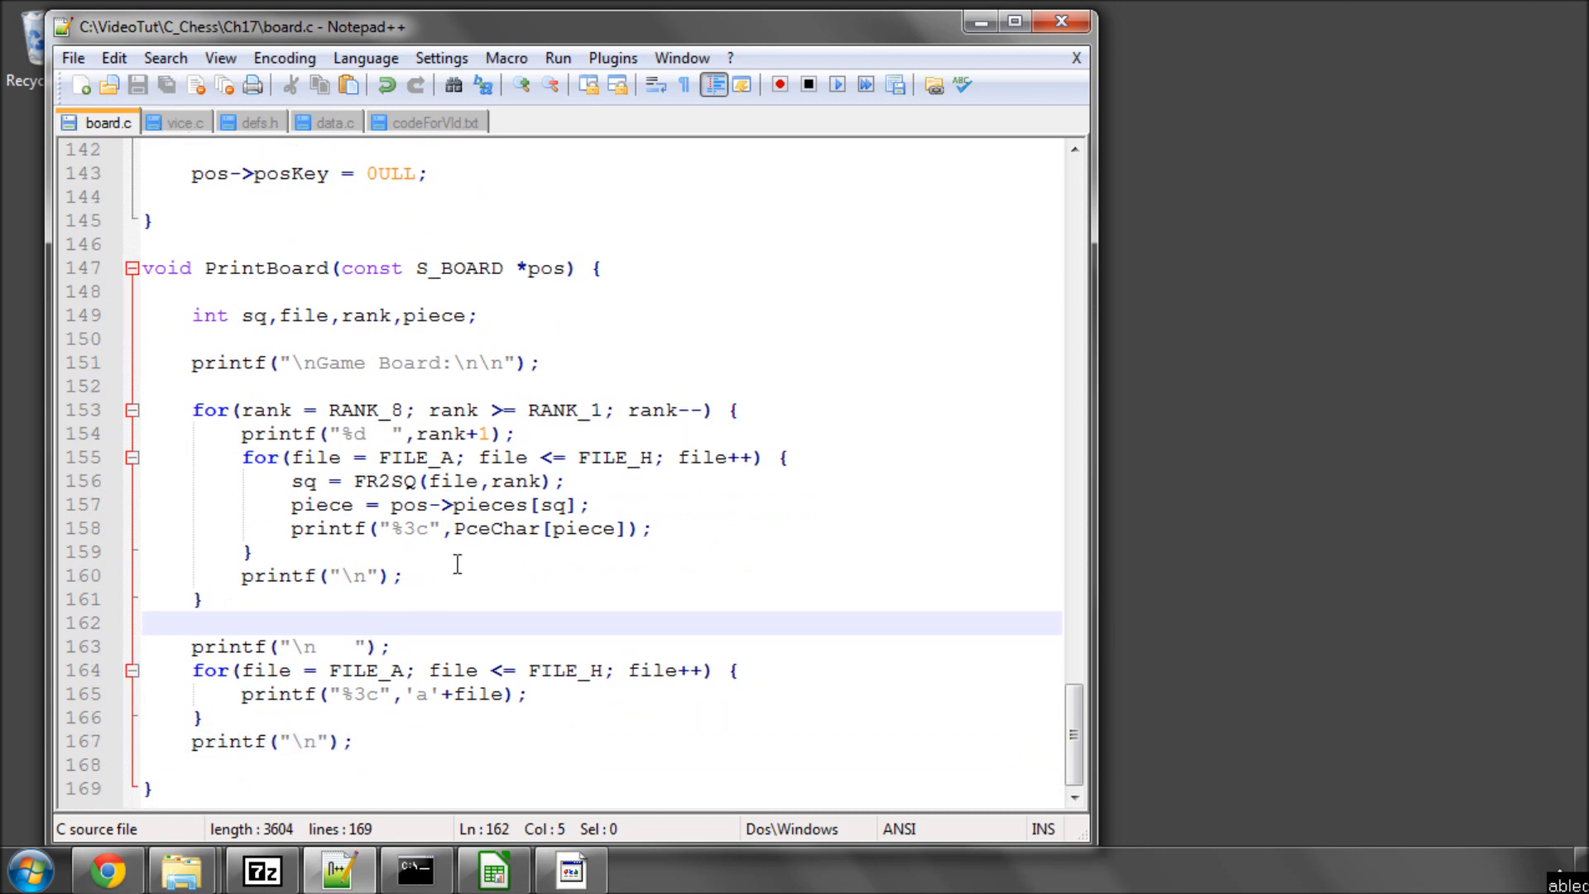
mouse_move(328, 542)
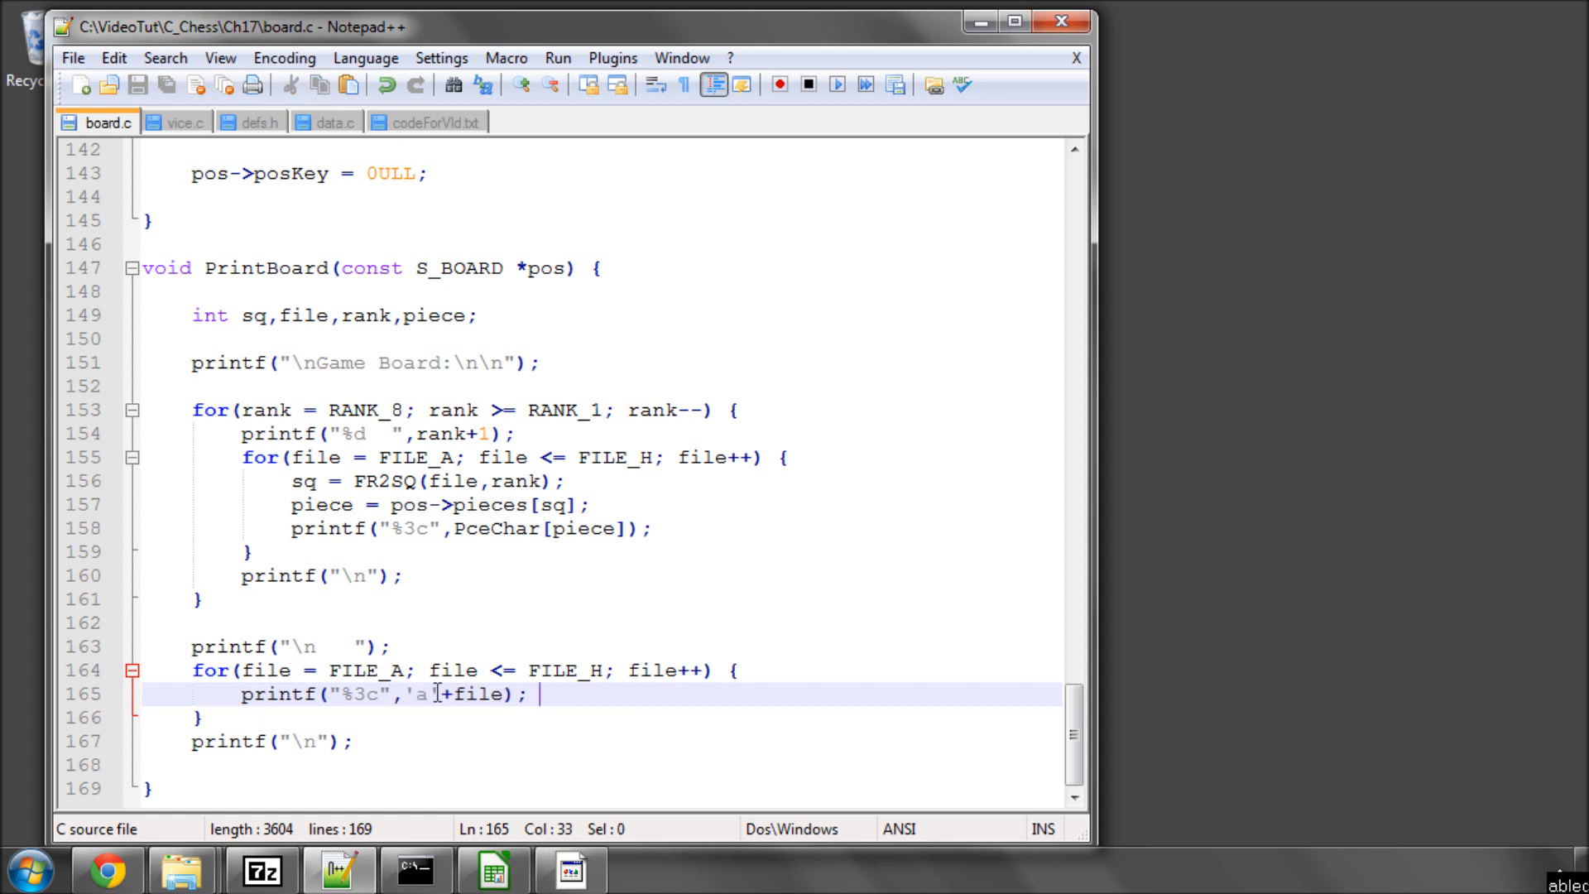
double_click(475, 695)
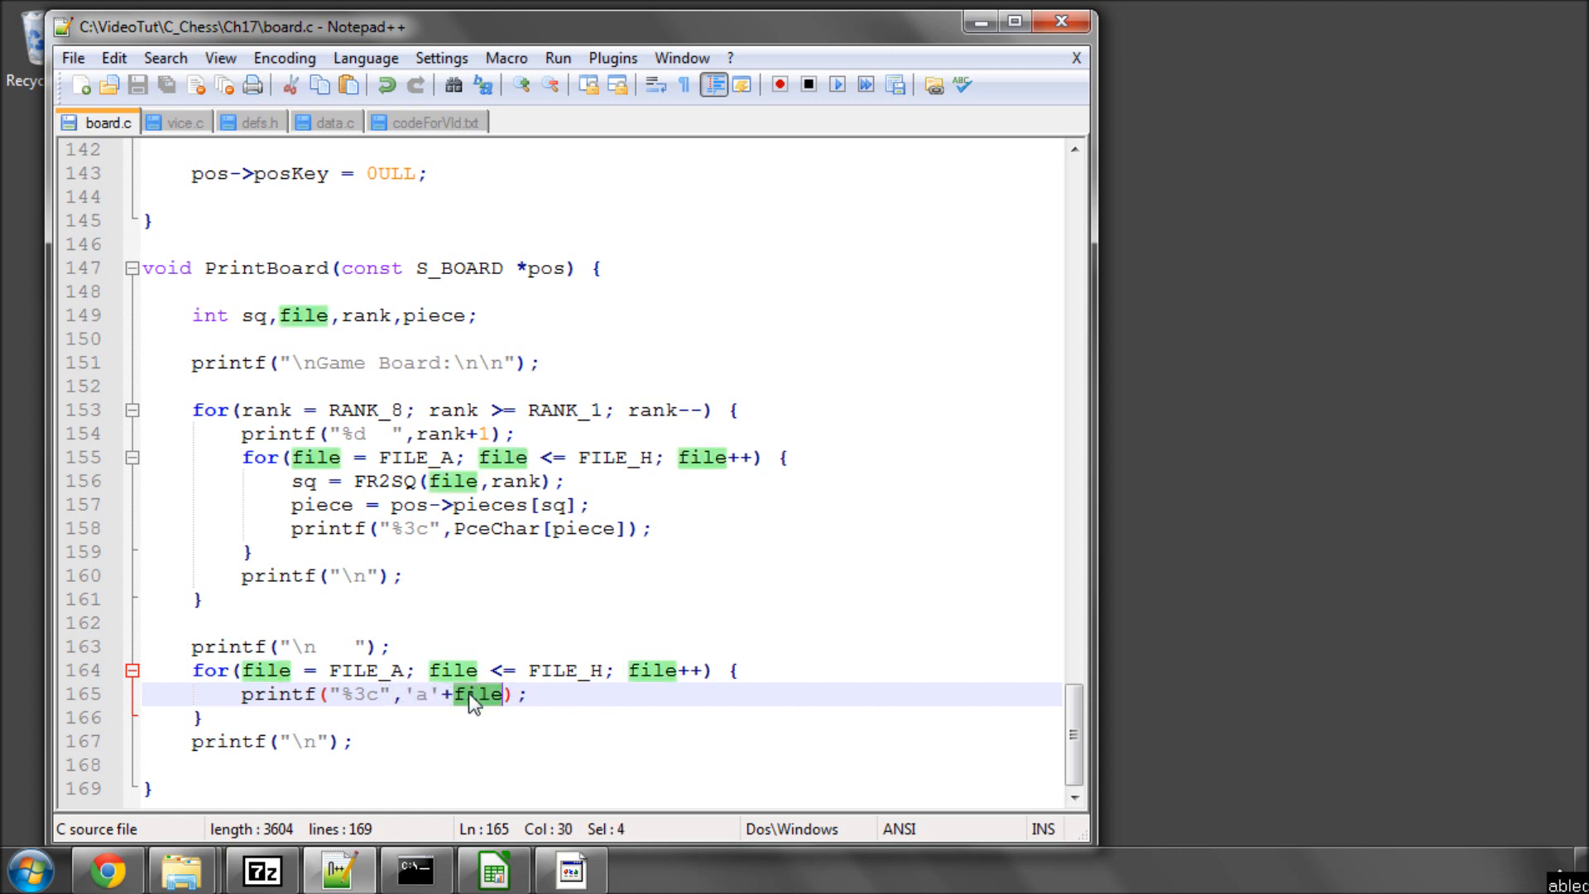
mouse_move(557, 654)
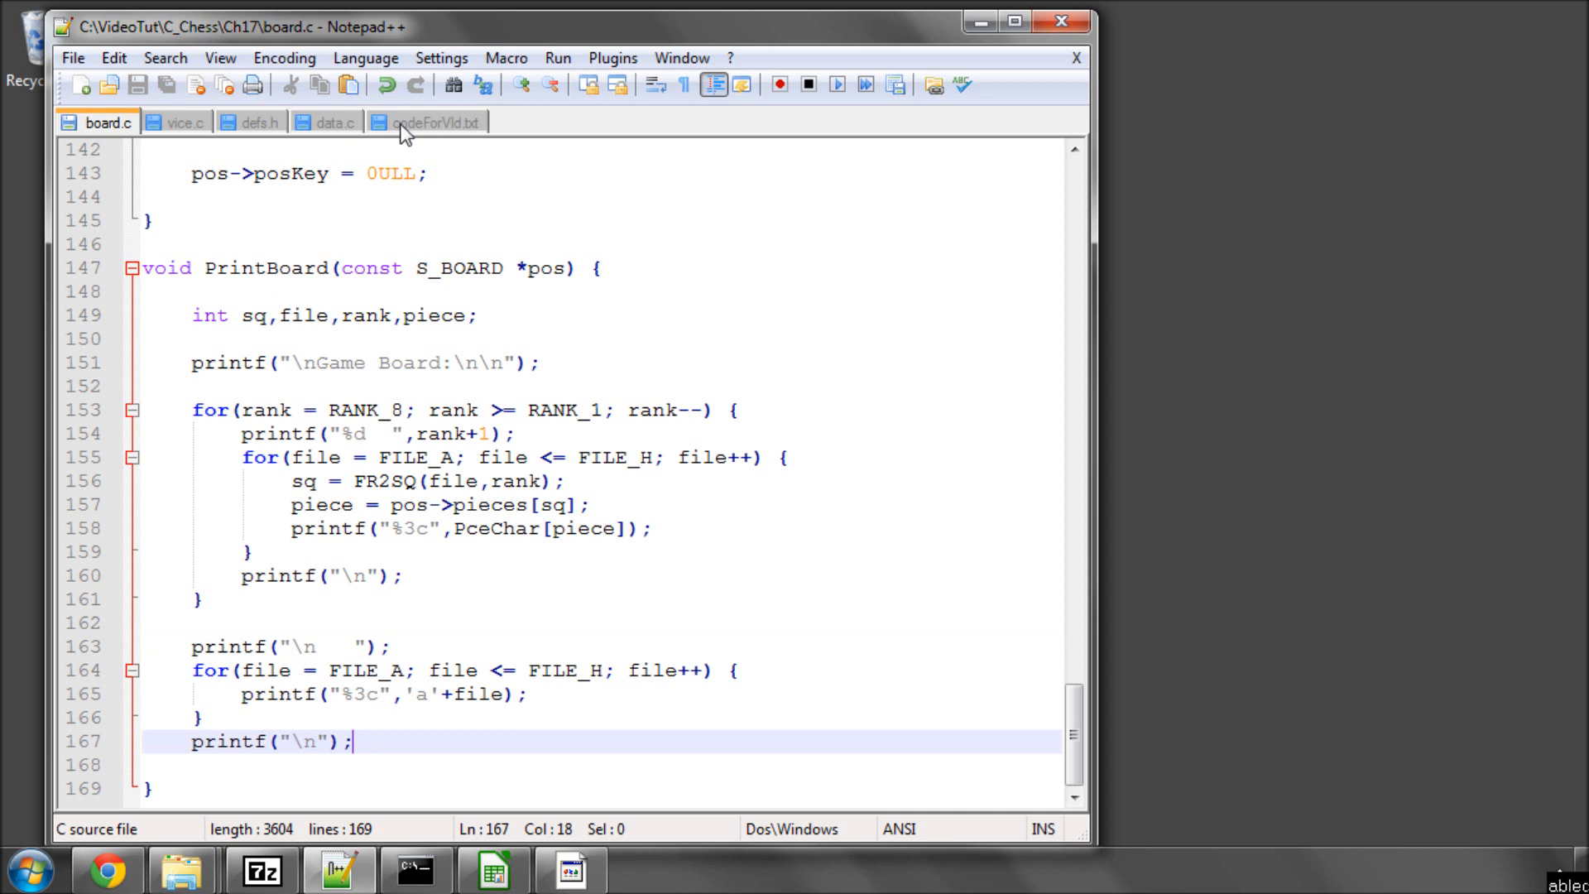
- Paste the side-to-move and en passant printf lines below the file-label loop
left_click(430, 121)
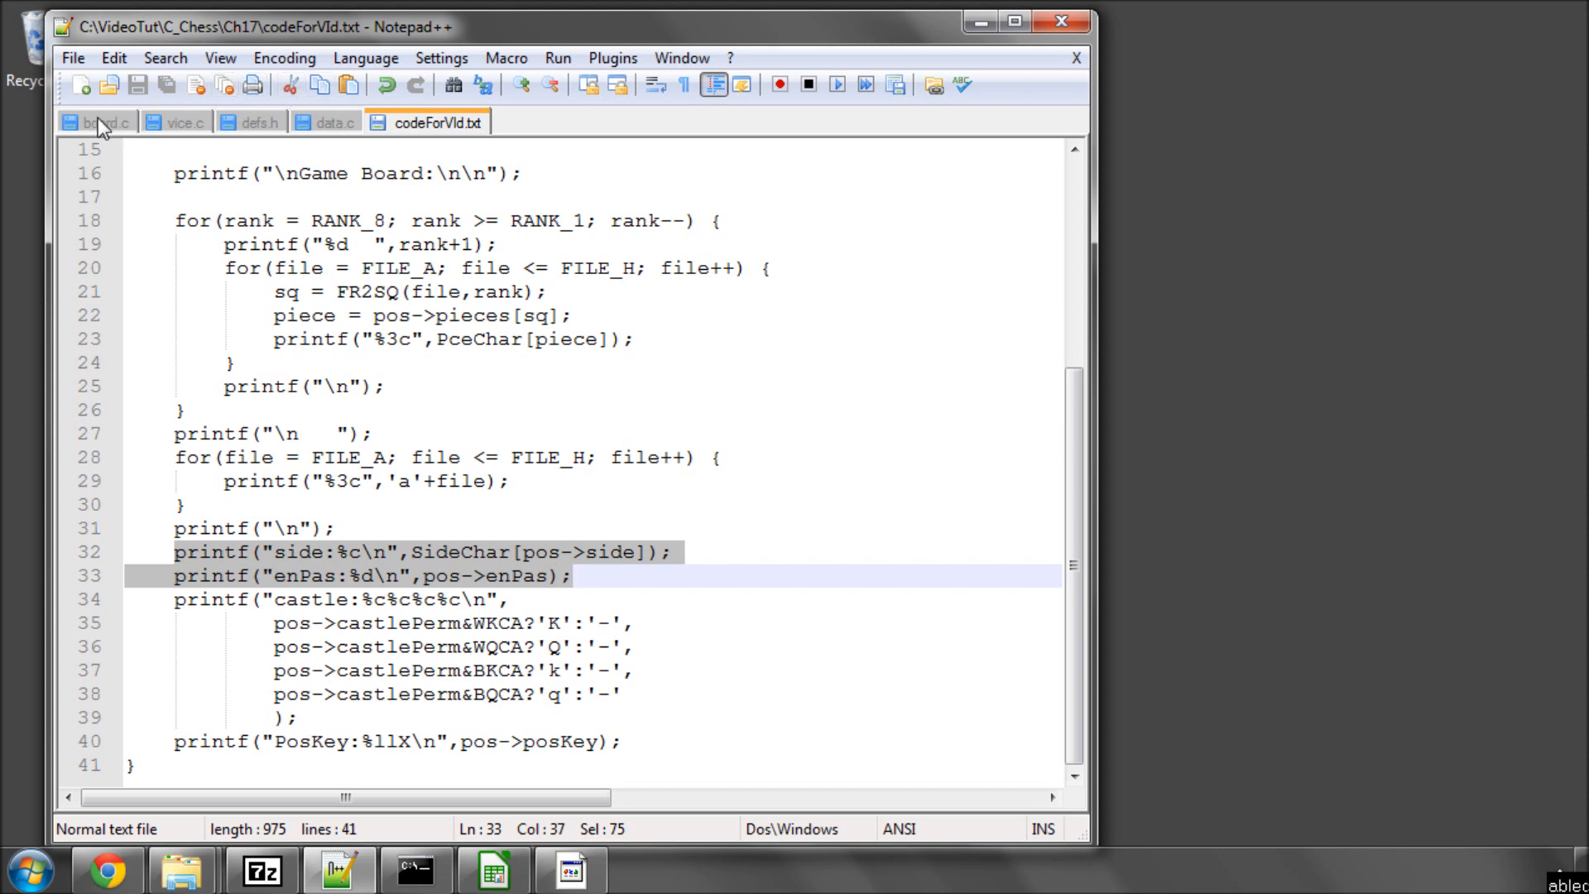
left_click(96, 122)
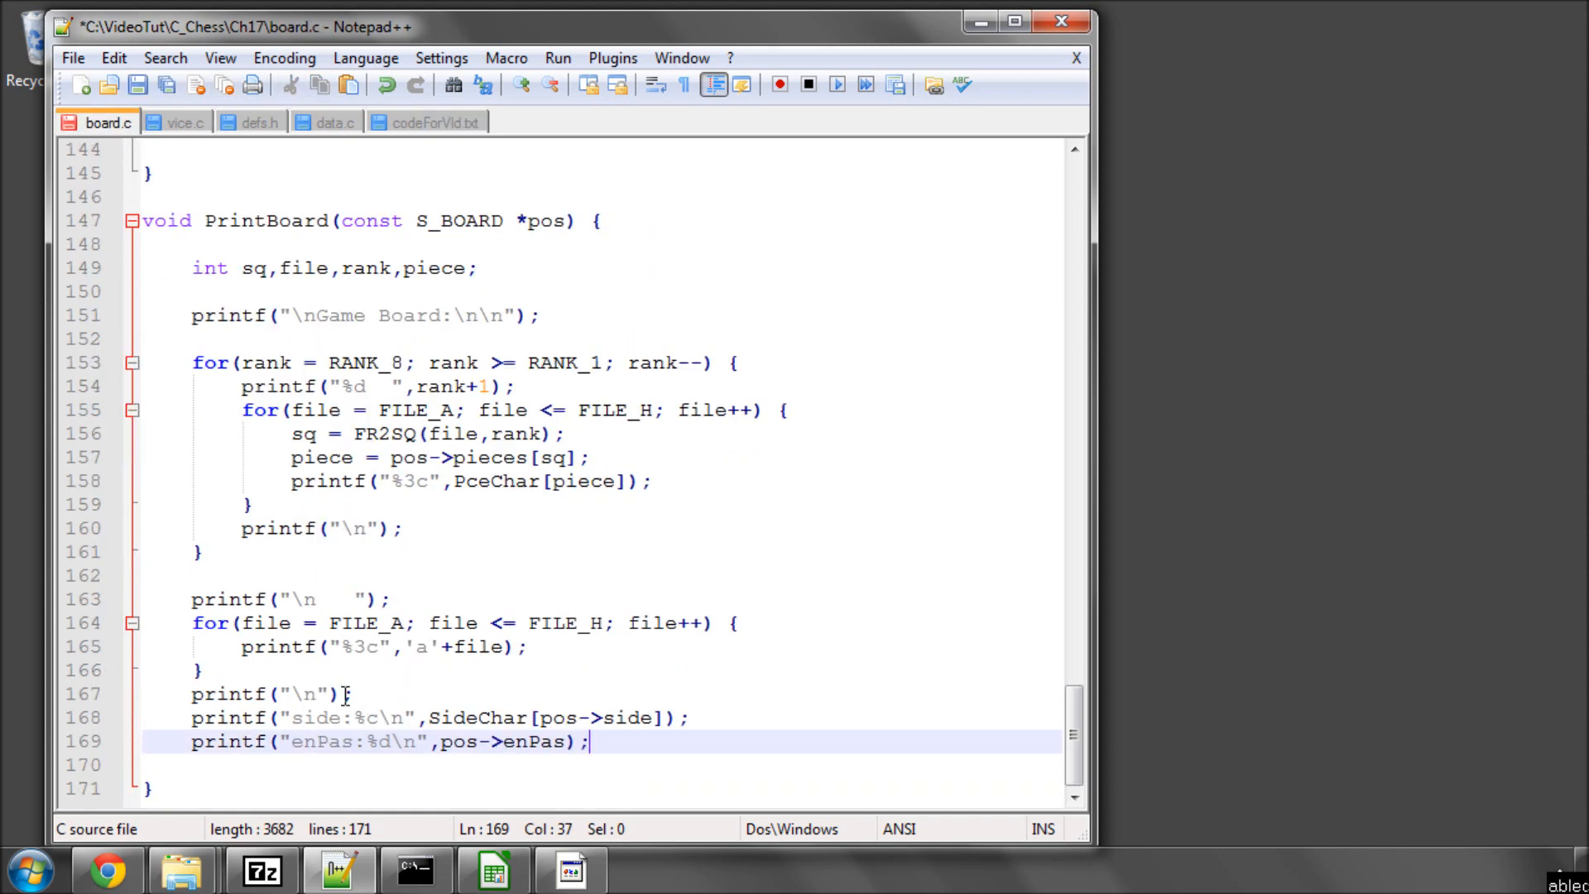
double_click(477, 718)
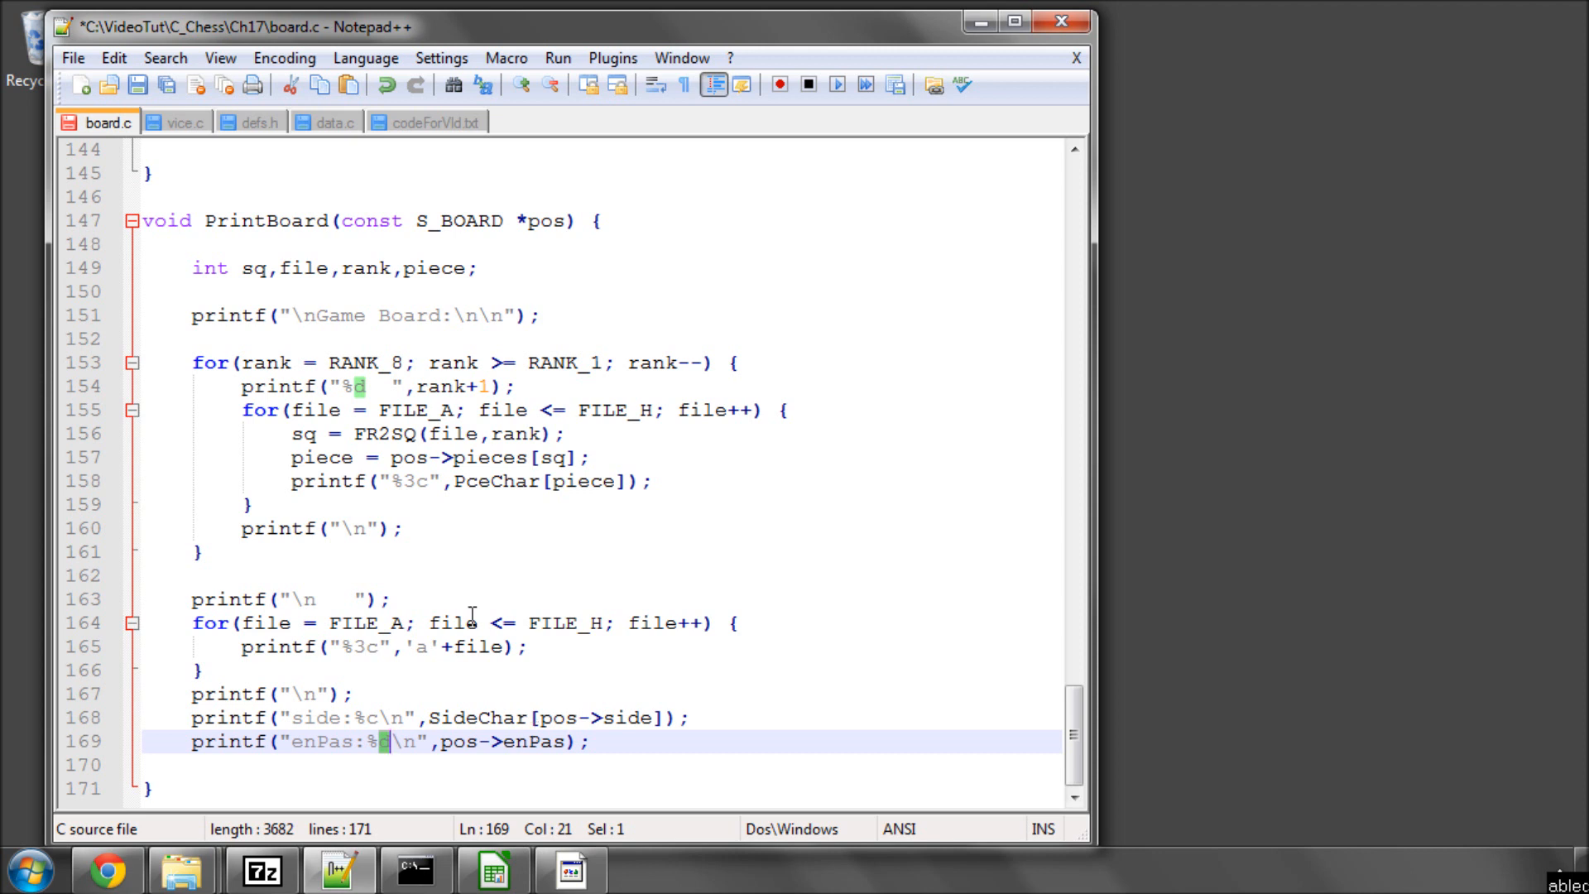
mouse_move(416, 654)
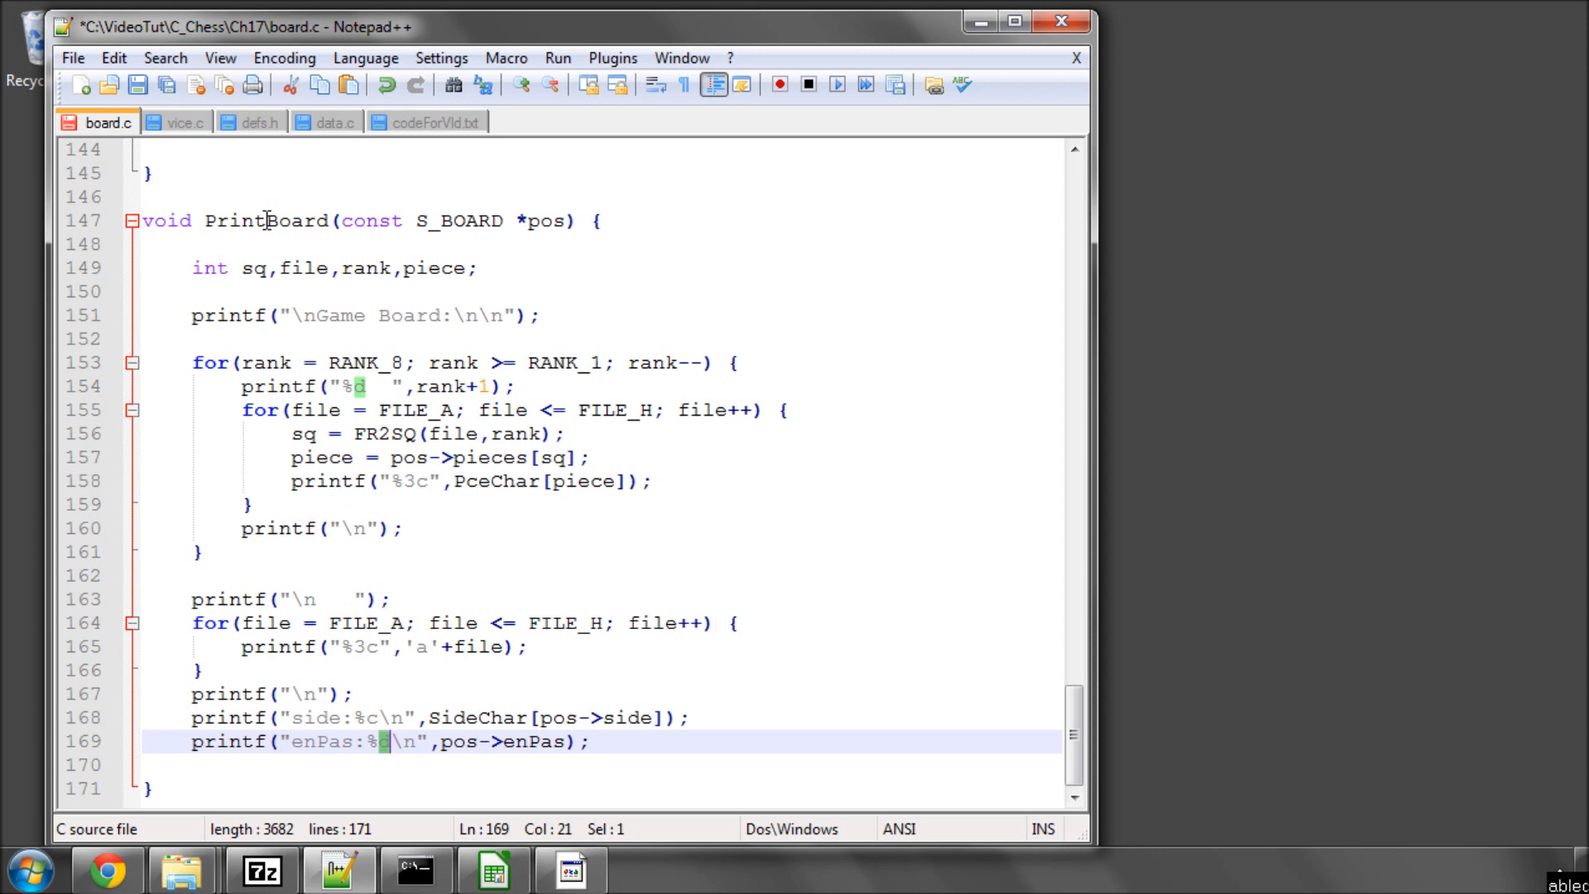
mouse_move(441, 863)
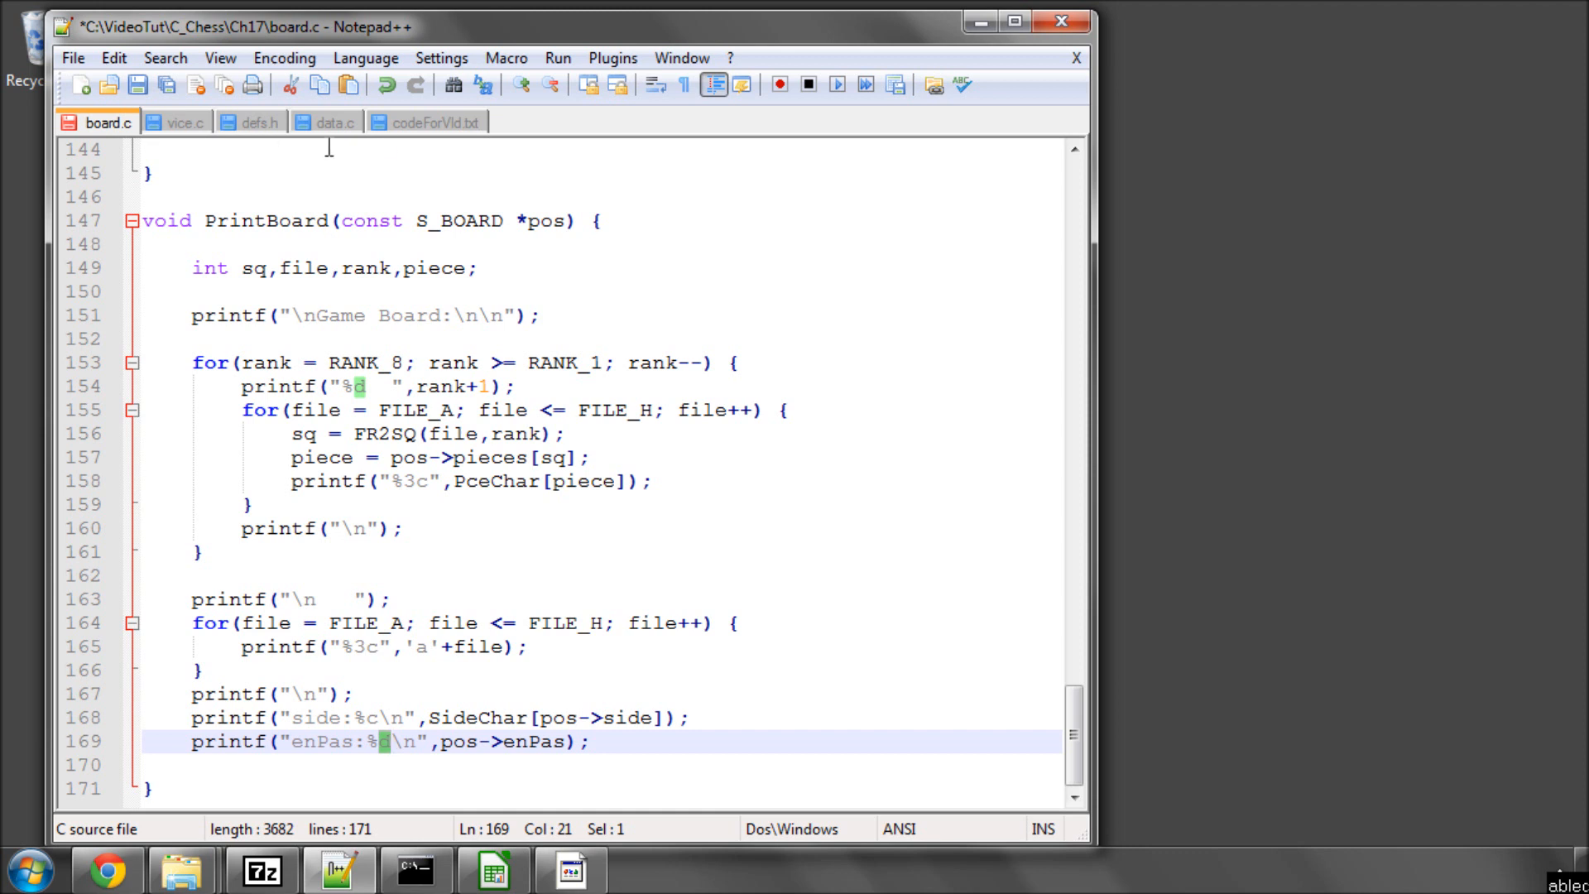
- Add a castling printf showing K, Q, k, q or dashes from castlePerm, then save board.c
left_click(434, 123)
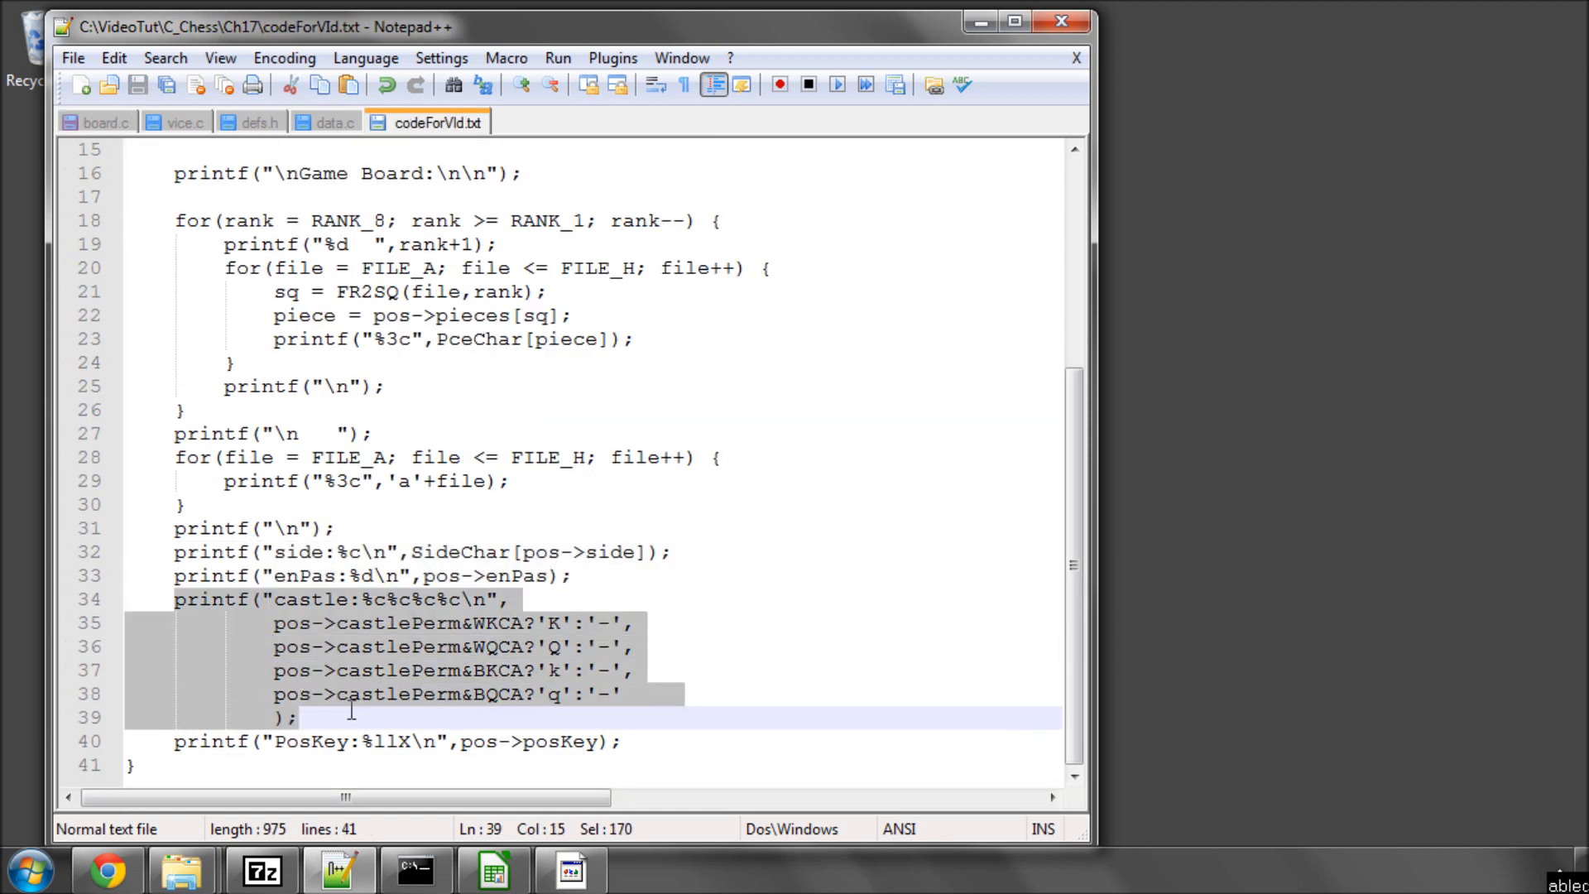
left_click(96, 122)
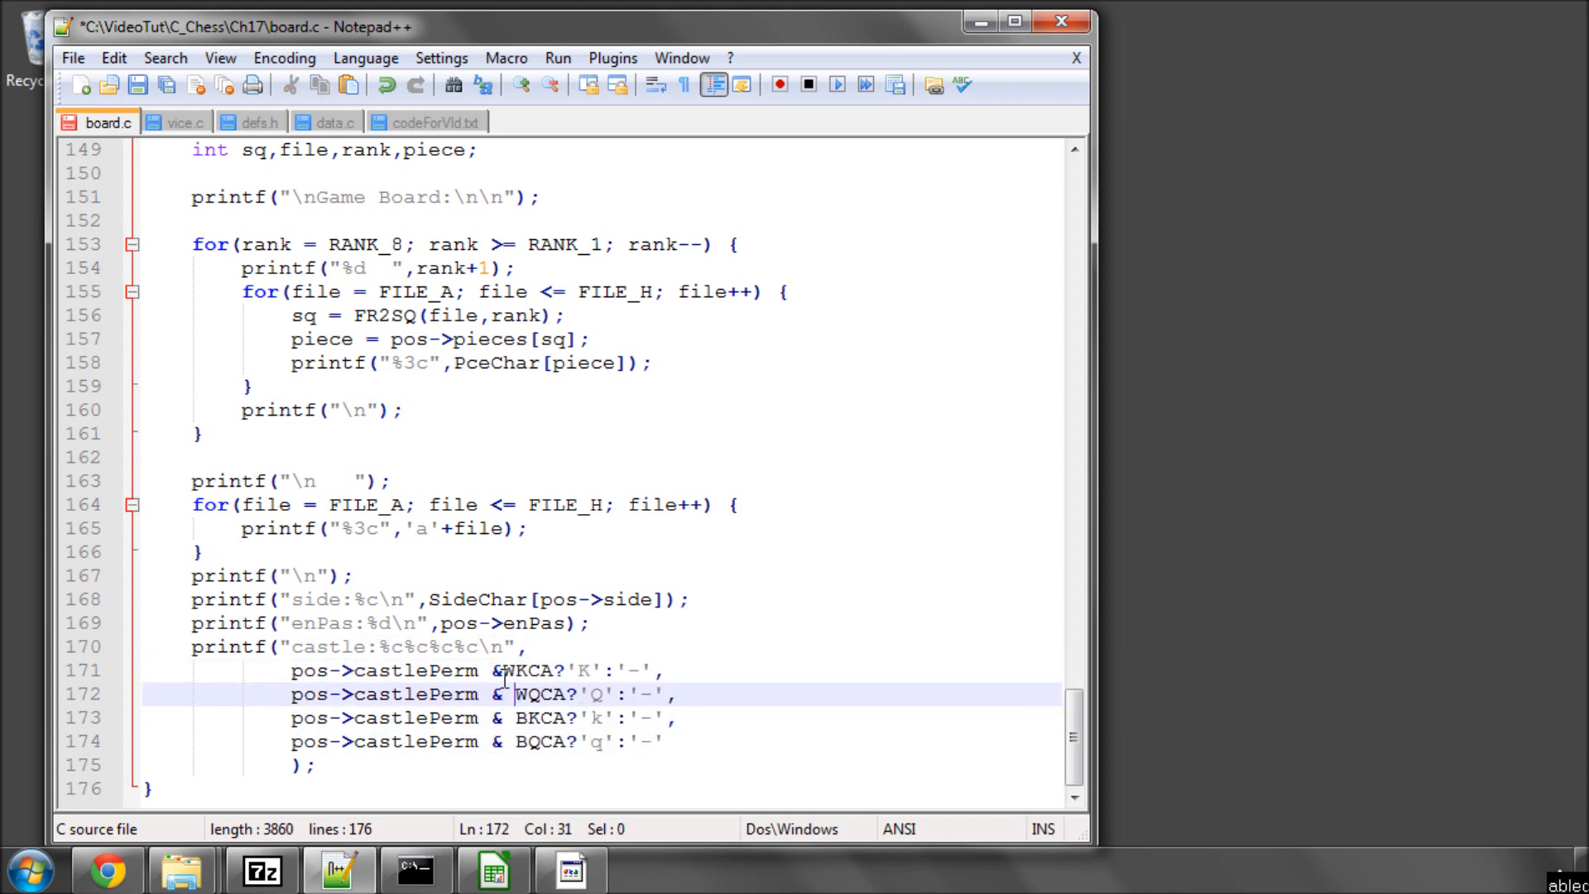
double_click(539, 669)
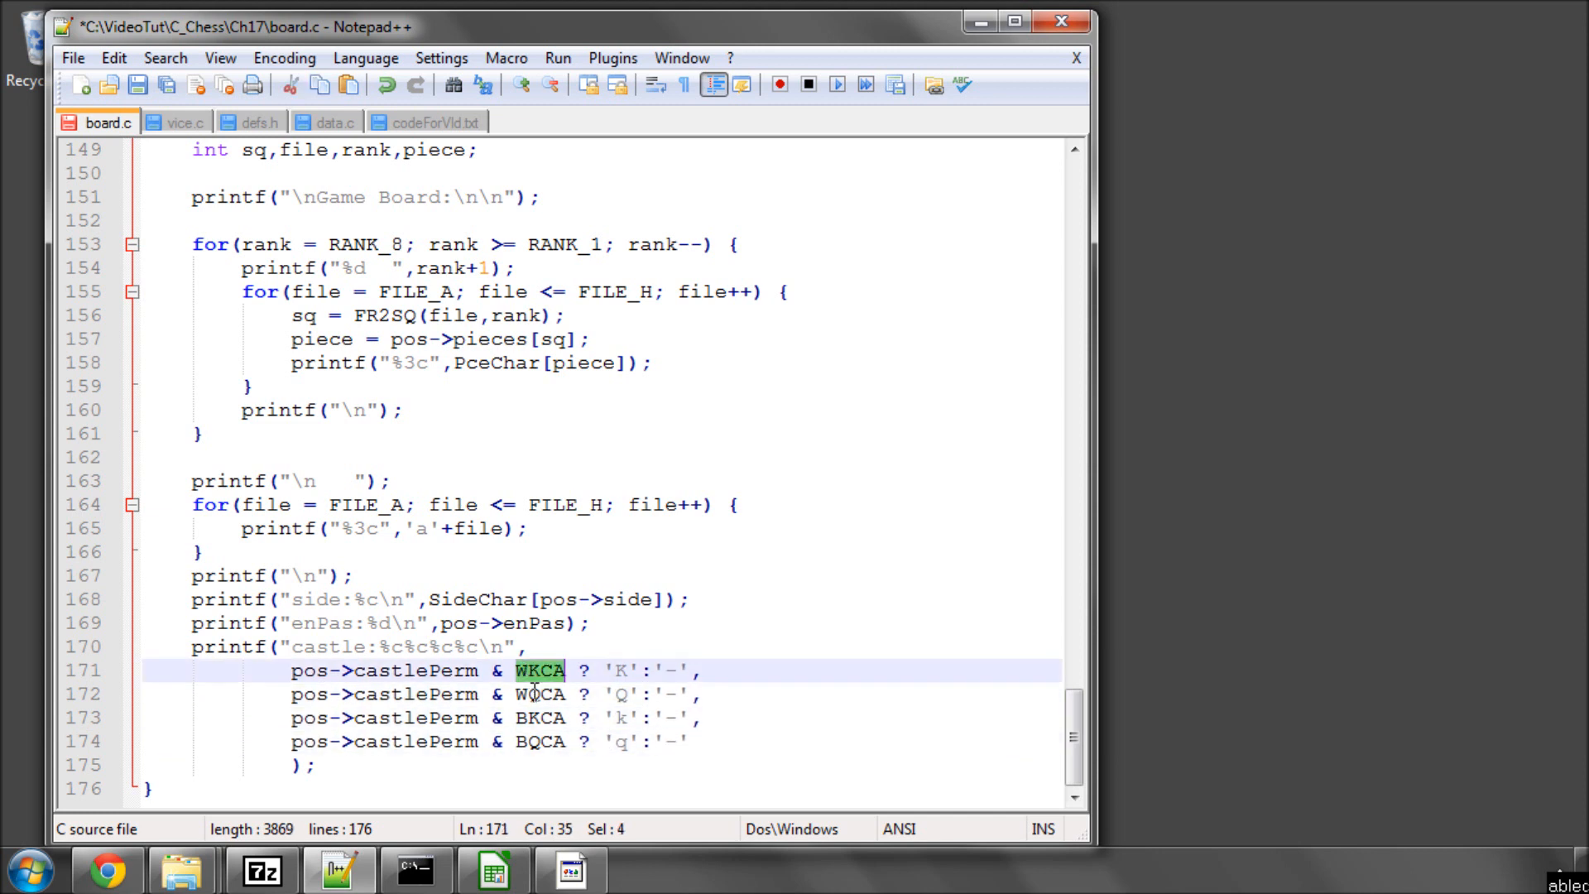
double_click(539, 718)
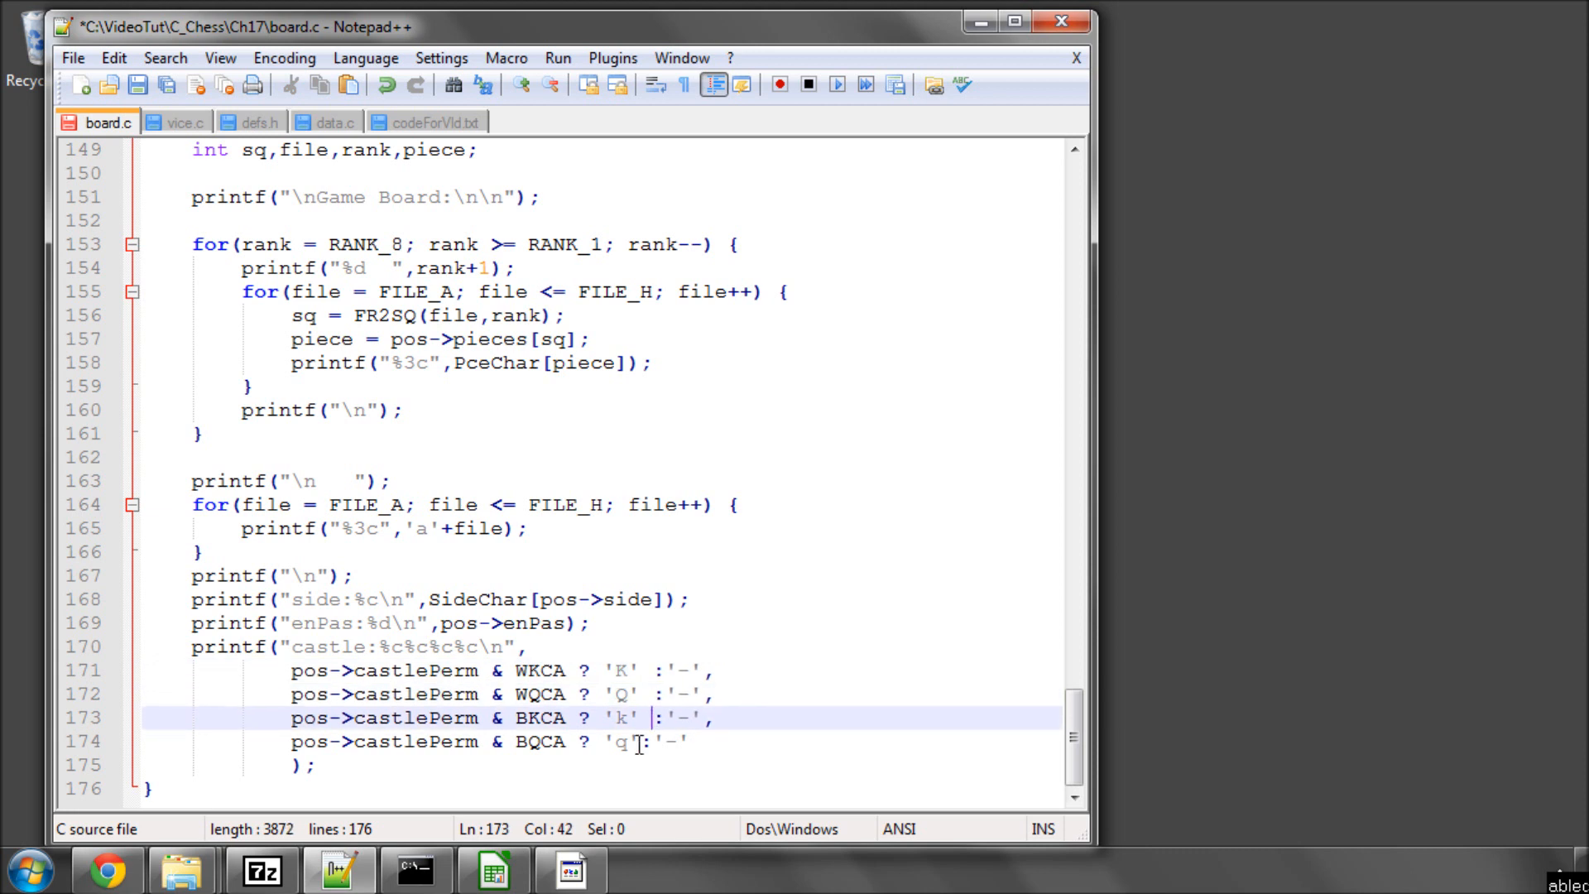
type("\"  \"")
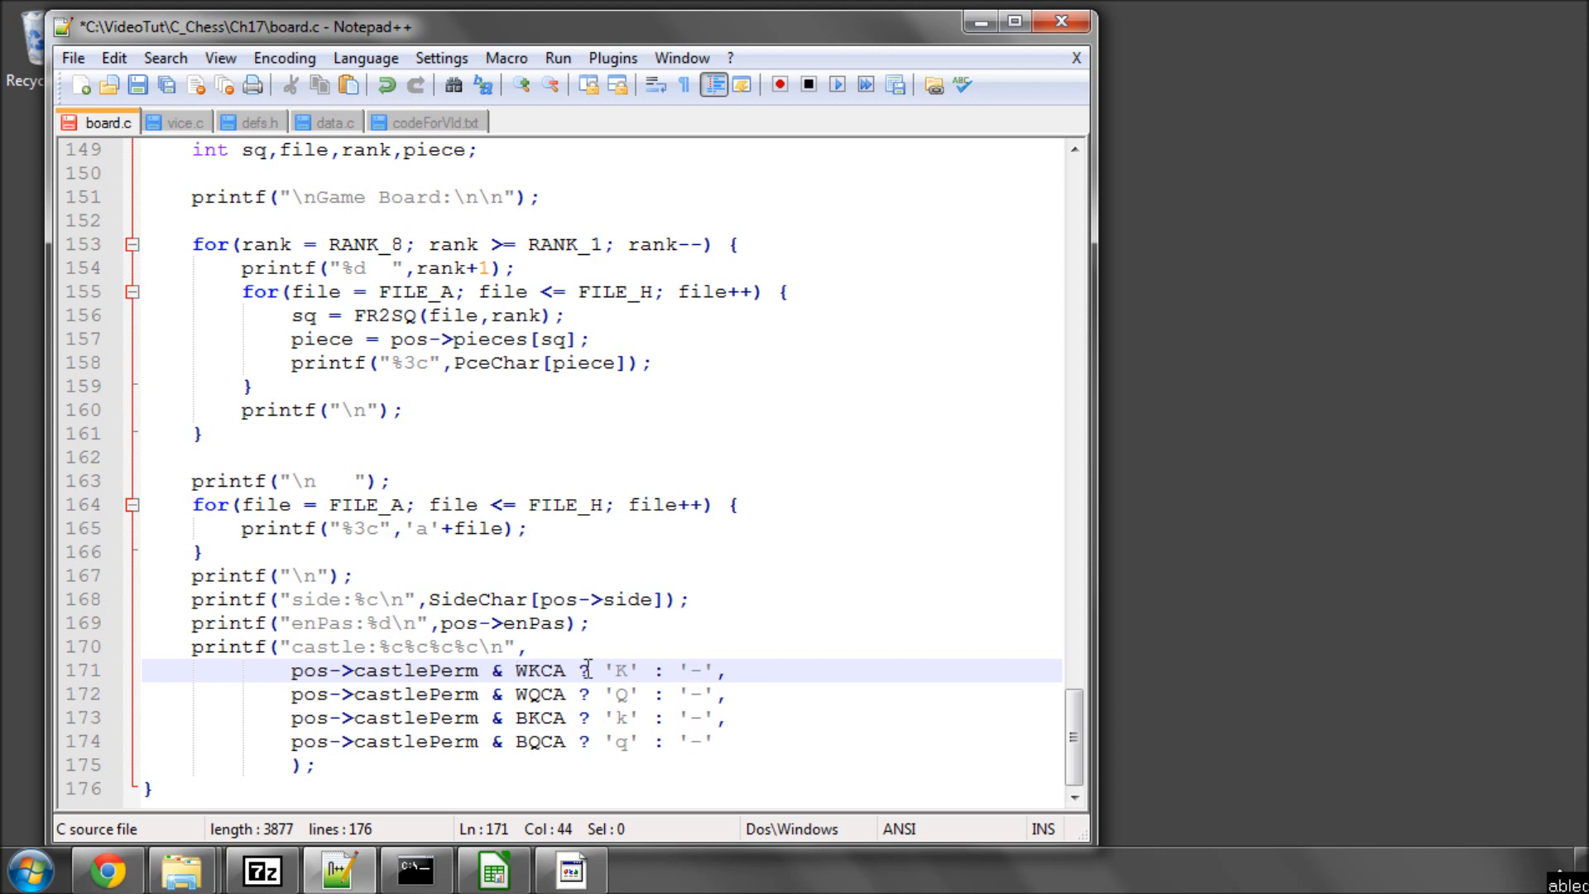
mouse_move(370, 656)
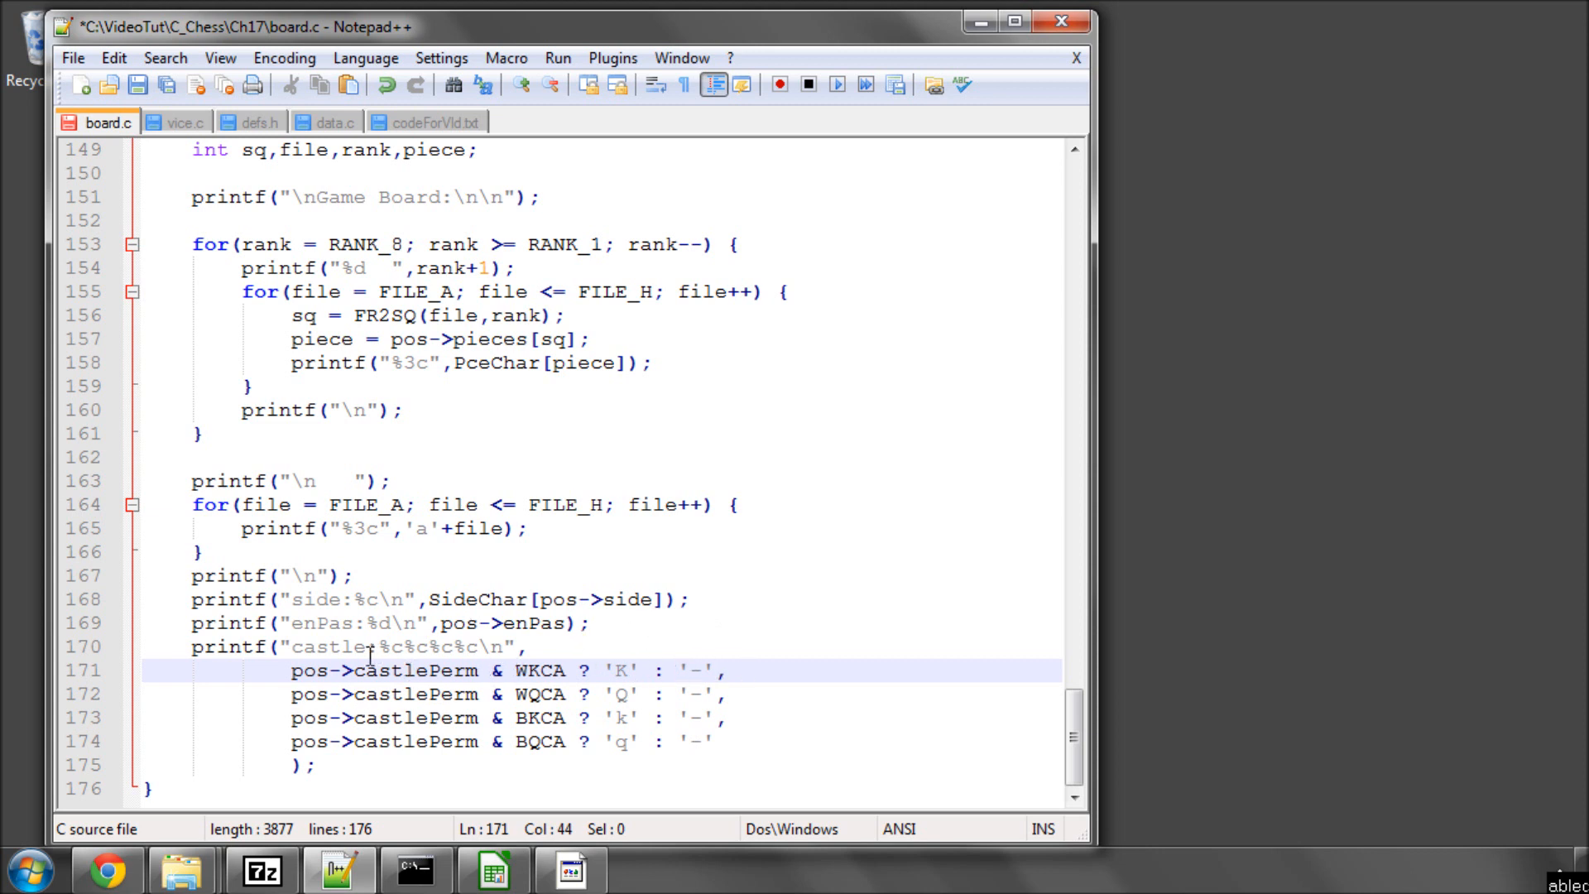
double_click(540, 670)
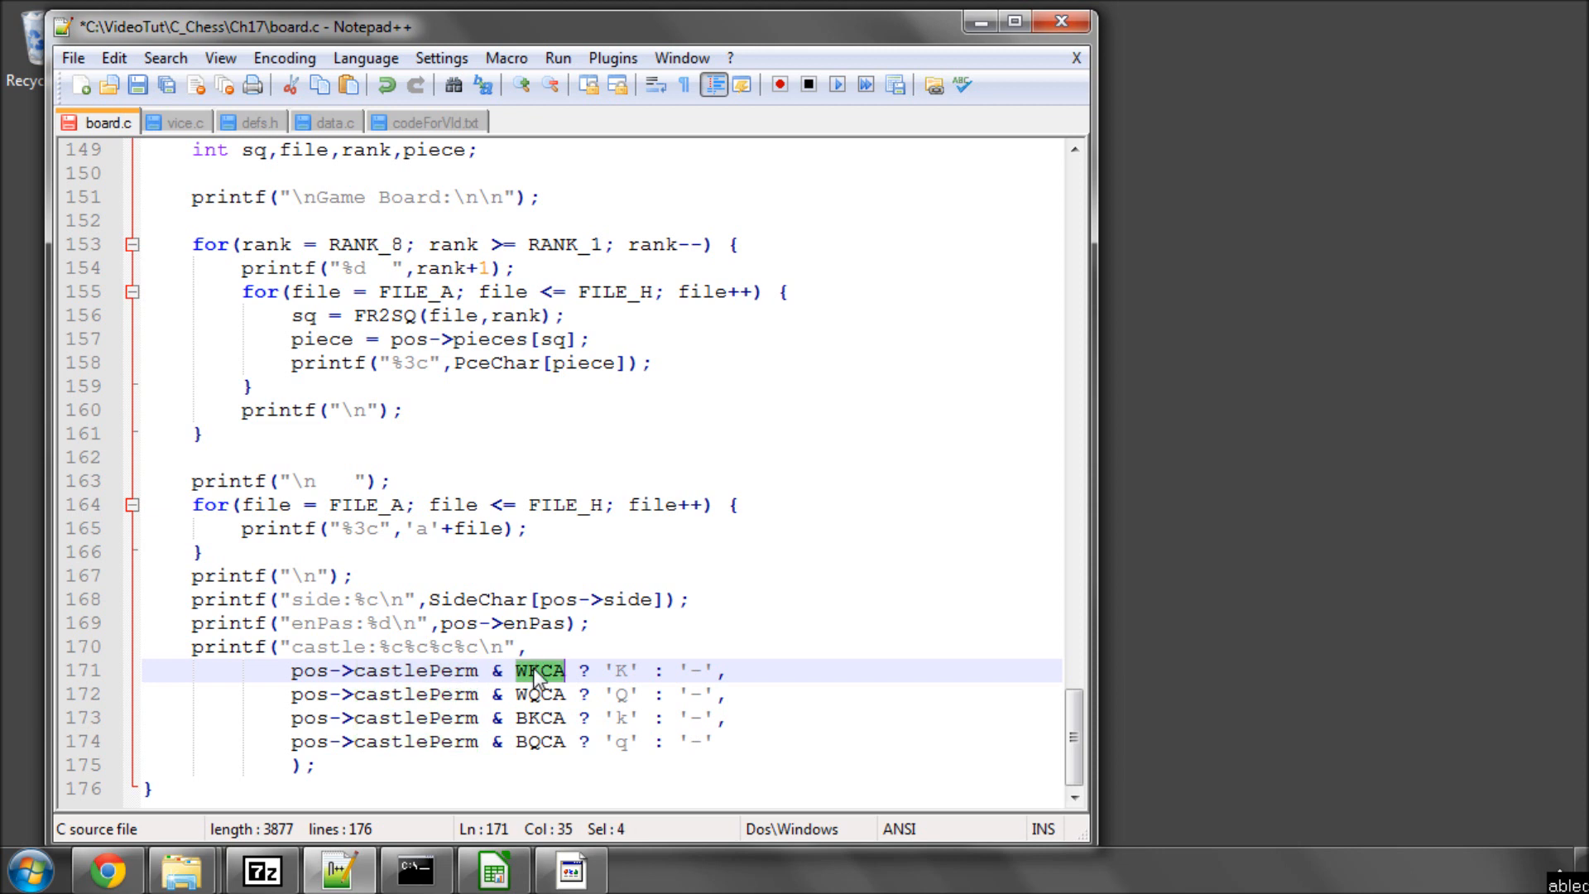
mouse_move(510, 624)
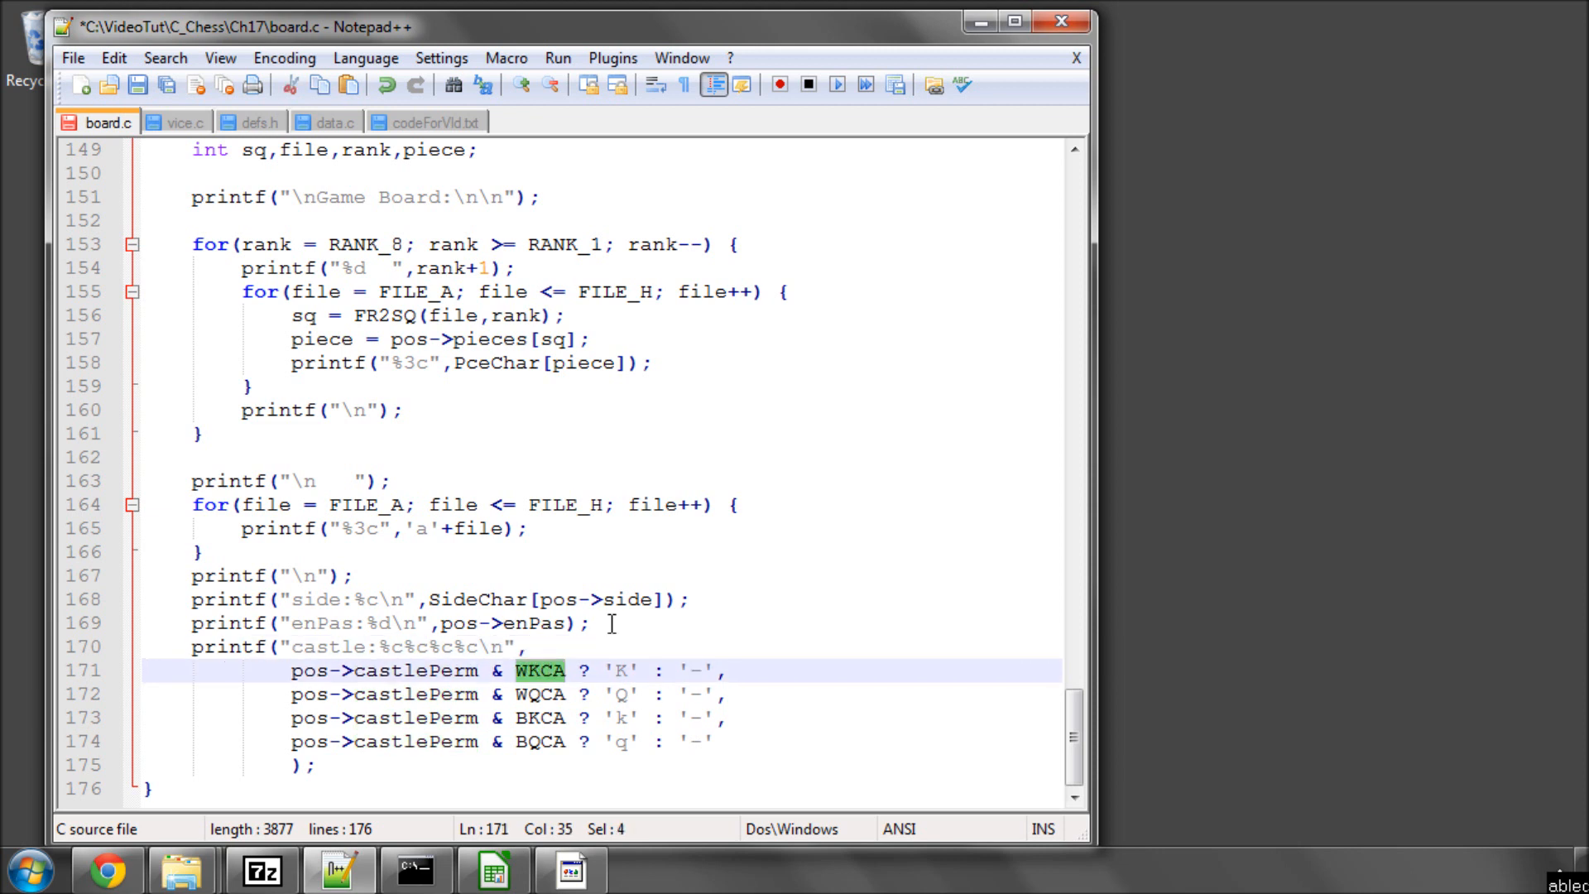
double_click(416, 670)
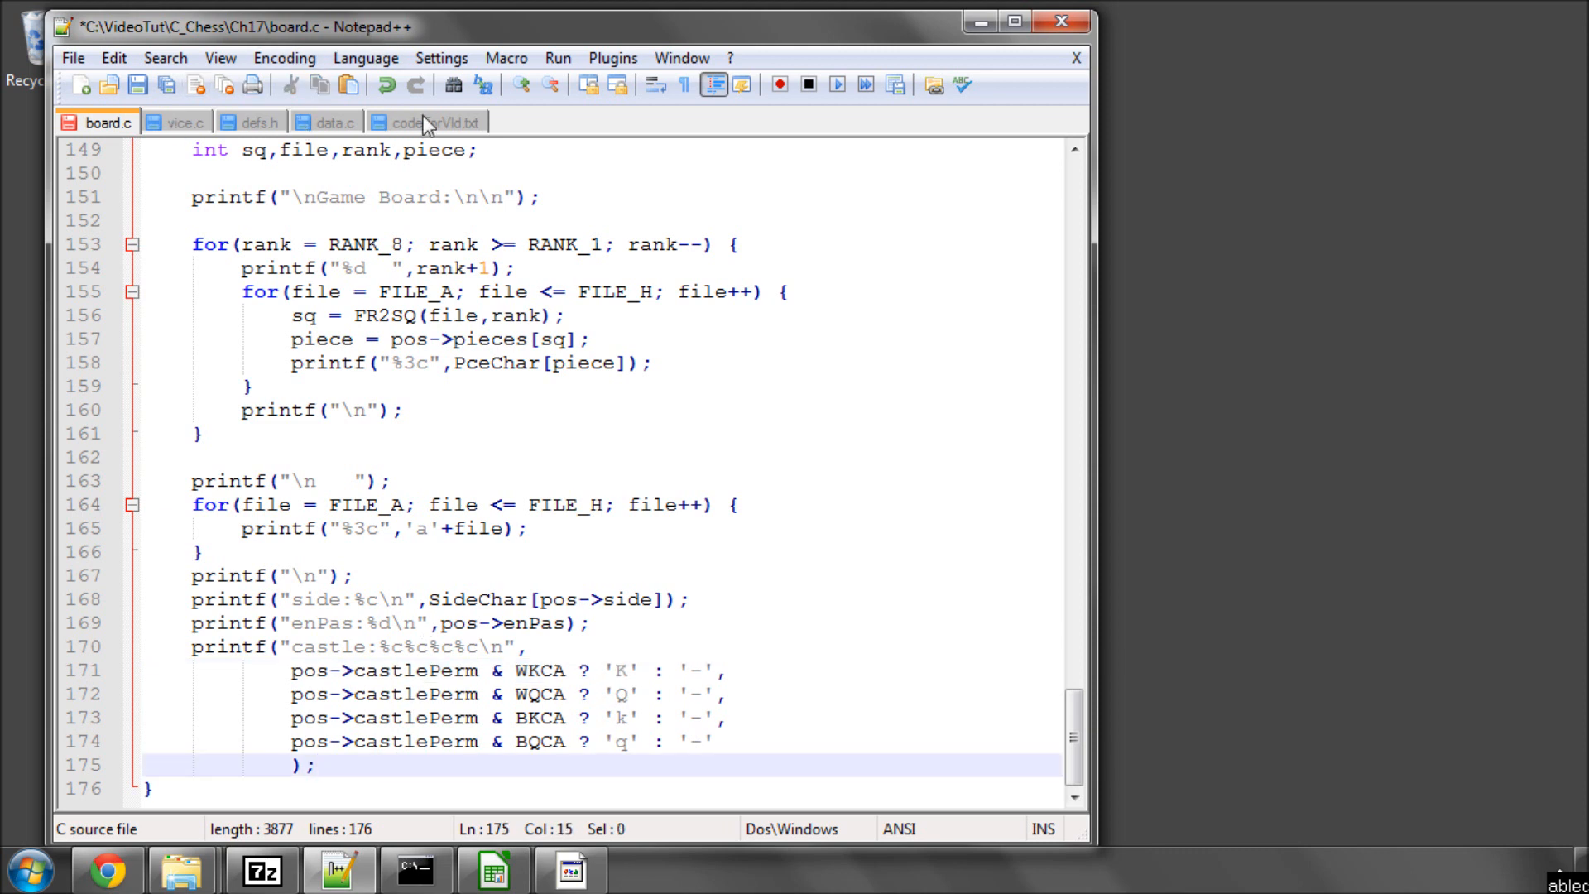
- Add printf("PosKey:%llX\n",pos->posKey); to PrintBoard in board.c, checking codeForVid.txt
left_click(425, 121)
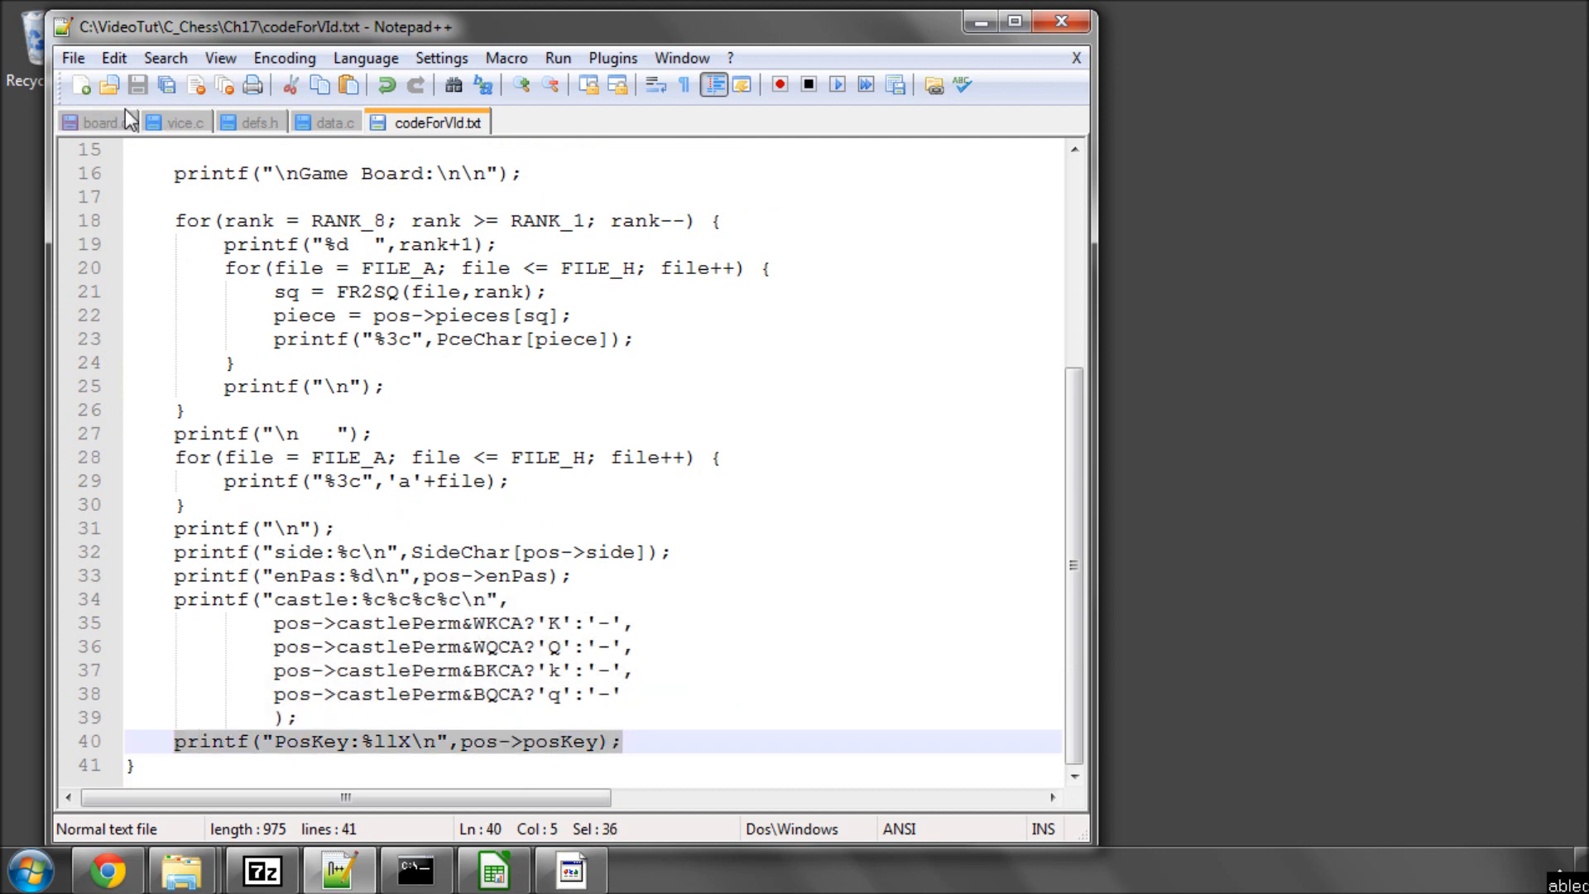
left_click(99, 122)
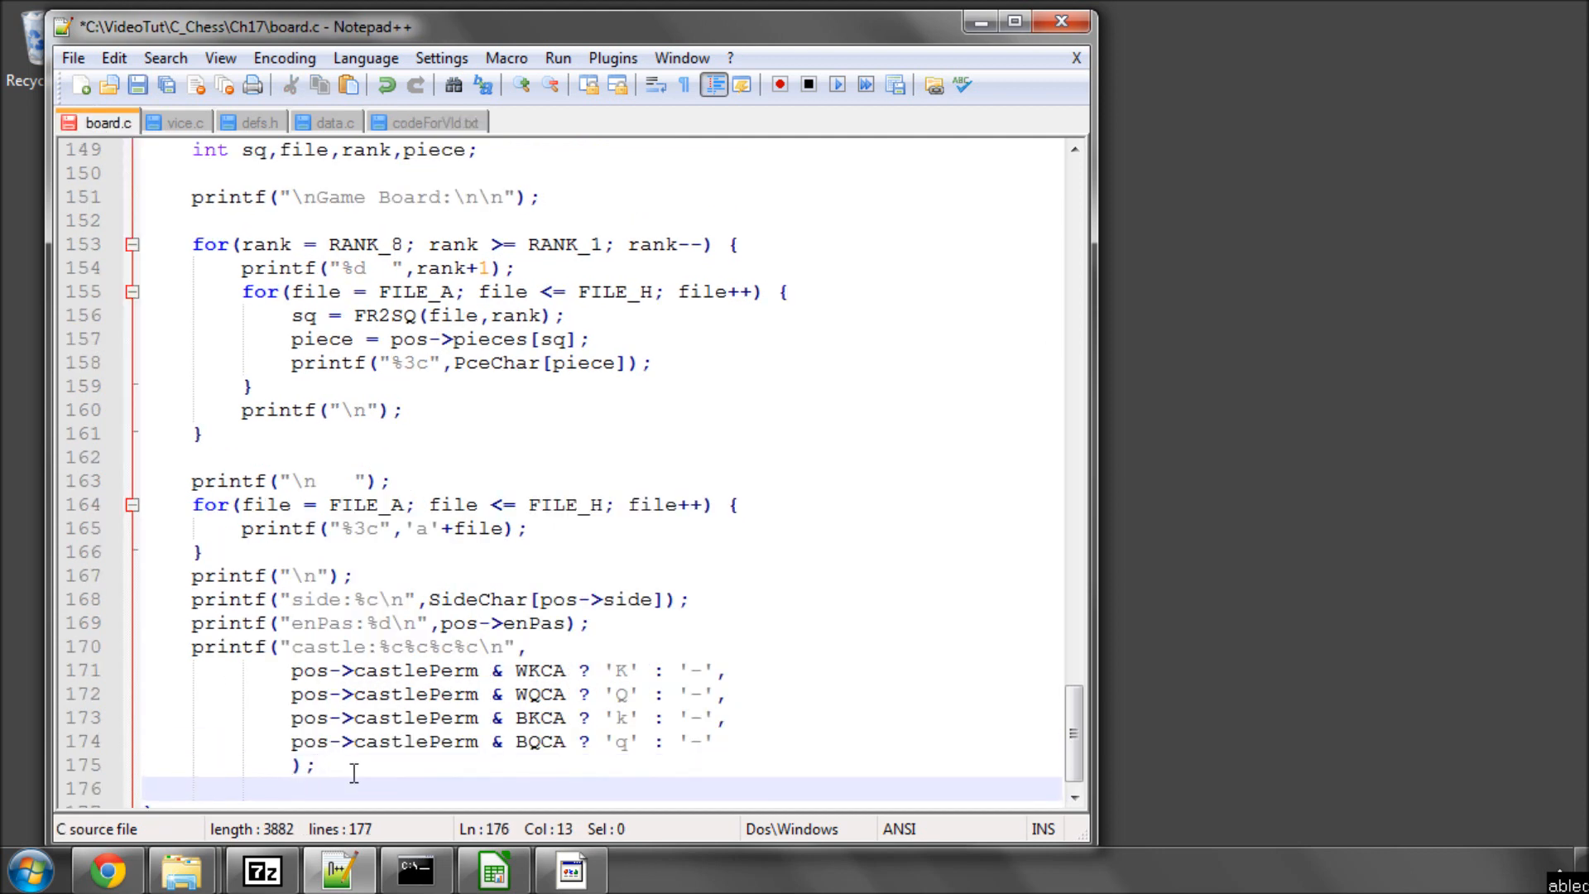
type("printf(\"PosKey:%llX\\n\",pos->posKey);")
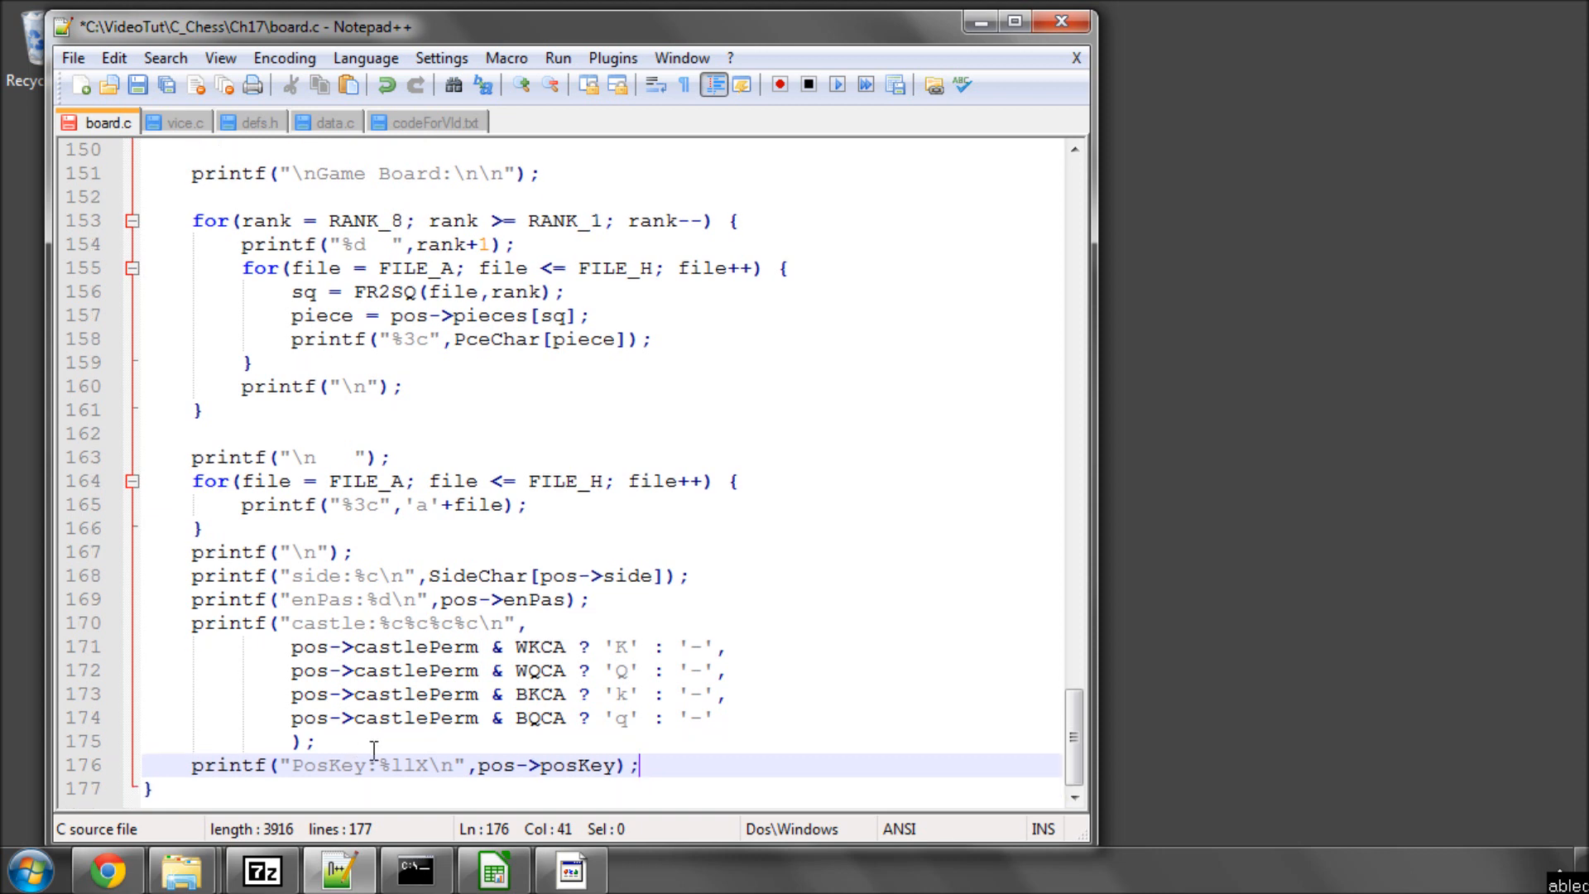
double_click(403, 765)
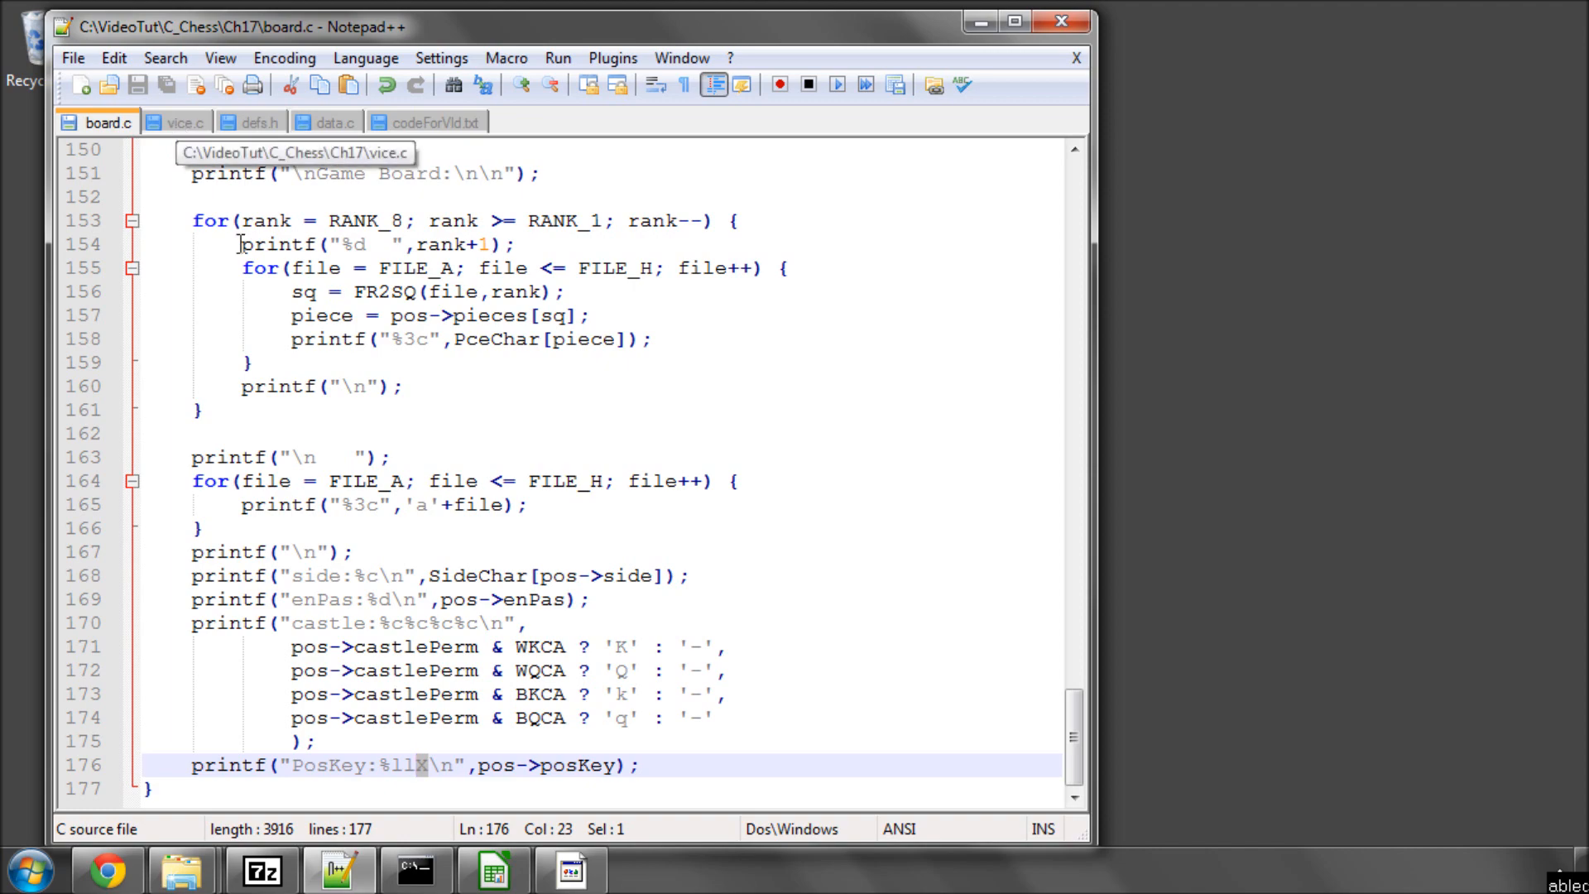
left_click(105, 869)
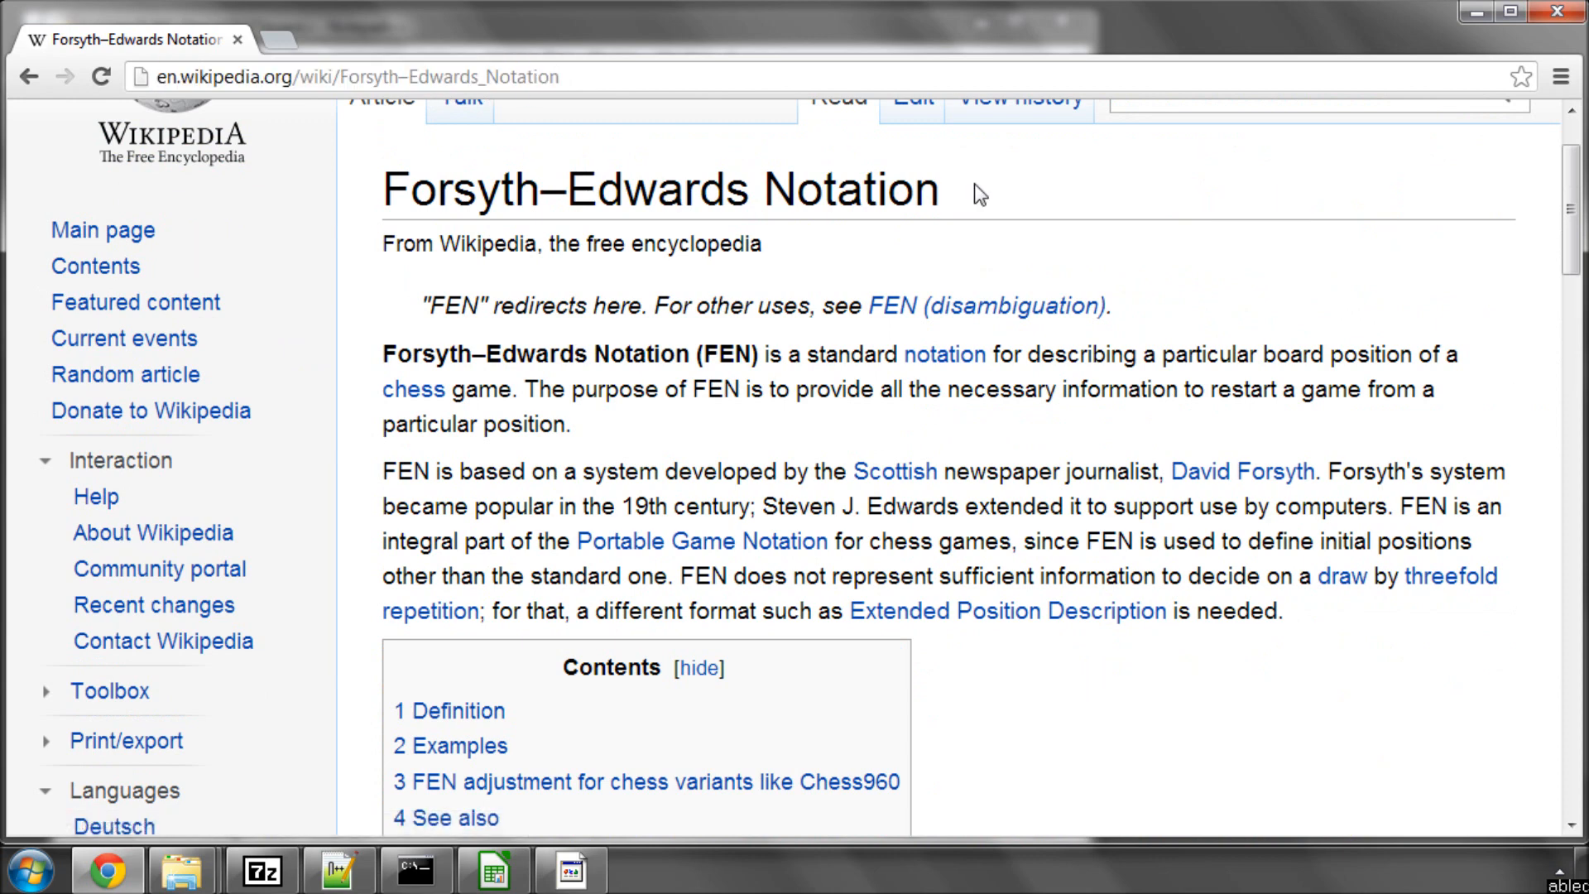
mouse_move(627, 465)
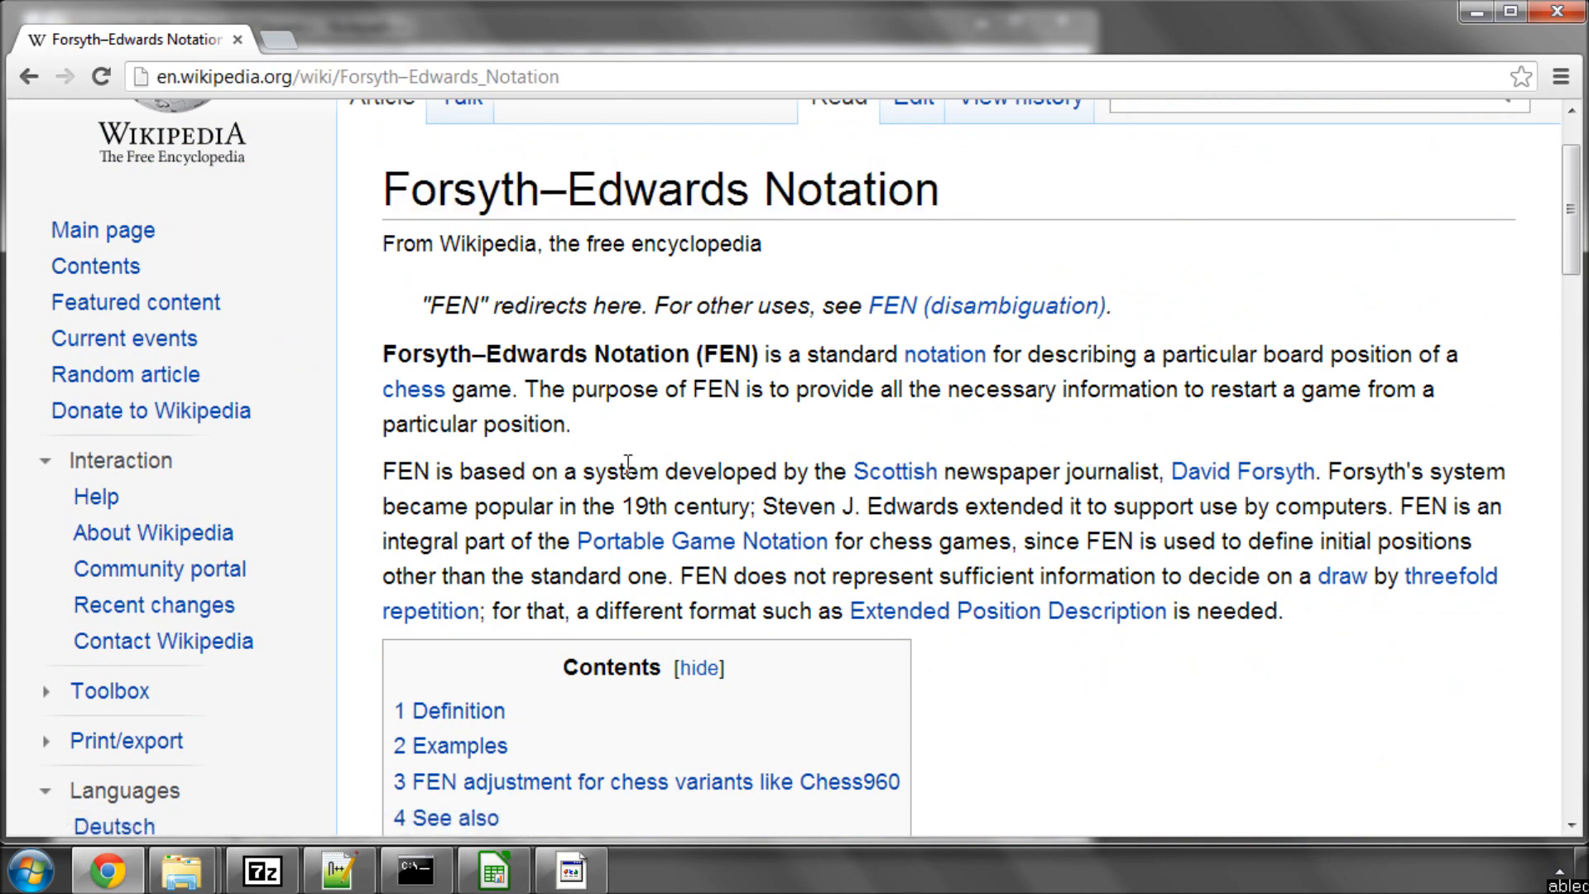
- Scroll the Wikipedia FEN article down to the Examples section's FEN strings
scroll("down", 3)
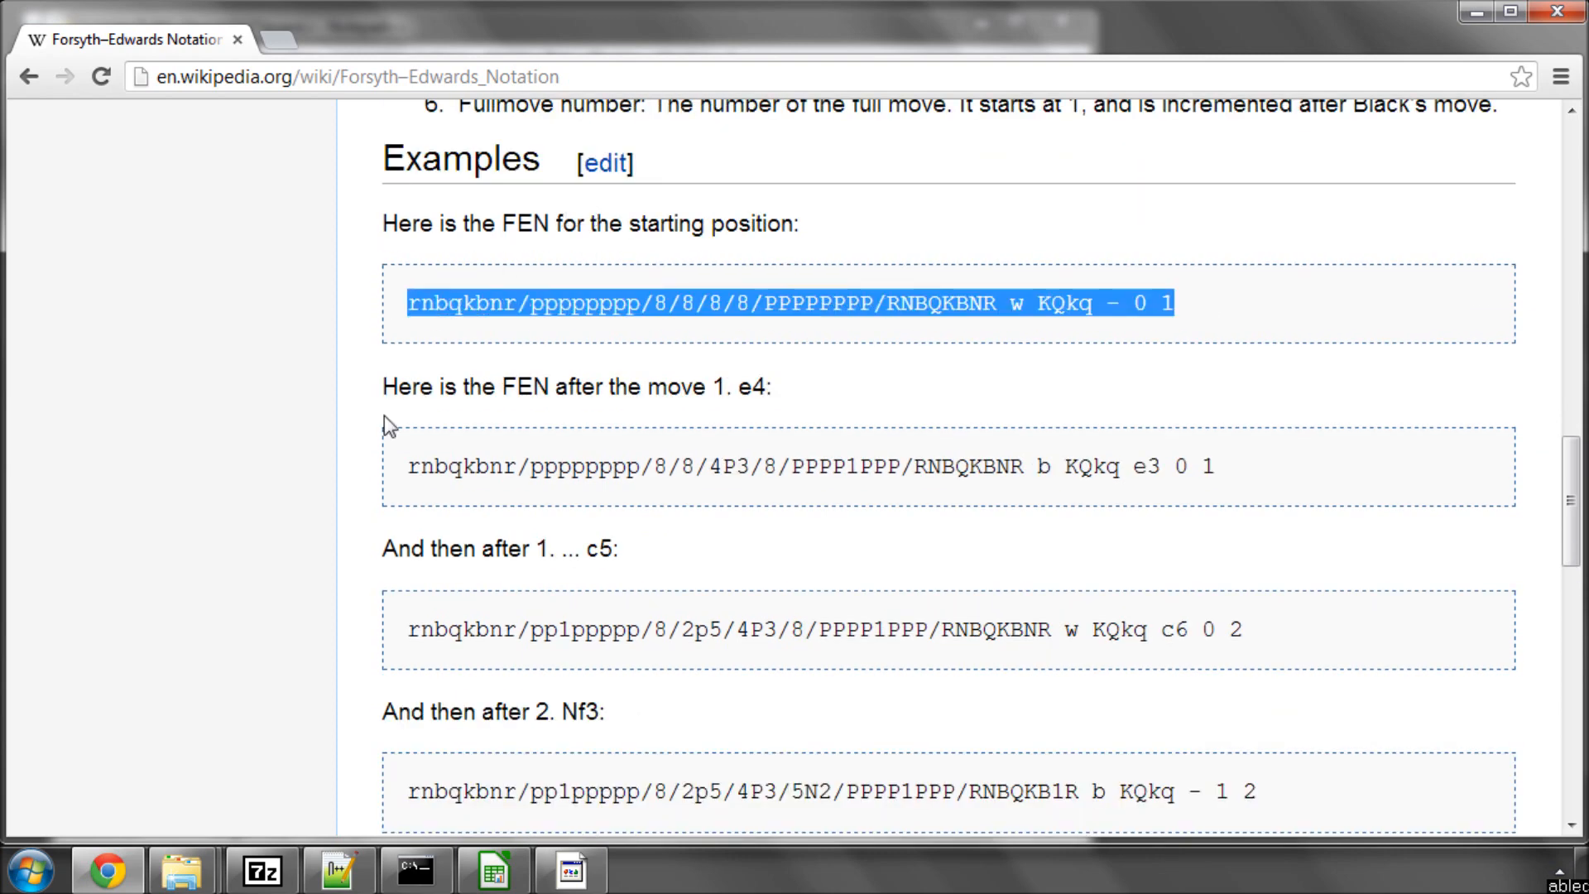
scroll("down", 3)
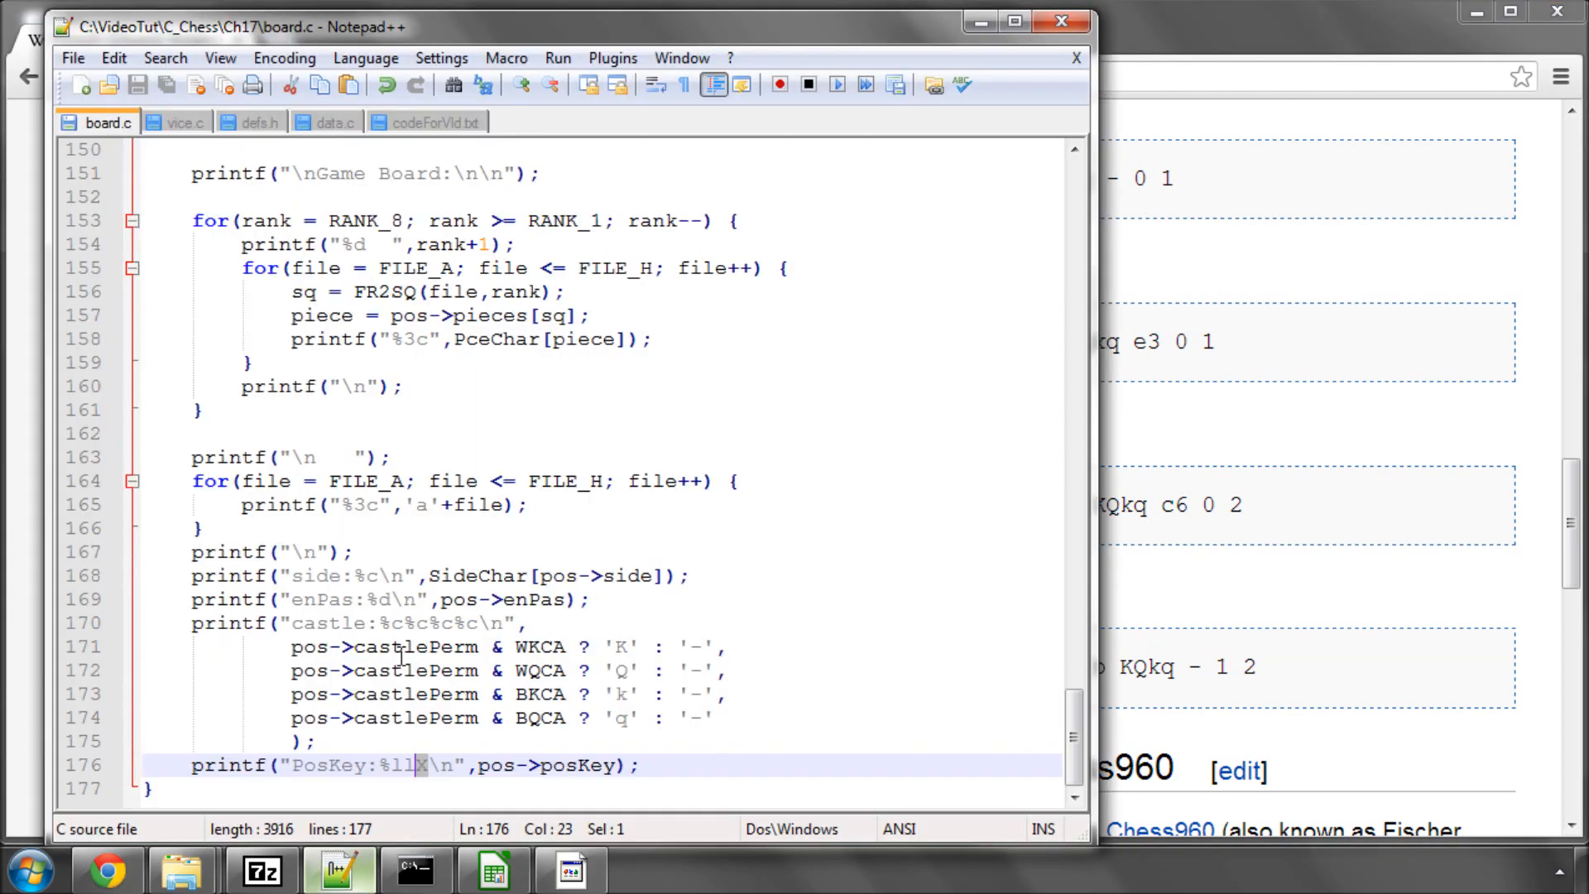
left_click(186, 122)
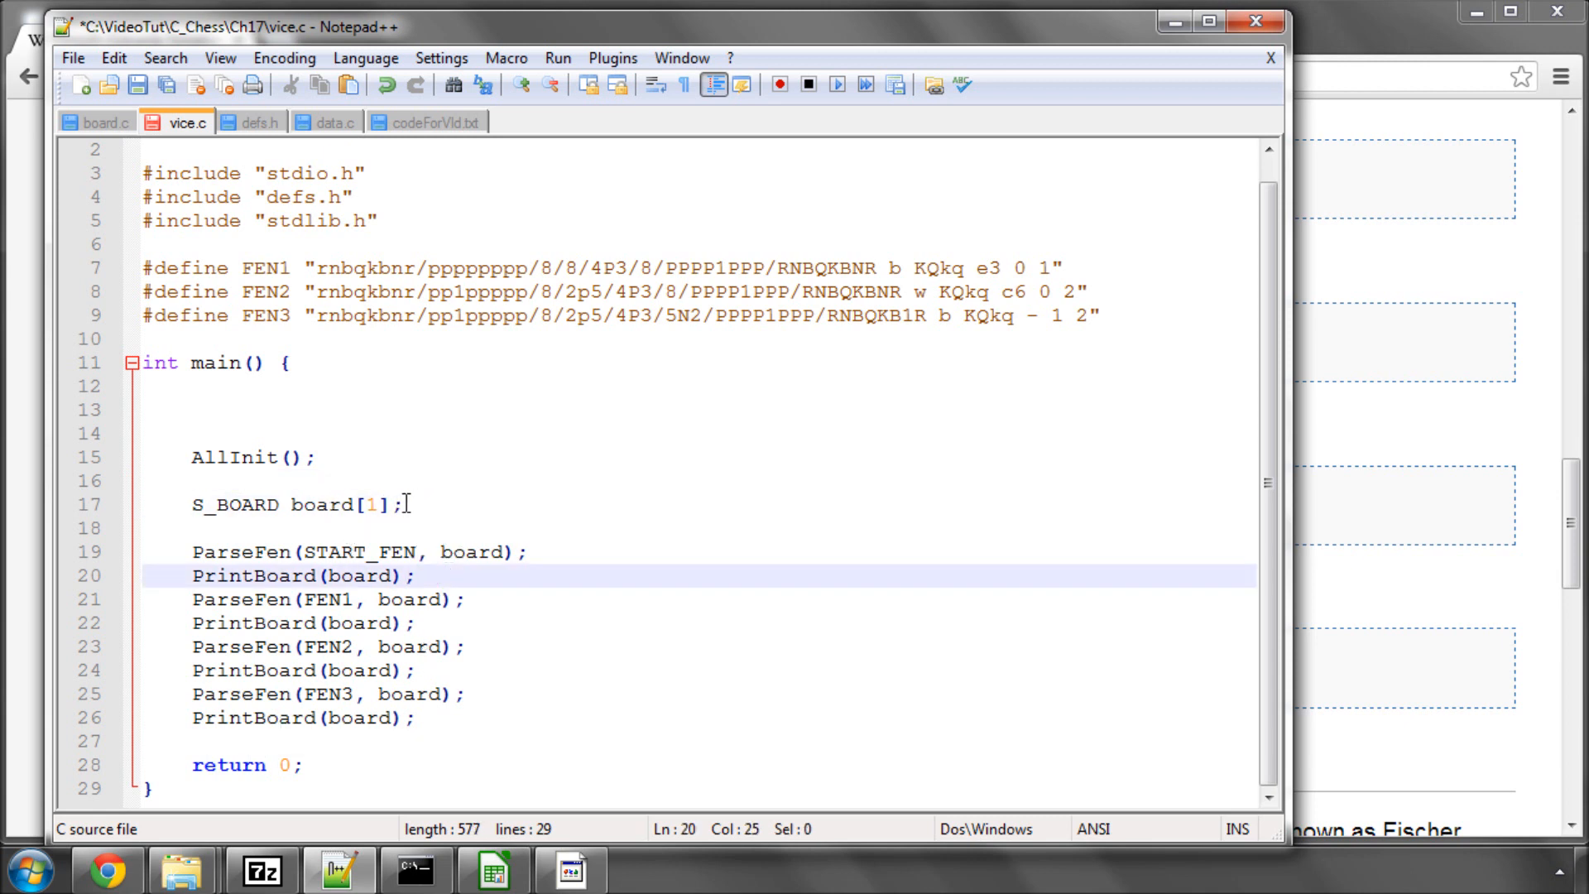
- Space apart the ParseFen/PrintBoard pairs for START_FEN, FEN1, FEN2 and FEN3 in vice.c
double_click(325, 505)
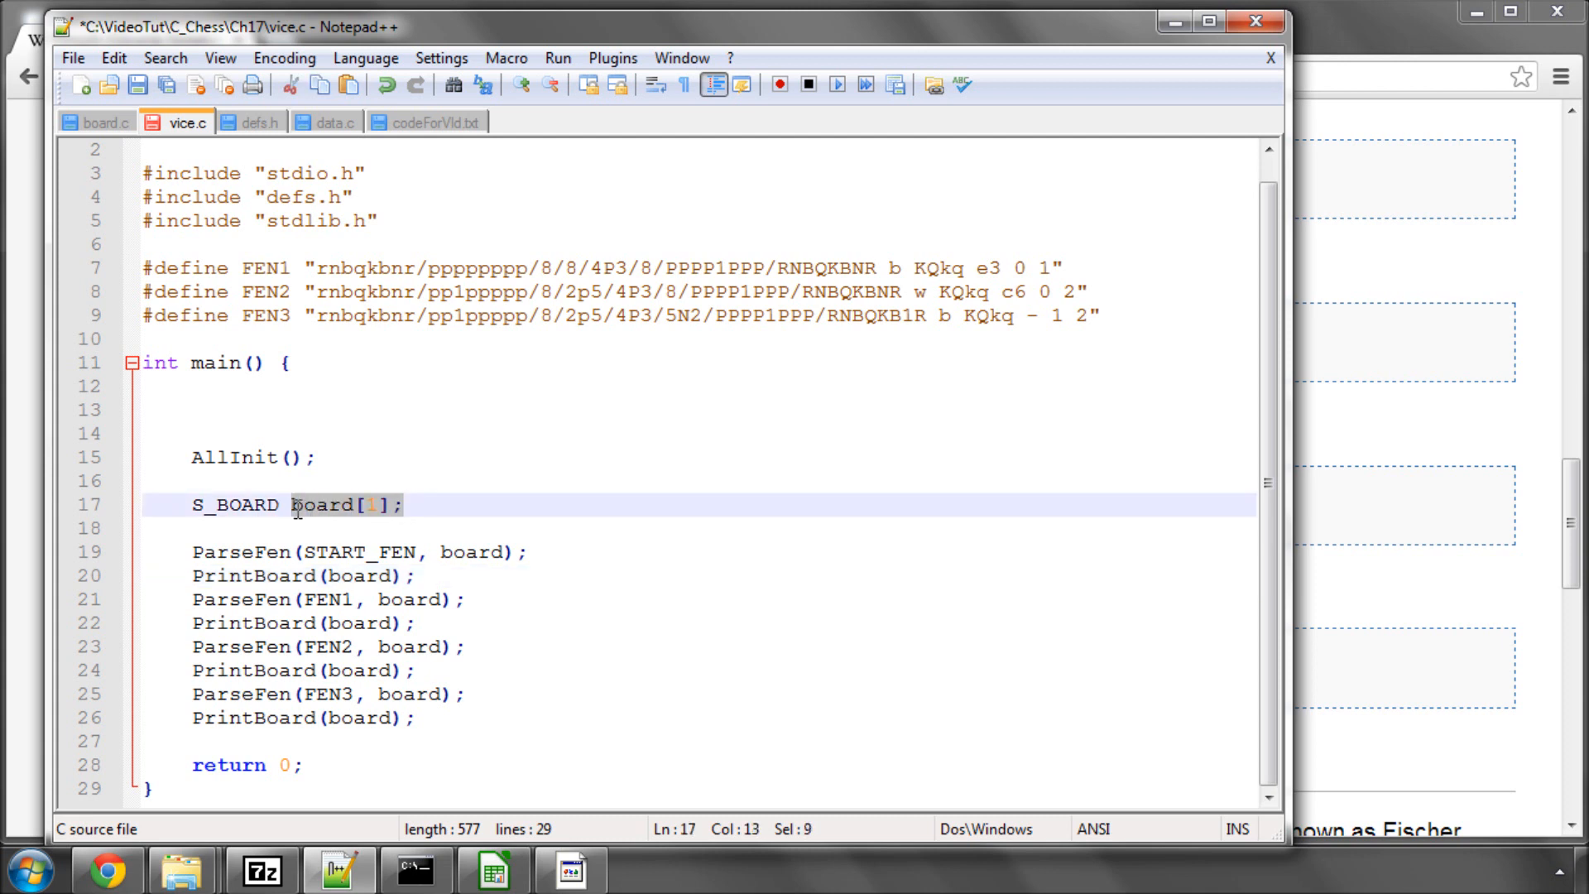
mouse_move(384, 484)
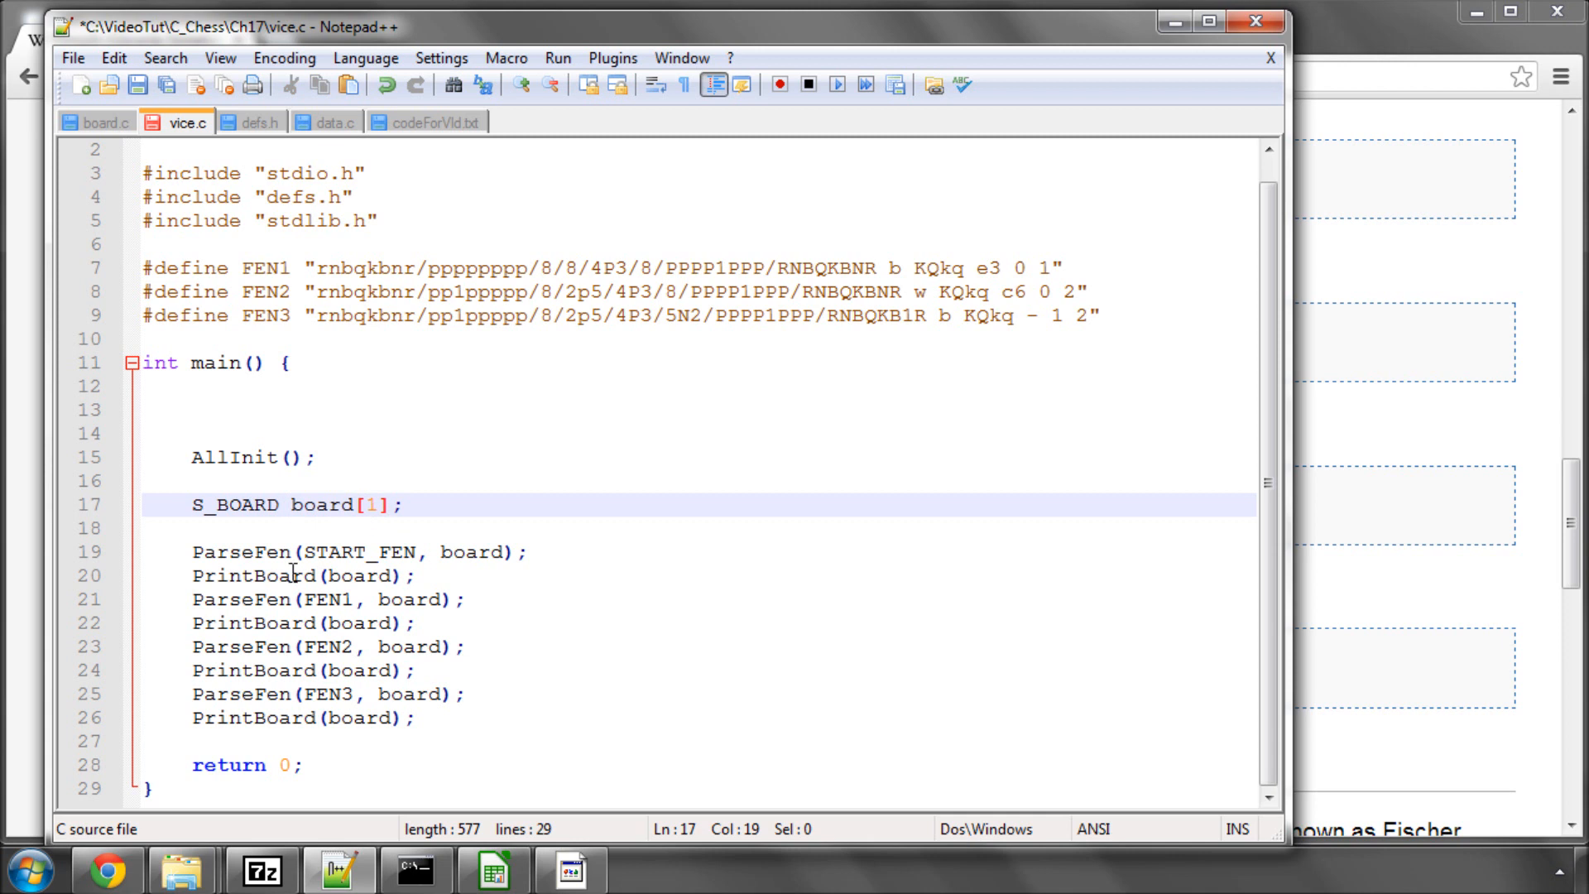
double_click(356, 552)
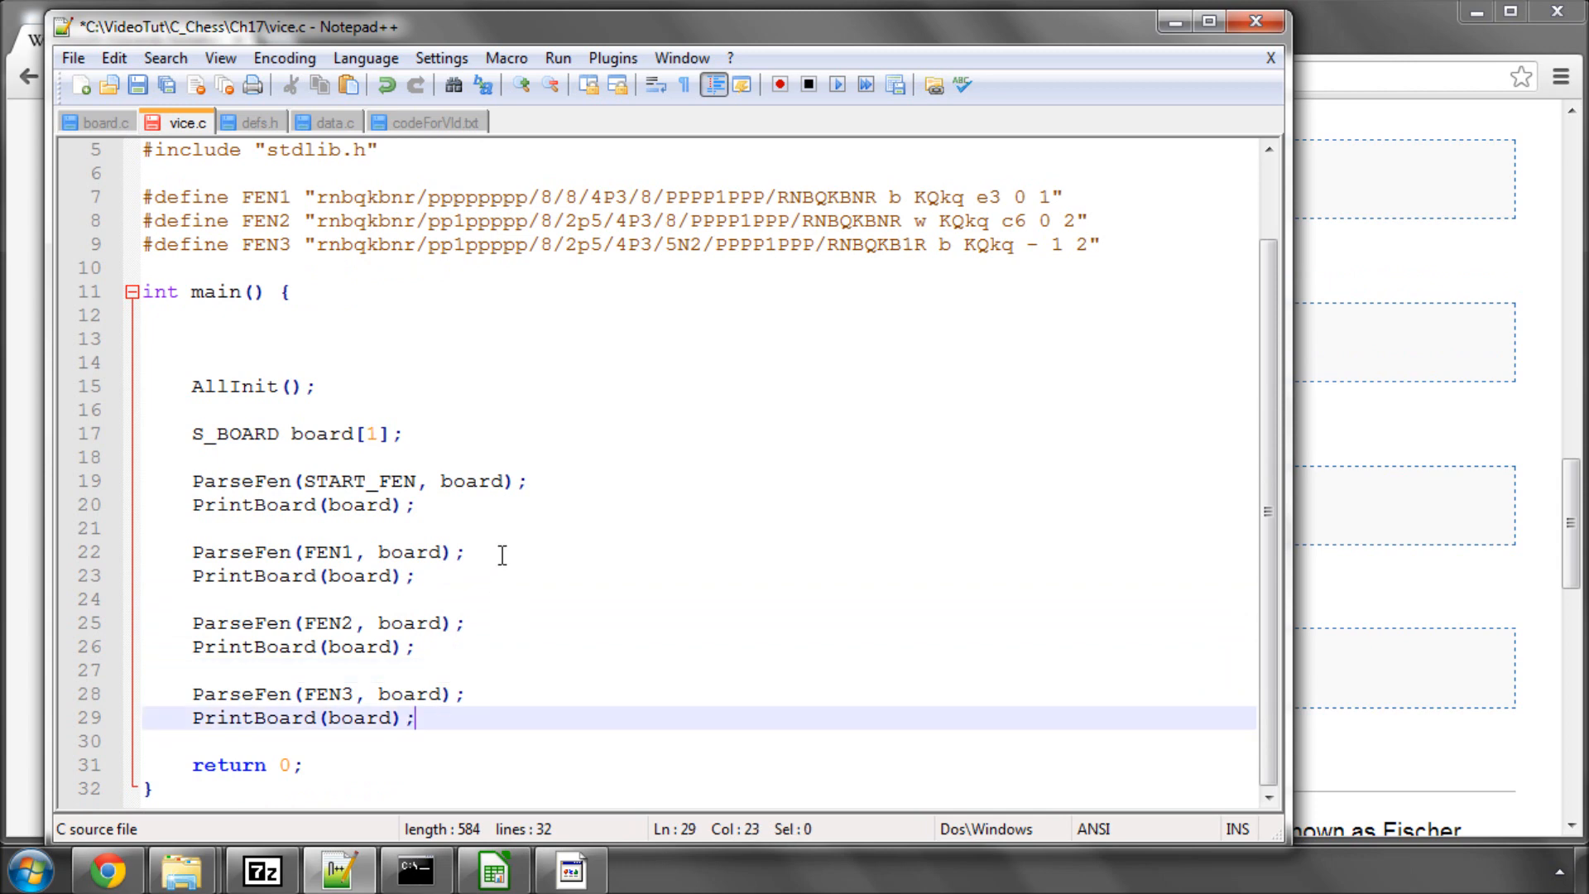
left_click(139, 85)
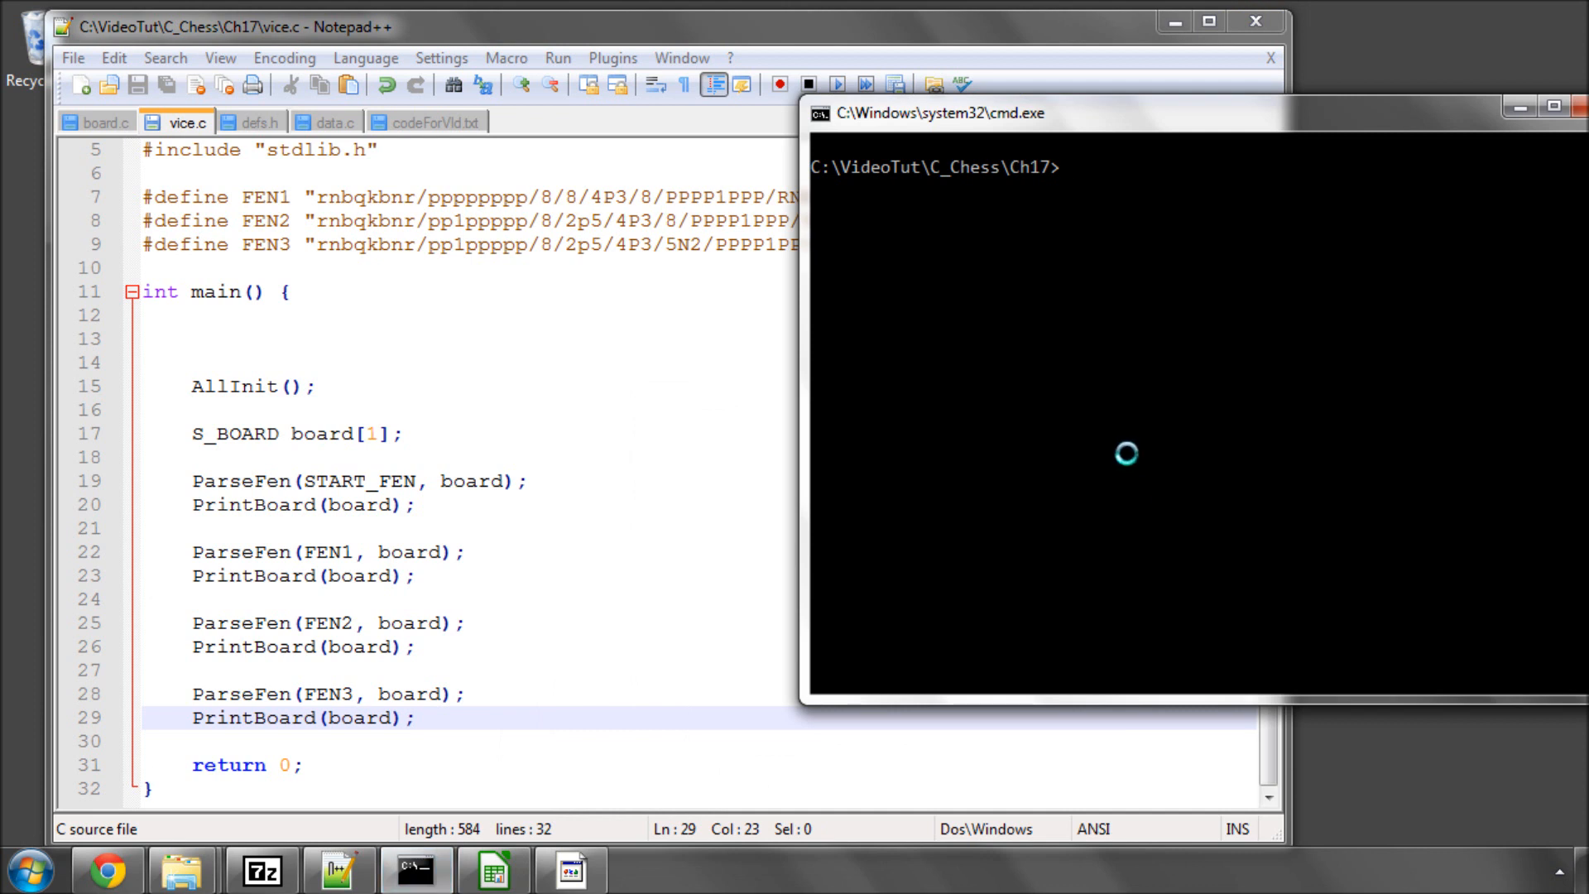
- Build with make and run vice, reviewing the printed boards and NO_SQ en passant value
type("make")
type("vice")
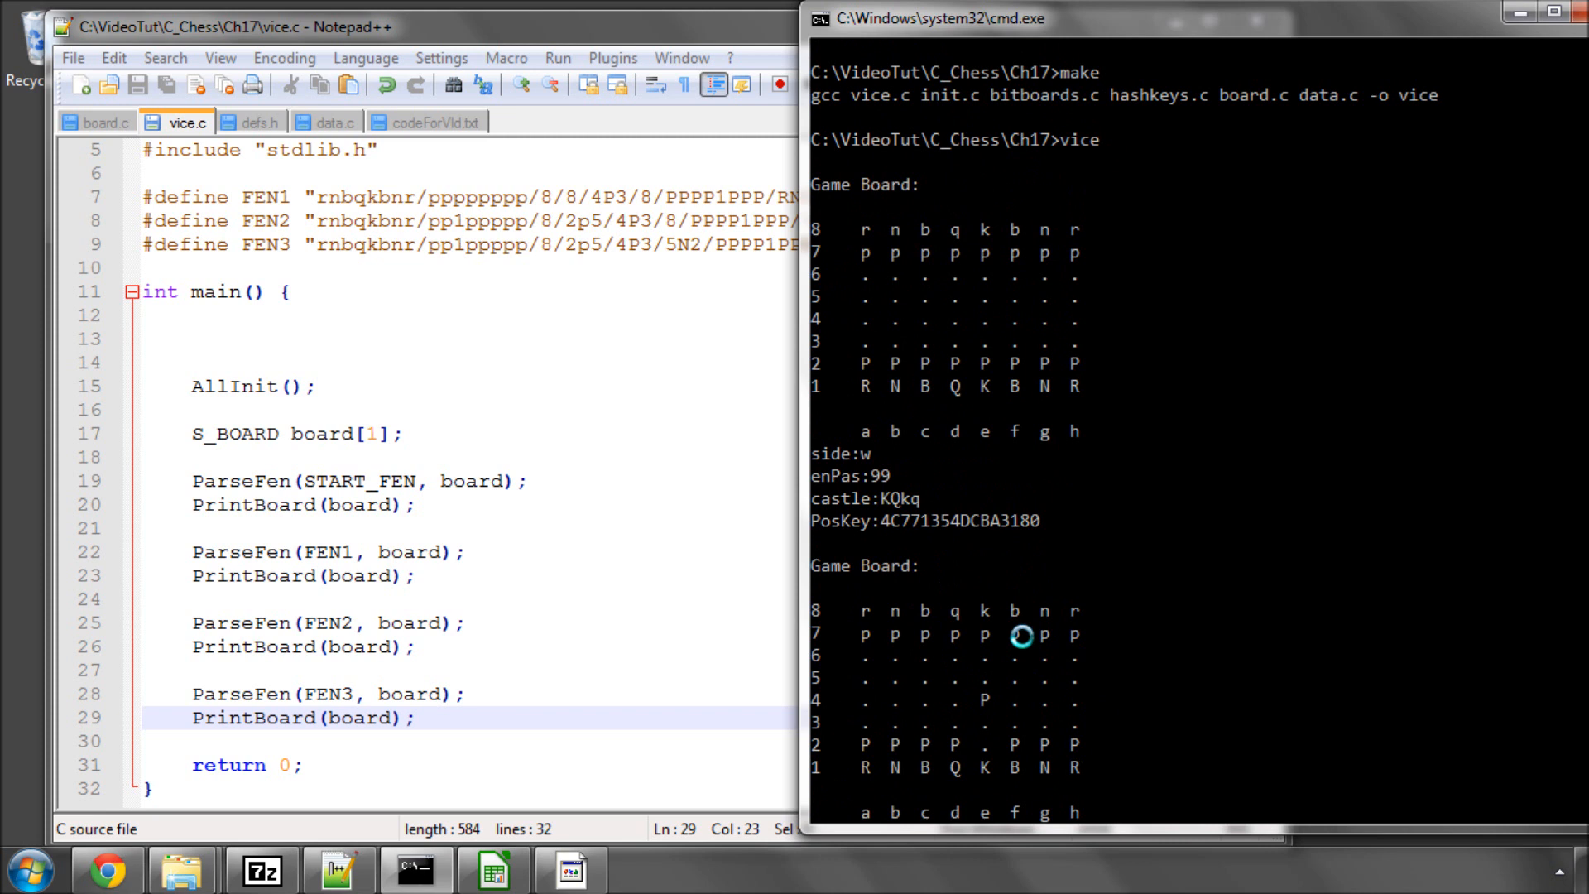
mouse_move(1186, 216)
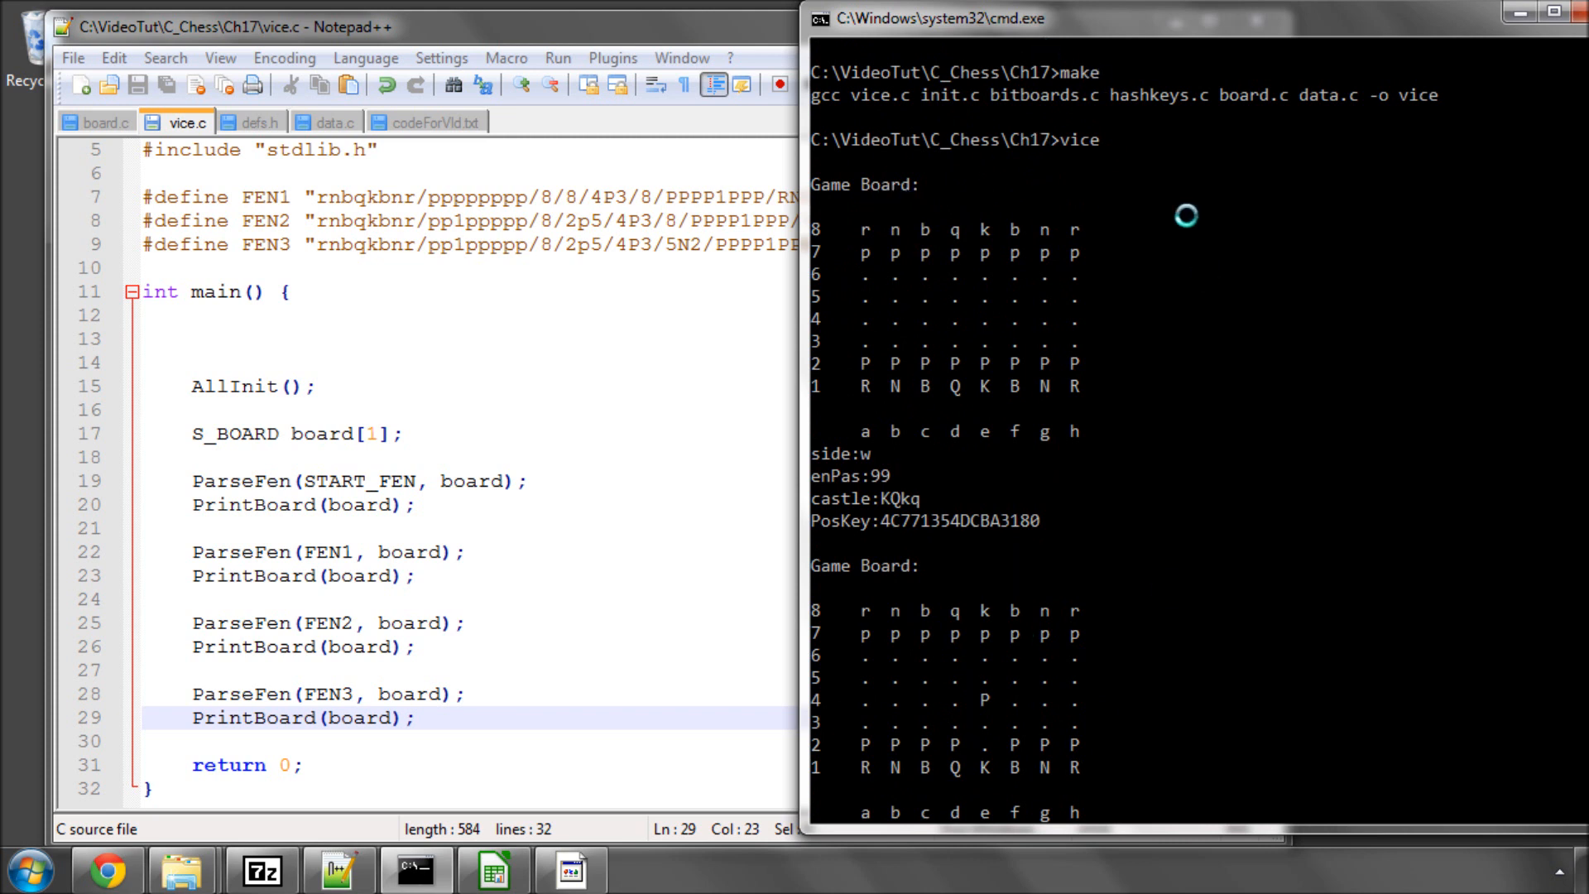
mouse_move(822, 247)
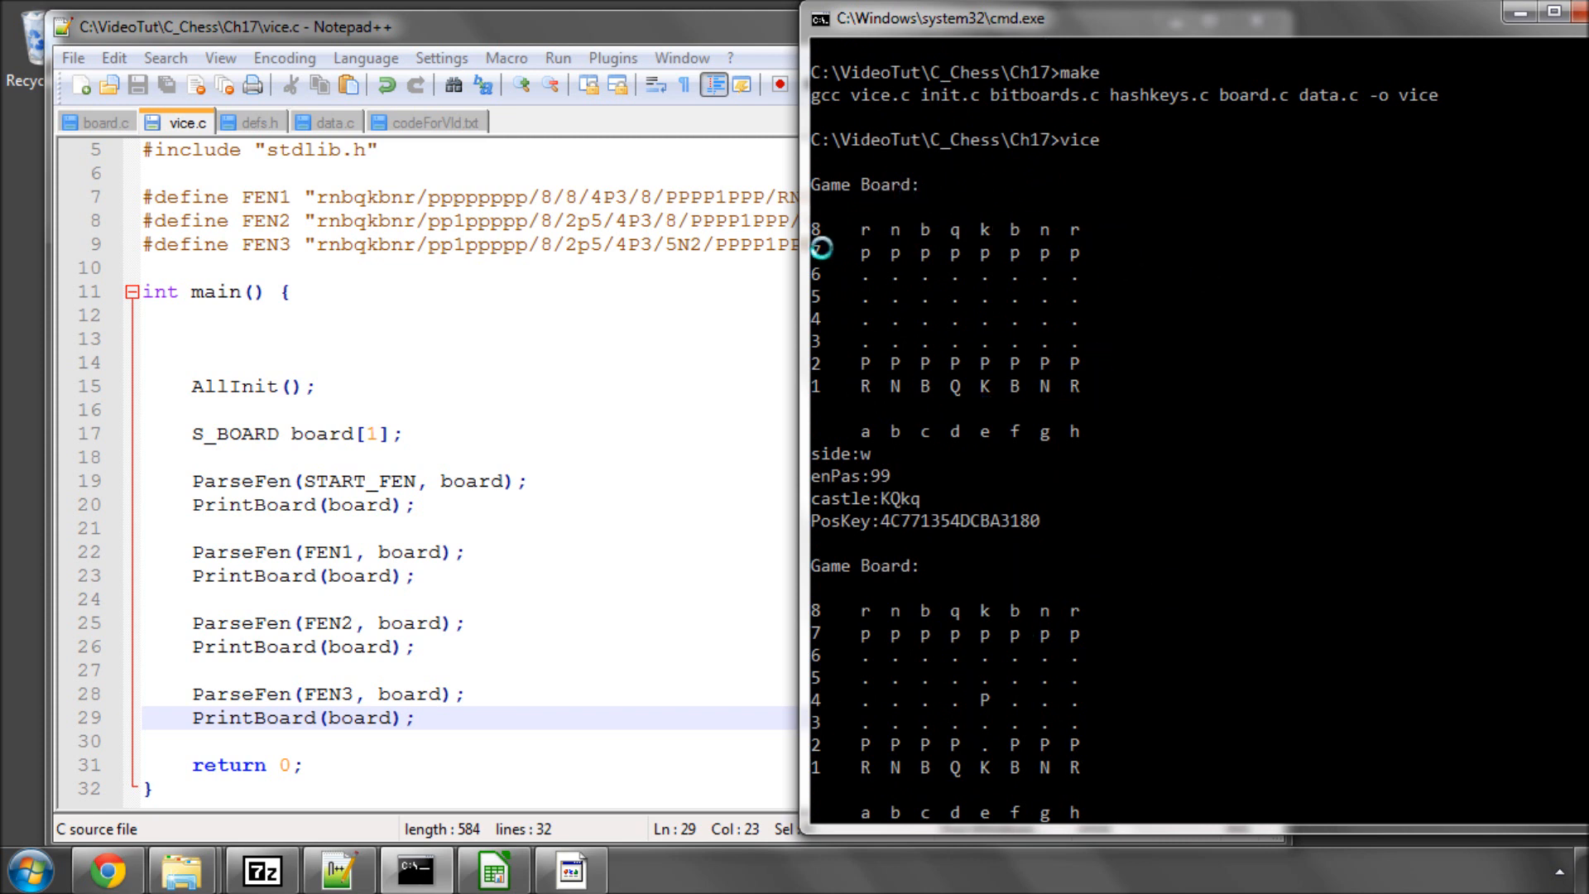
mouse_move(1031, 324)
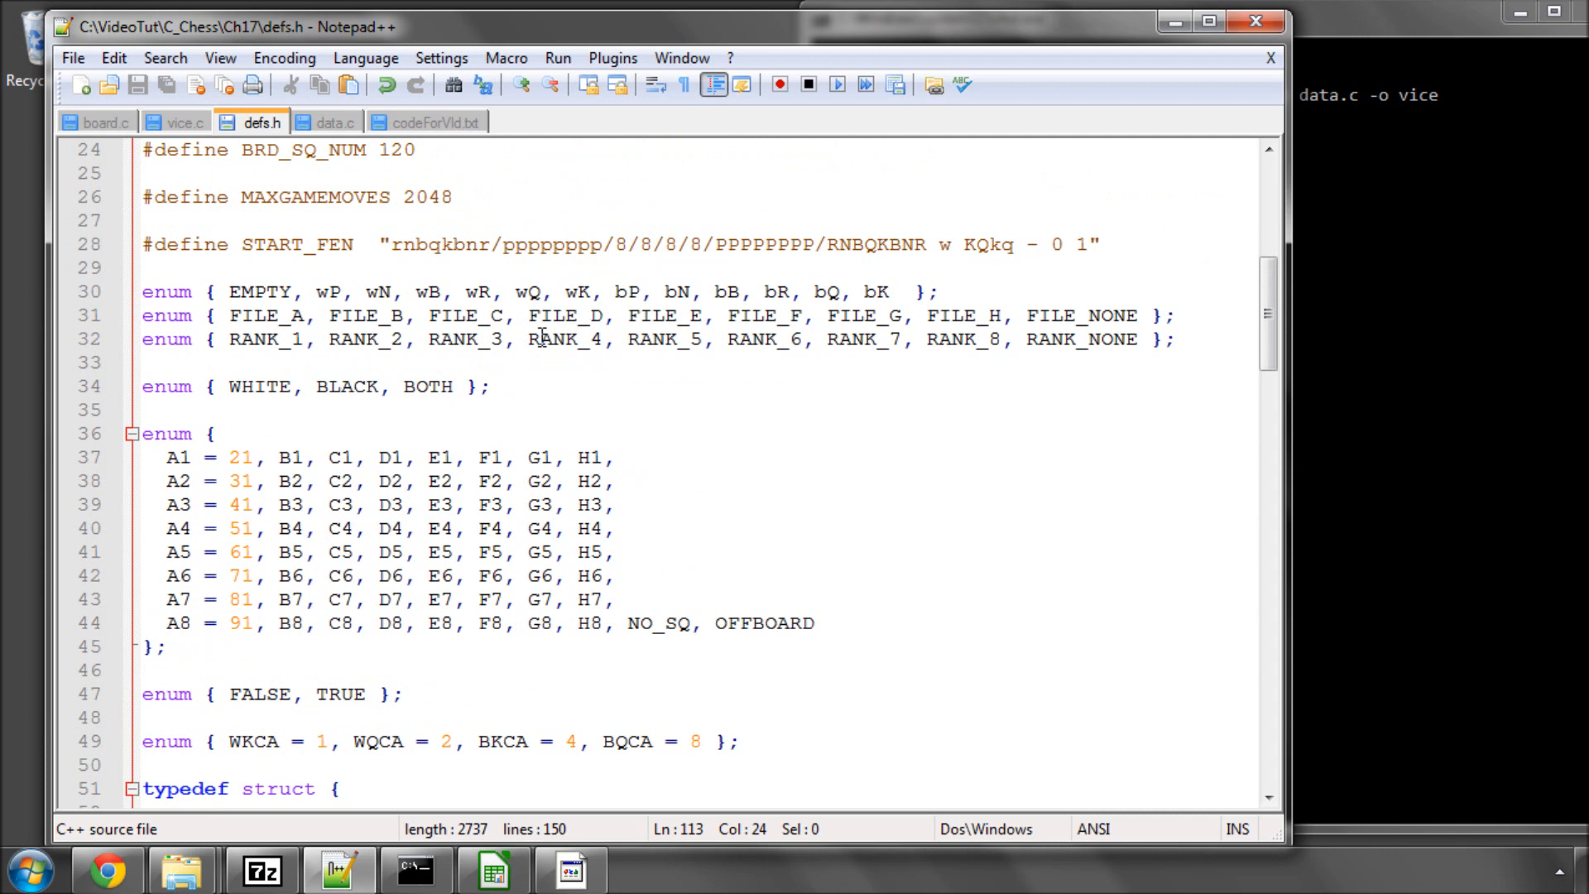
double_click(659, 623)
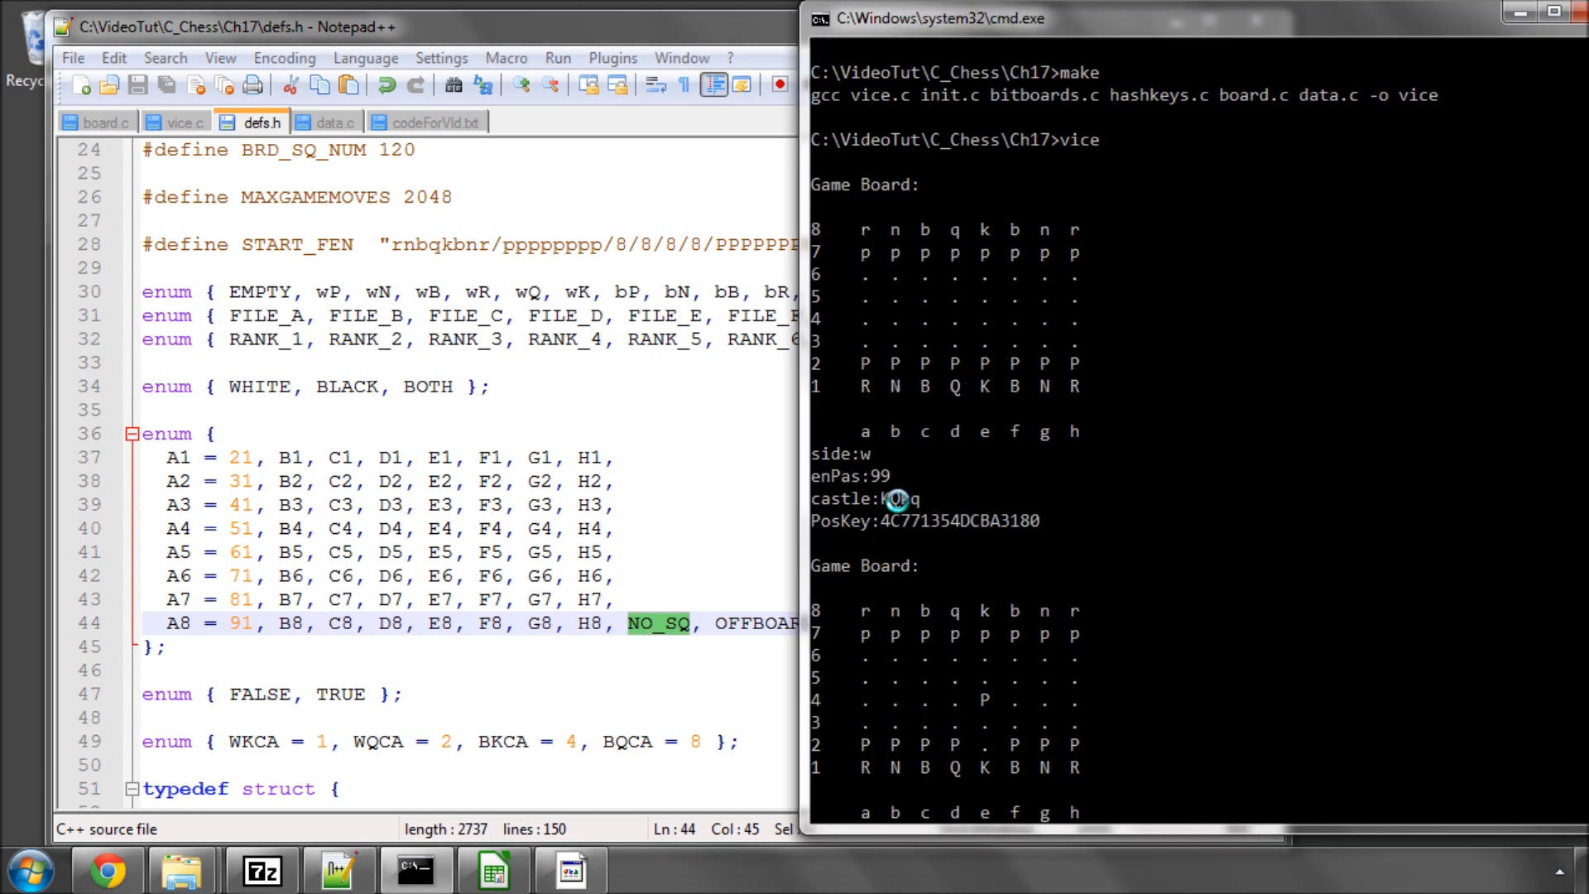
mouse_move(896, 500)
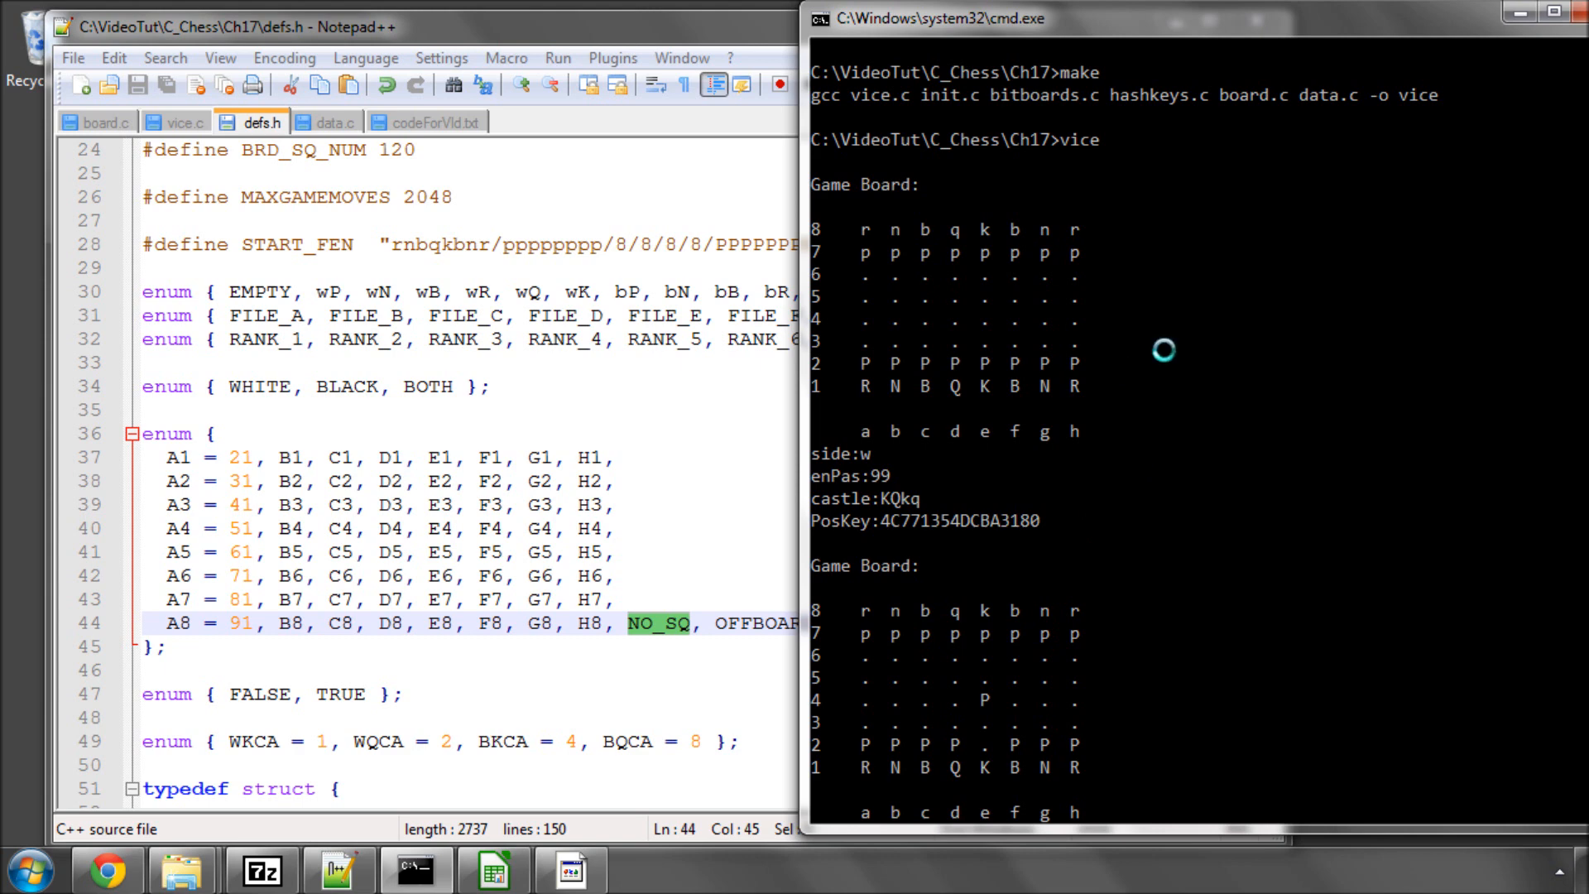
scroll("down", 3)
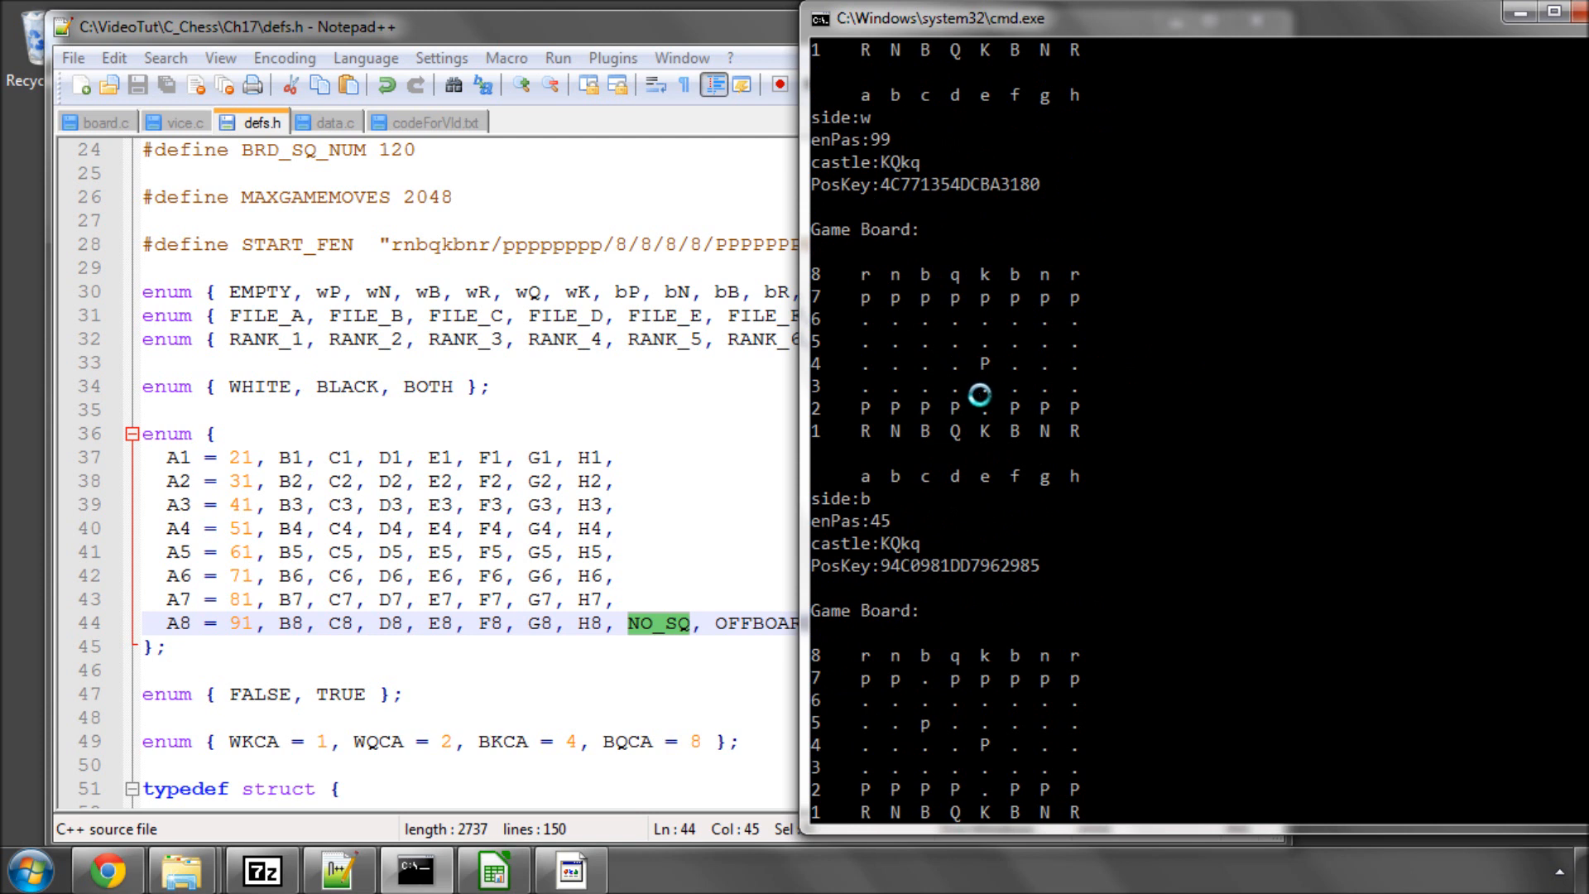
mouse_move(865, 498)
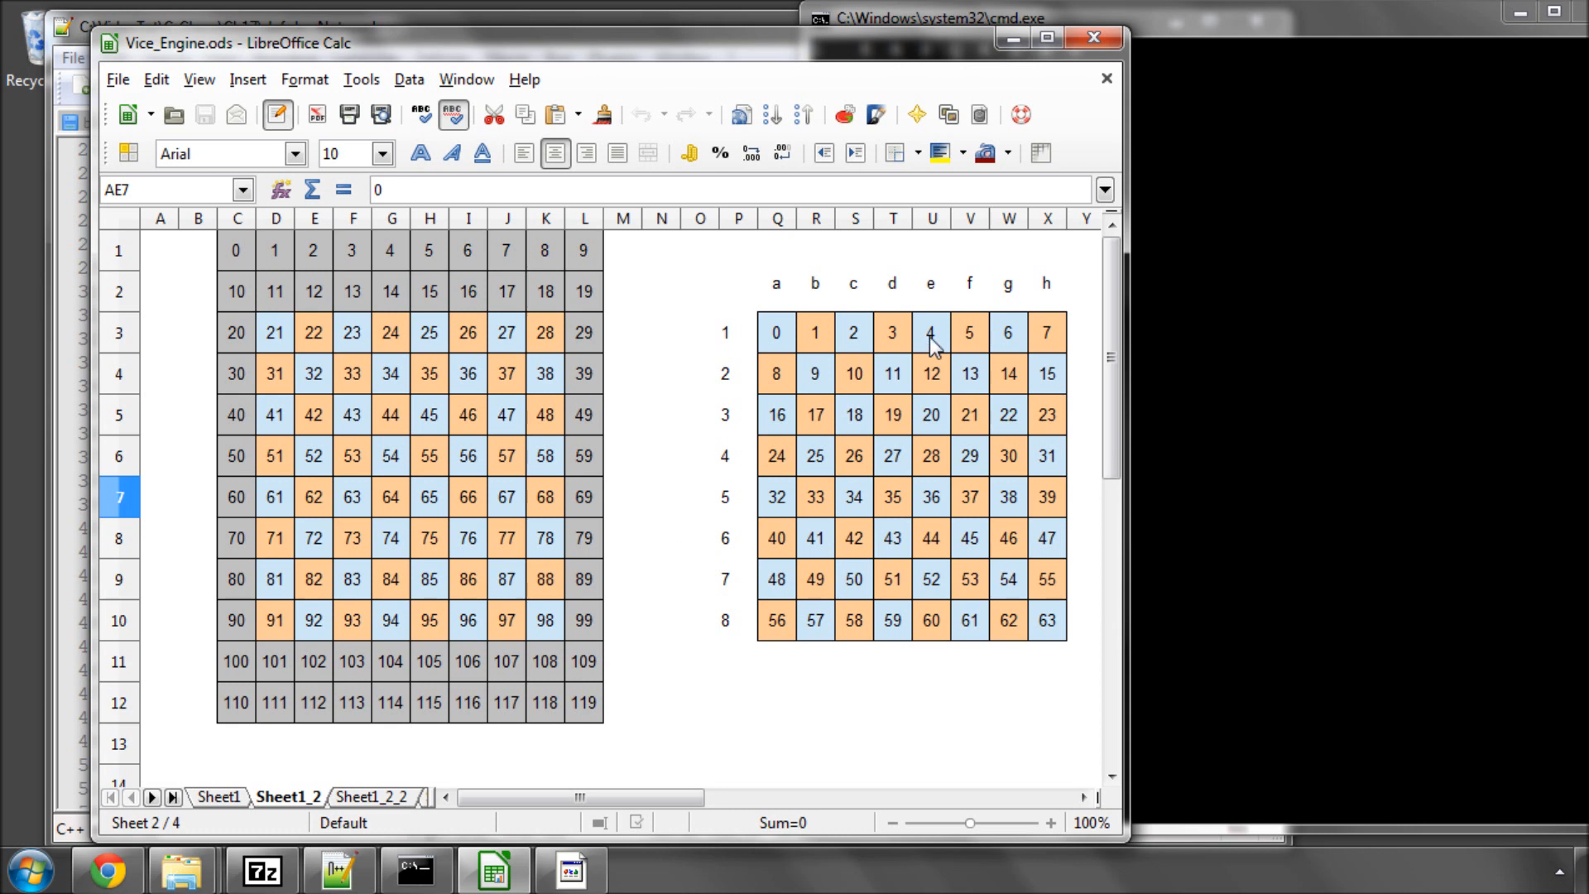
left_click(929, 415)
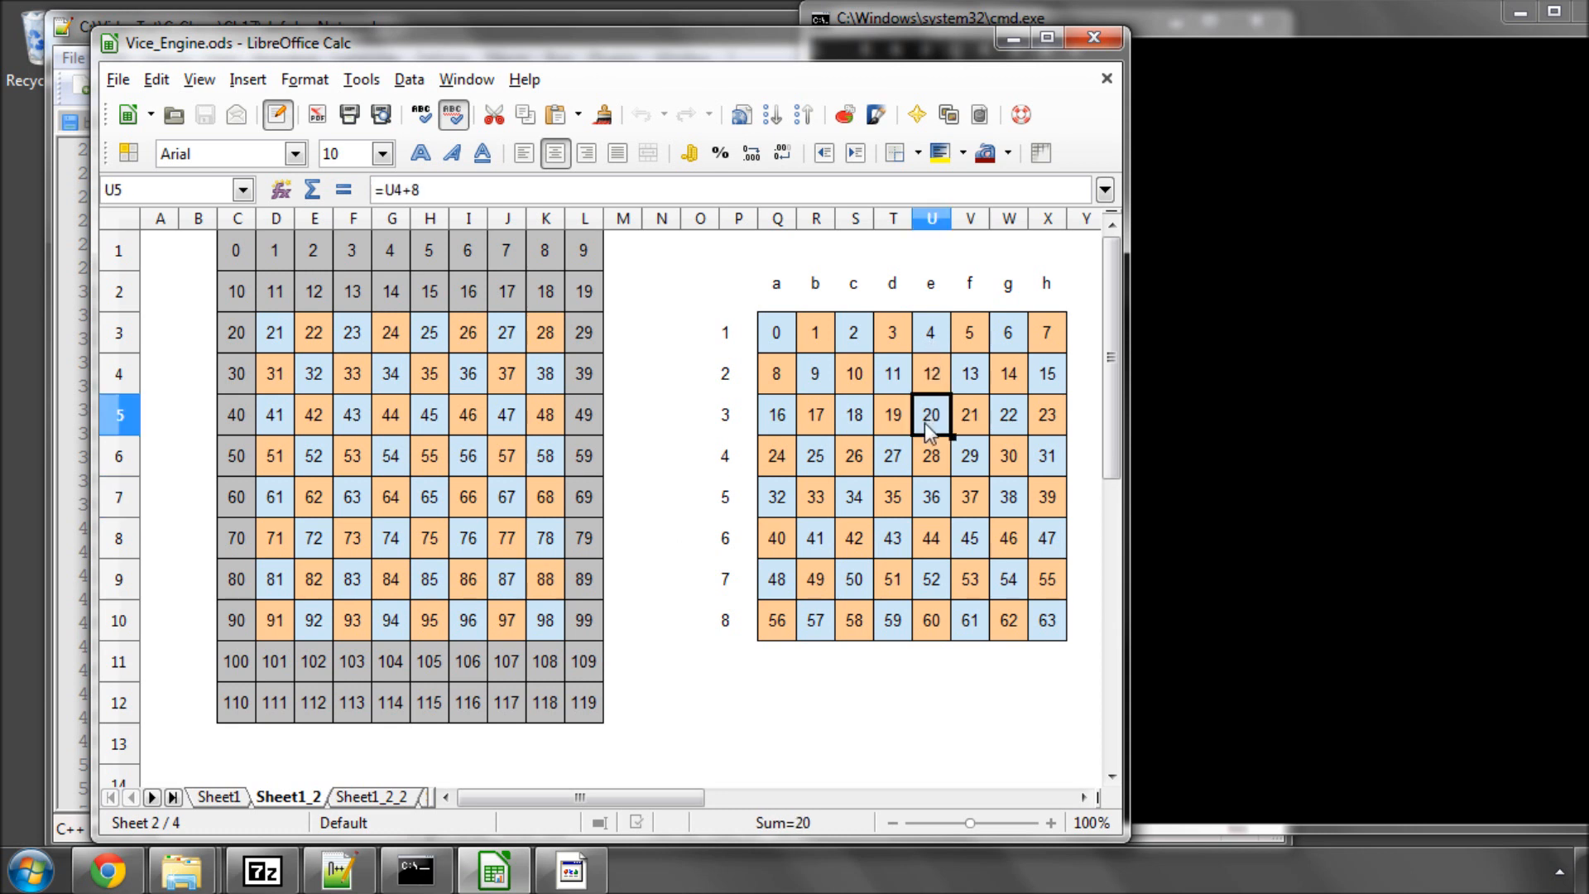
left_click(428, 415)
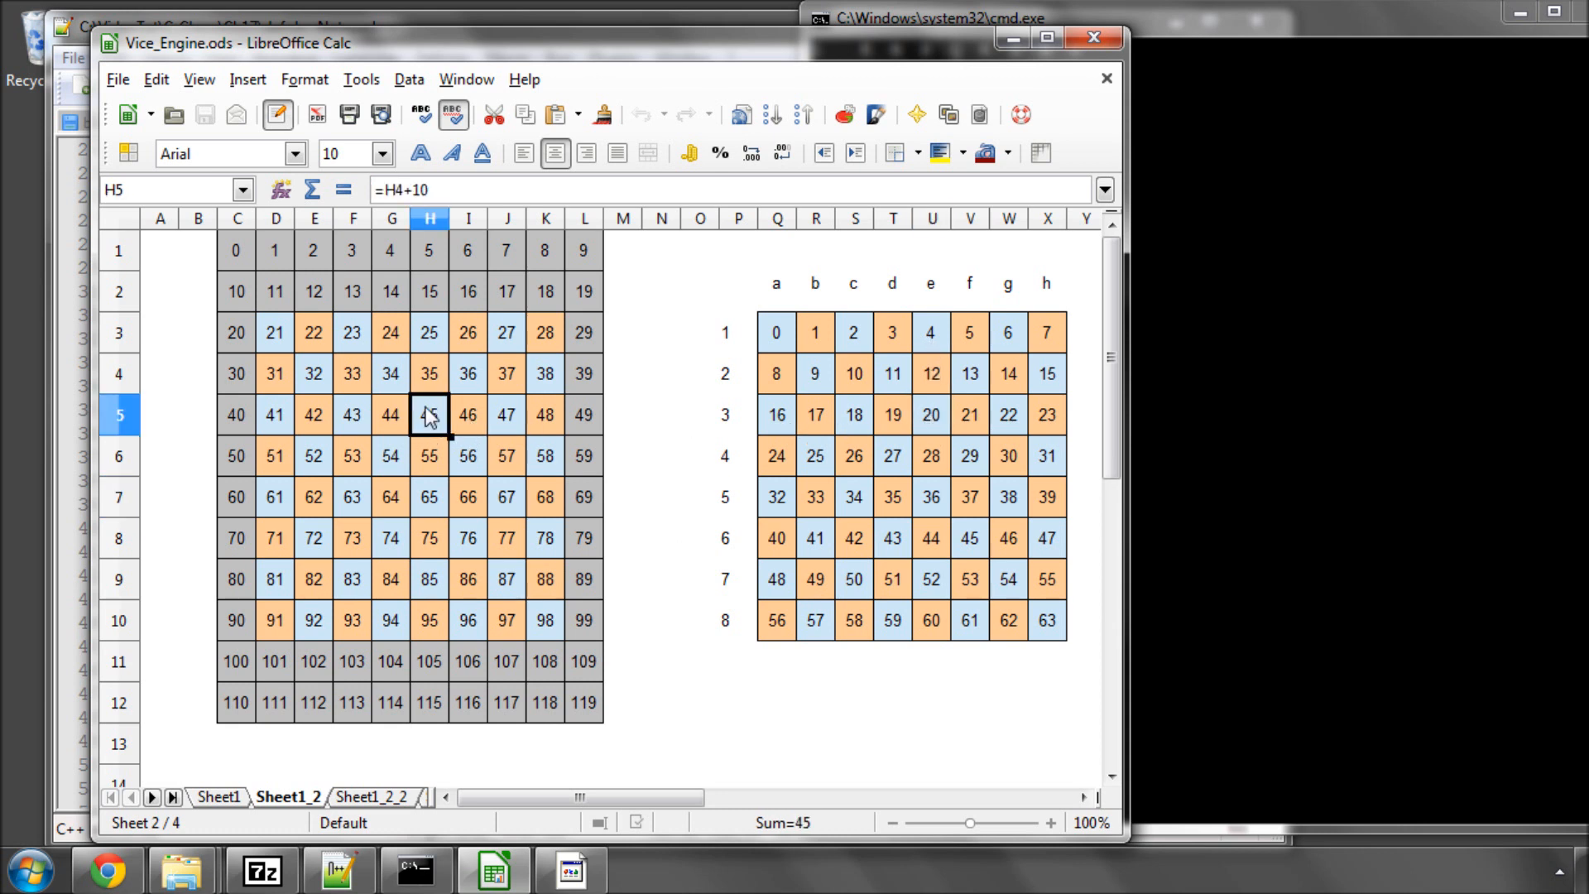
mouse_move(998, 60)
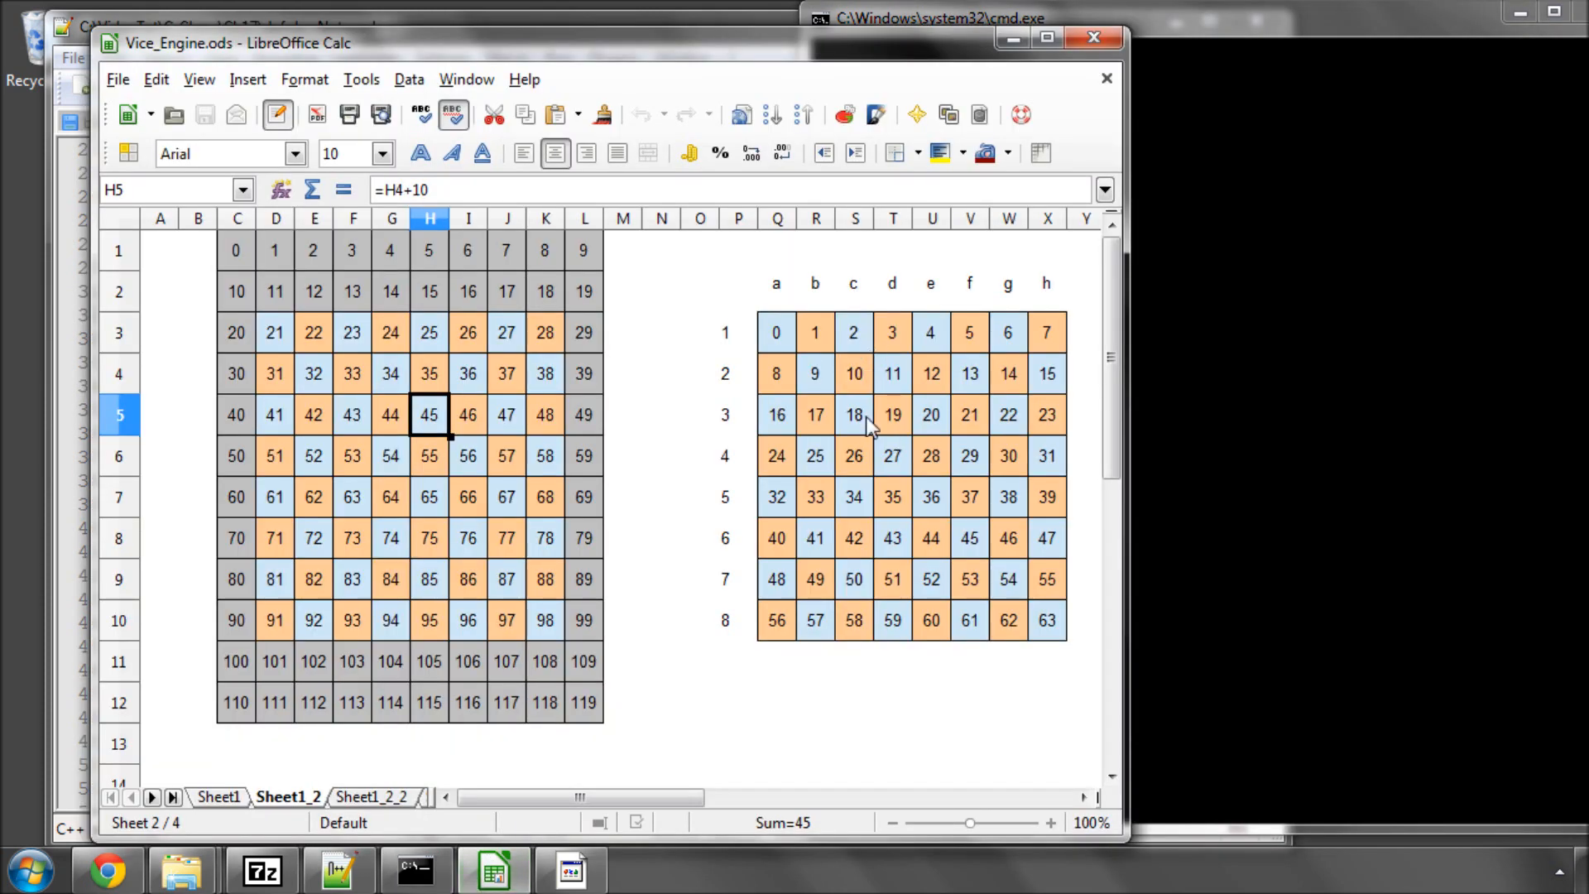
left_click(351, 538)
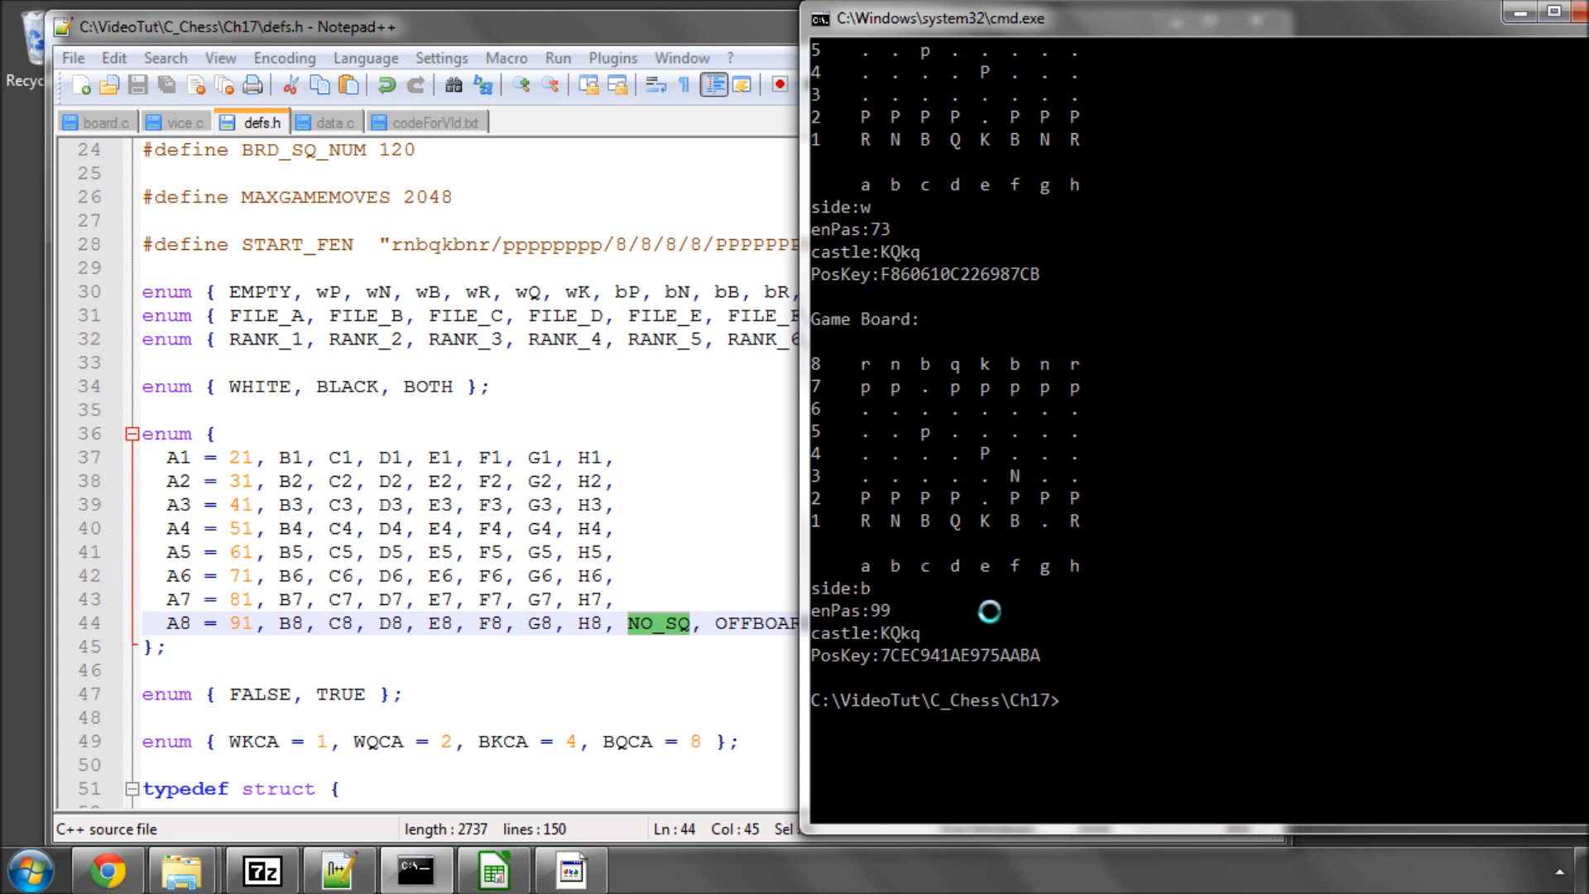
mouse_move(854, 588)
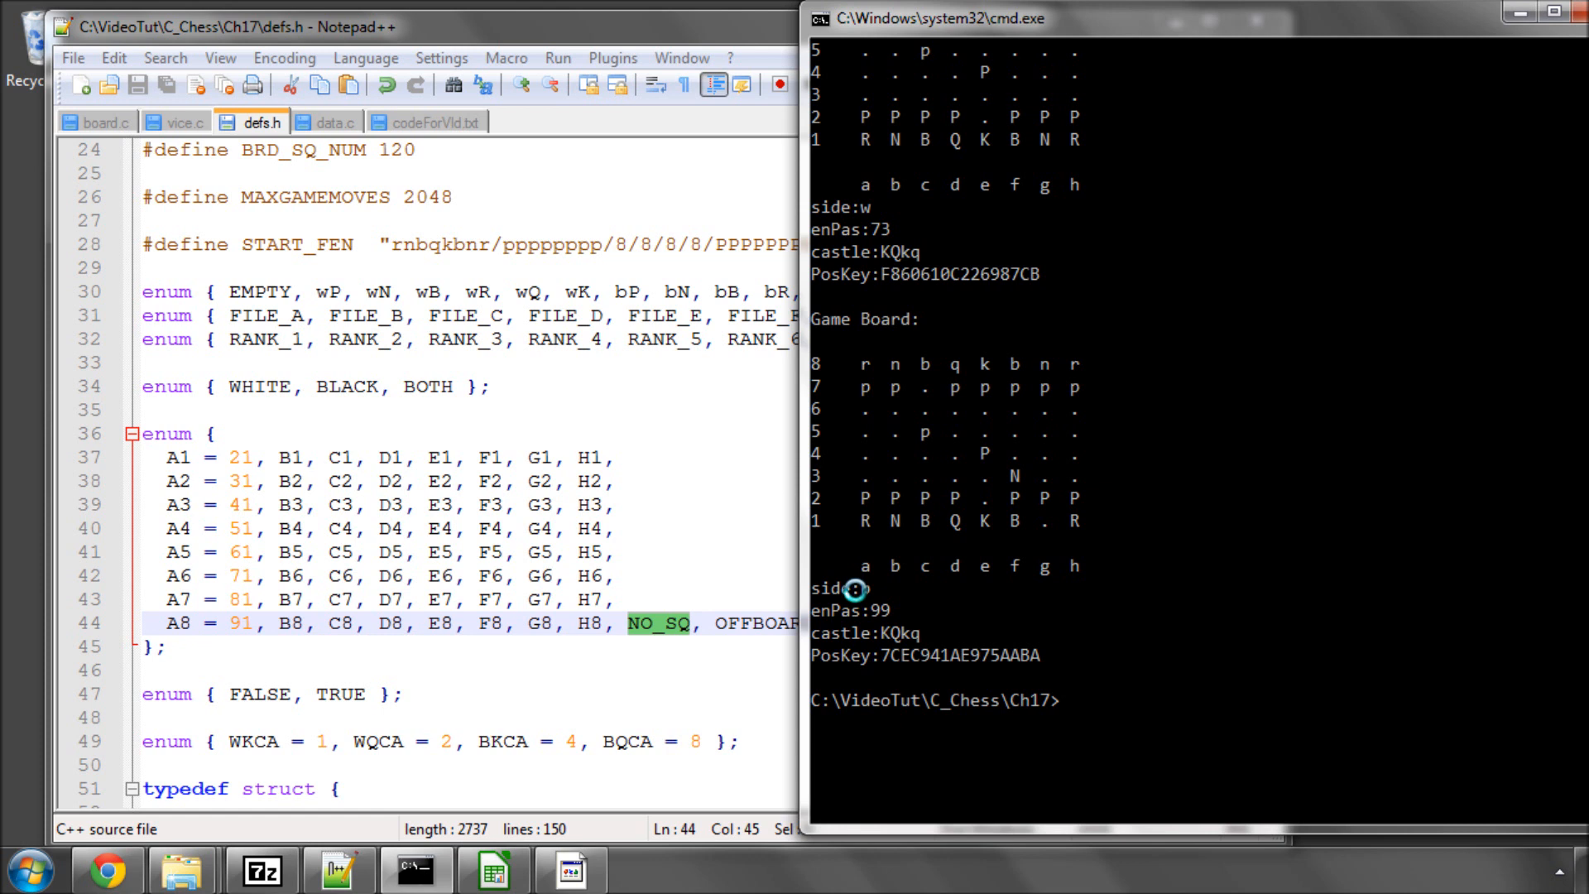